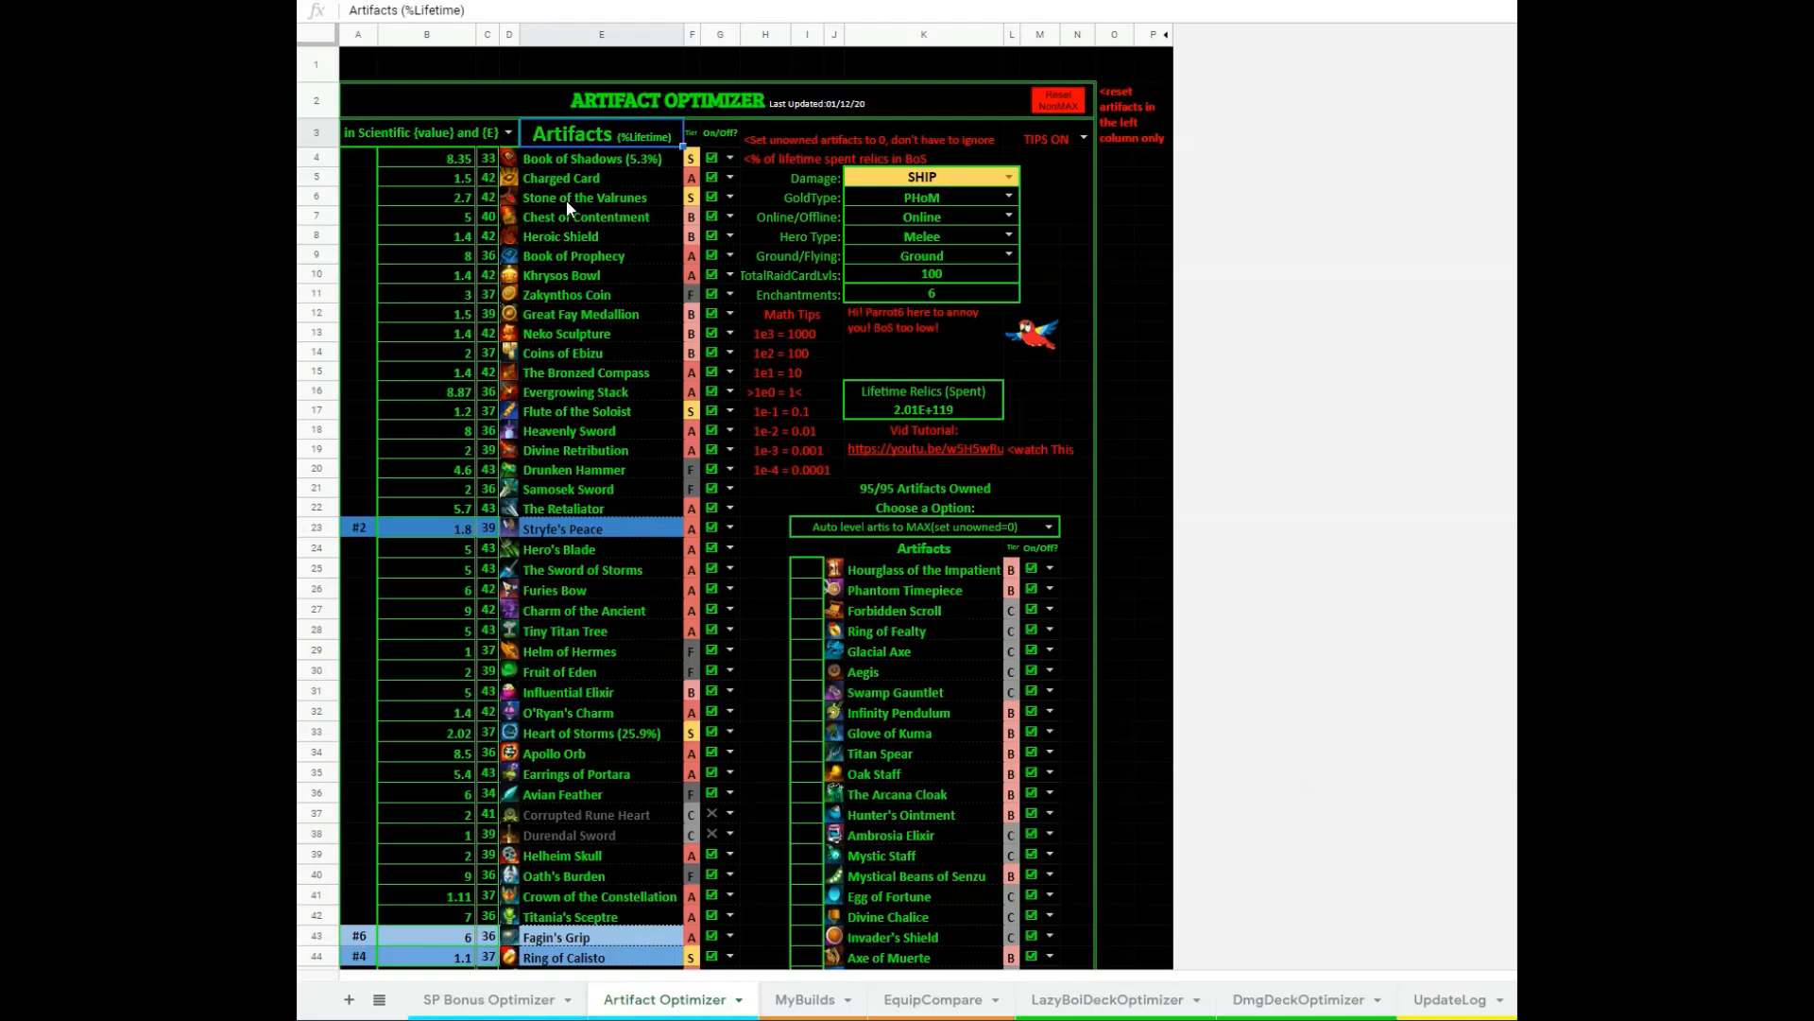
Inspect the Book of Shadows and Charged Card level and exponent cells before editing
scroll(down, 3)
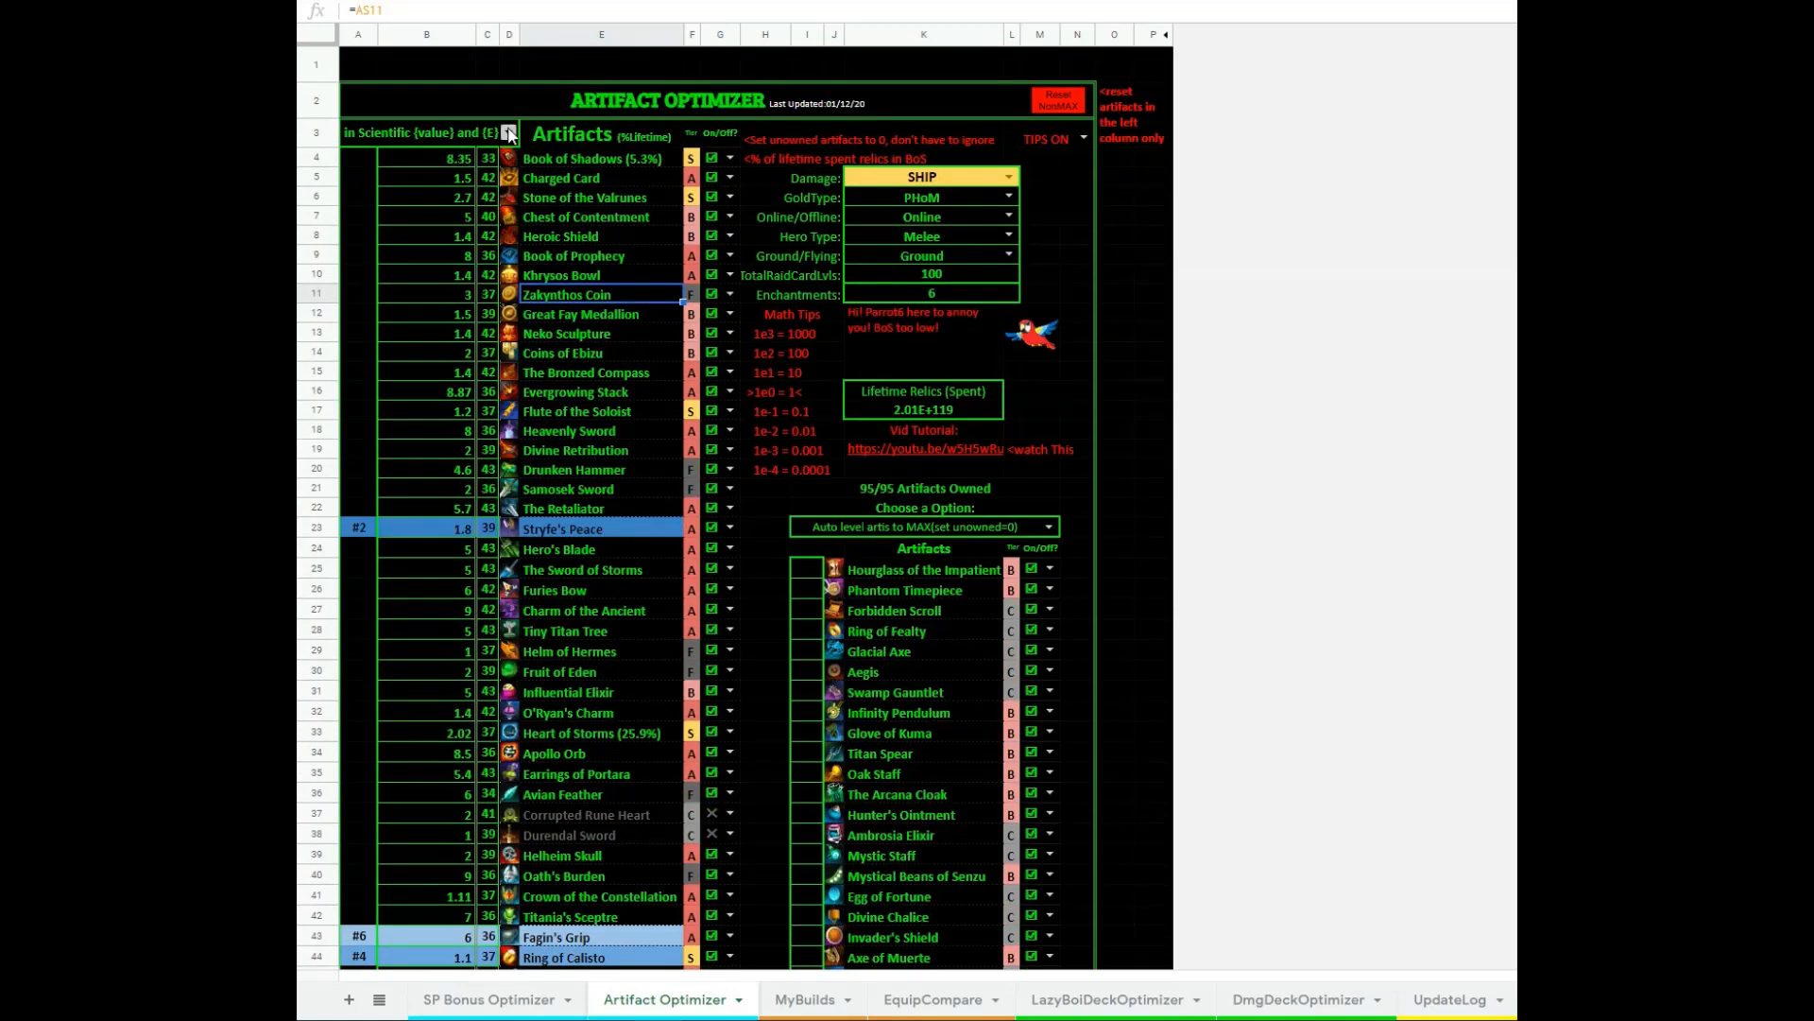
click(510, 133)
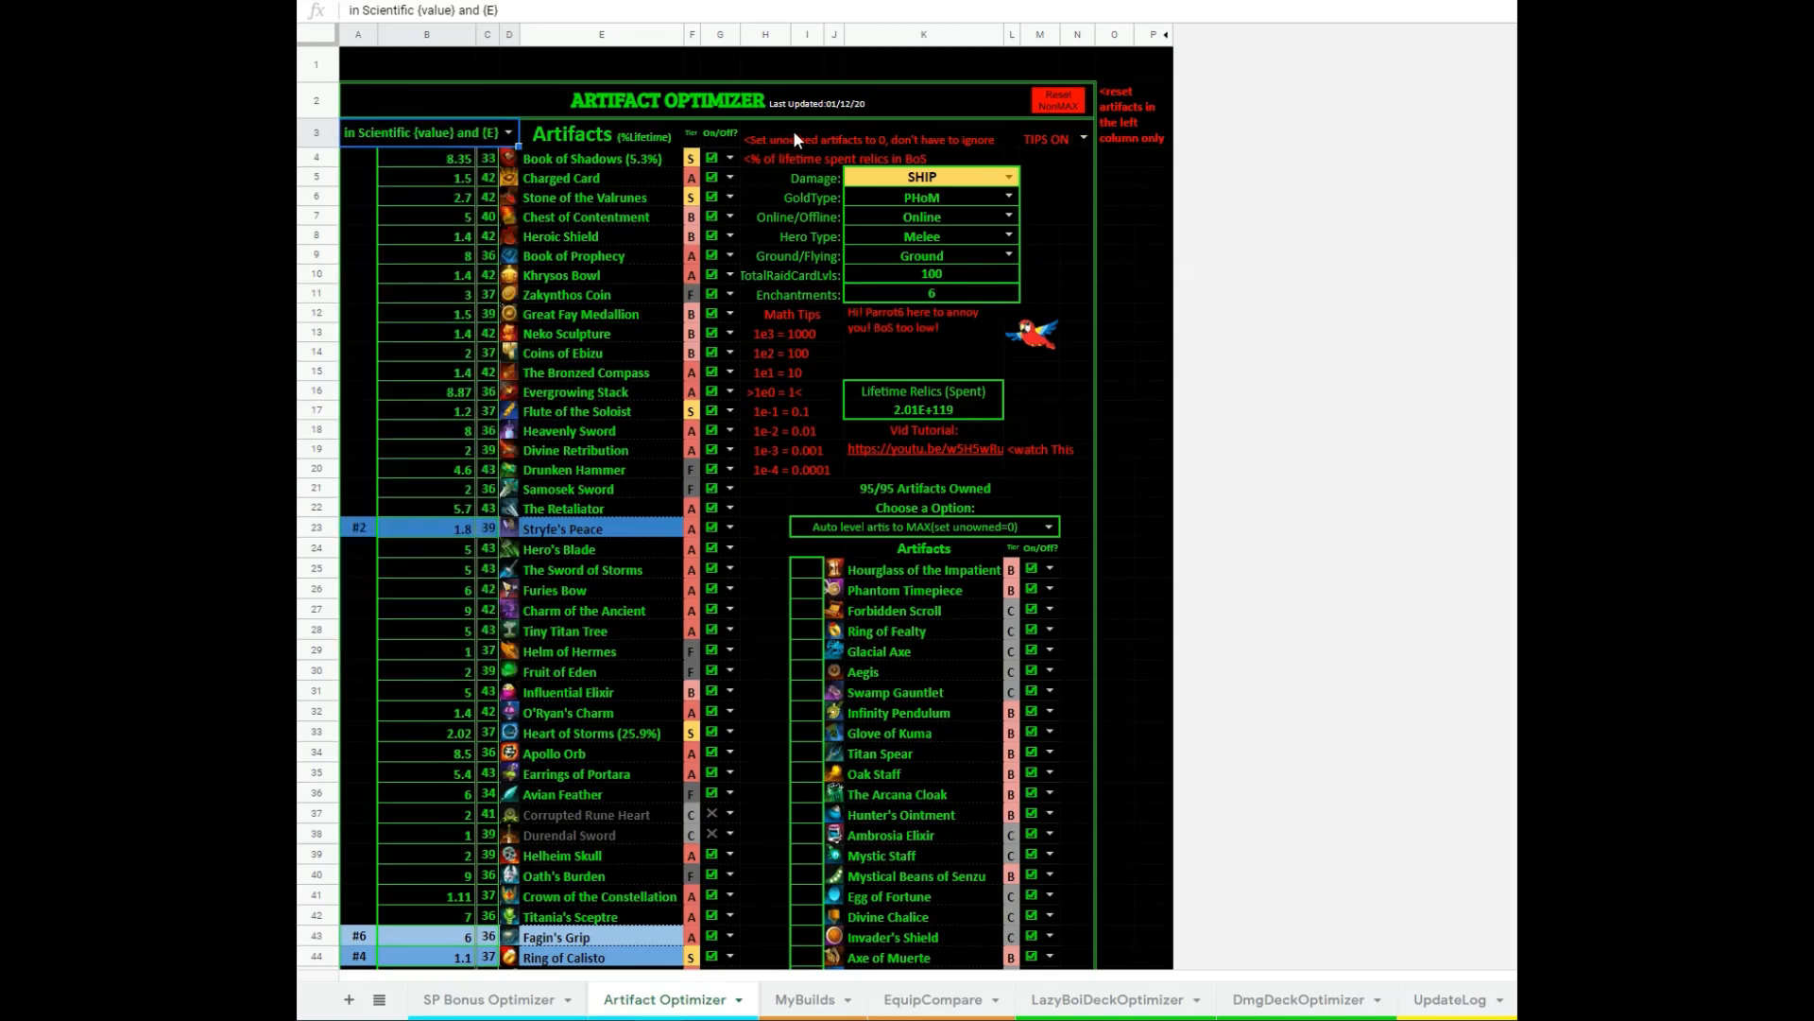
mouse_move(487, 138)
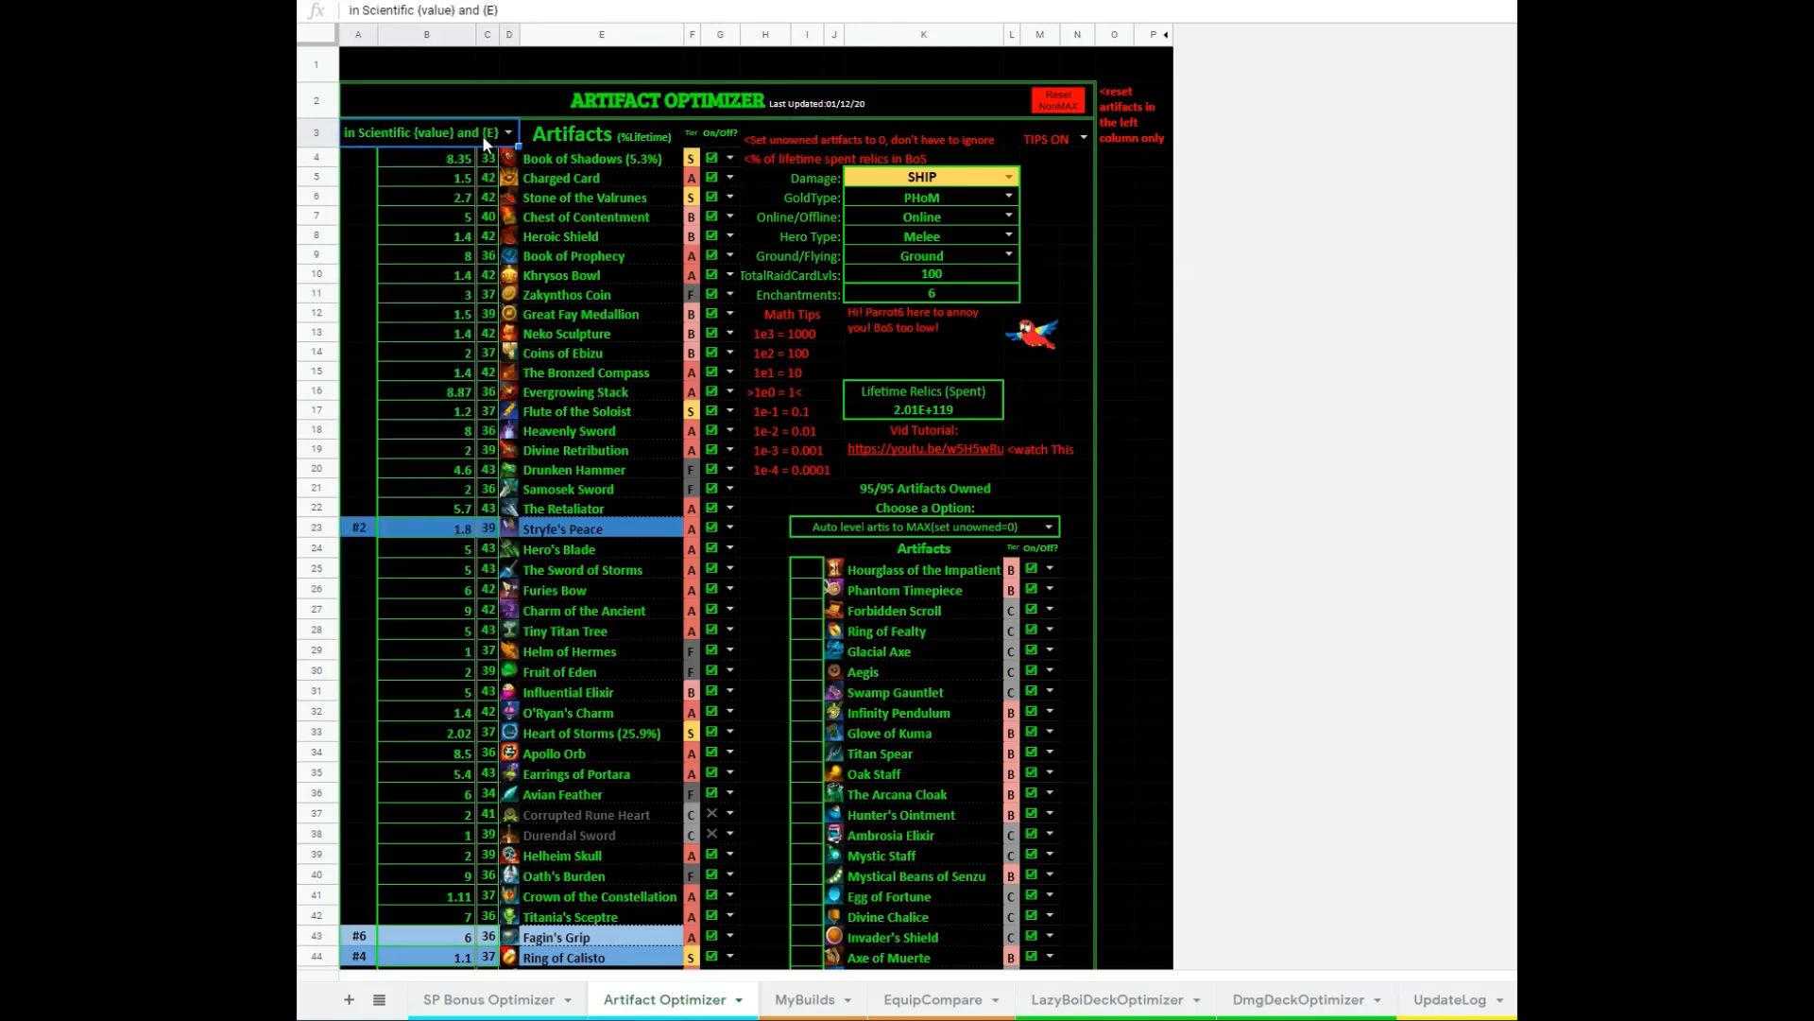
click(501, 133)
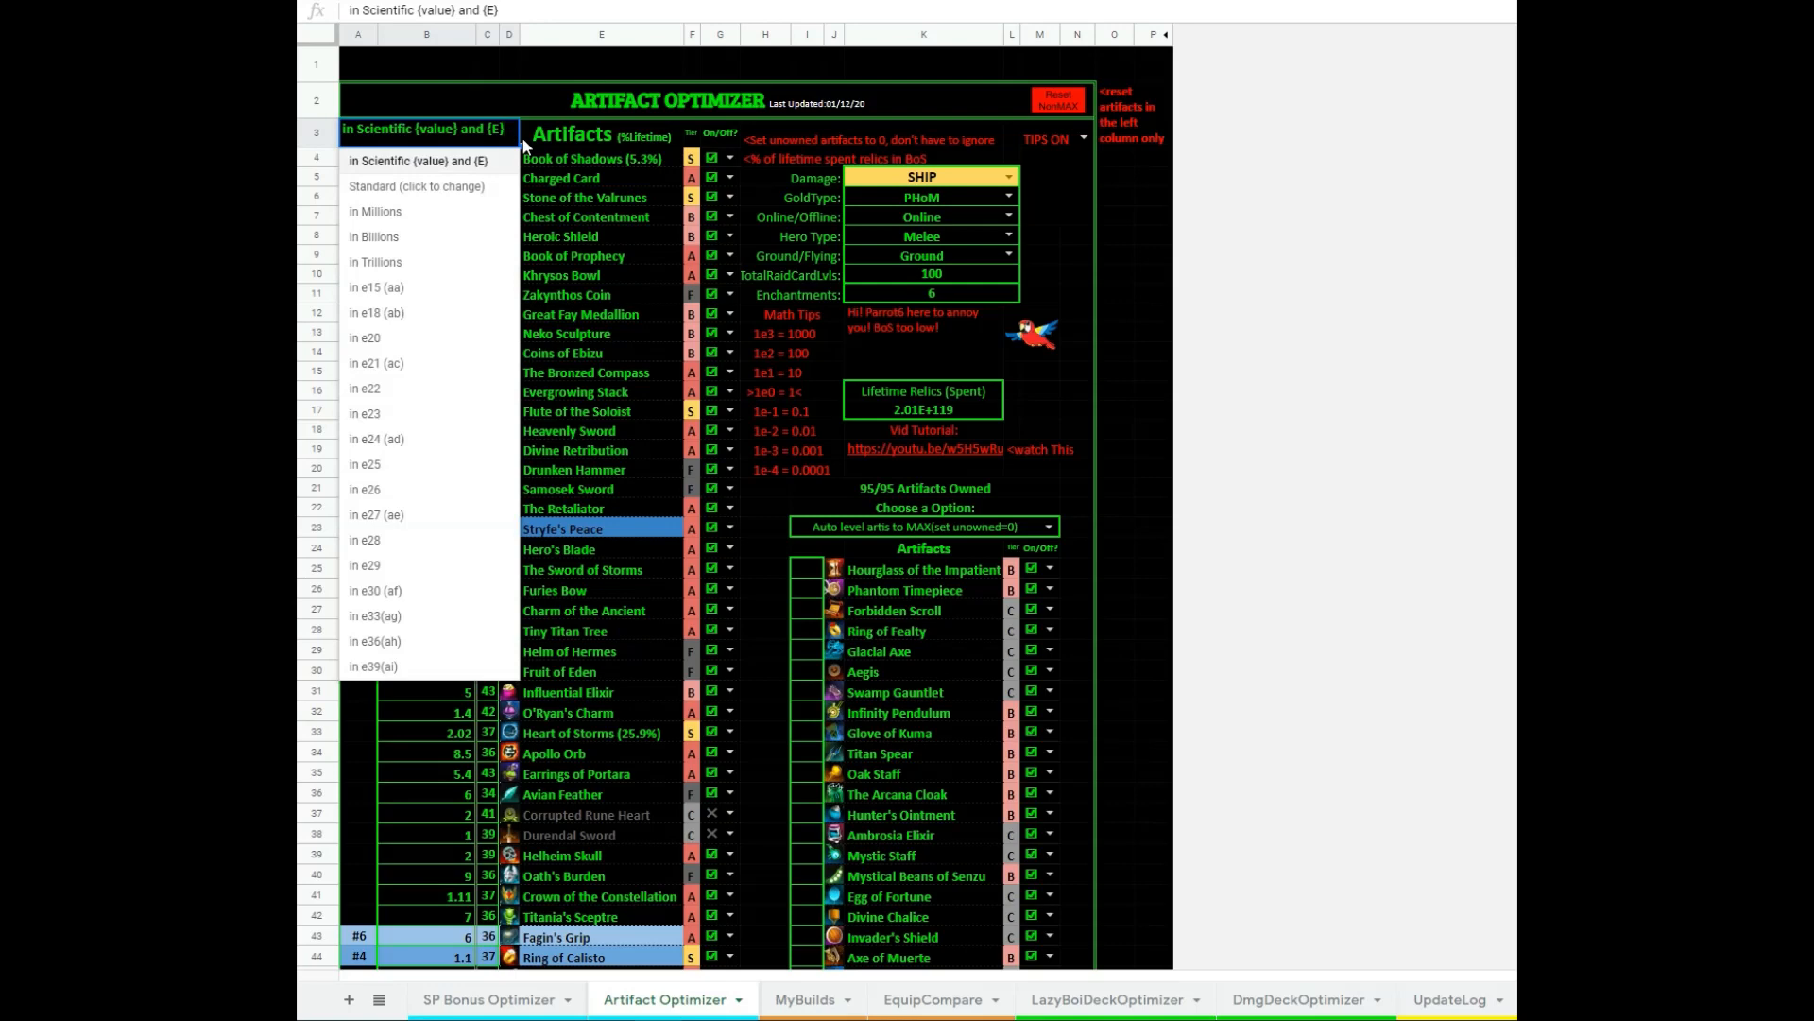
click(428, 159)
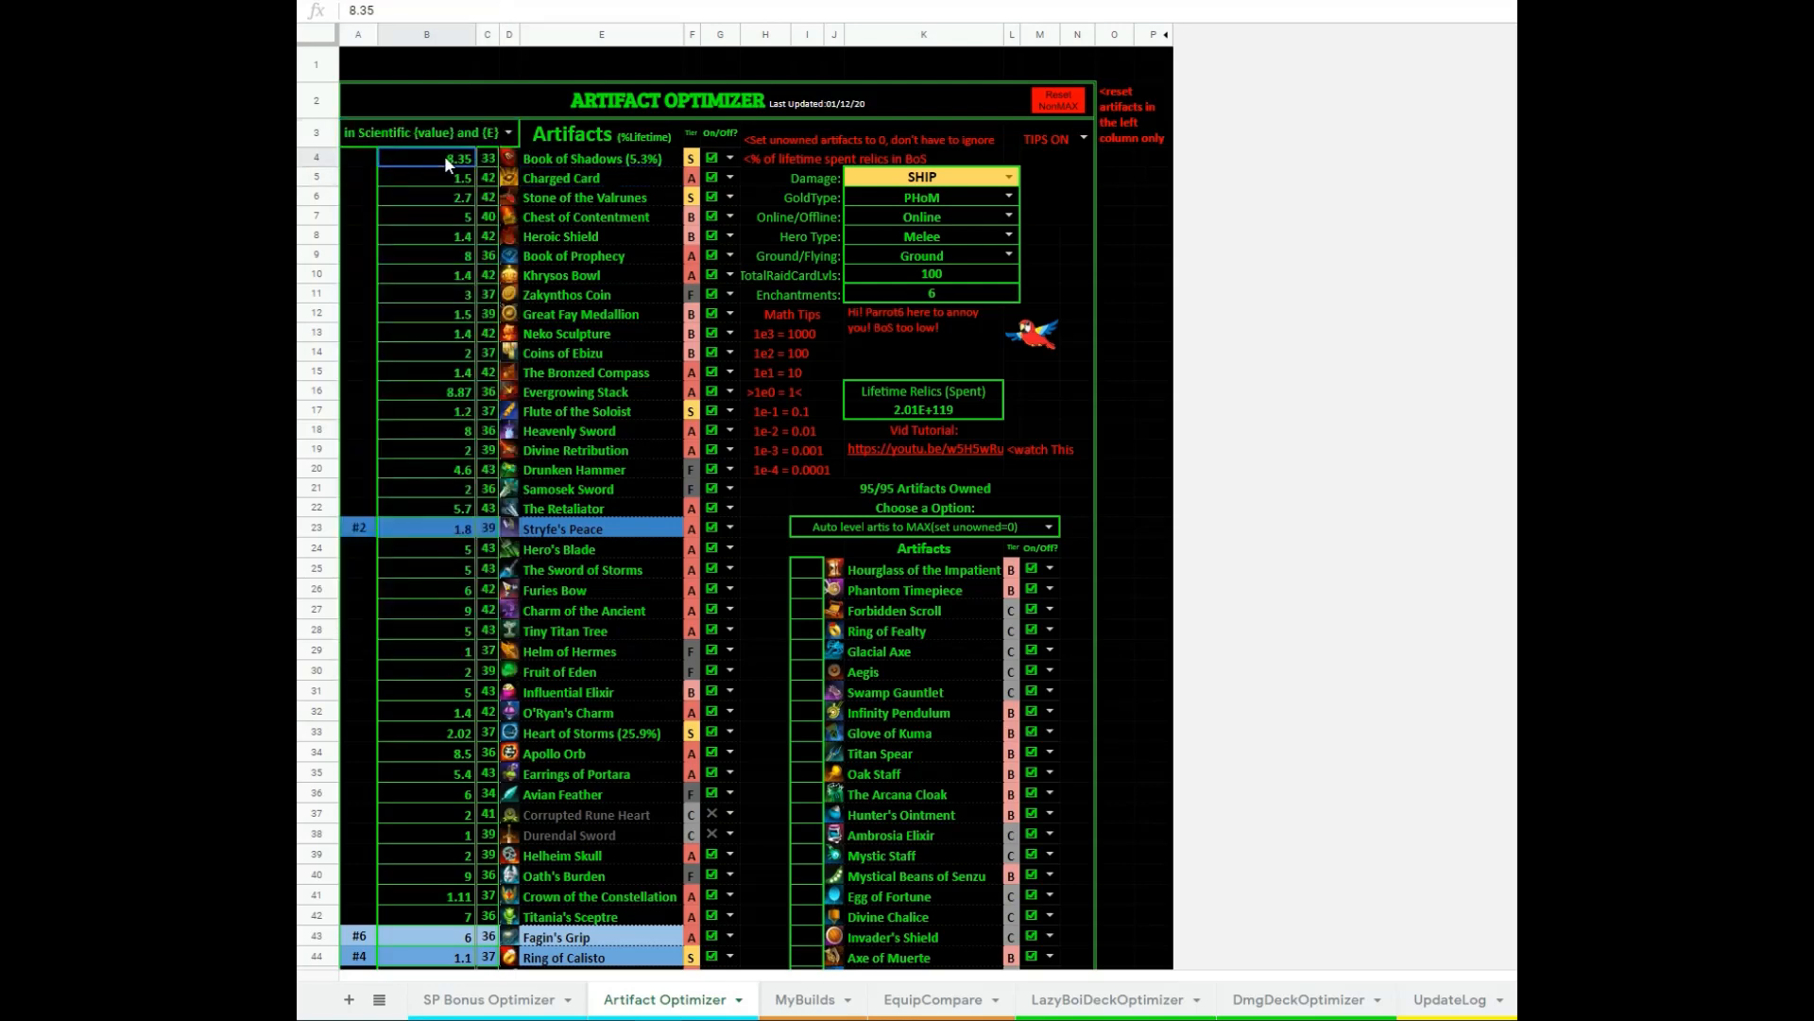
click(486, 159)
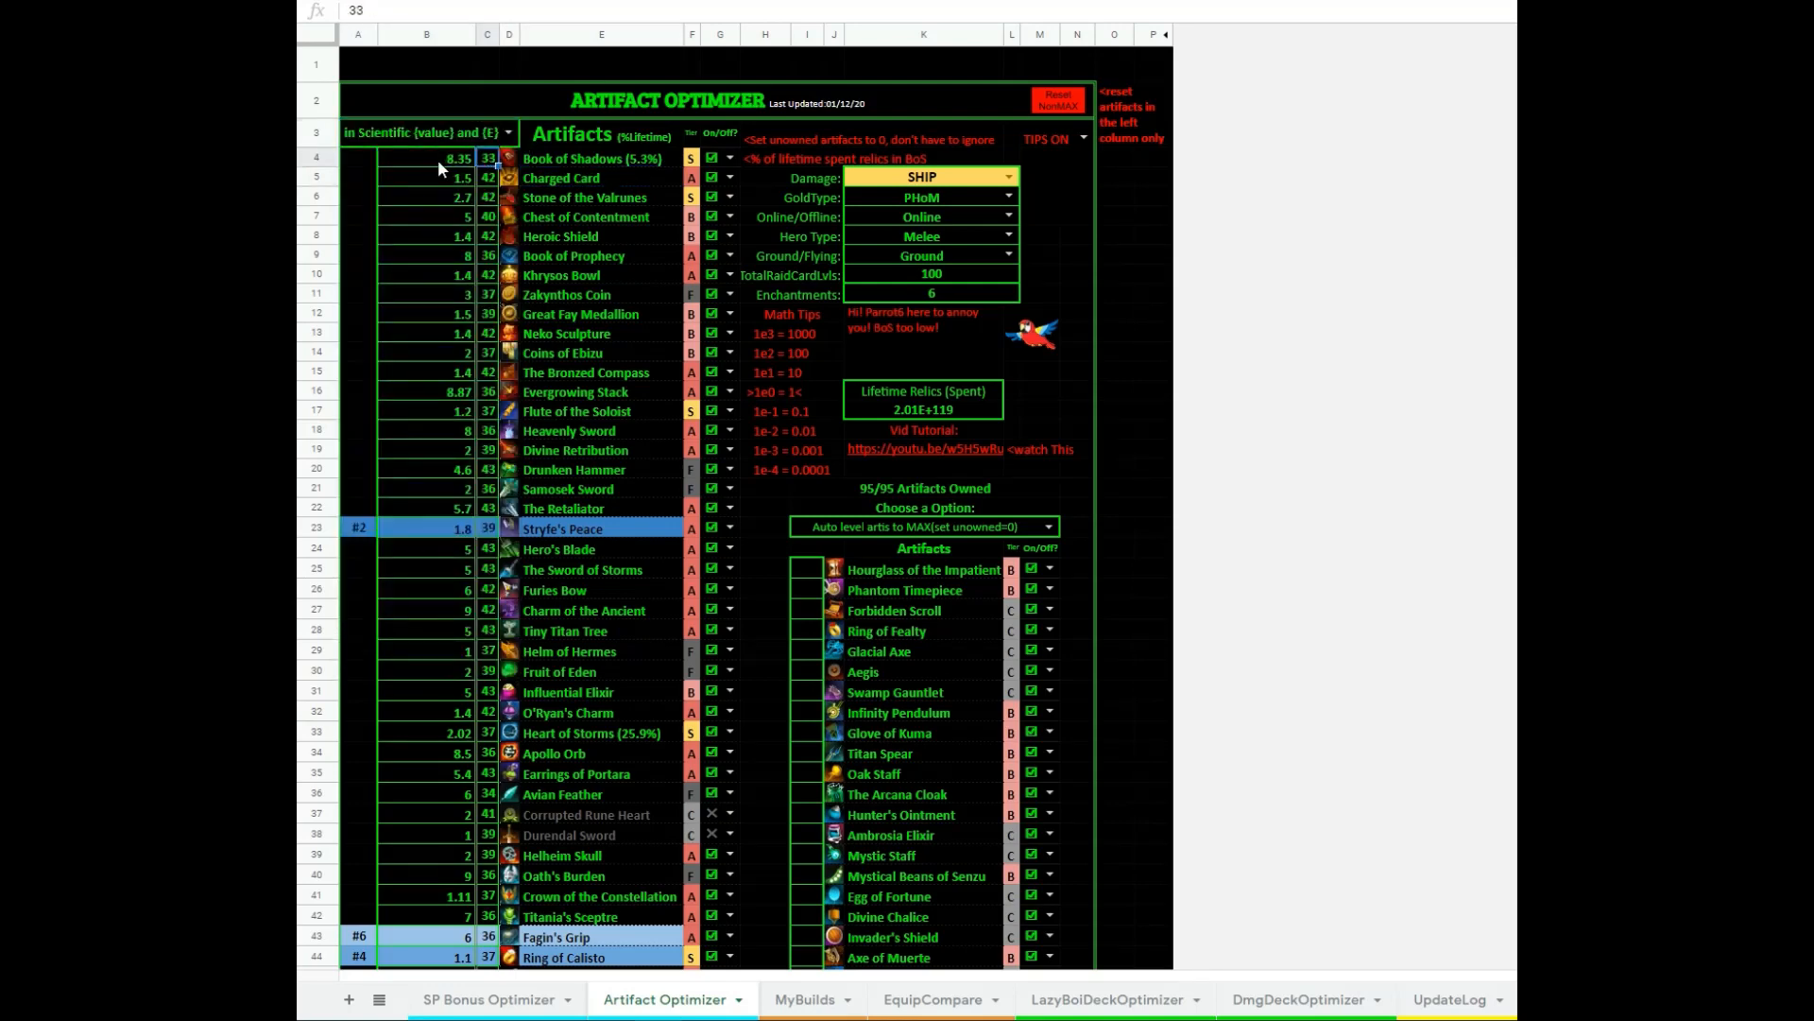
click(427, 159)
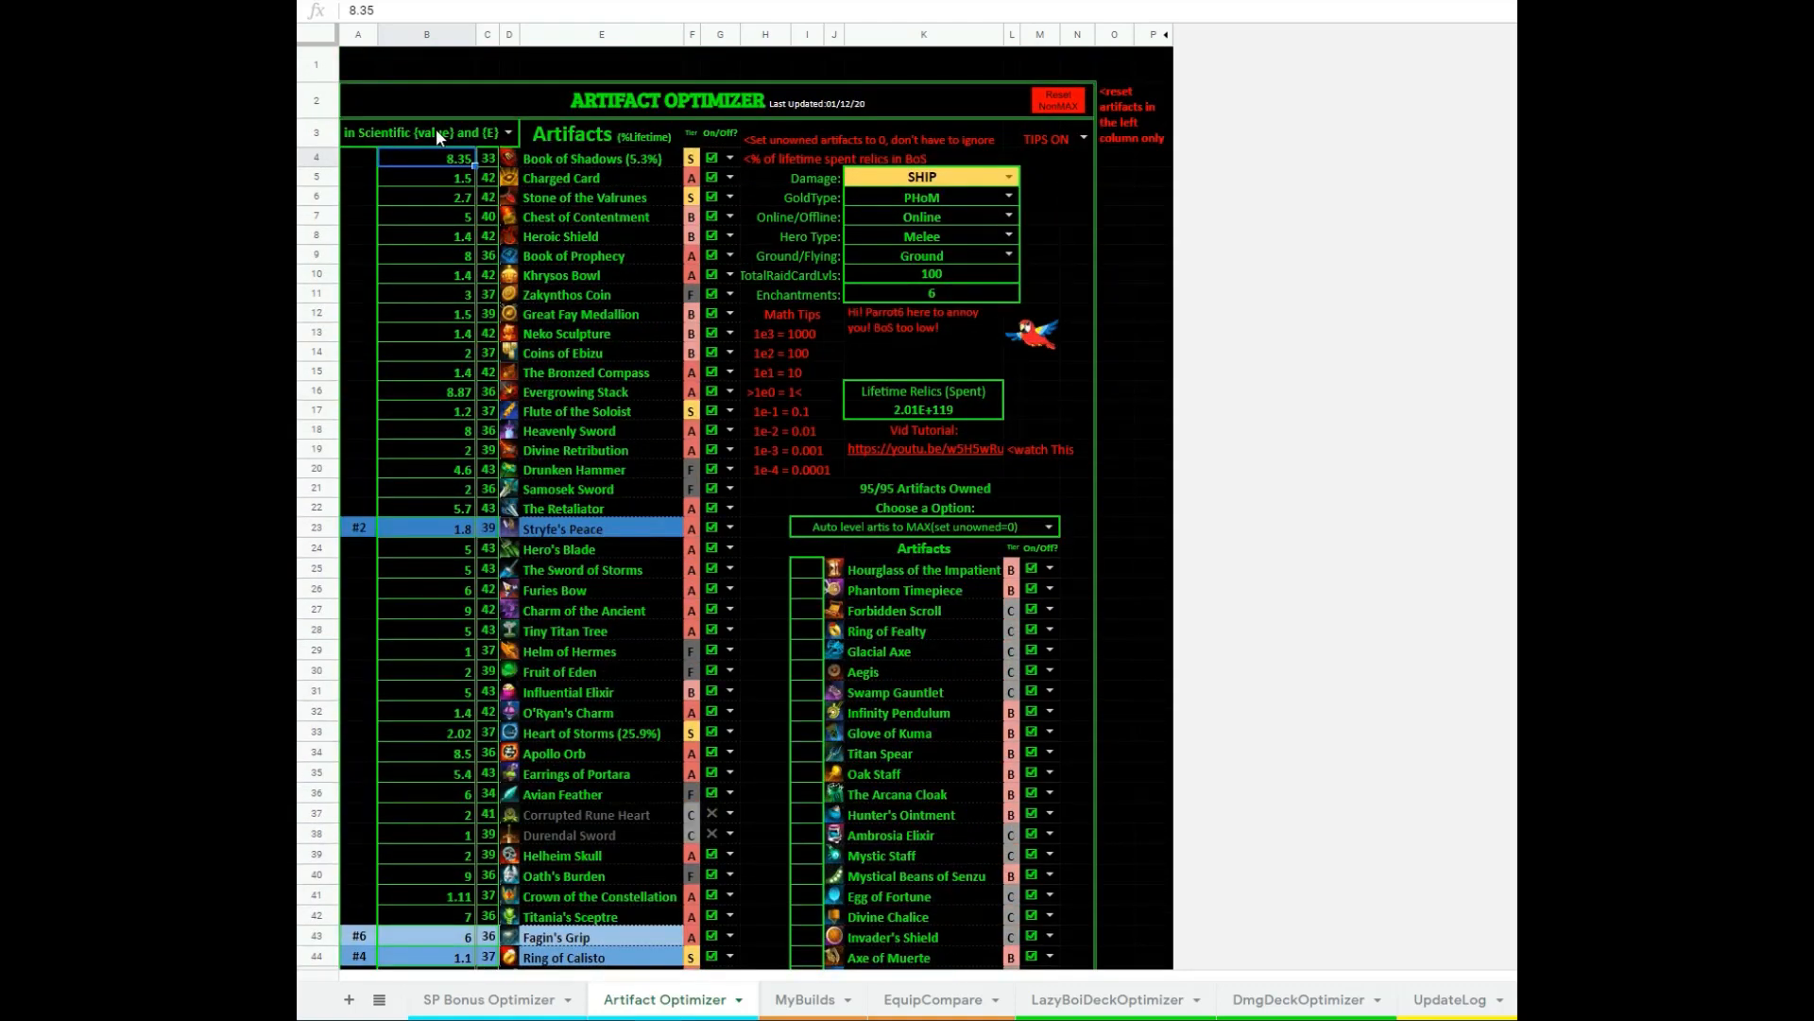
mouse_move(493, 49)
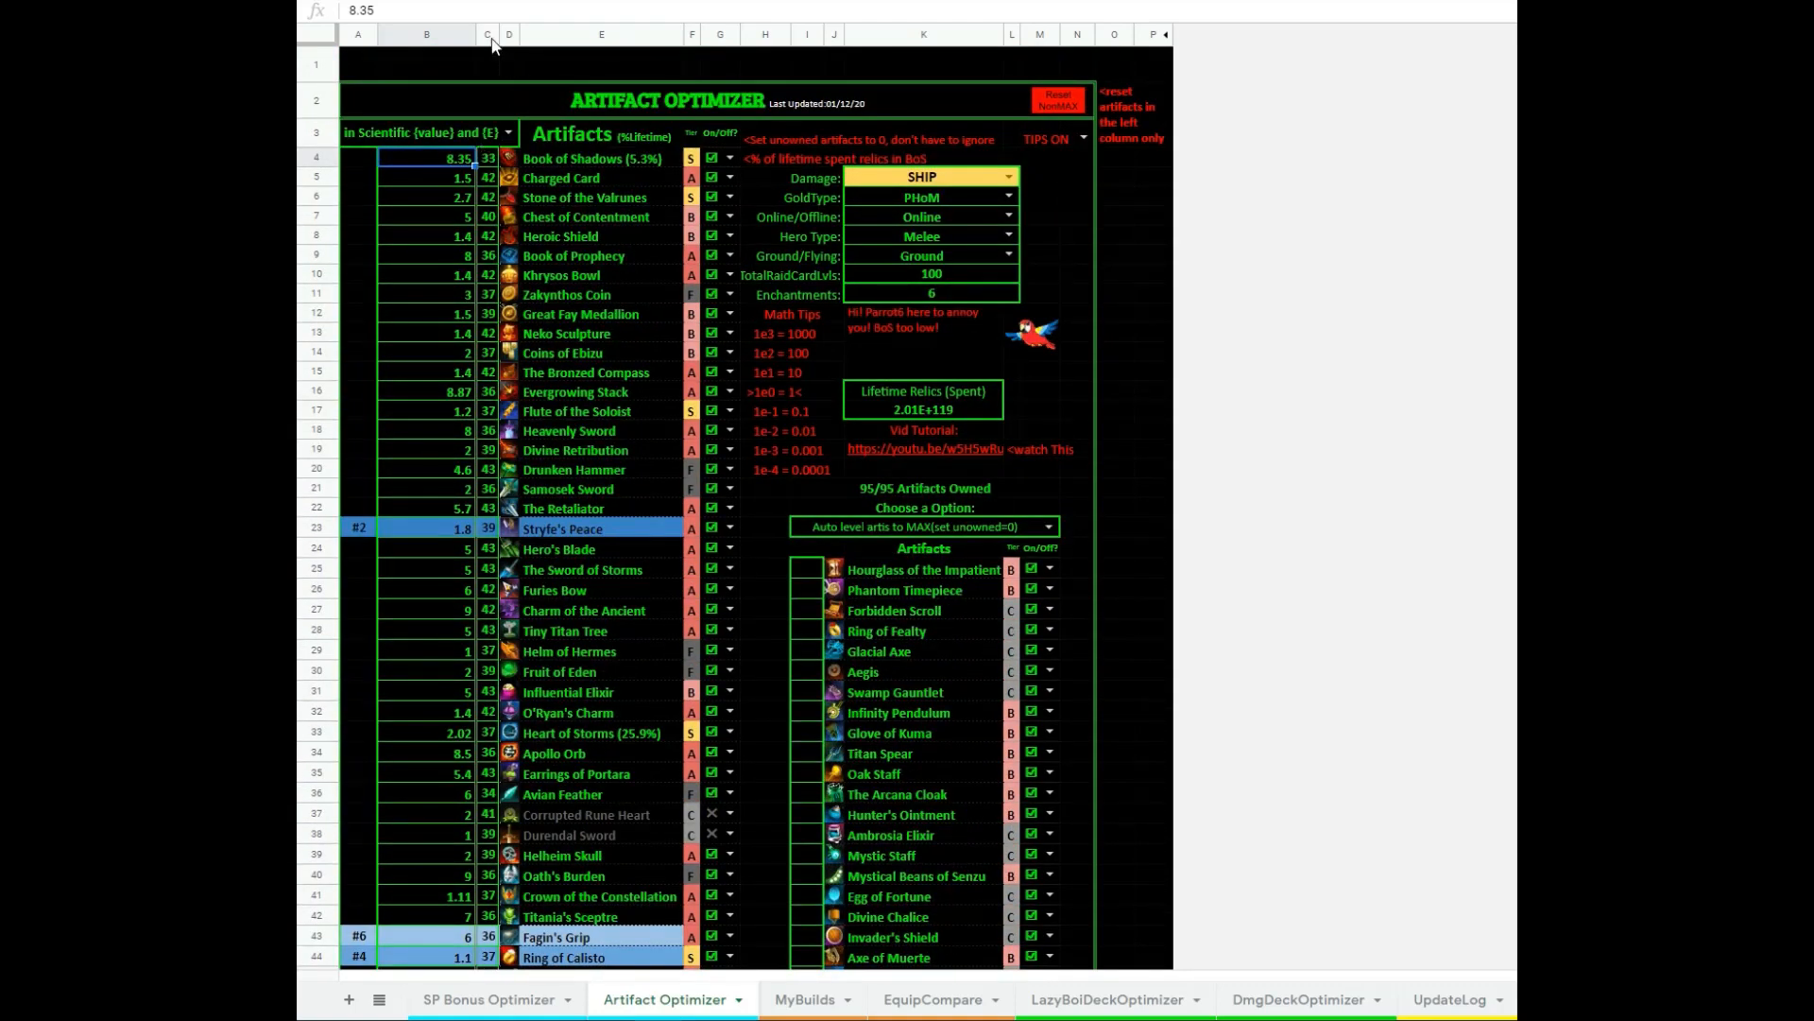
click(427, 178)
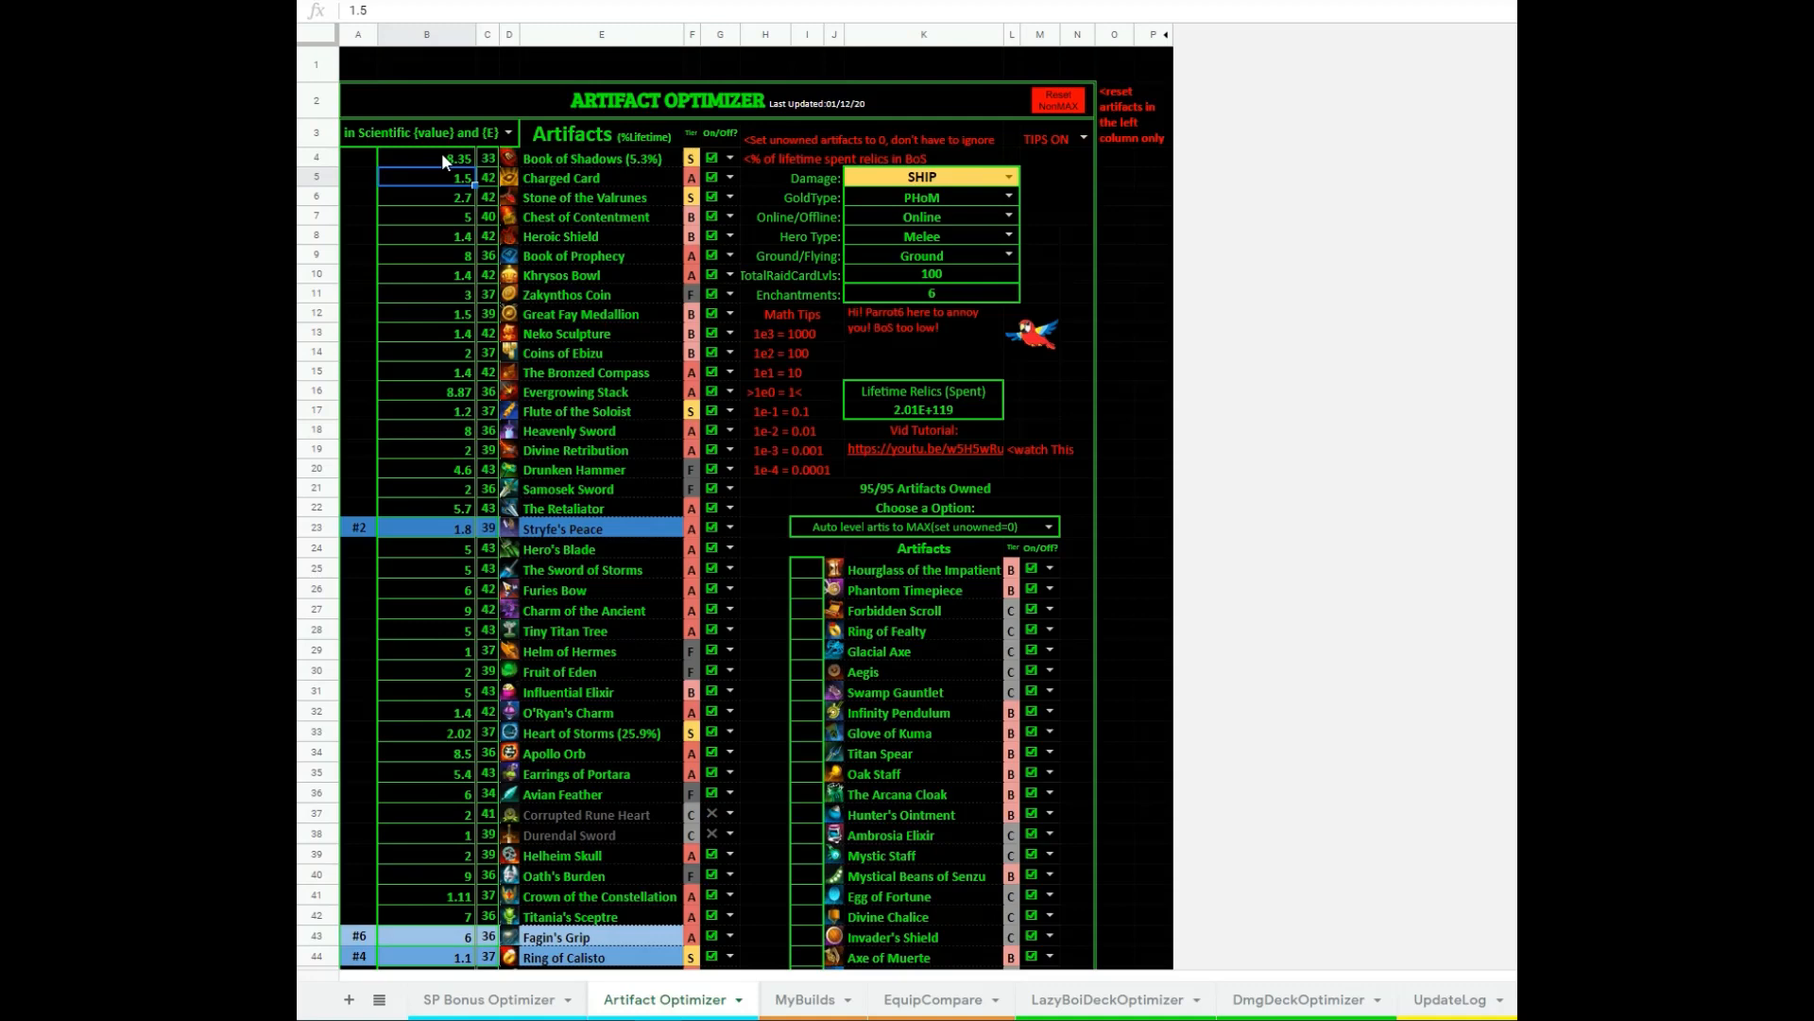
click(442, 158)
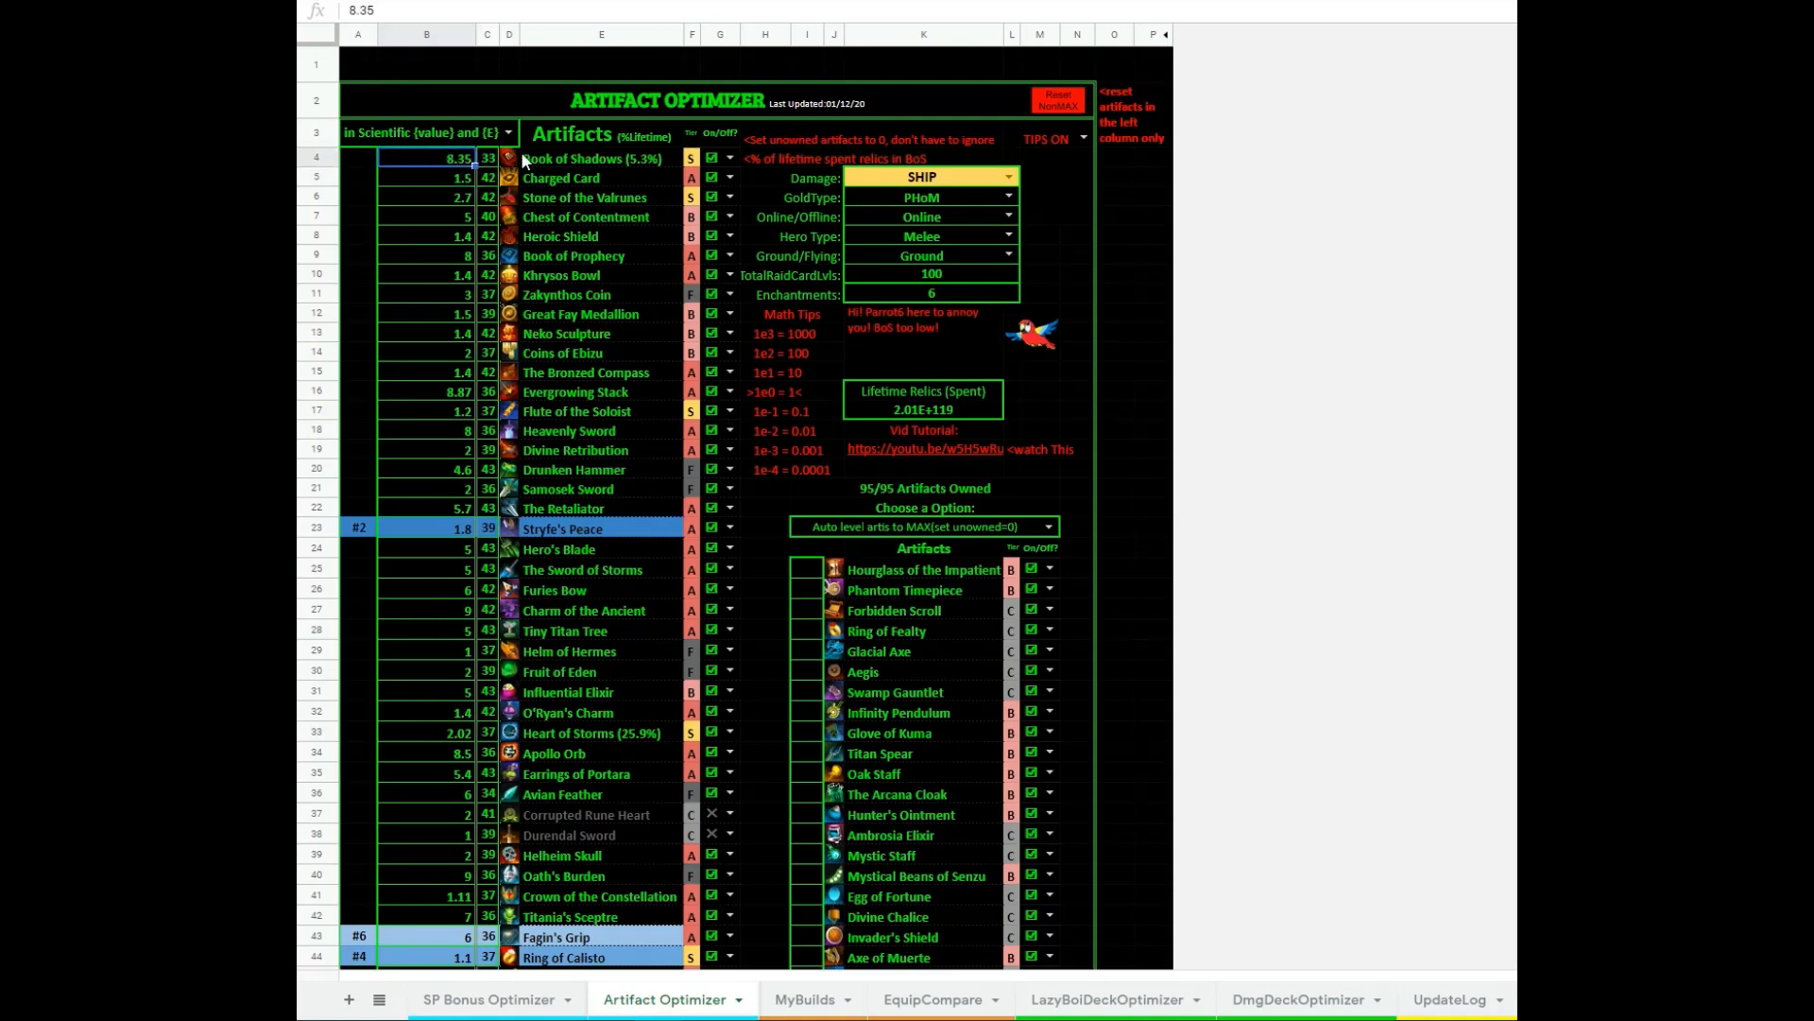
mouse_move(310, 257)
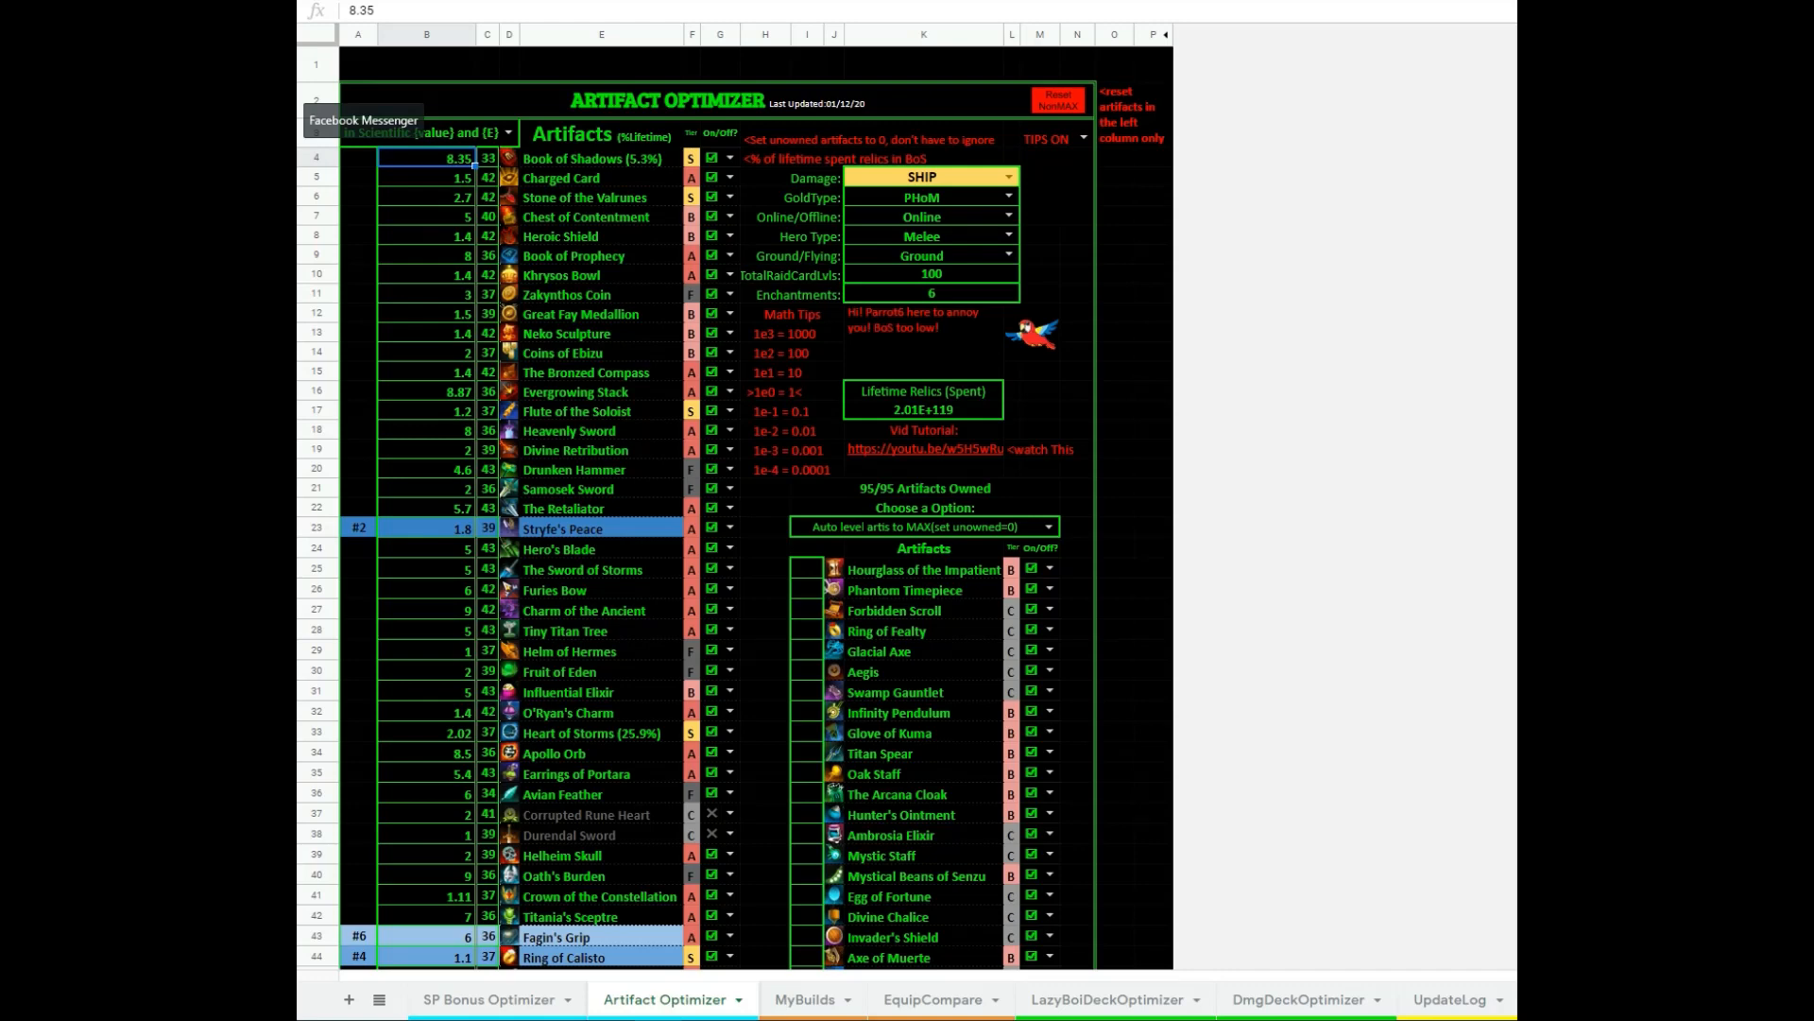
Set Book of Shadows to 2.92 E34 and Charged Card to 2.5 E43
text(2.)
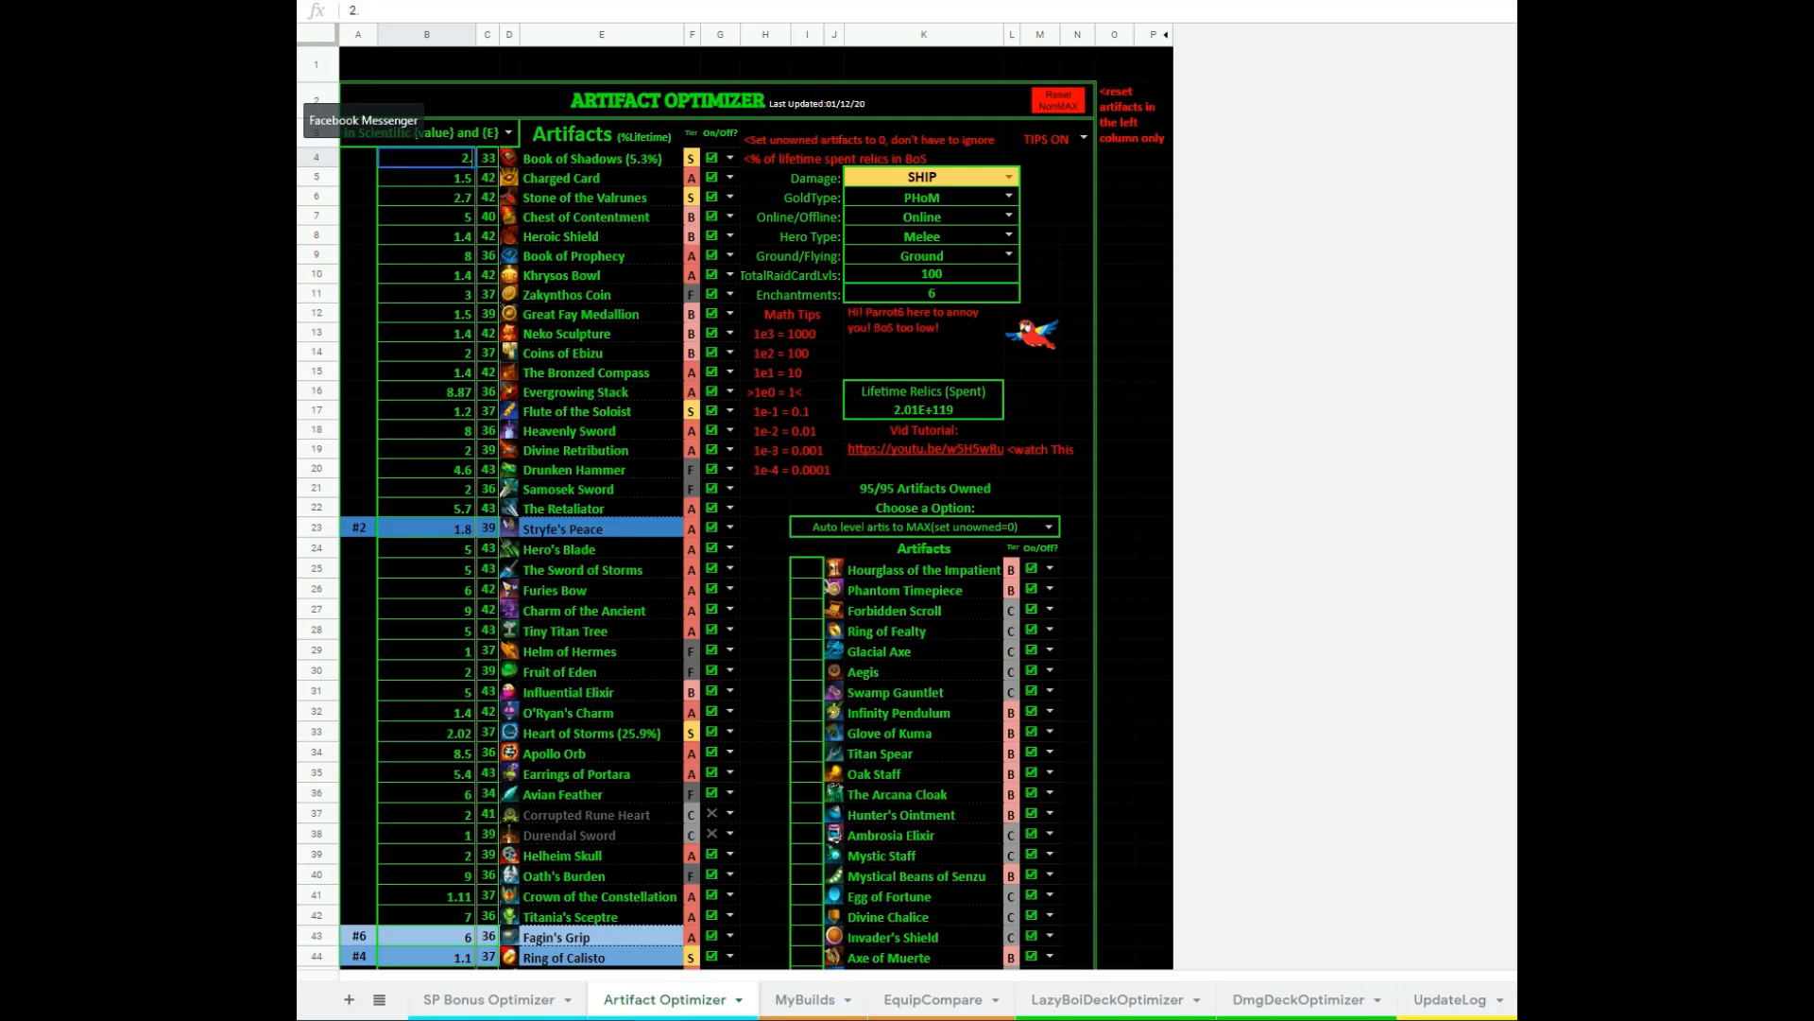
text(2.92)
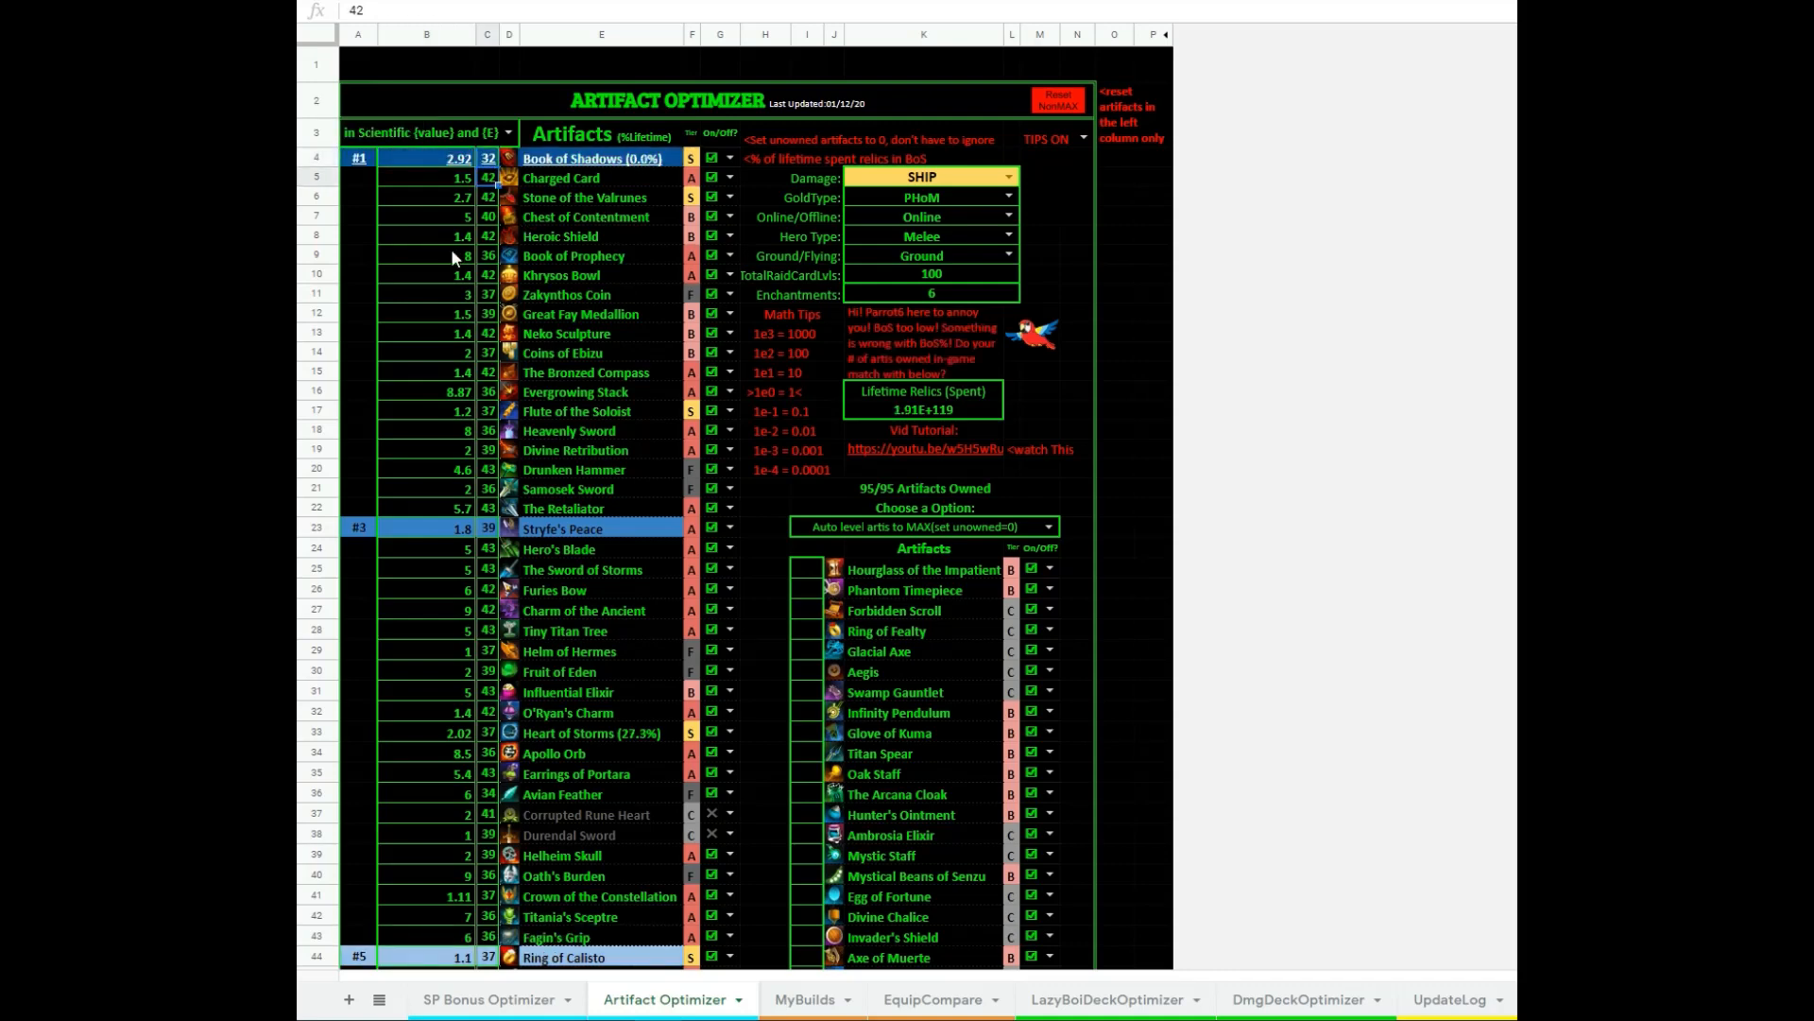
click(438, 178)
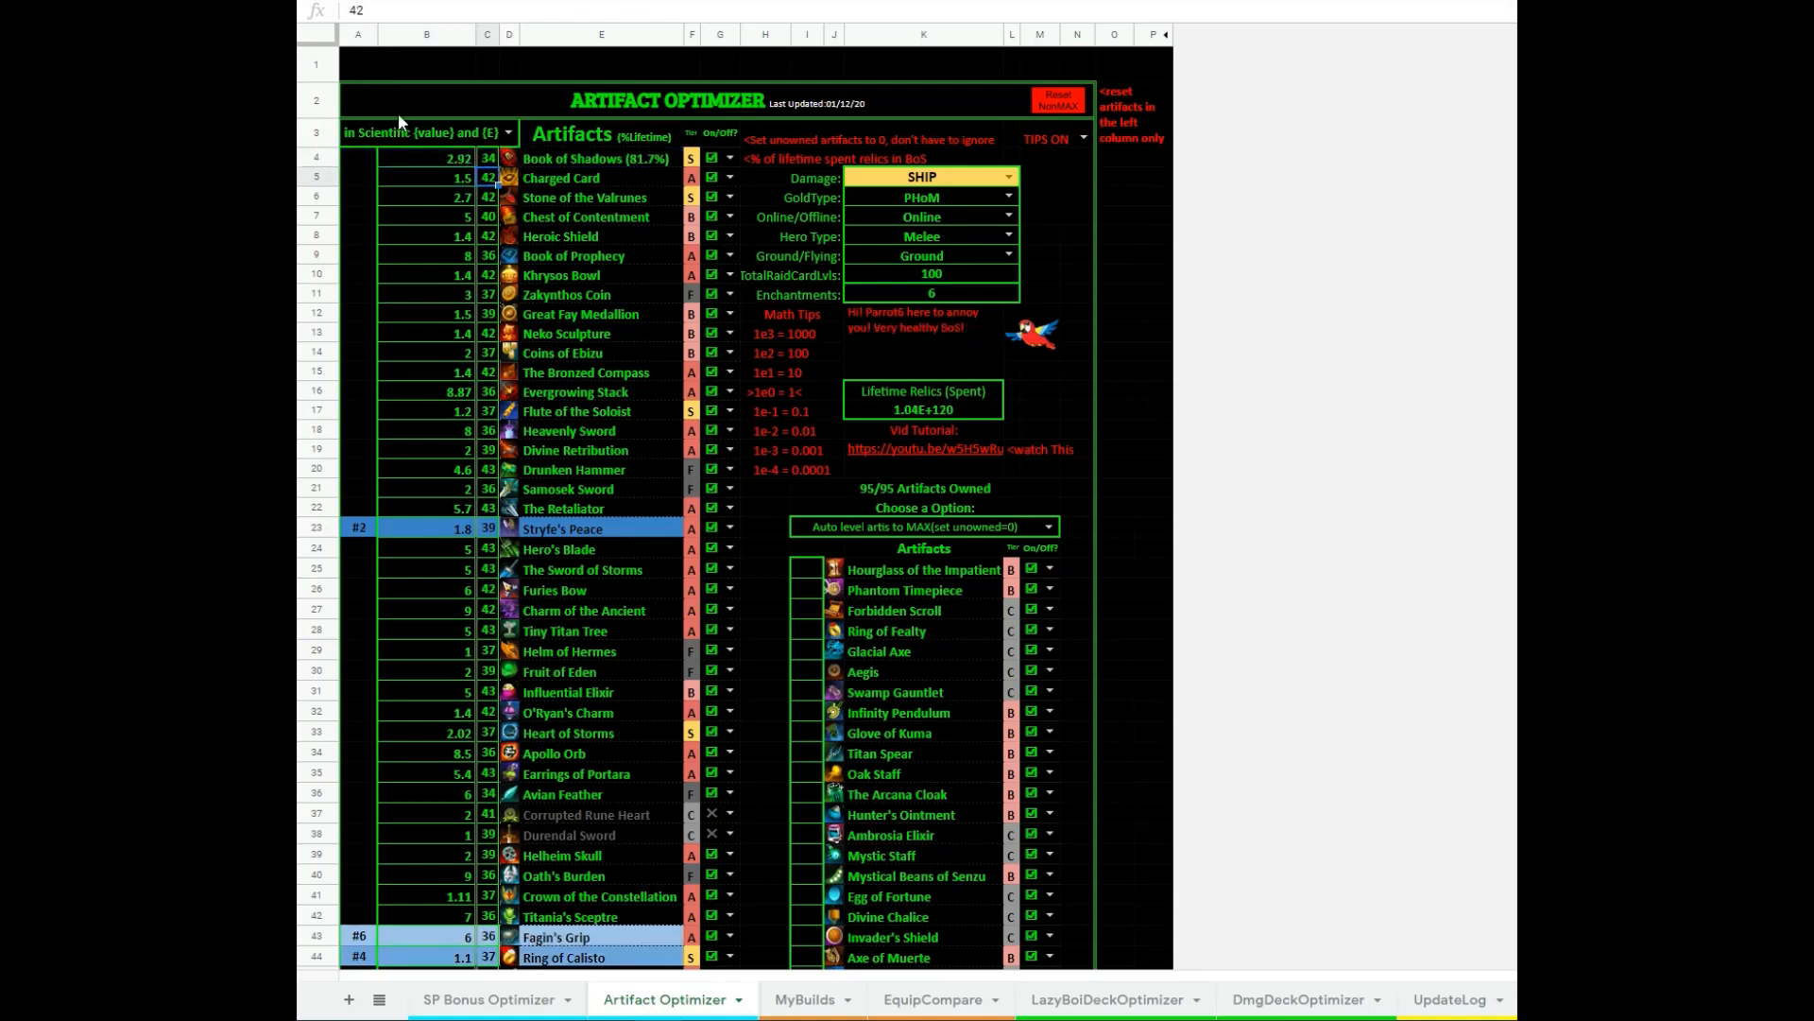
click(425, 178)
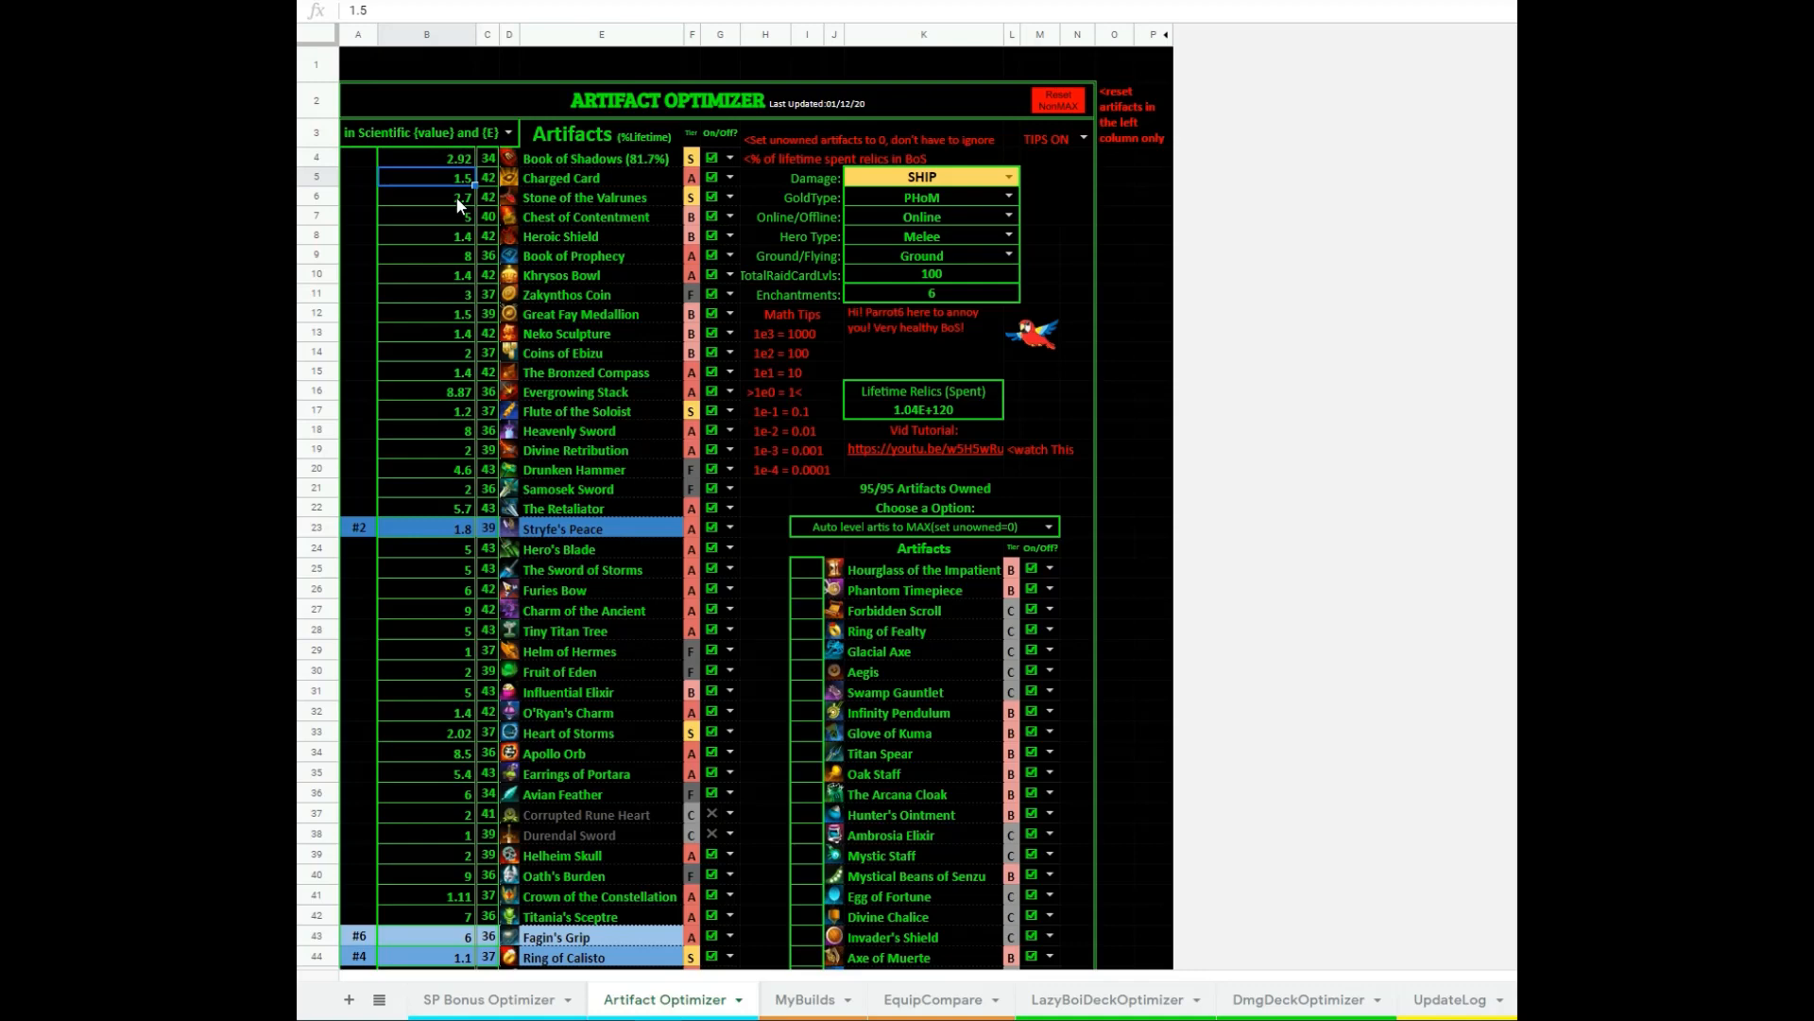
click(427, 196)
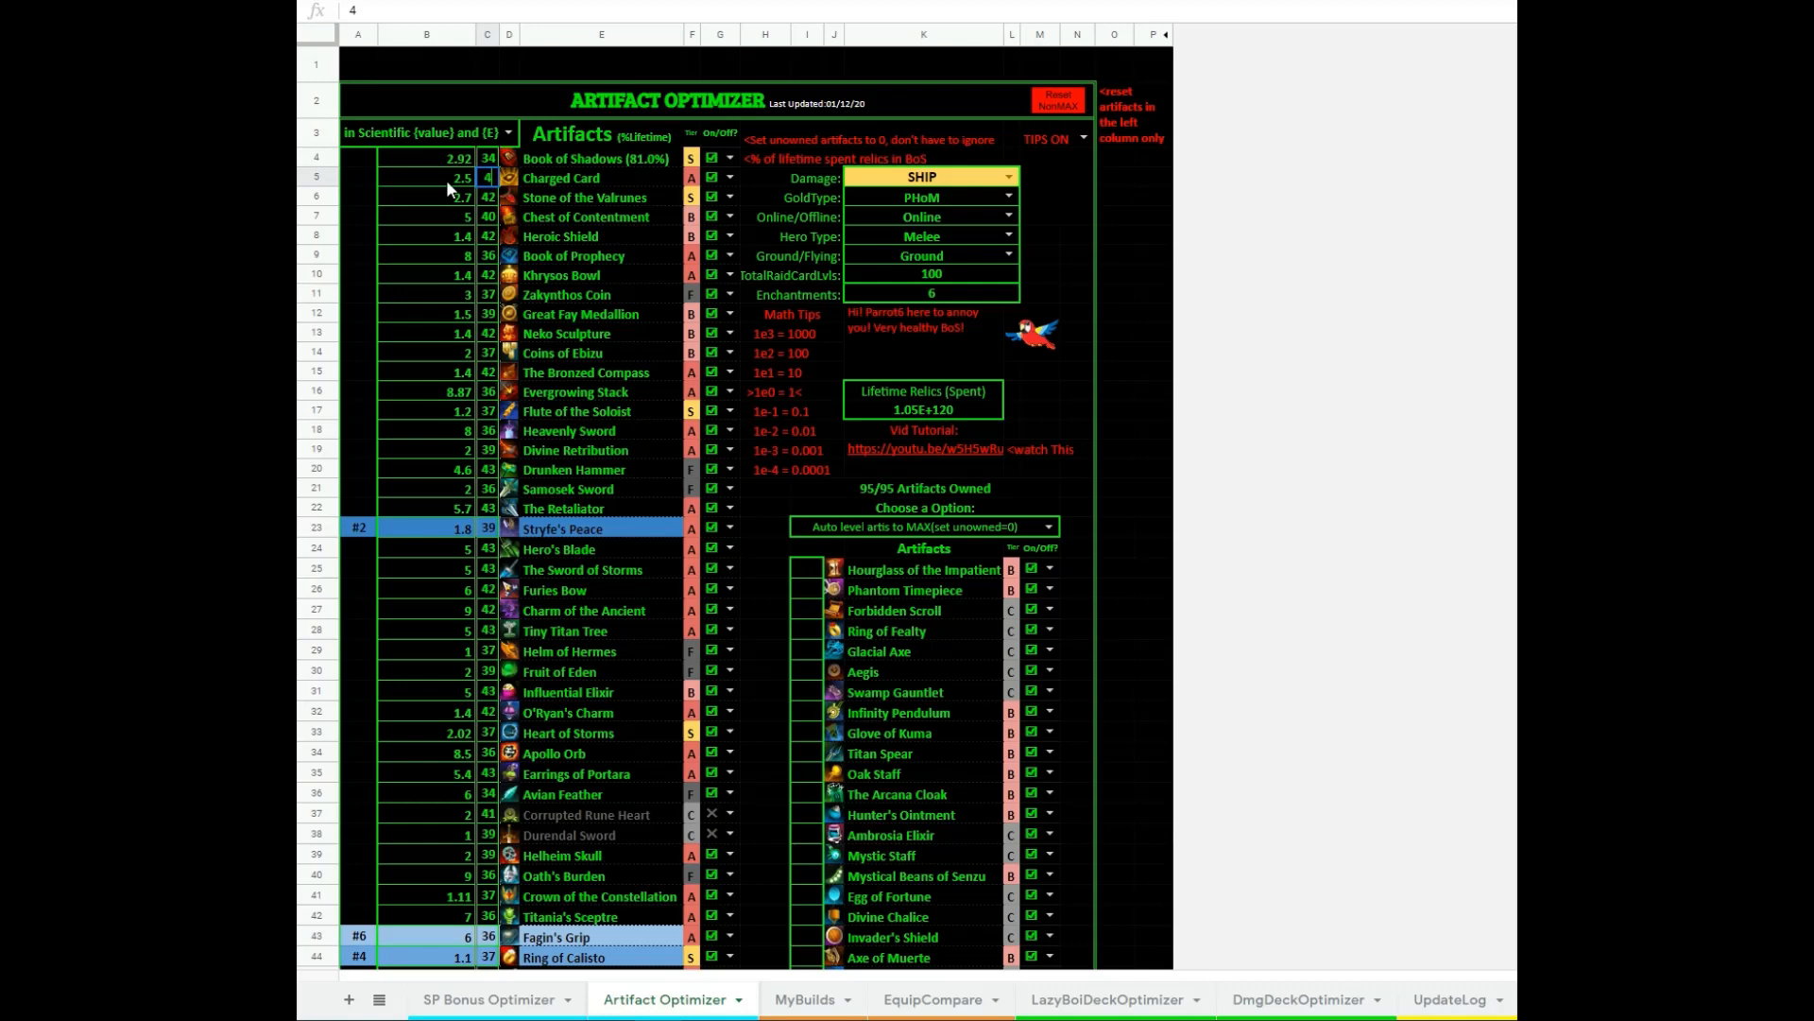
text(43)
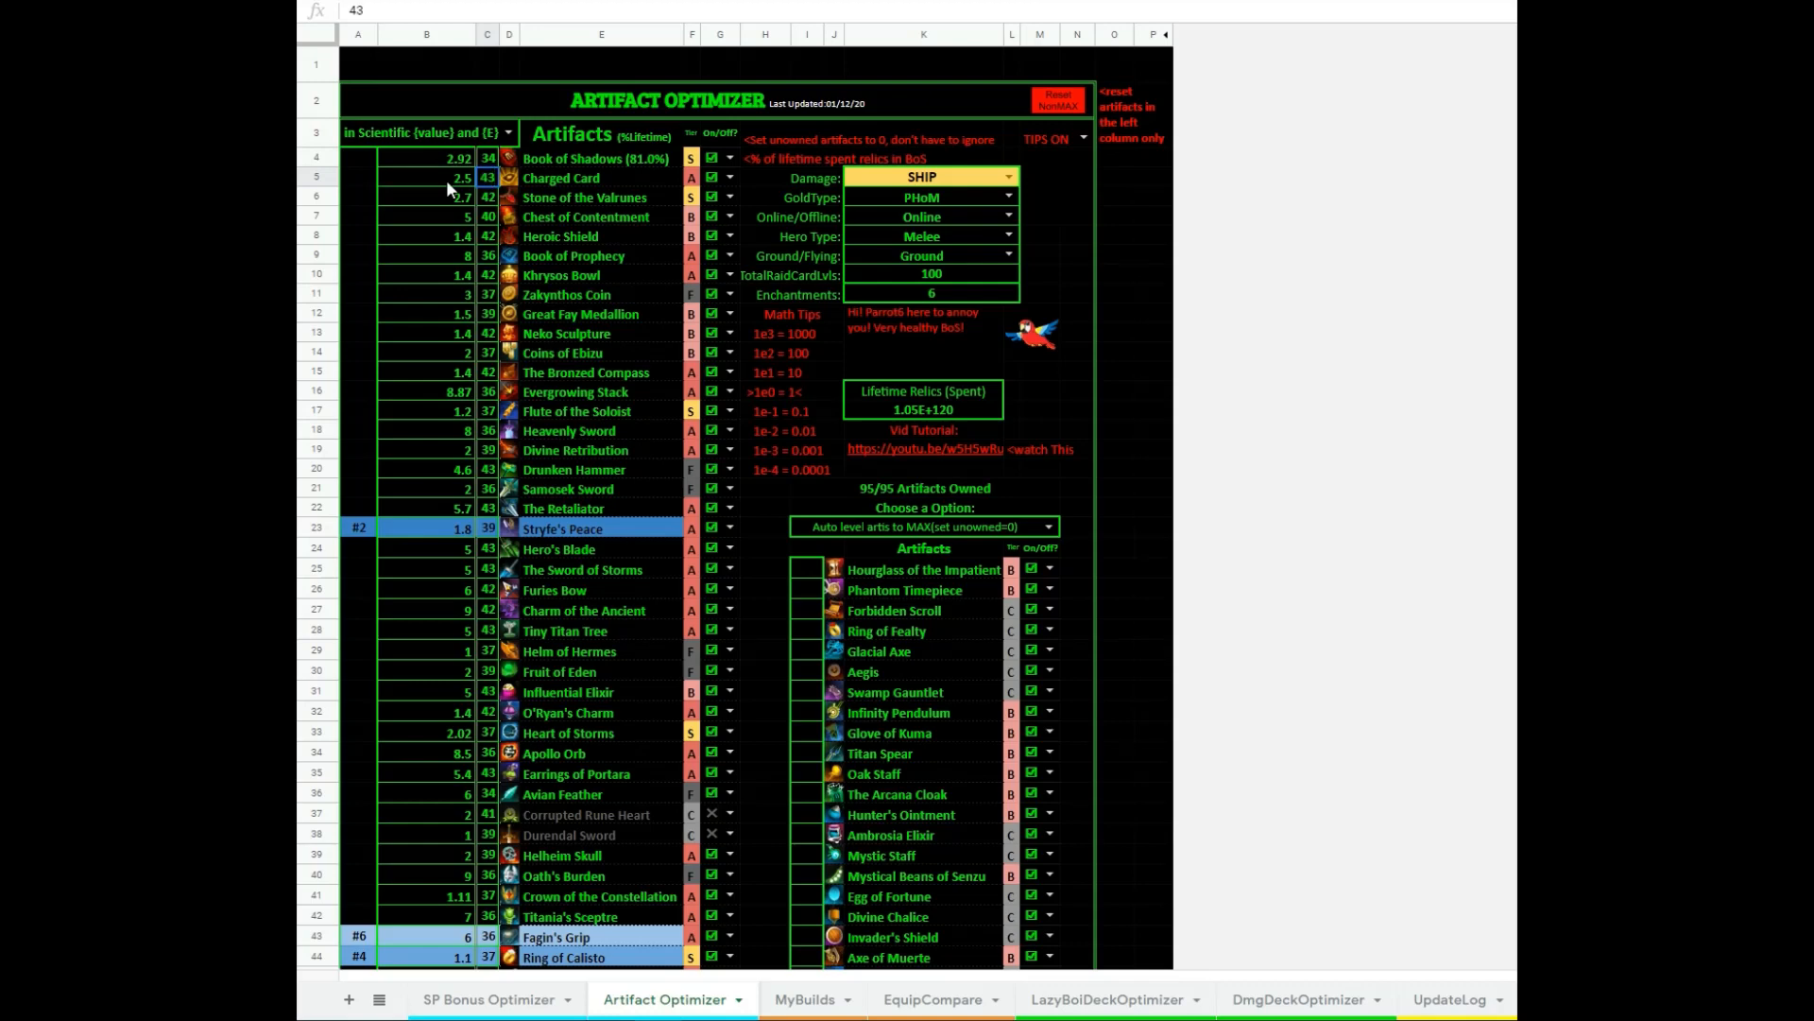
click(438, 199)
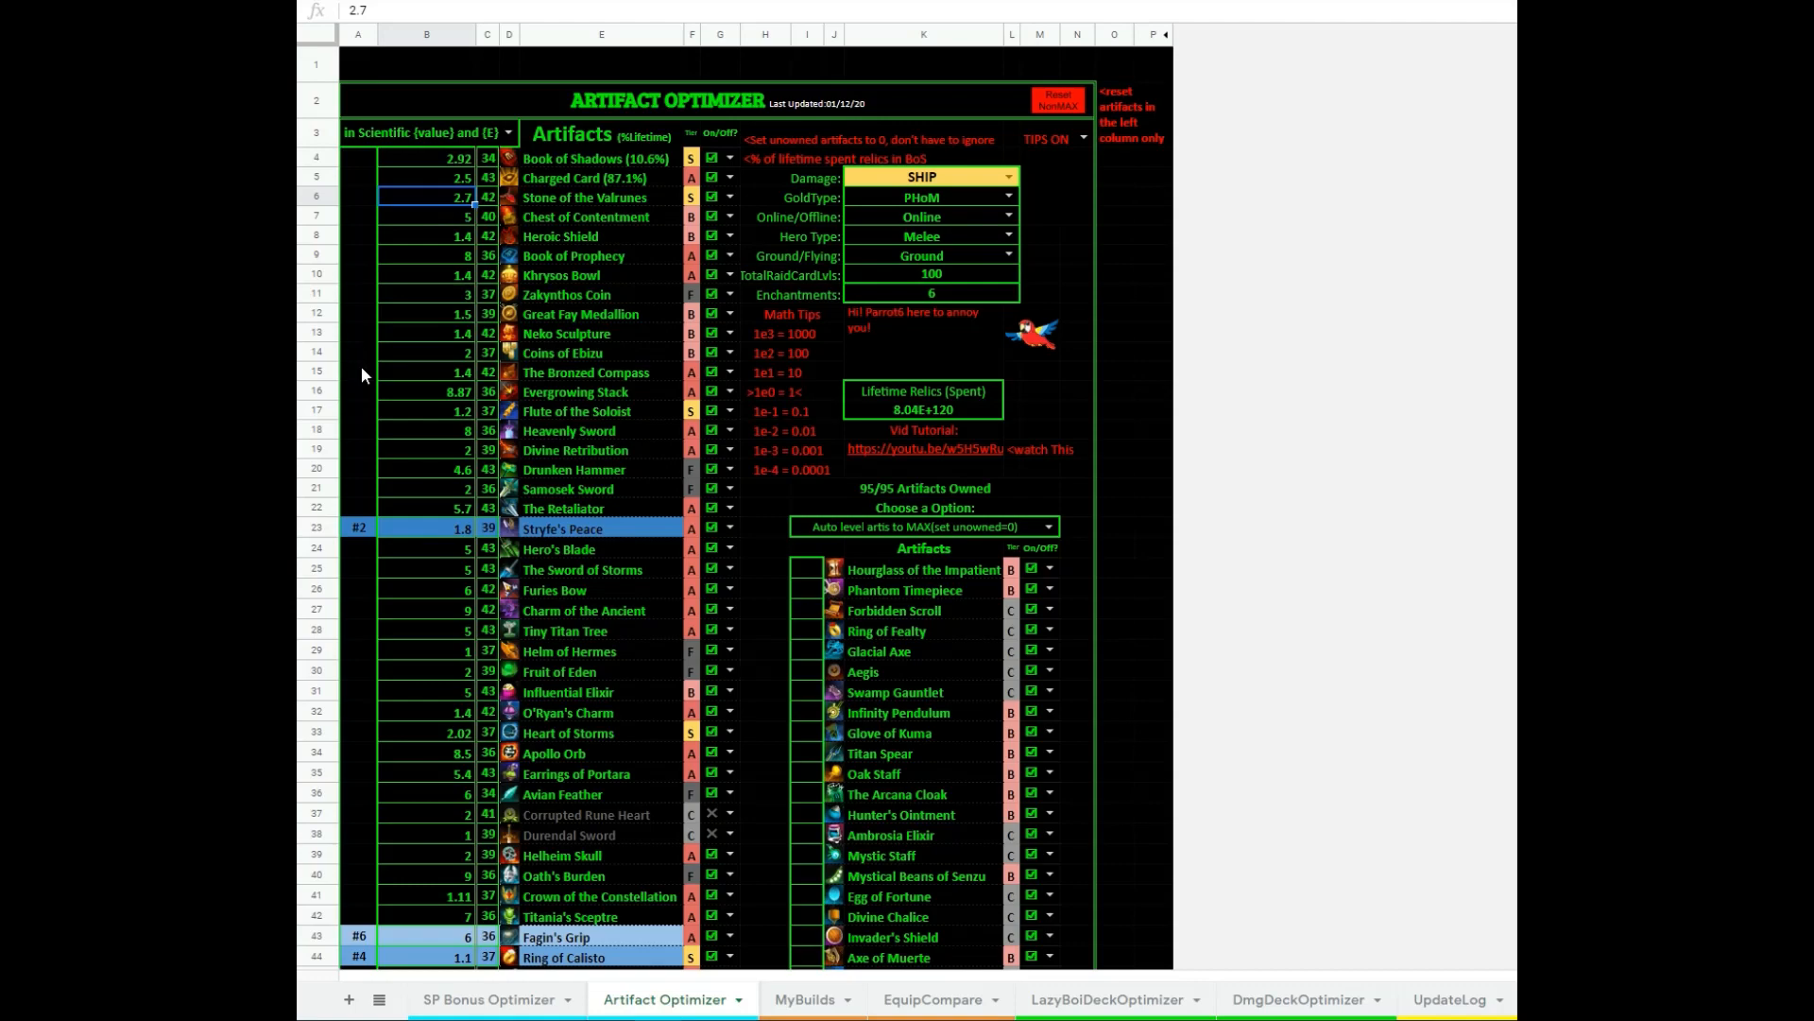
Show the artifact level notation choices (Scientific, Millions, e15, etc.)
scroll(down, 3)
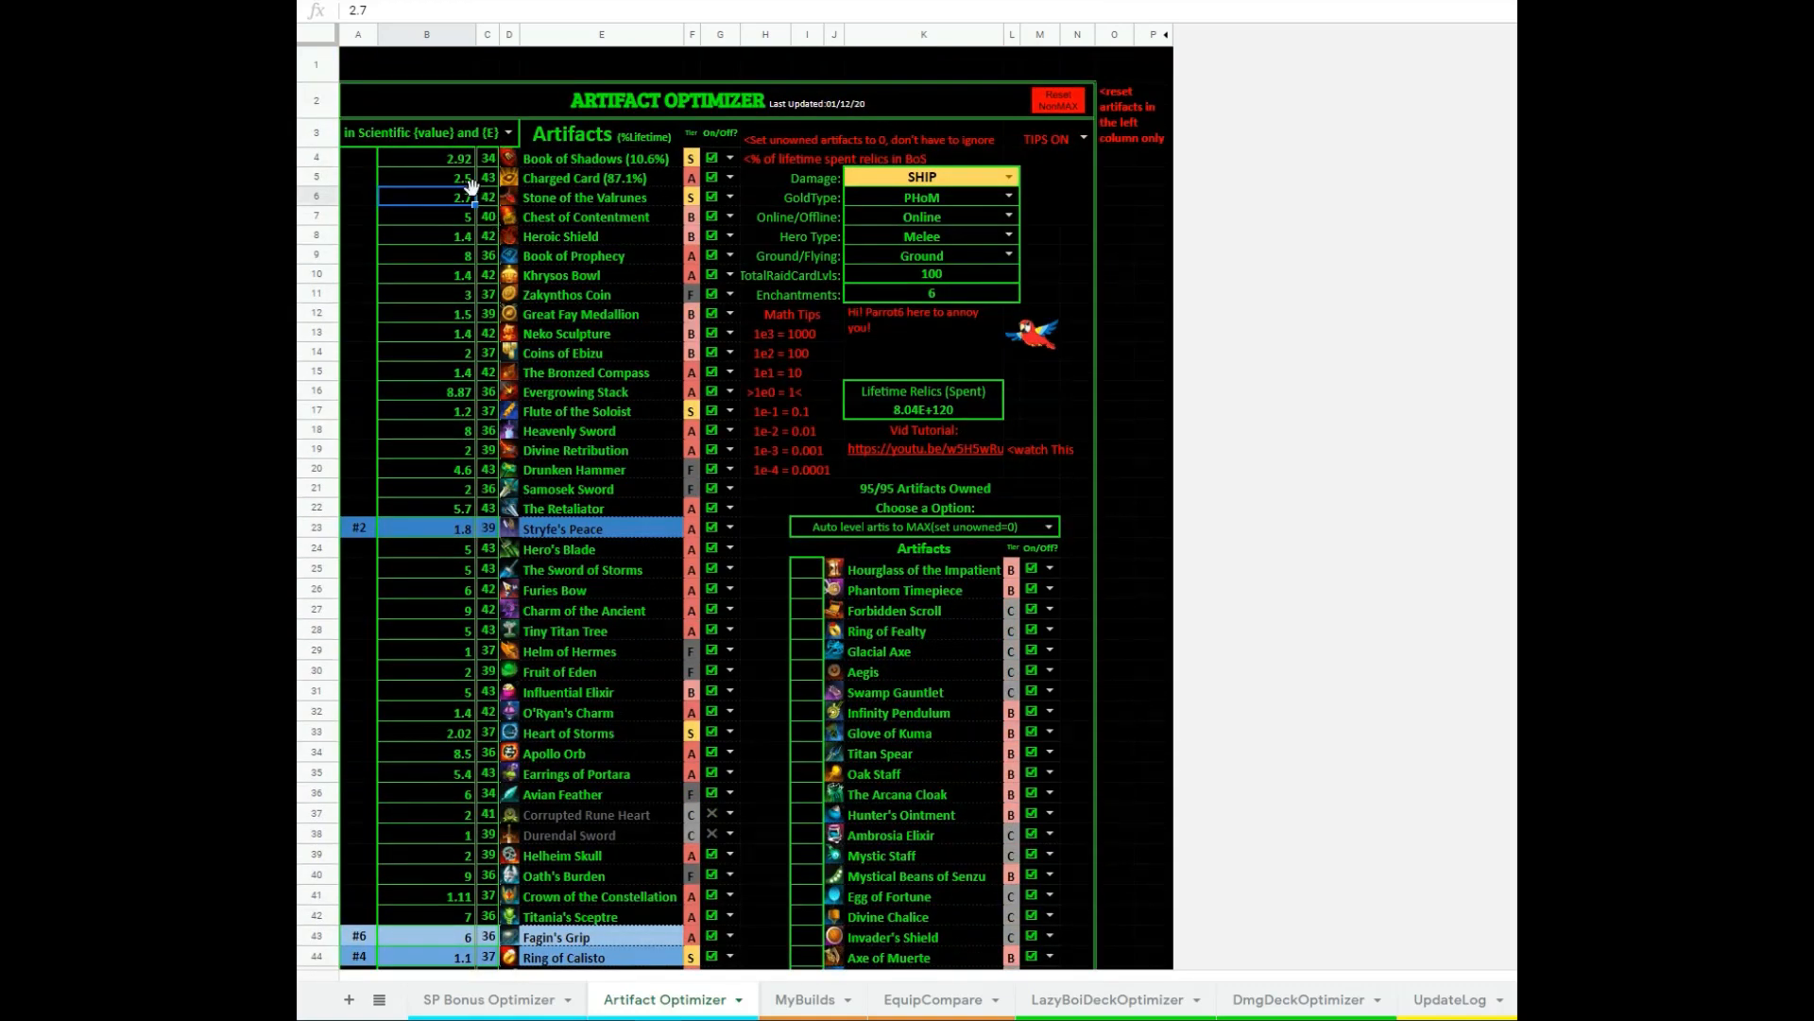
click(438, 216)
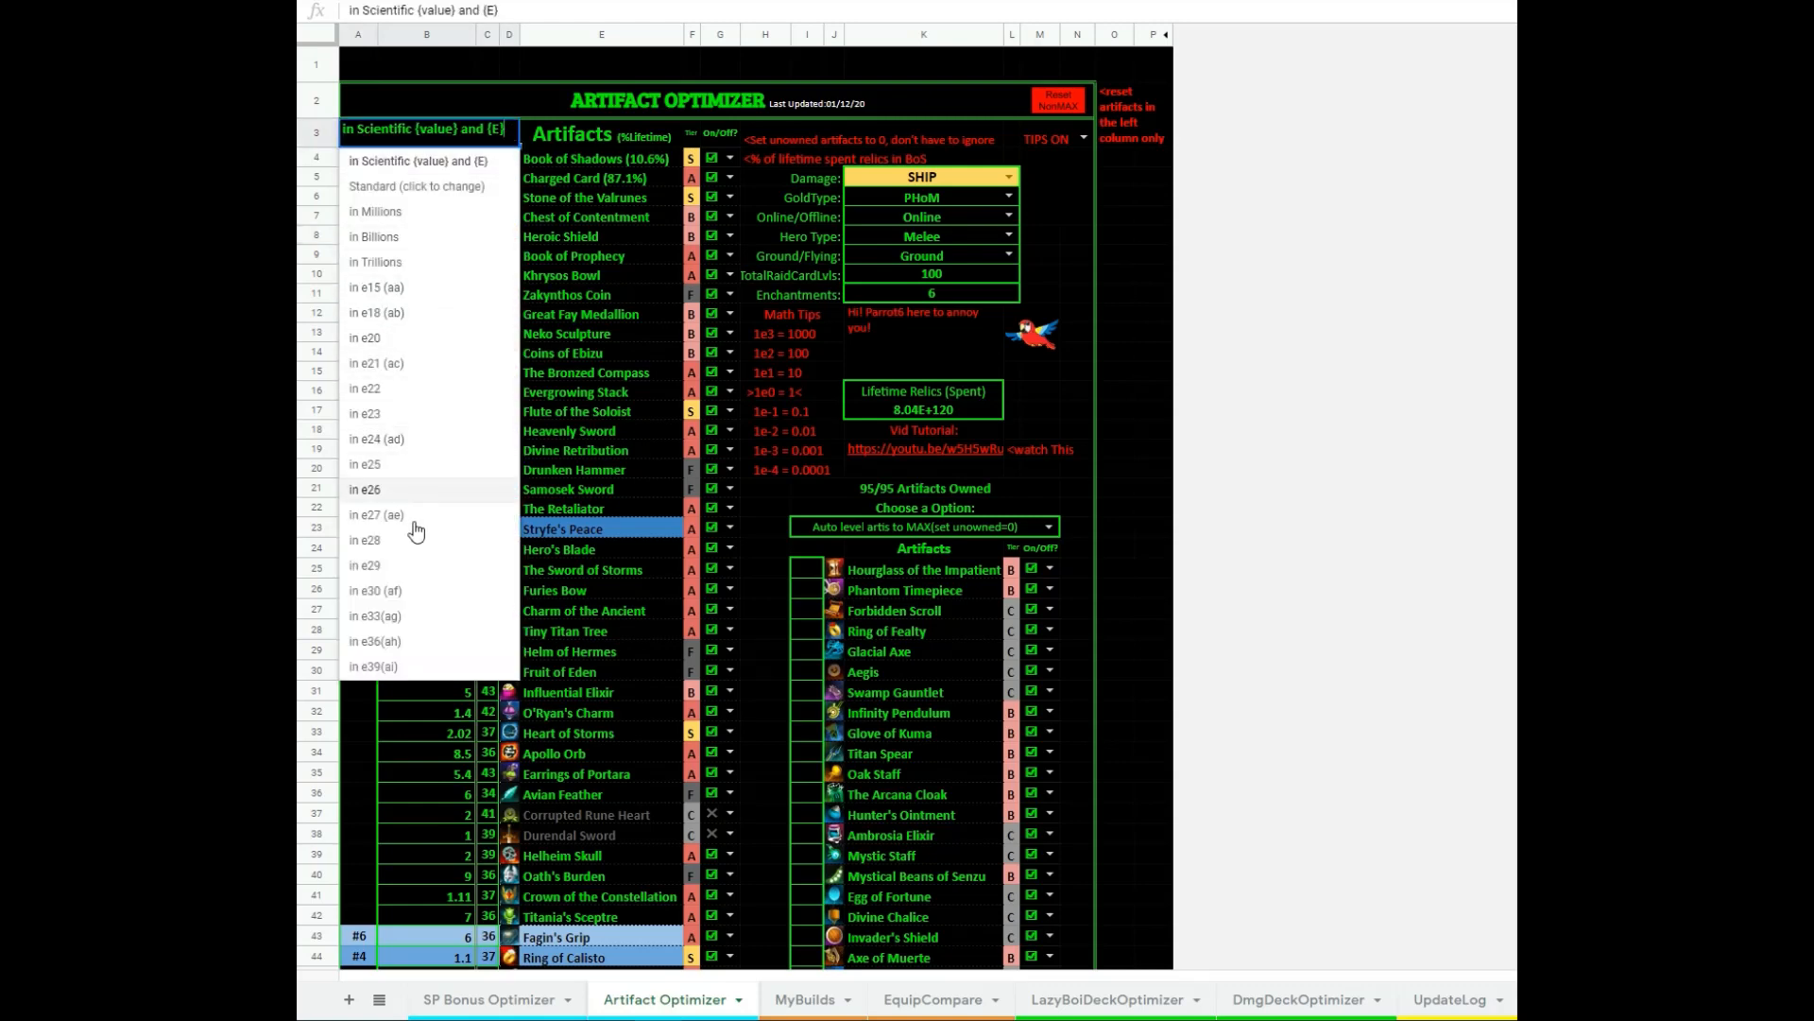
mouse_move(389, 514)
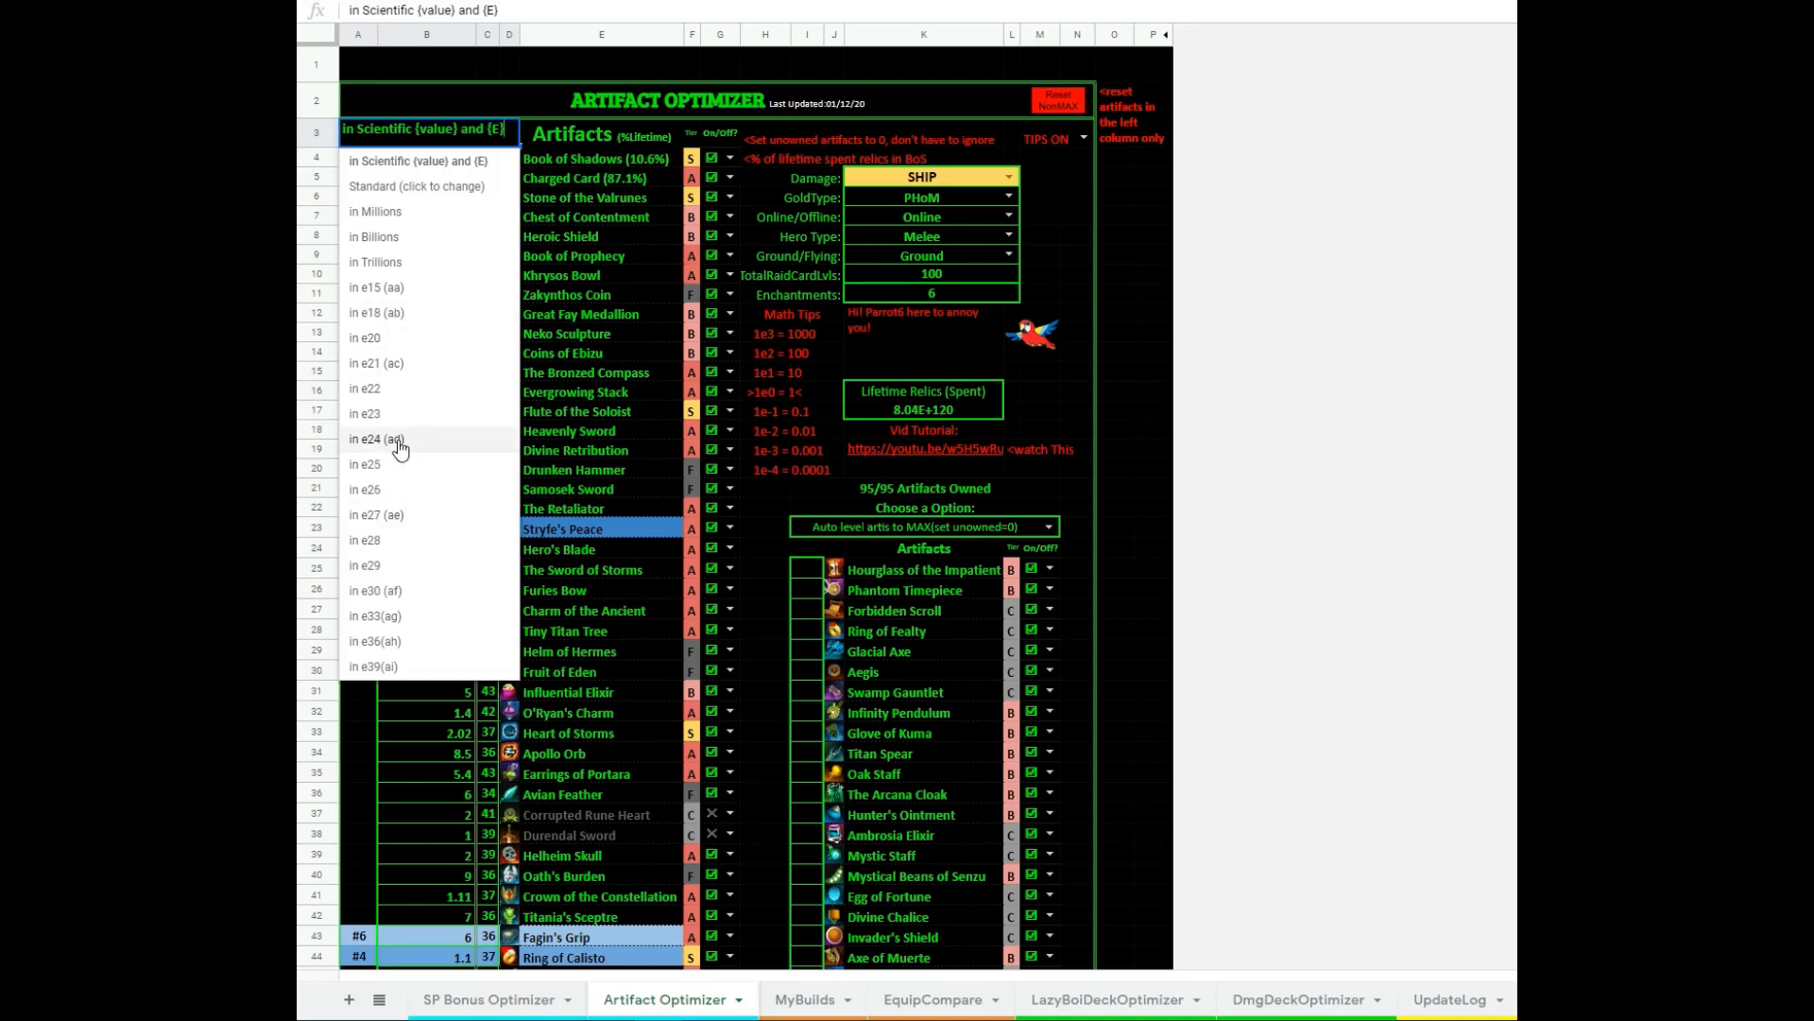
mouse_move(433, 288)
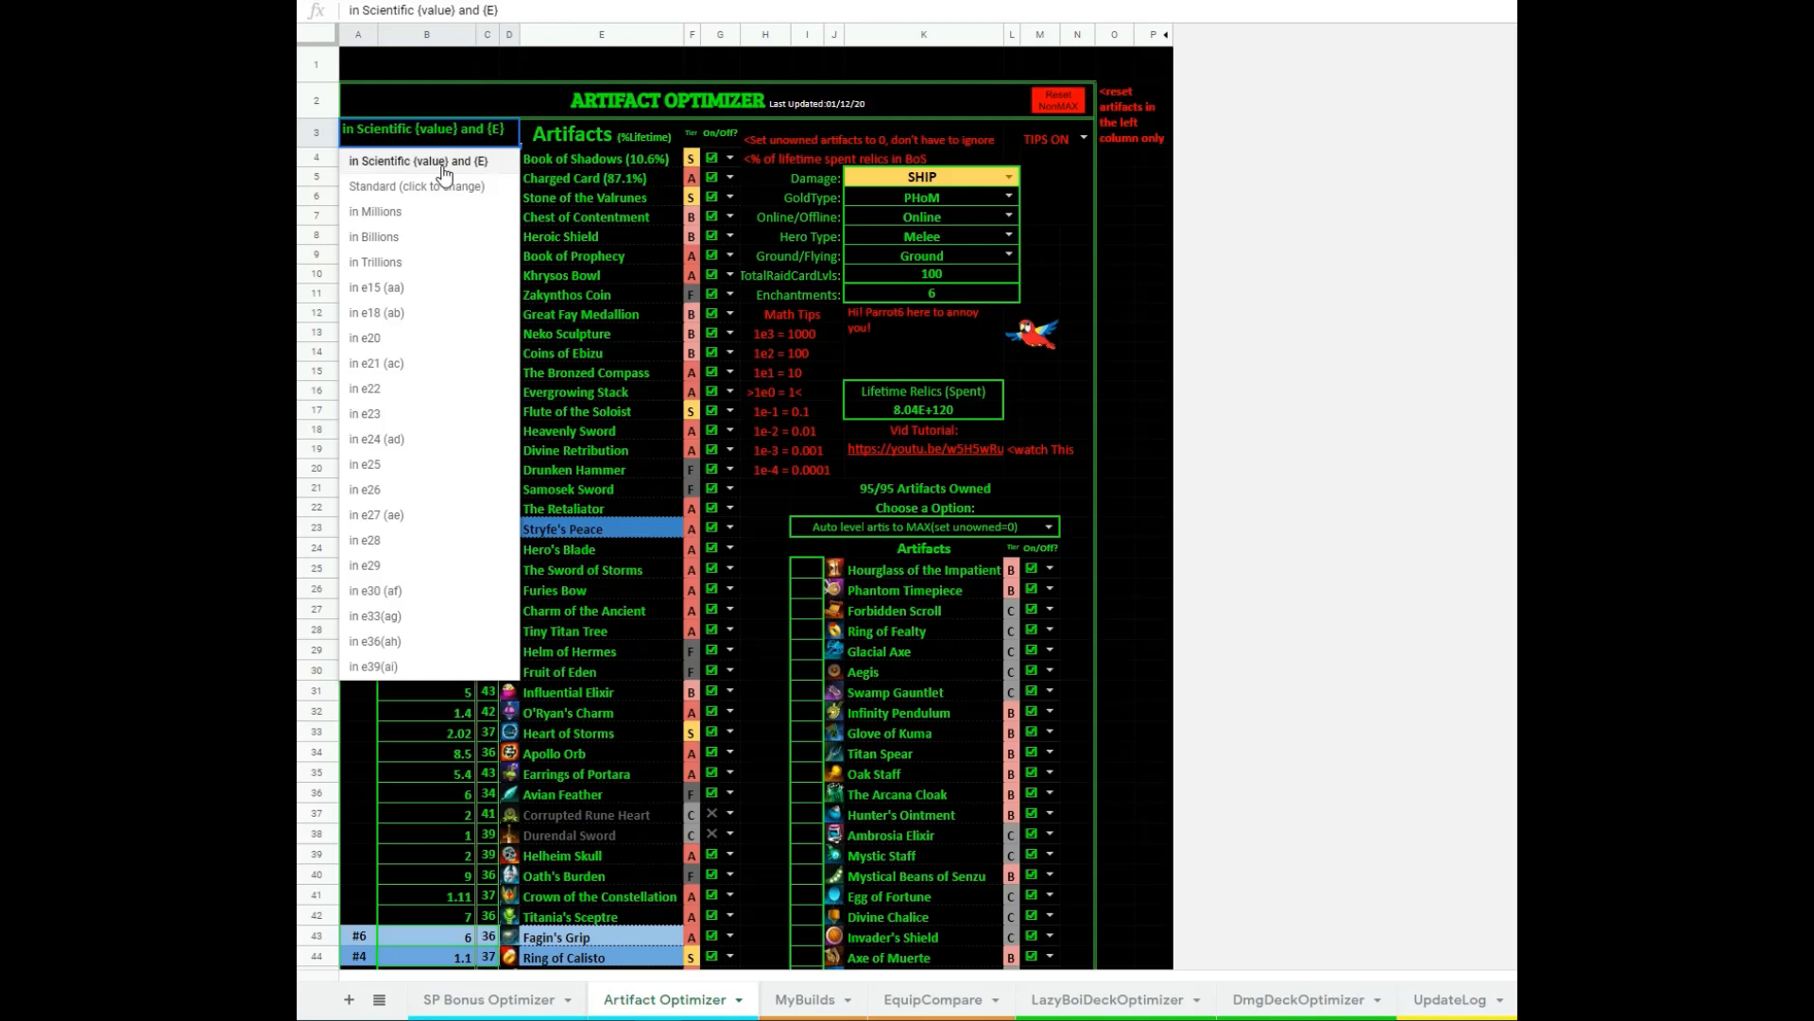
mouse_move(416, 489)
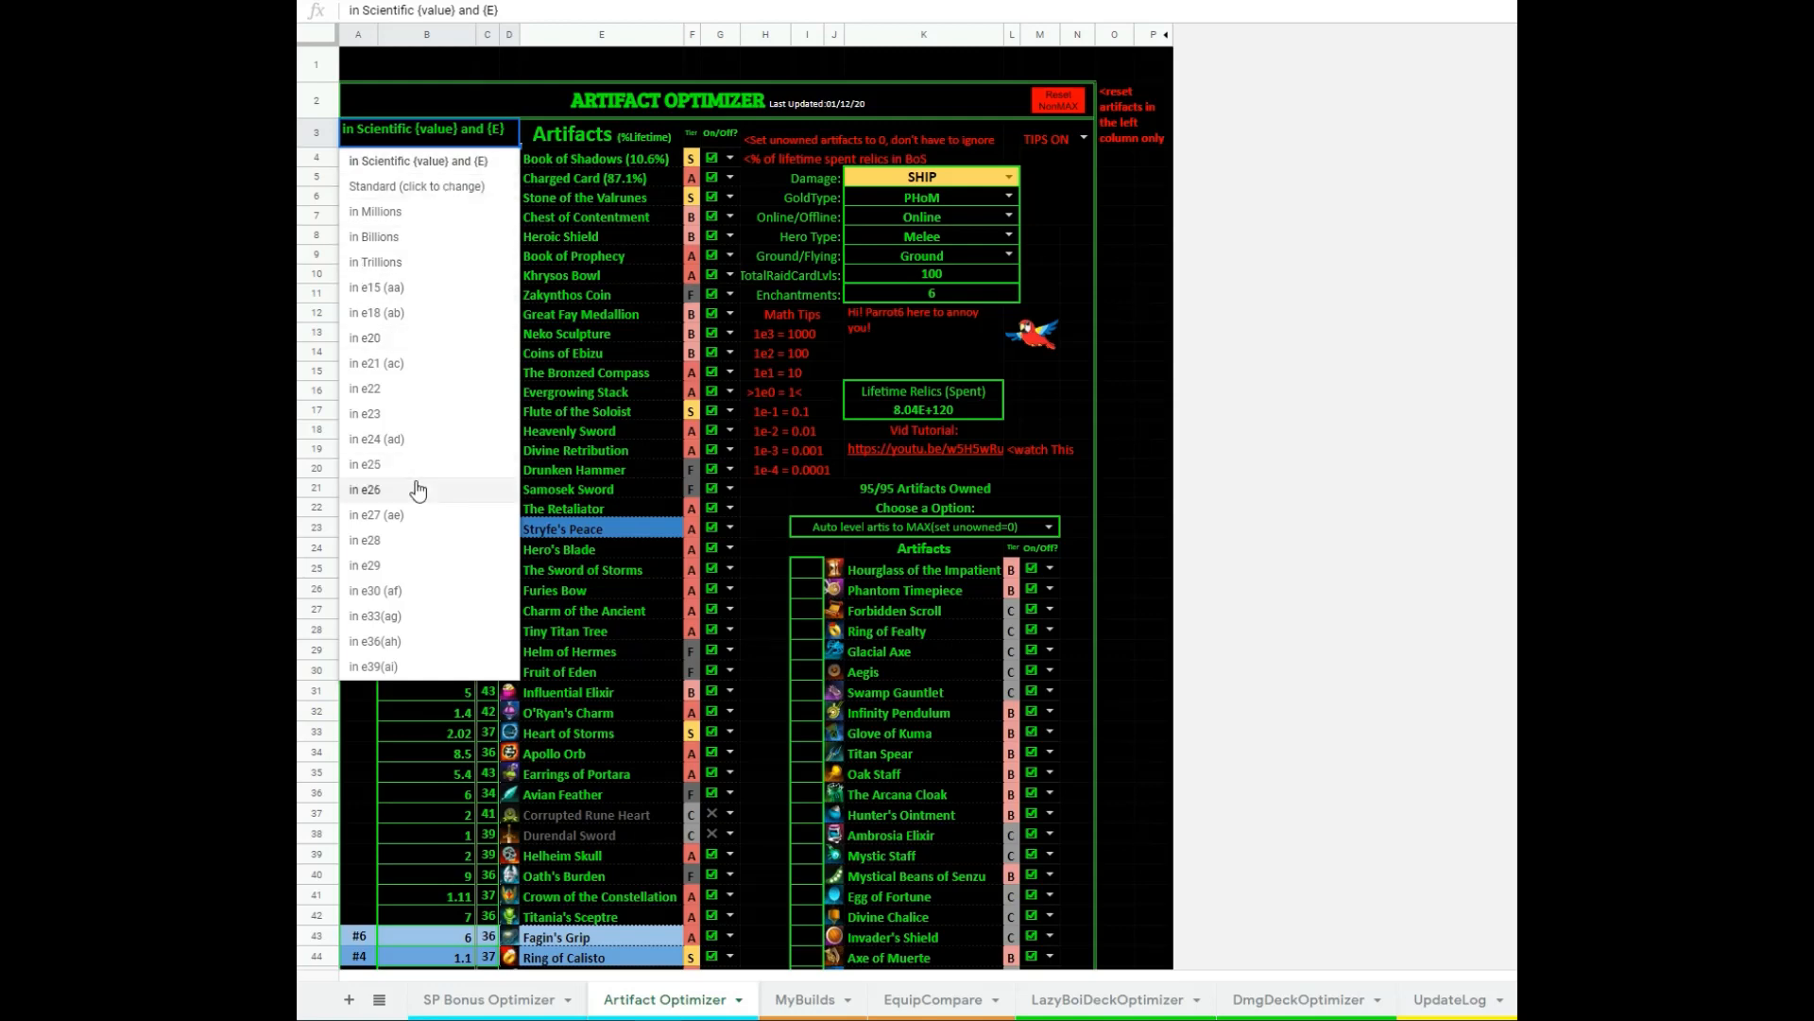
mouse_move(408, 522)
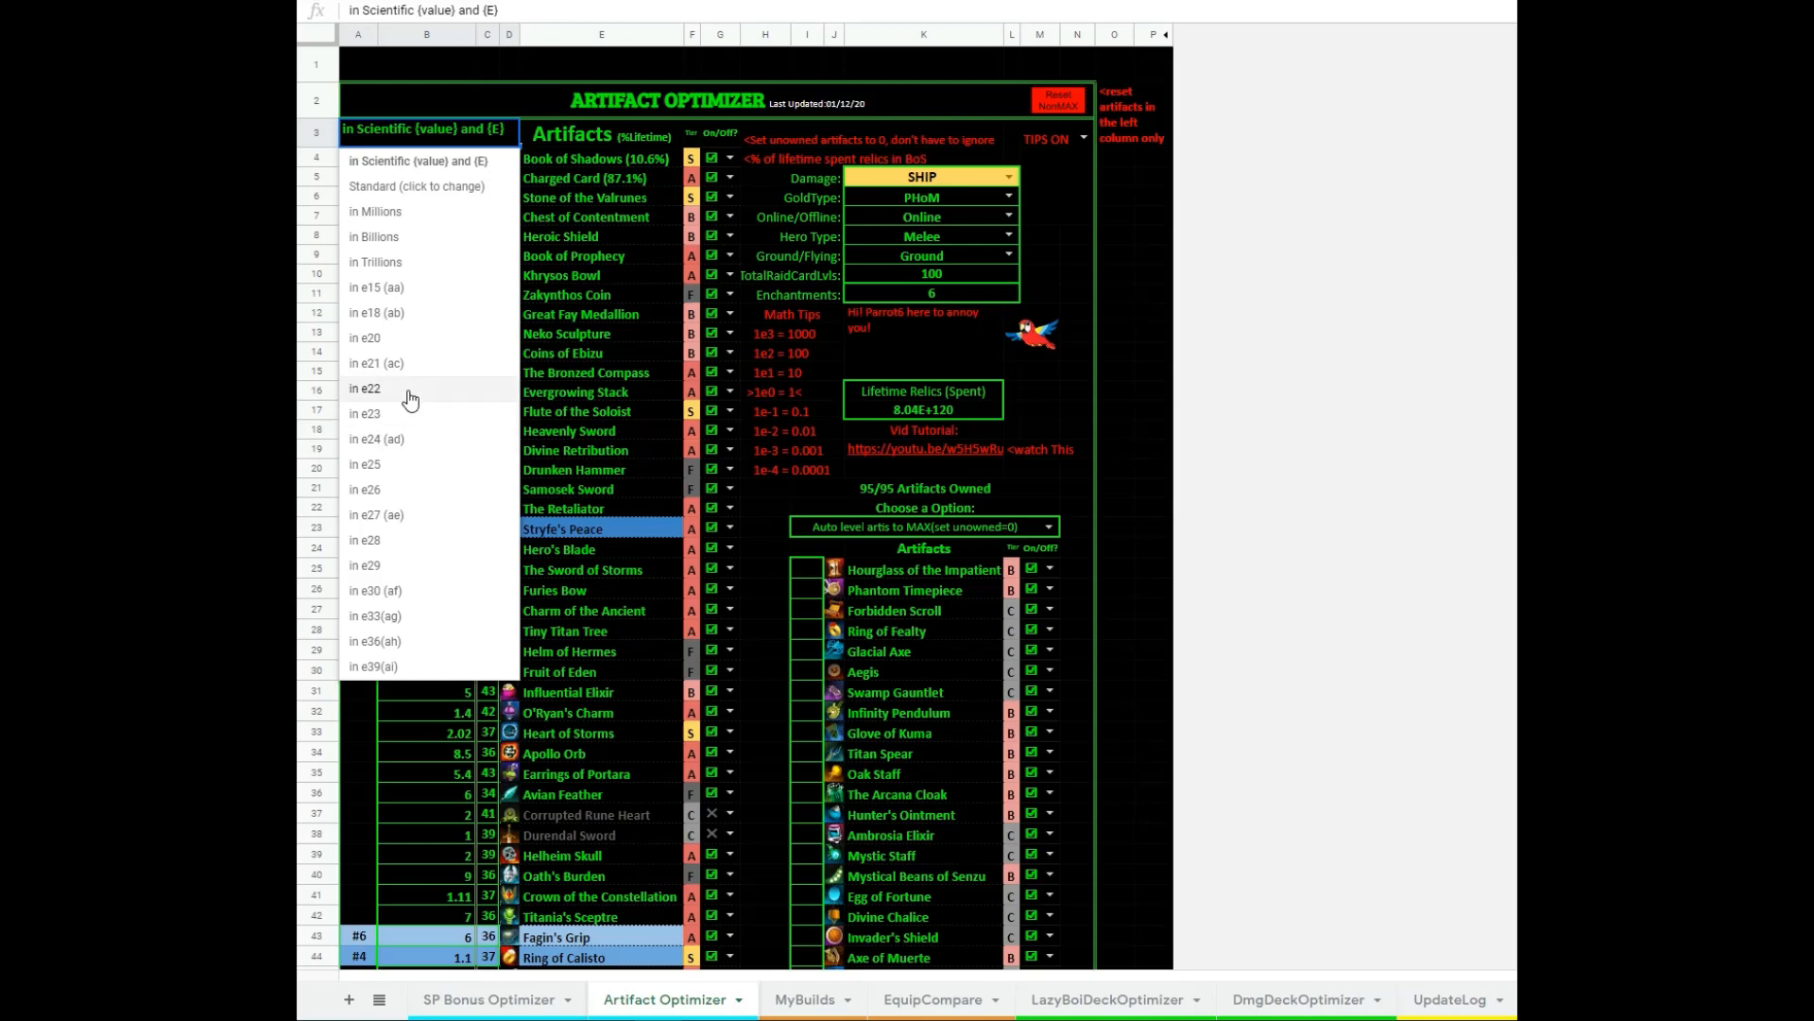
mouse_move(388, 340)
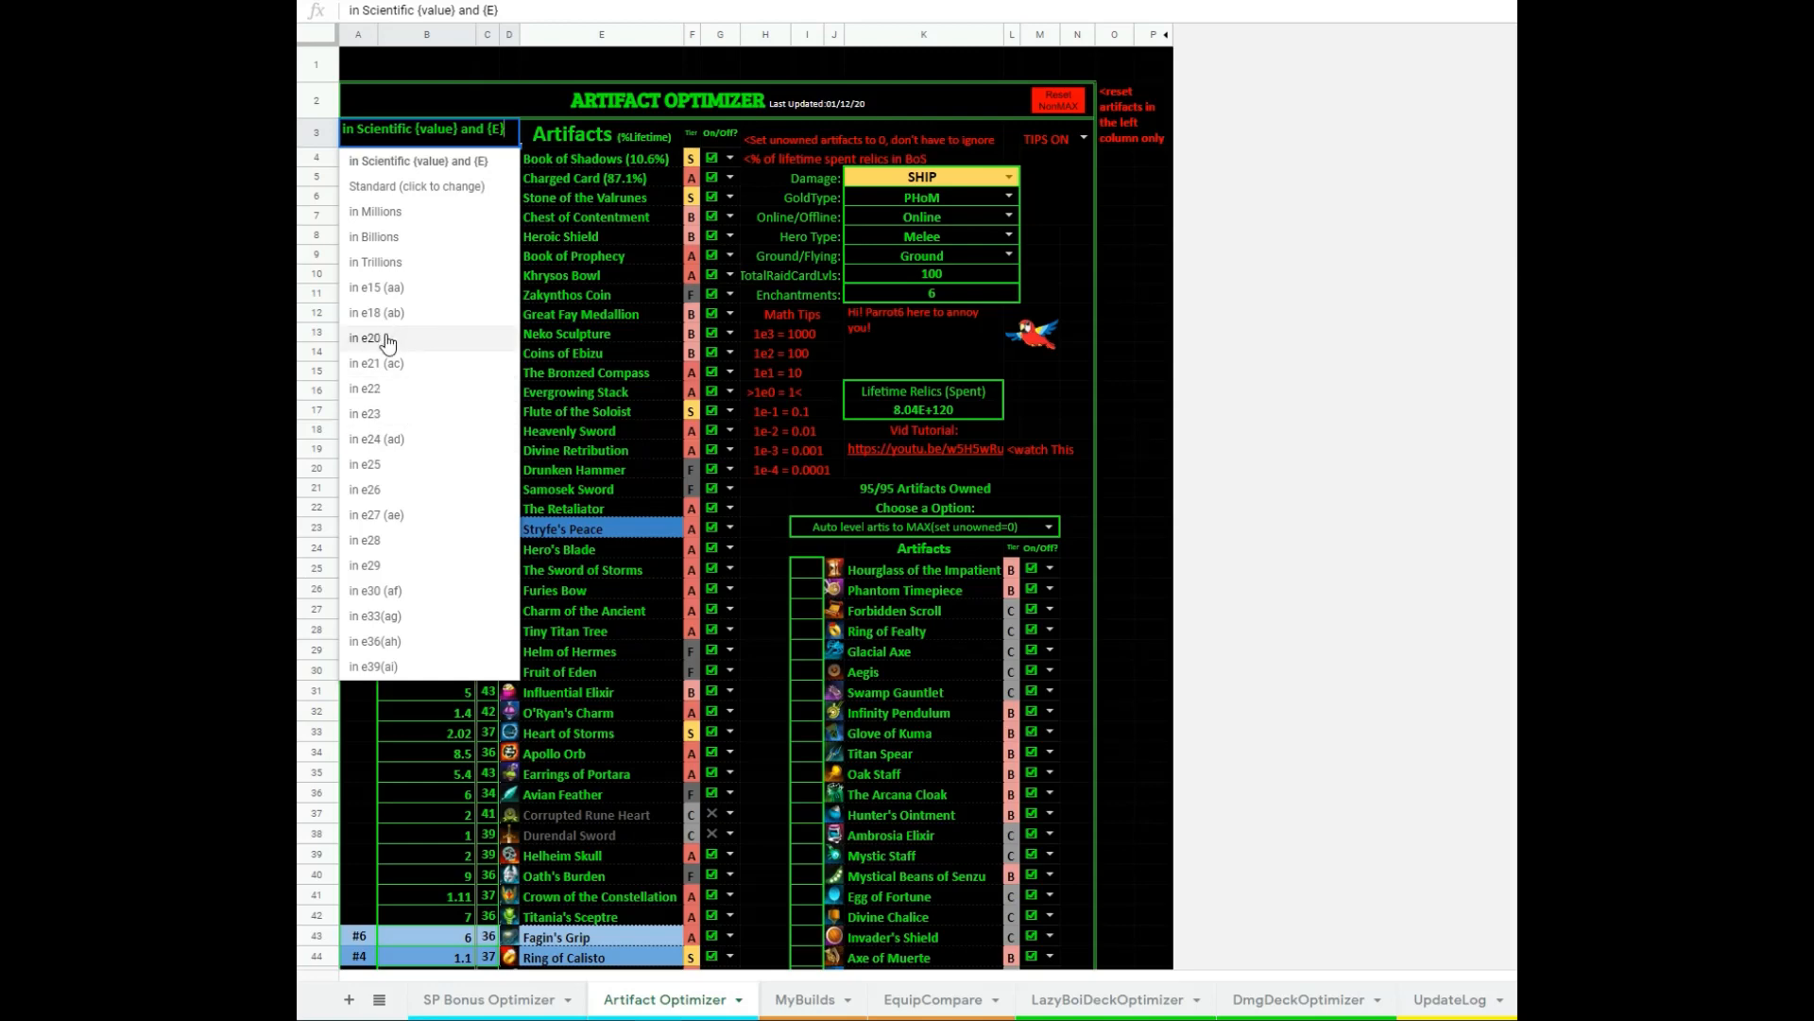
click(601, 64)
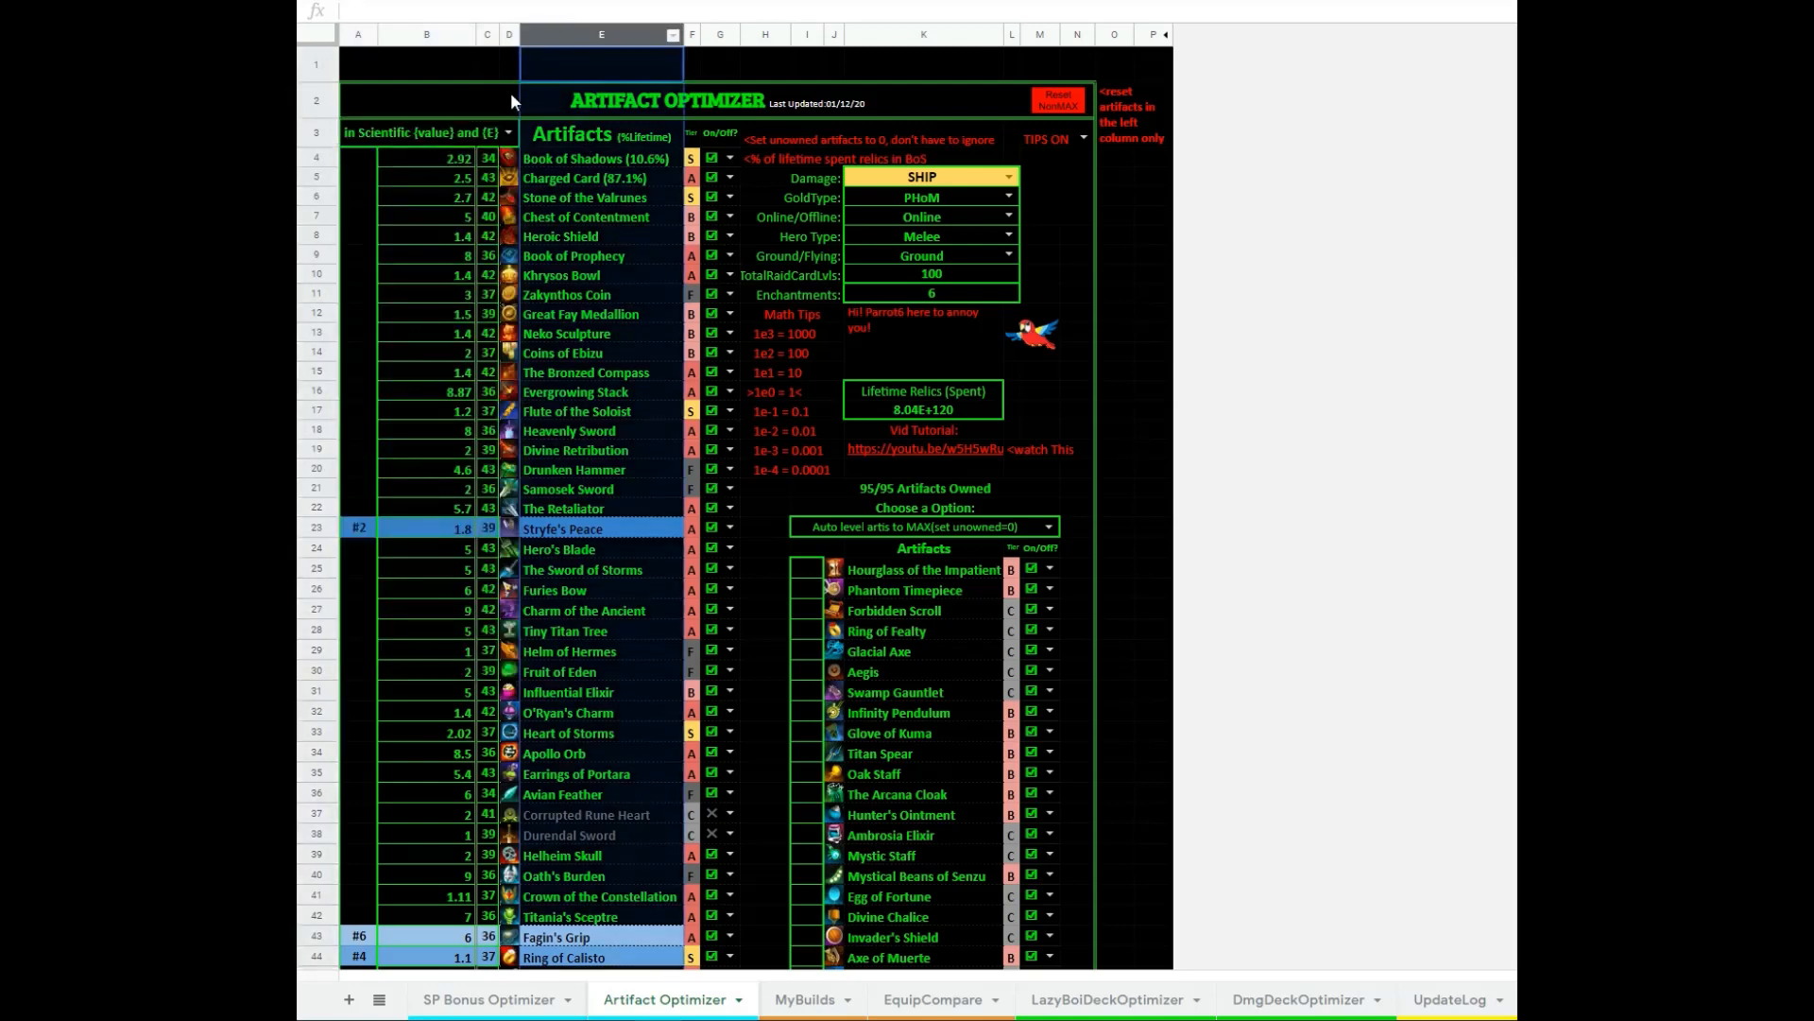
click(486, 158)
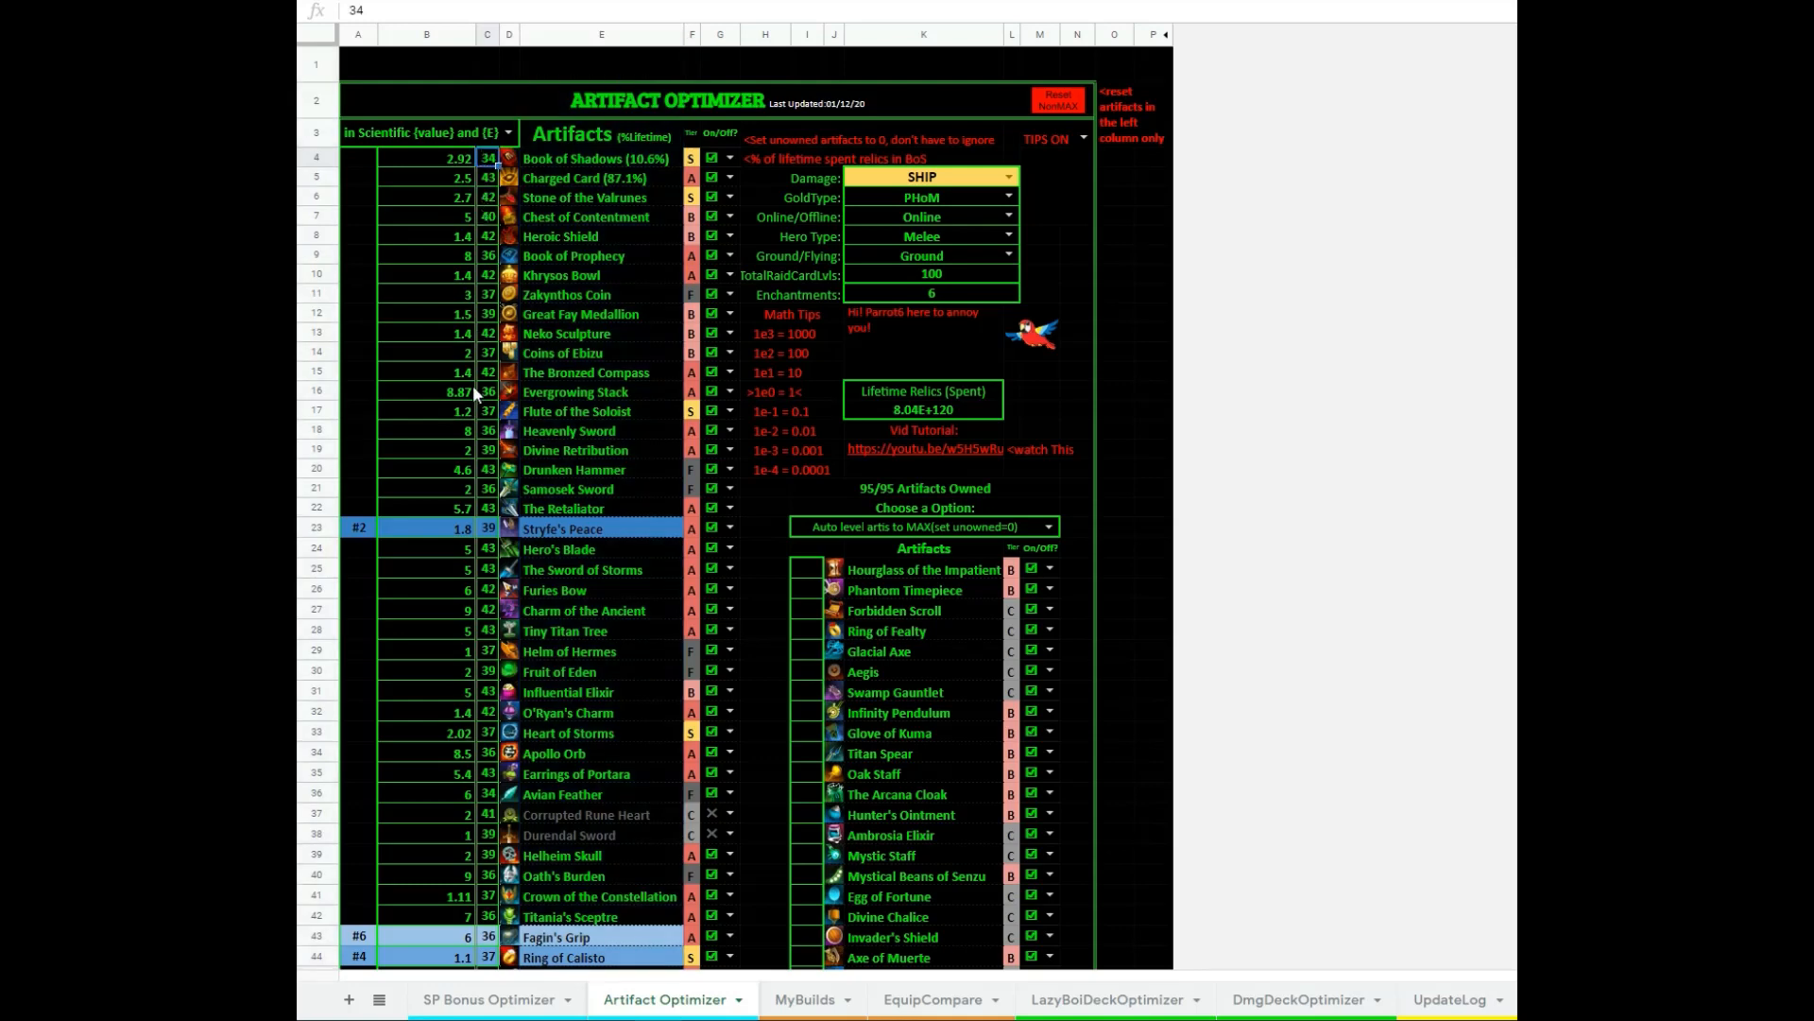
mouse_move(509, 276)
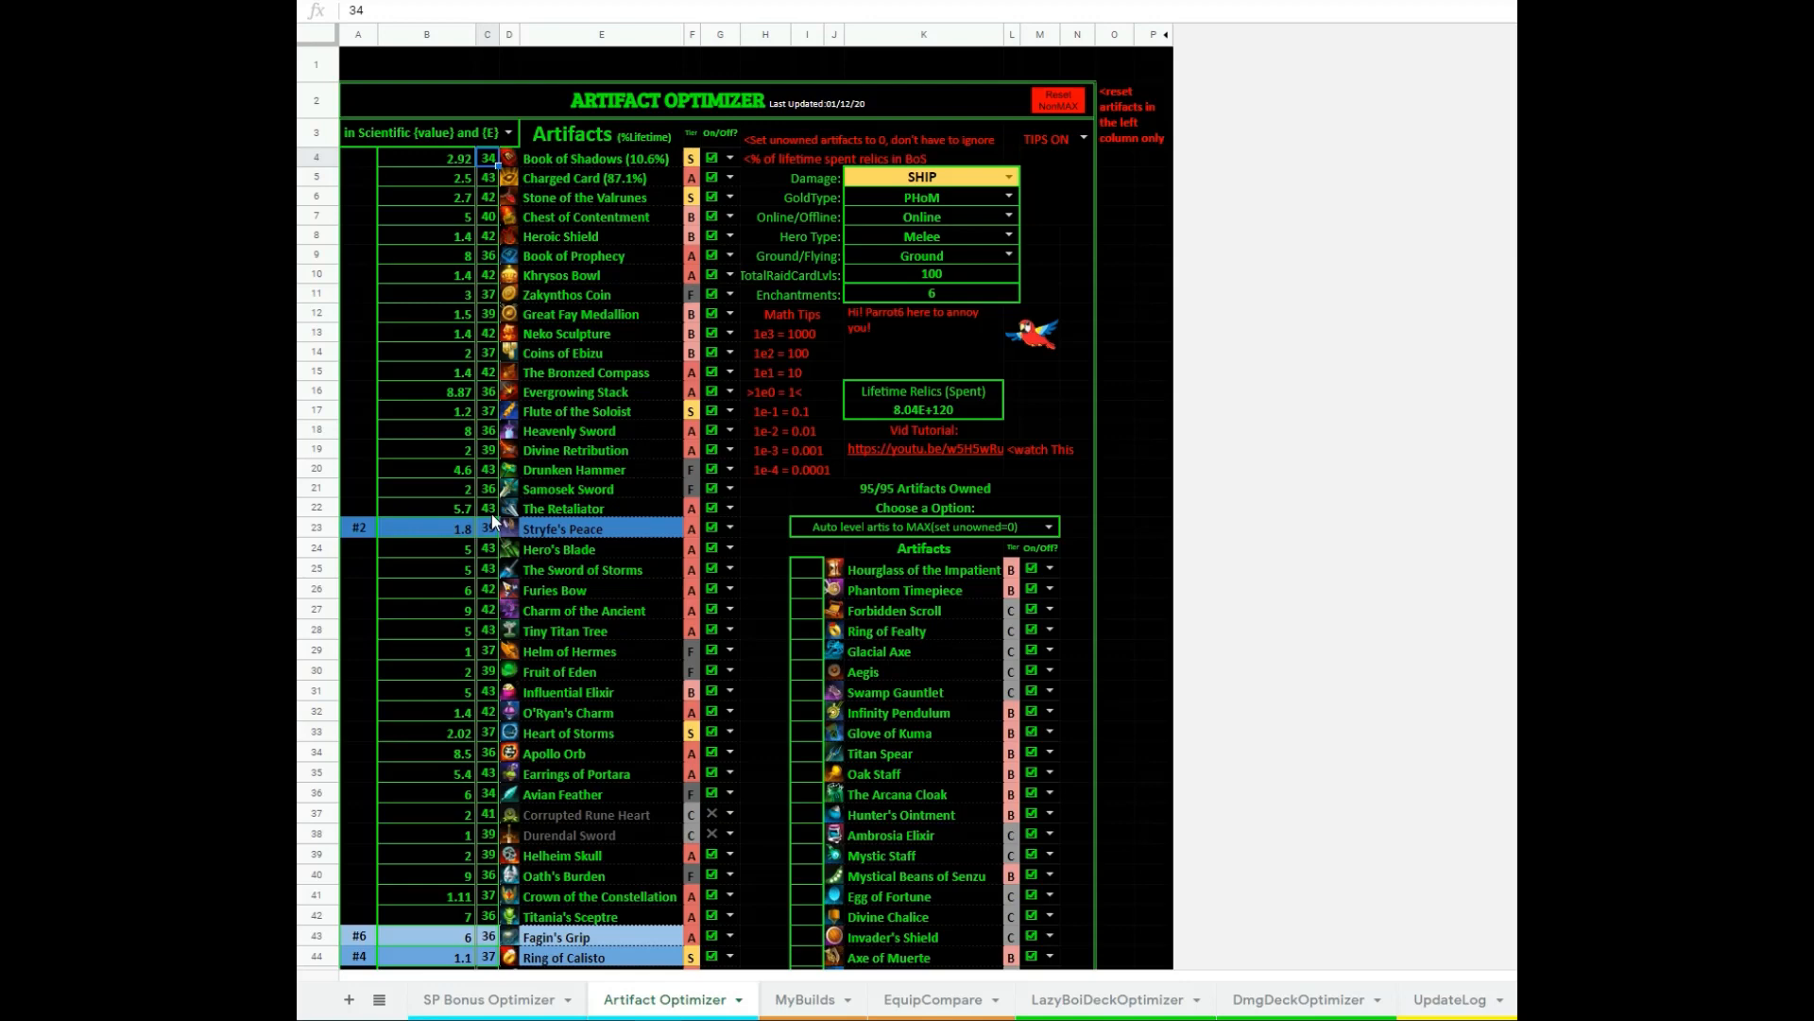
click(427, 159)
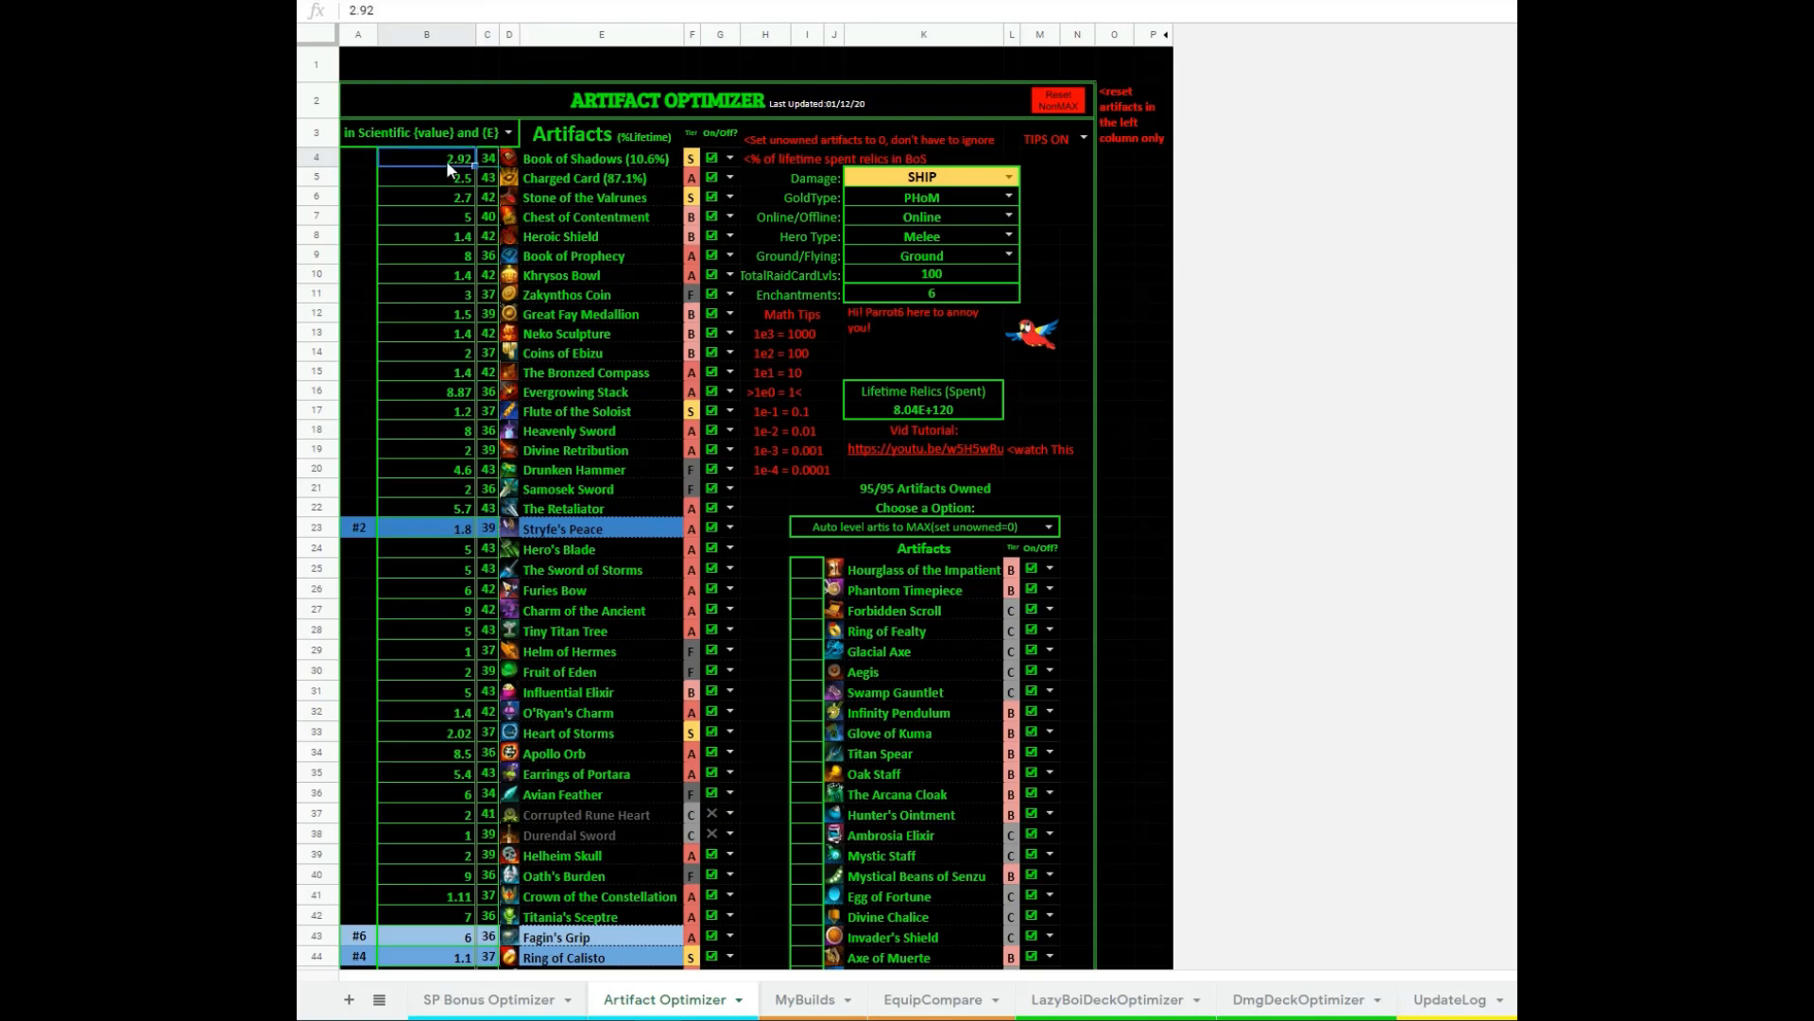
click(428, 215)
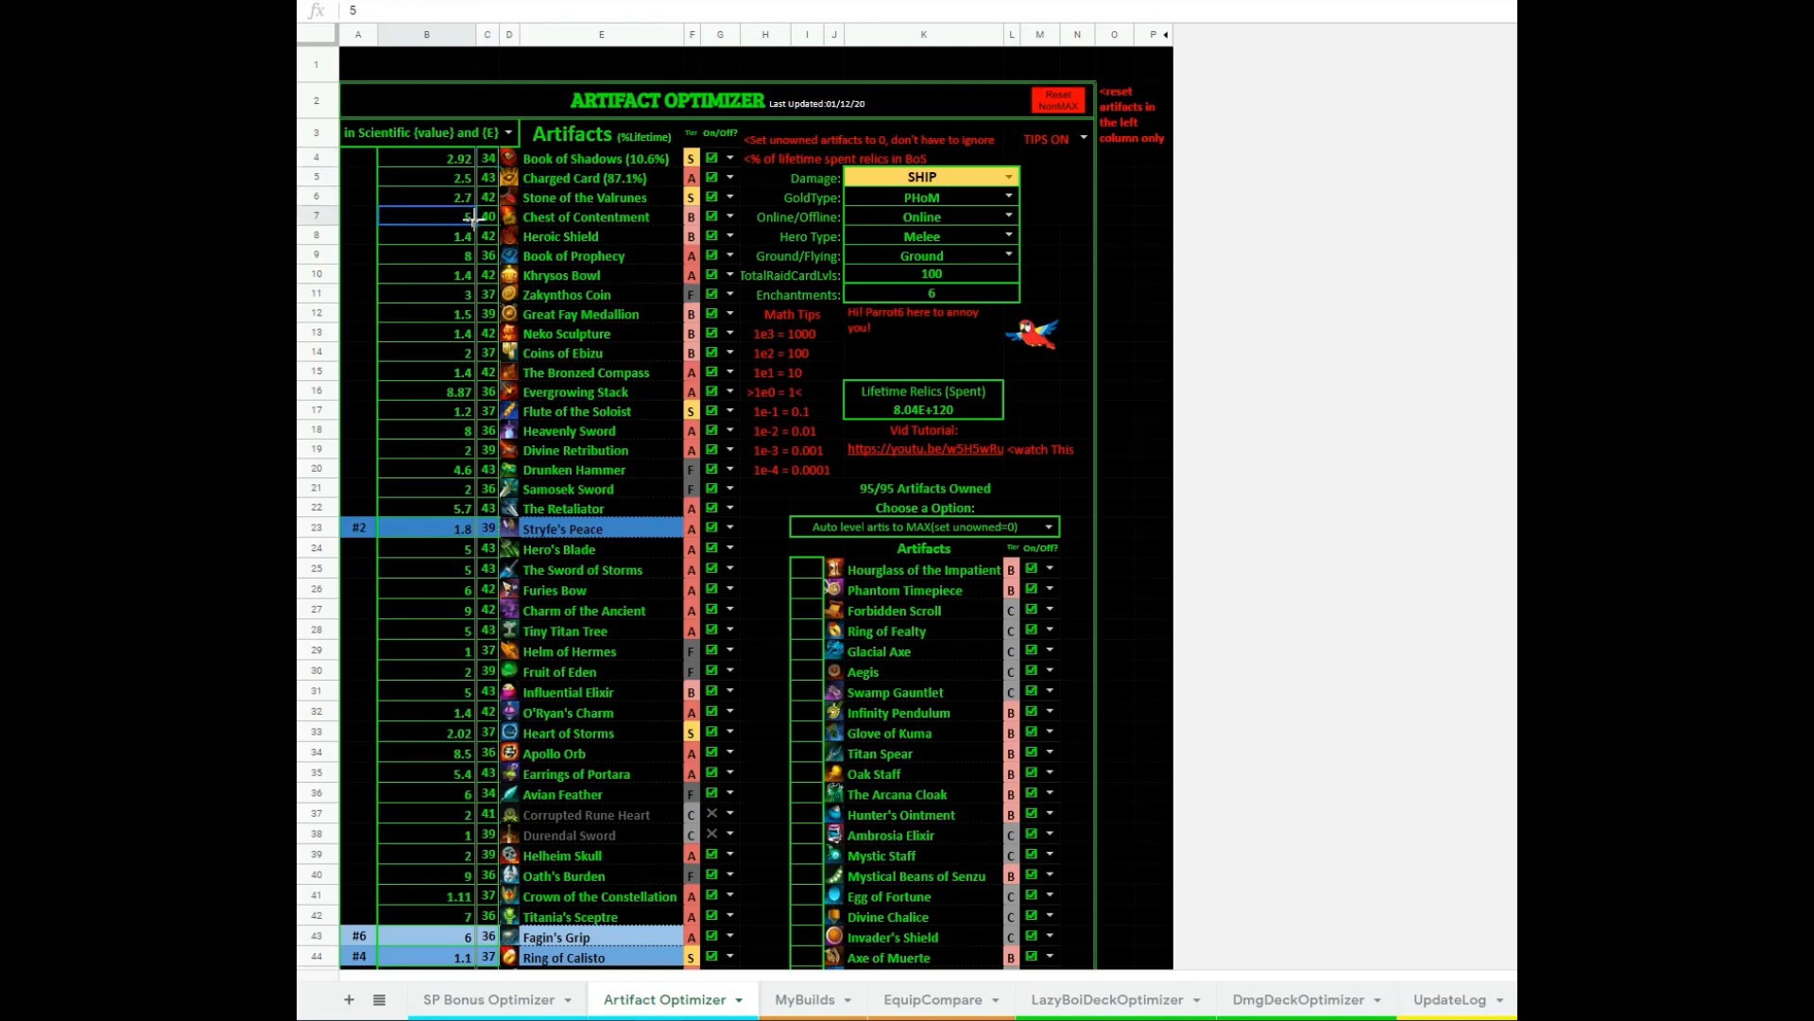
click(485, 215)
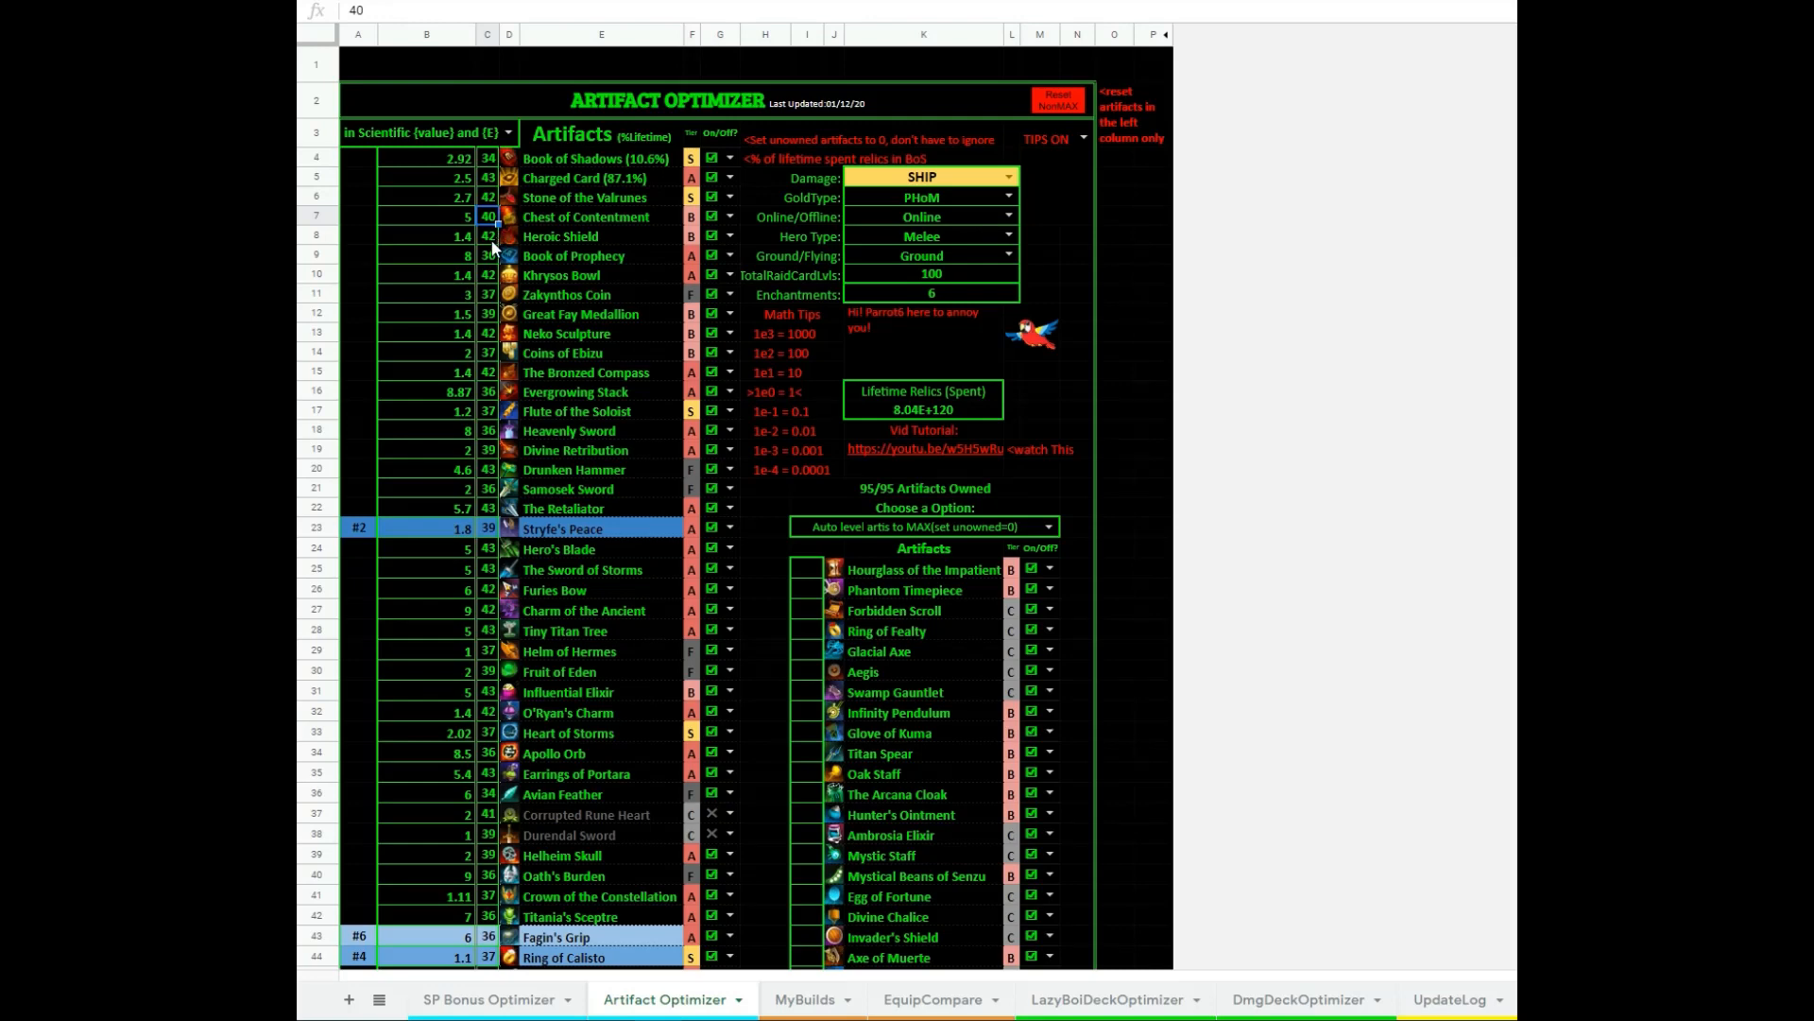
click(486, 235)
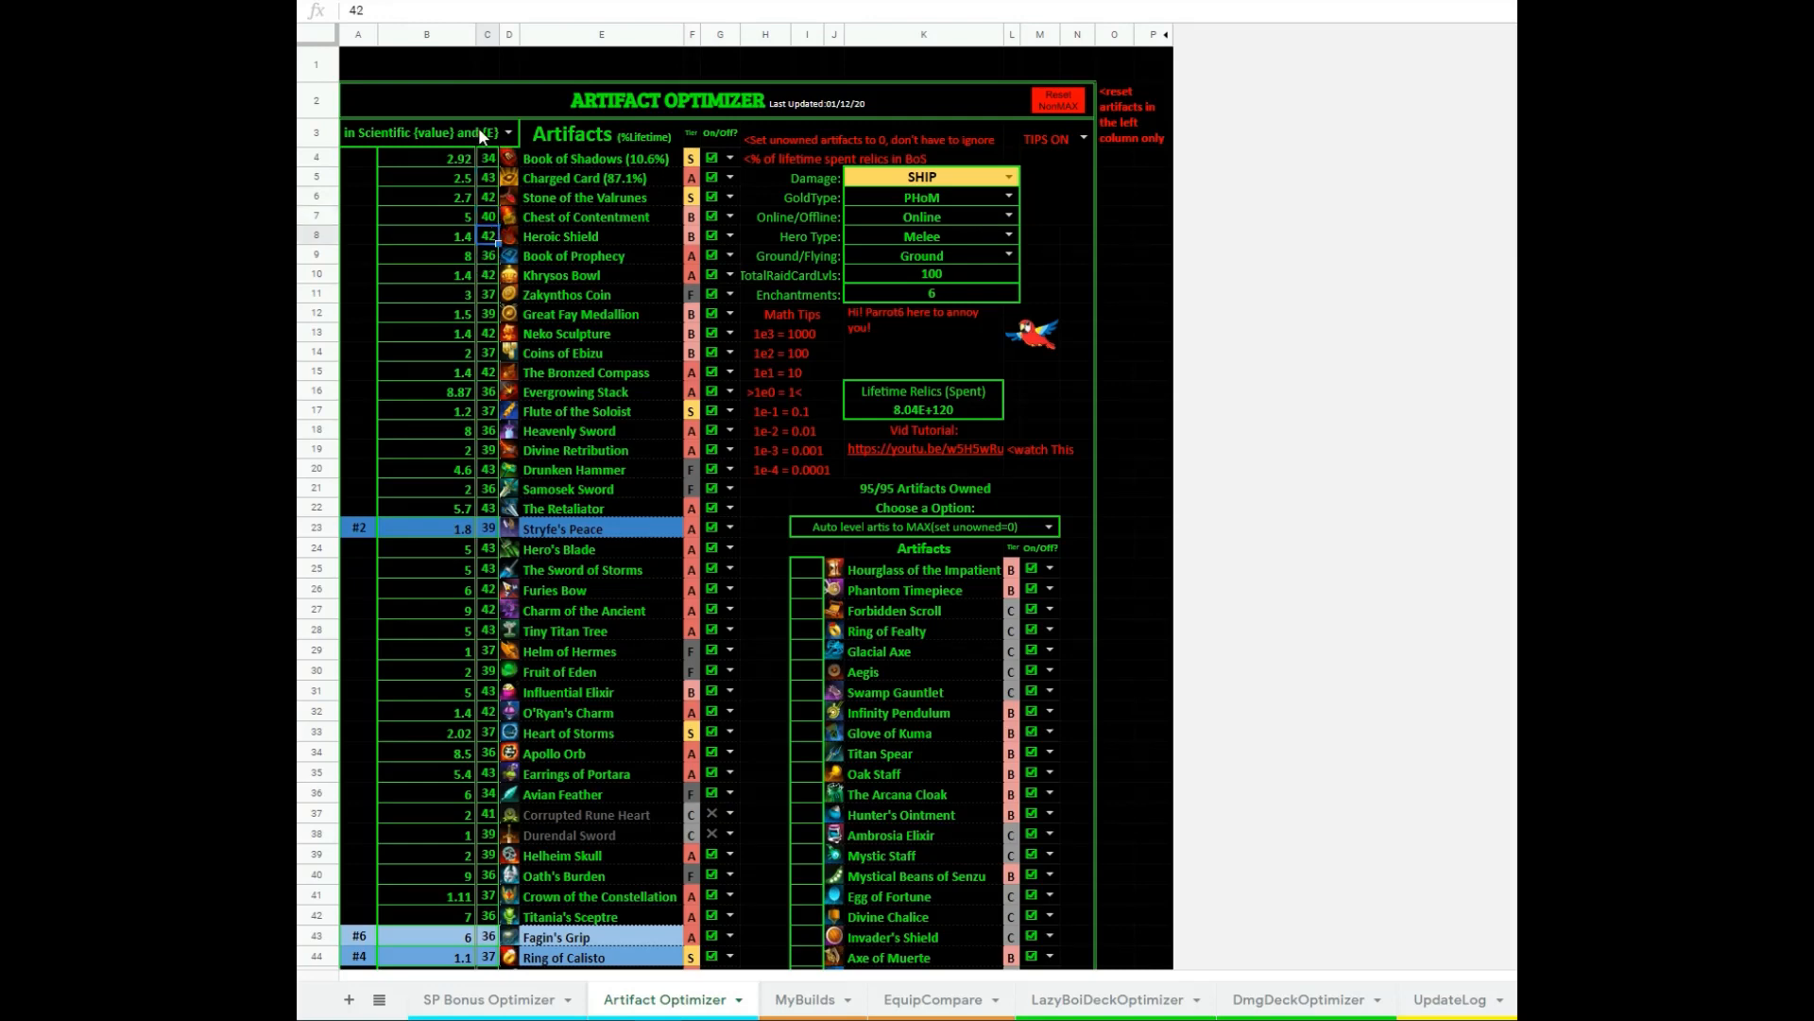
click(503, 132)
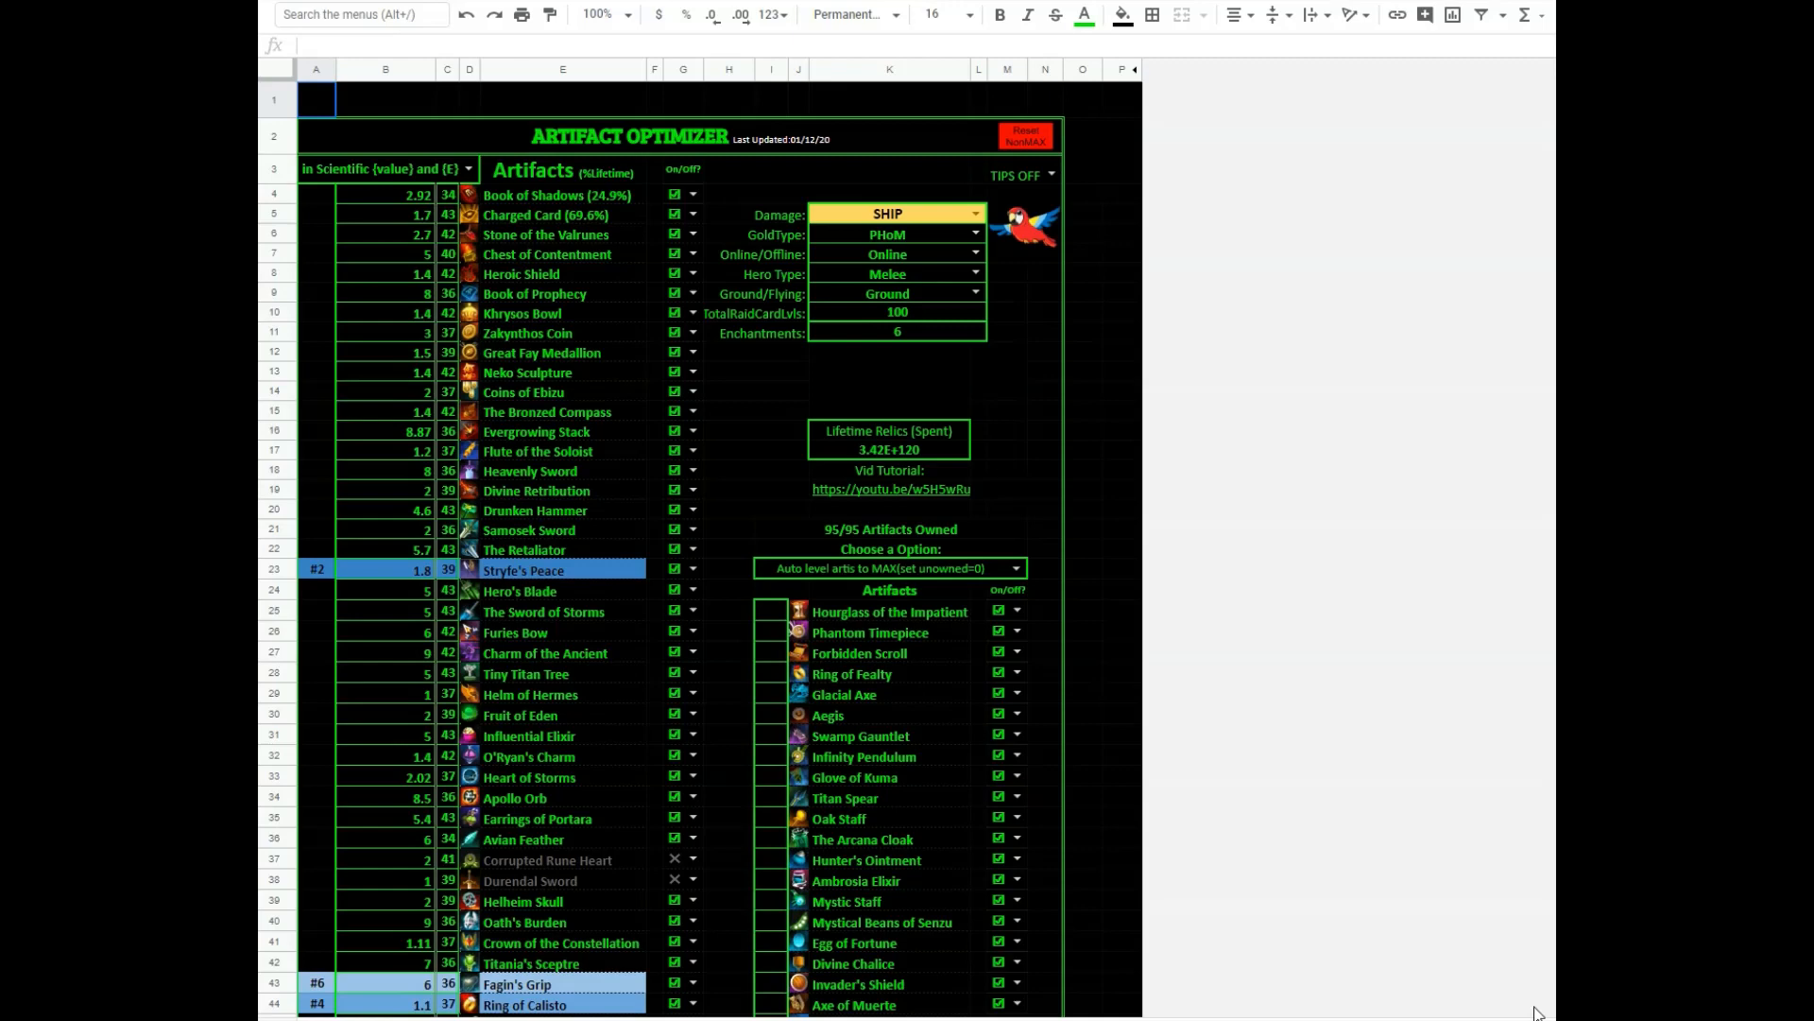
mouse_move(355, 191)
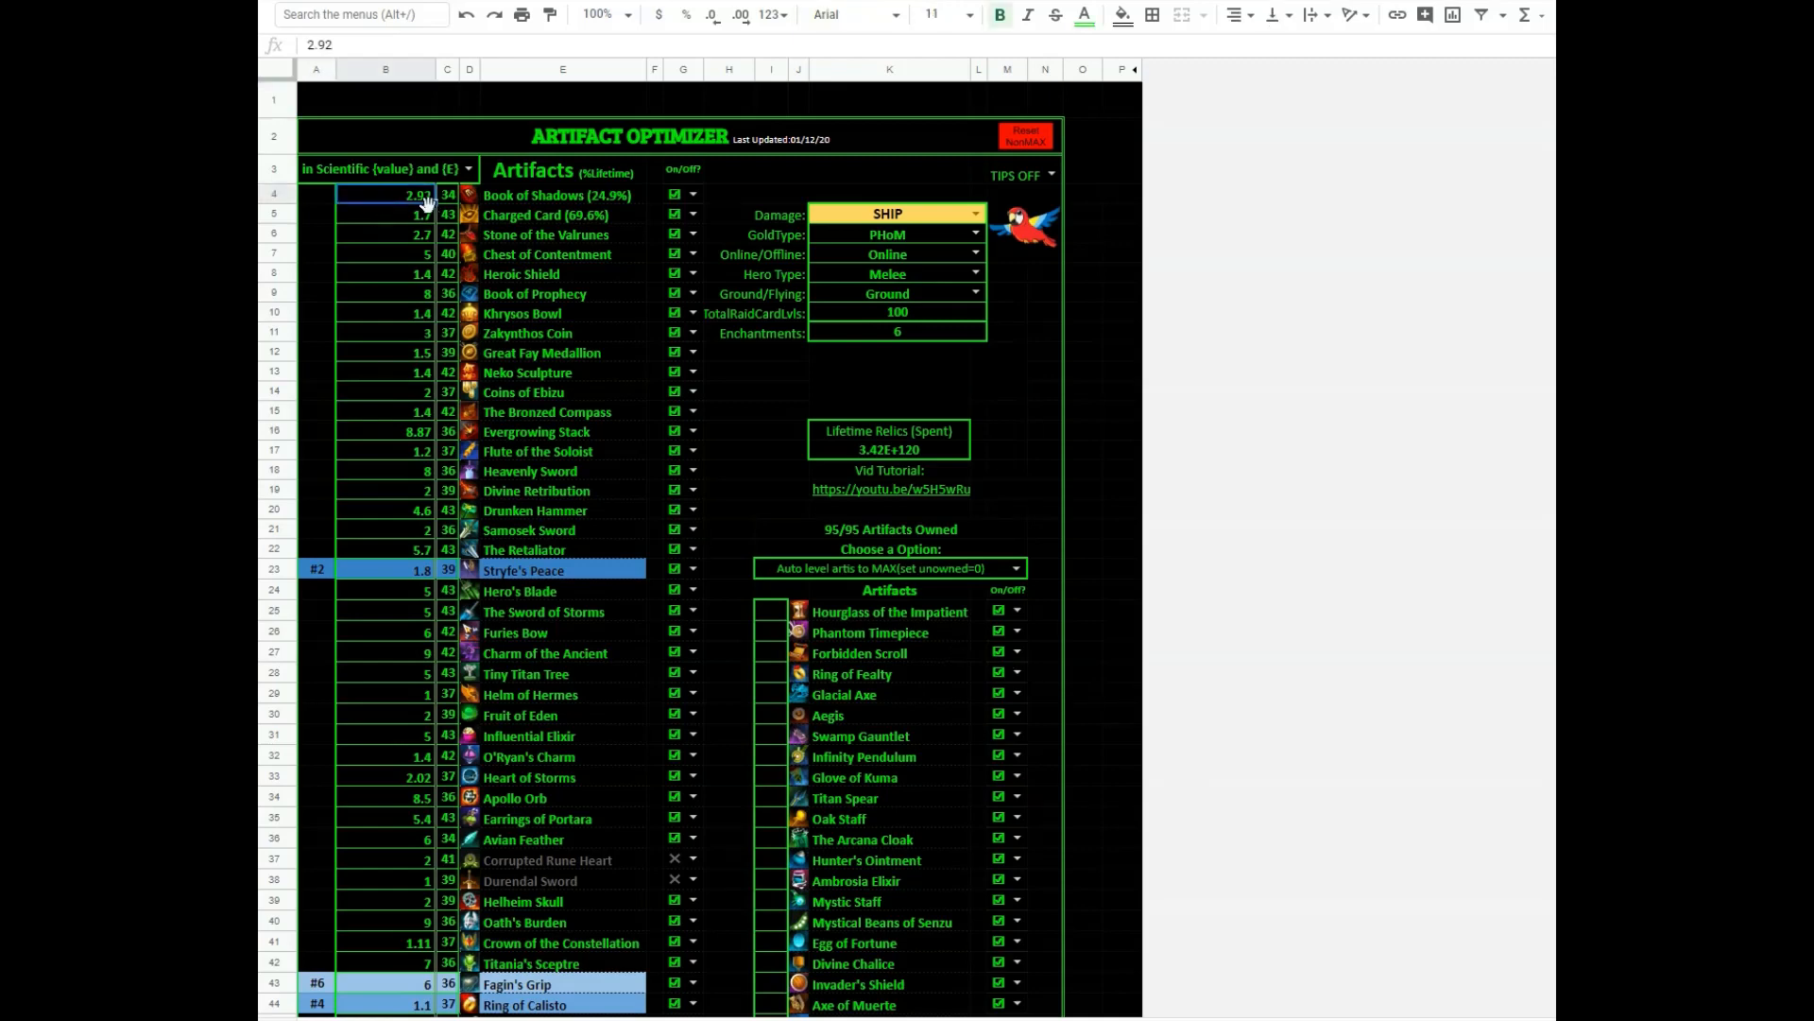
mouse_move(642, 213)
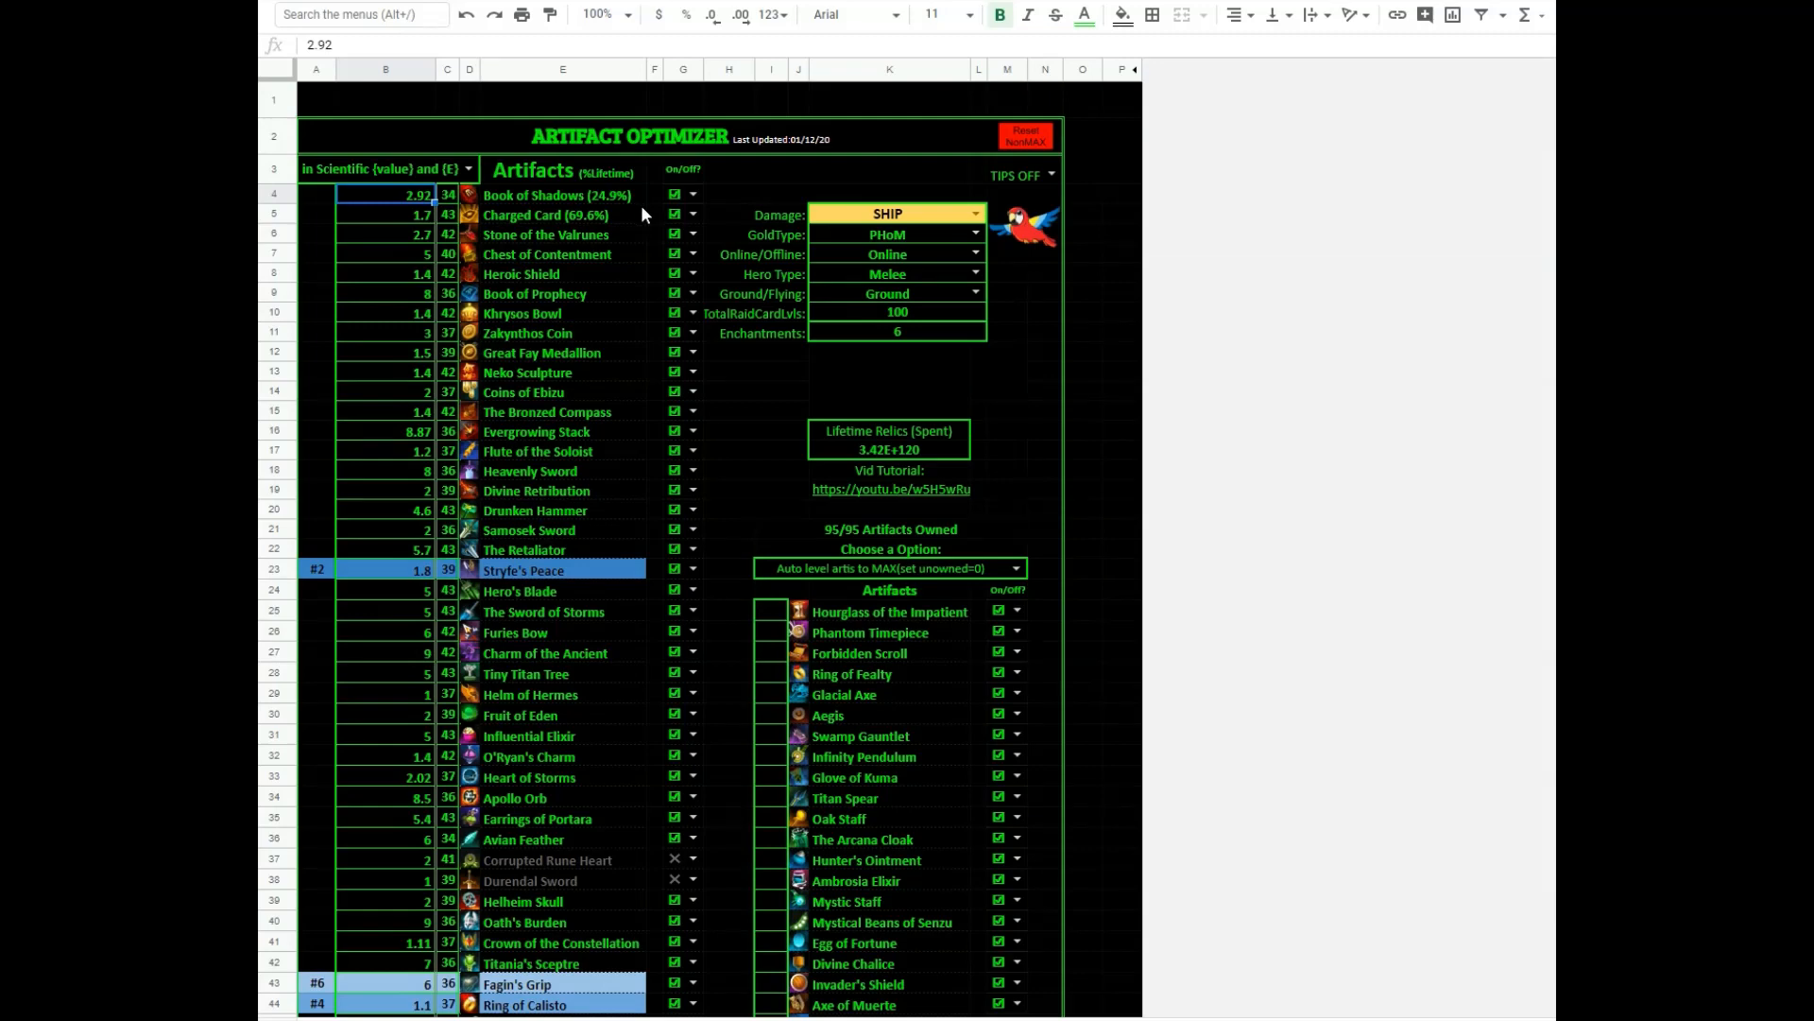
mouse_move(482, 210)
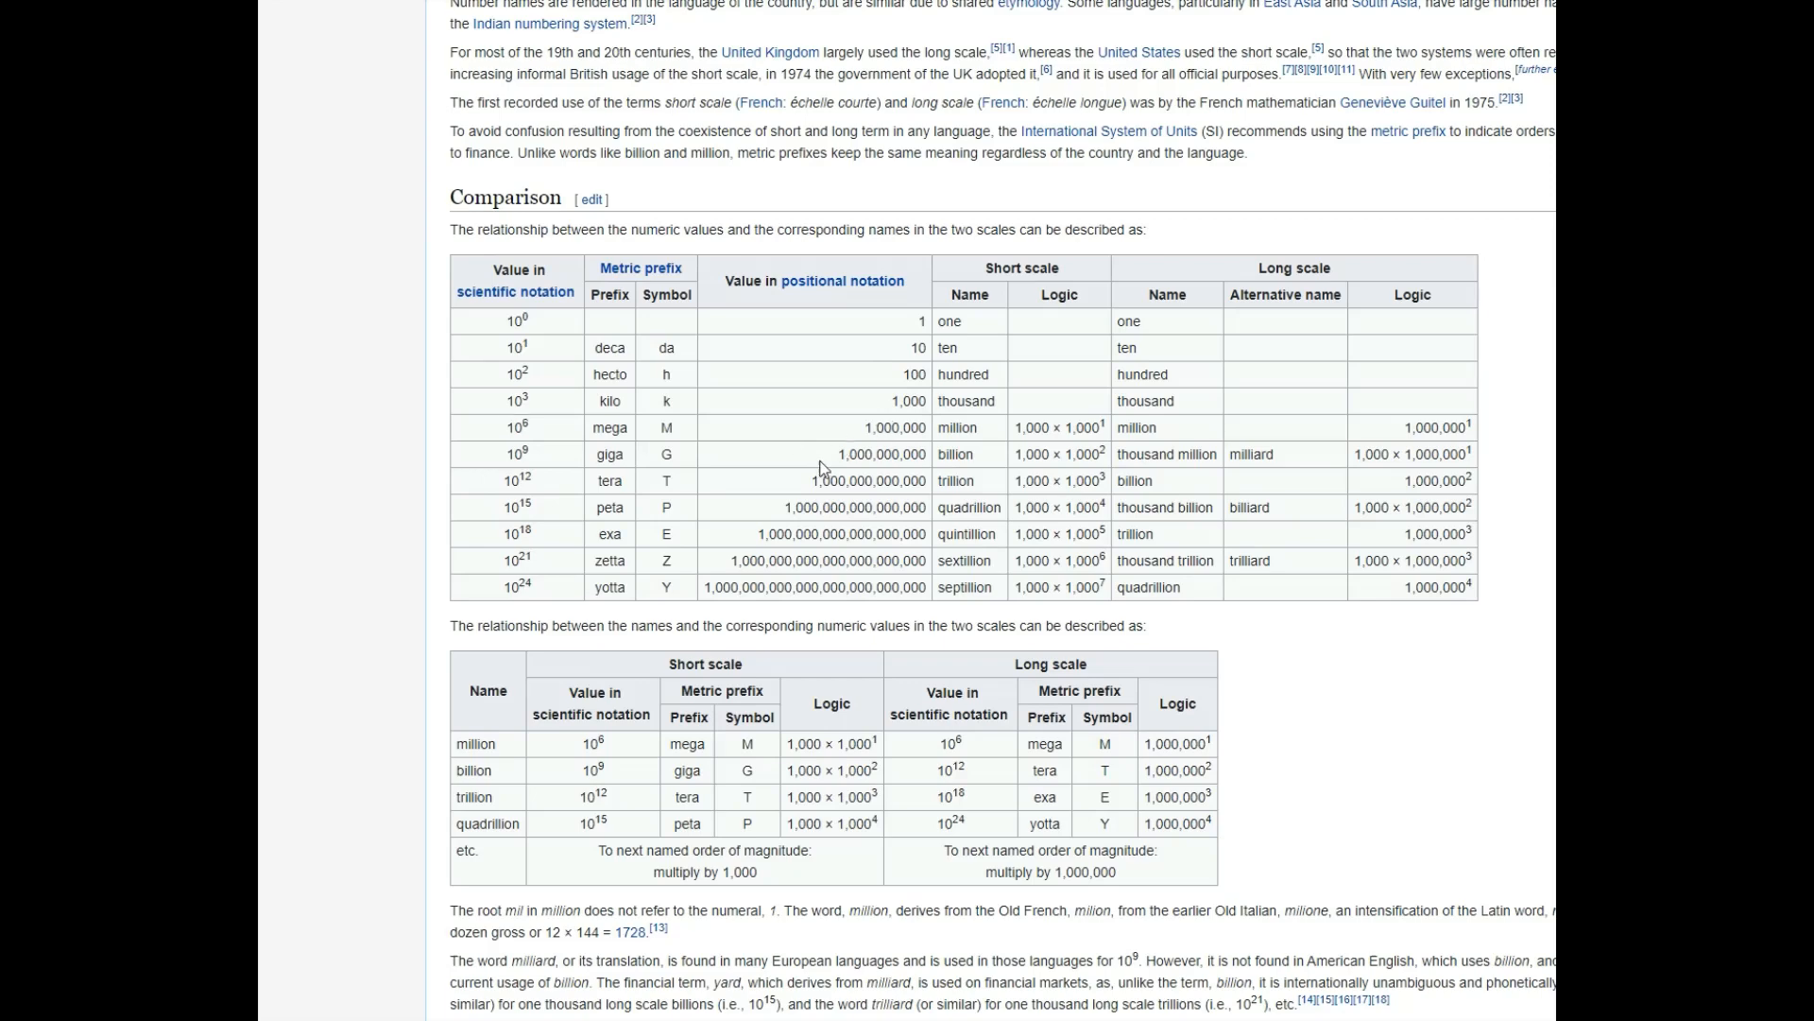
mouse_move(525, 431)
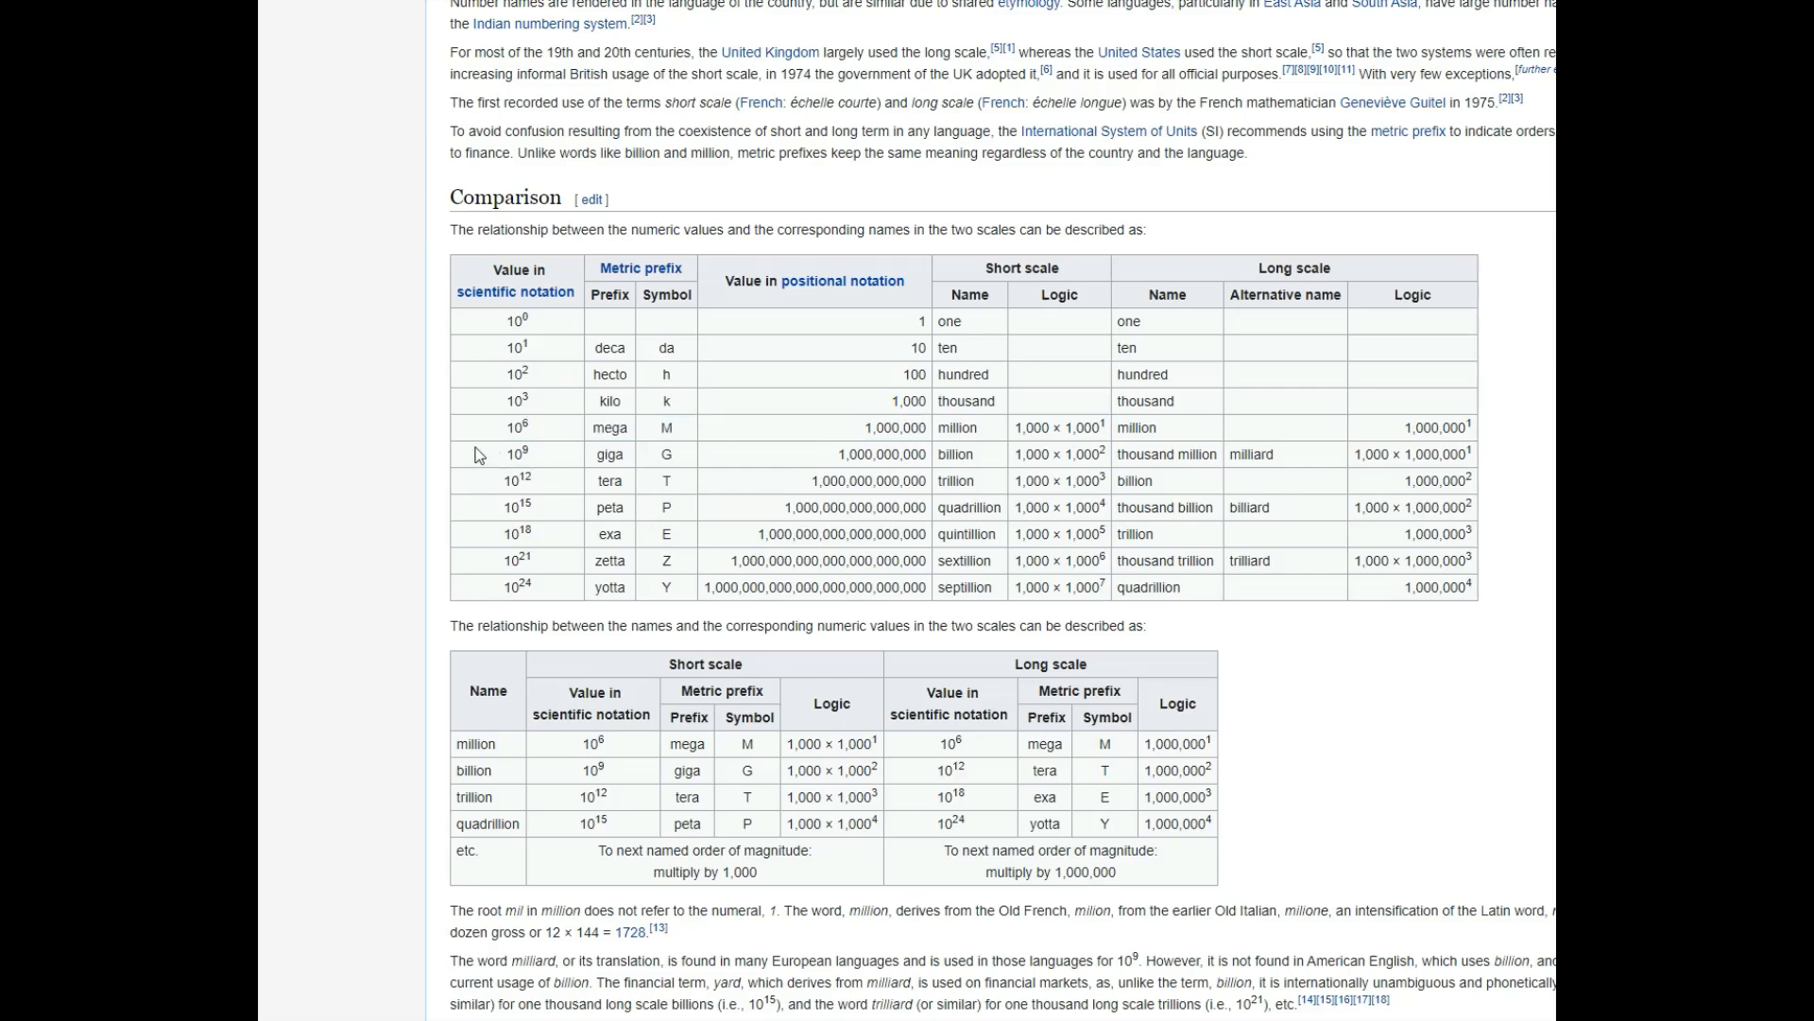
triple_click(608, 453)
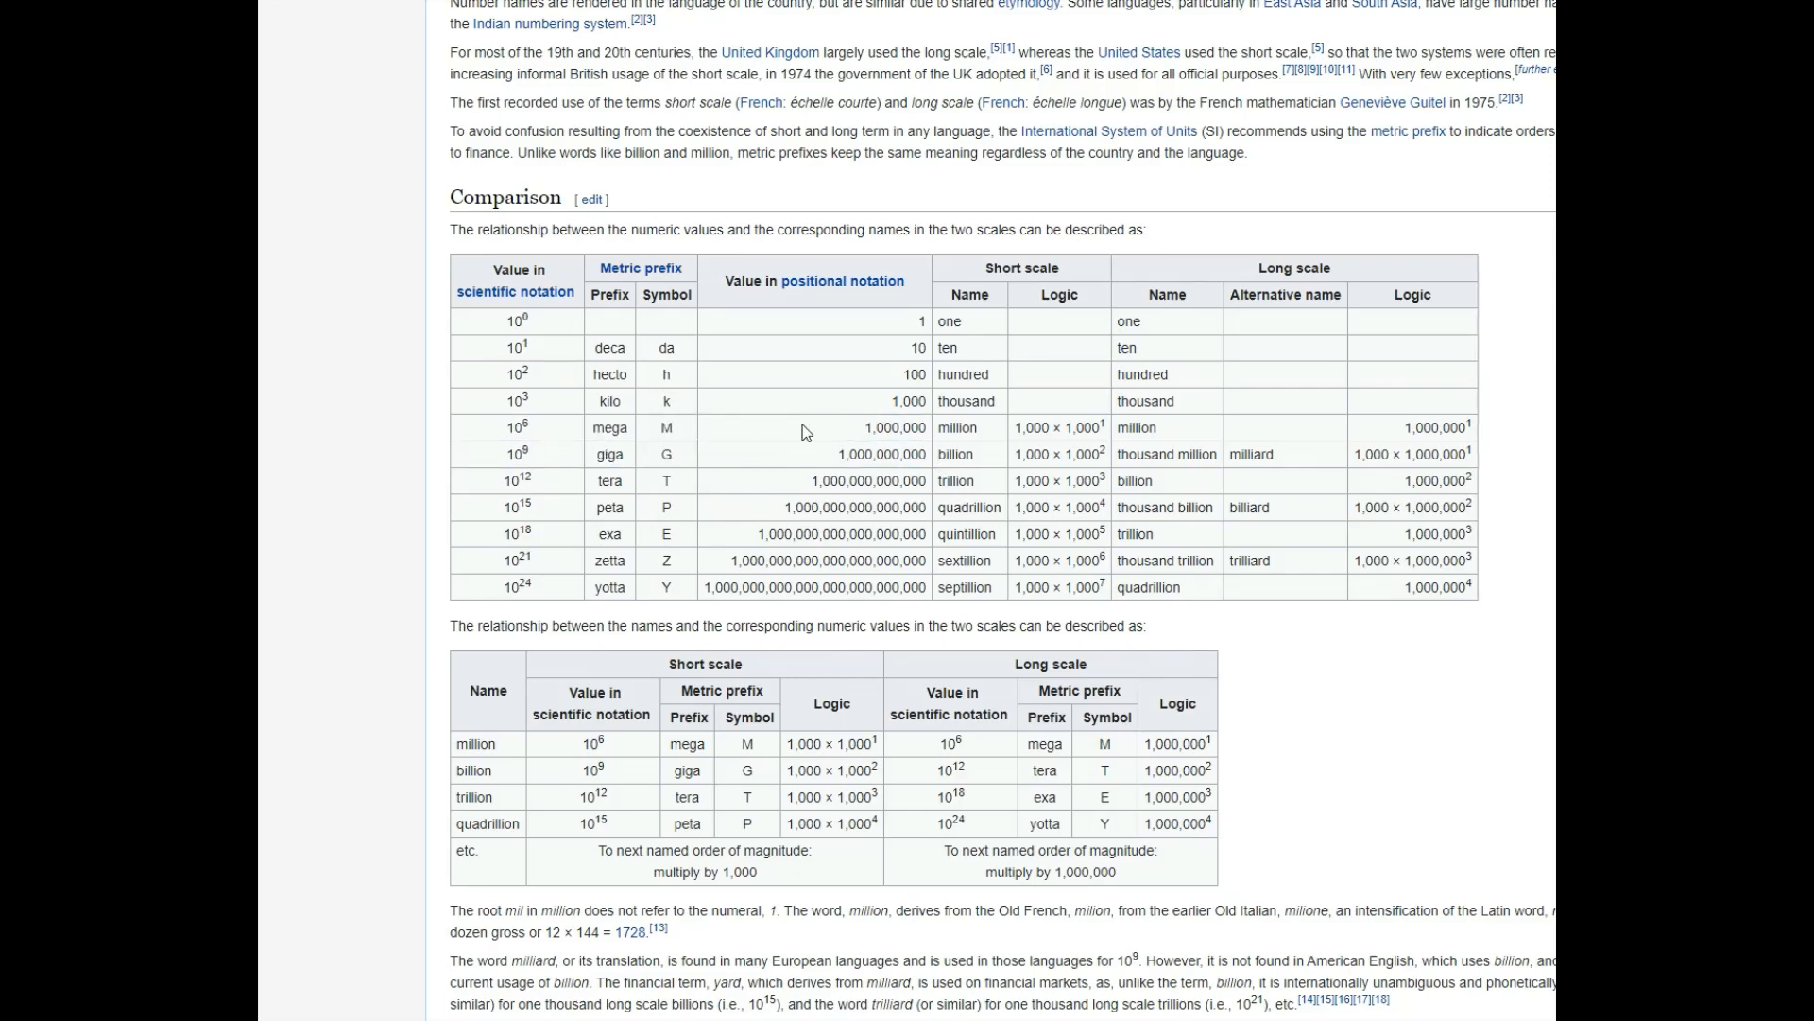
mouse_move(905, 400)
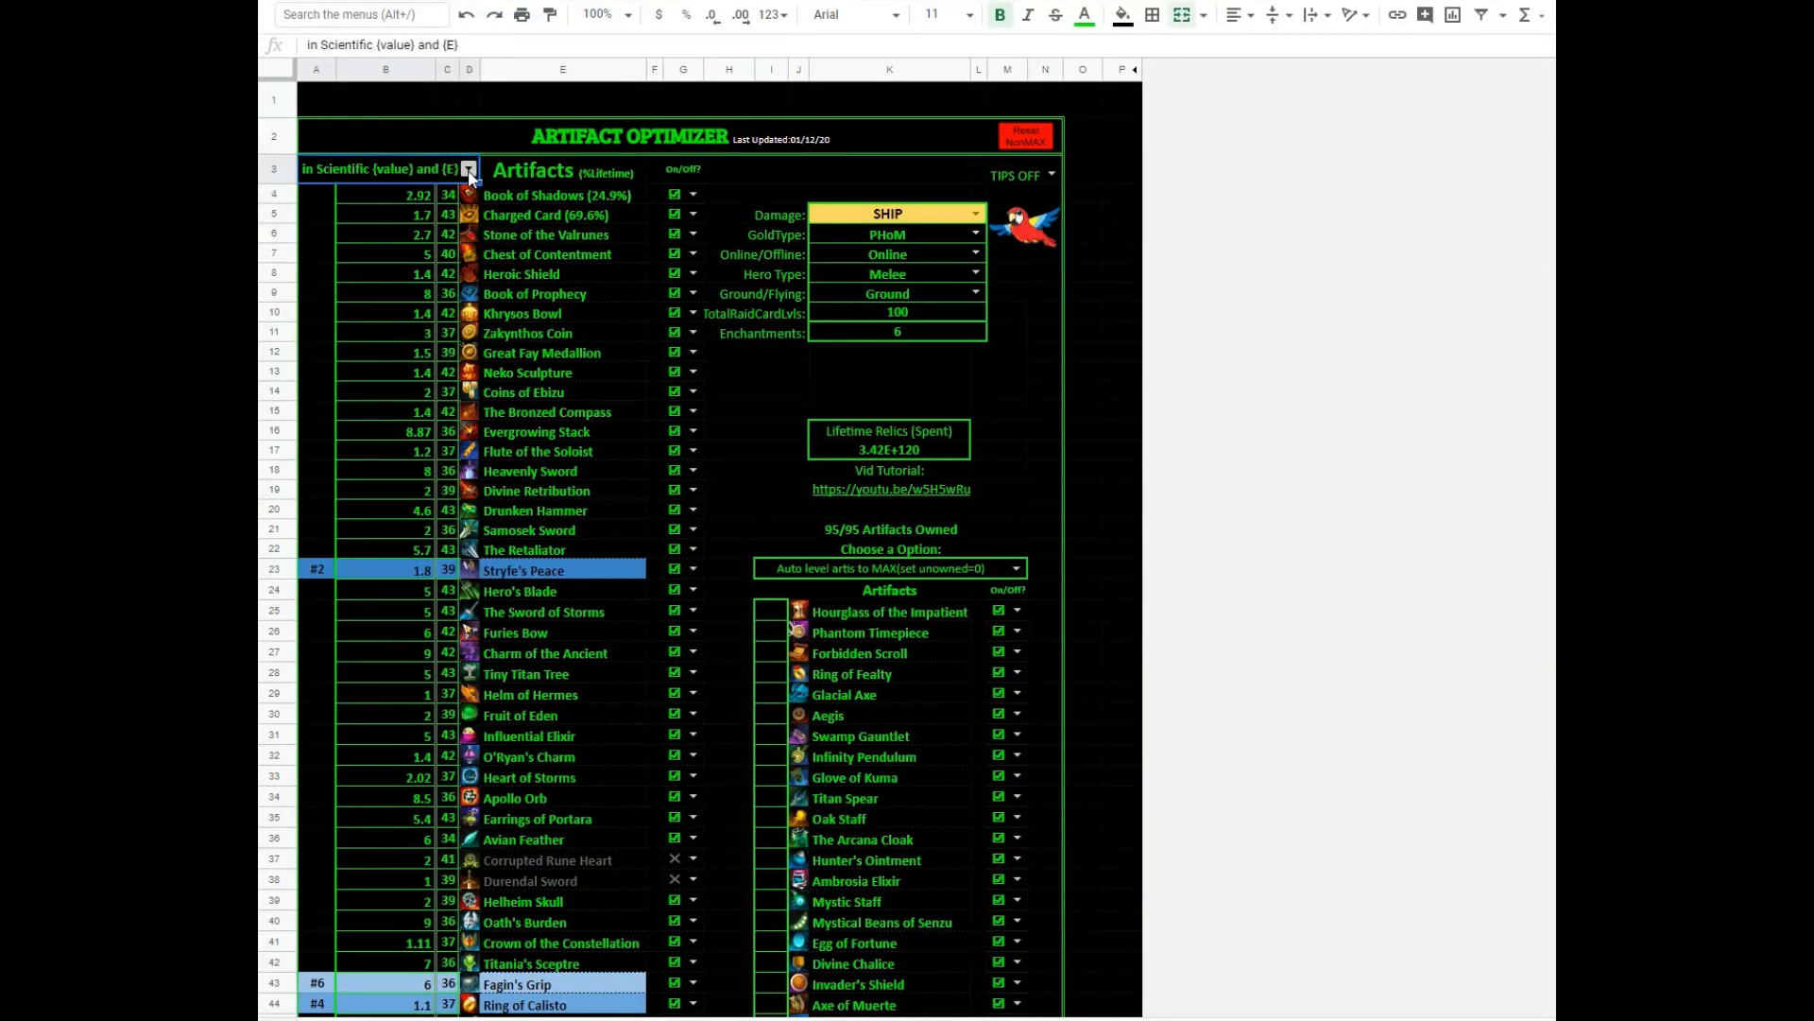
click(469, 168)
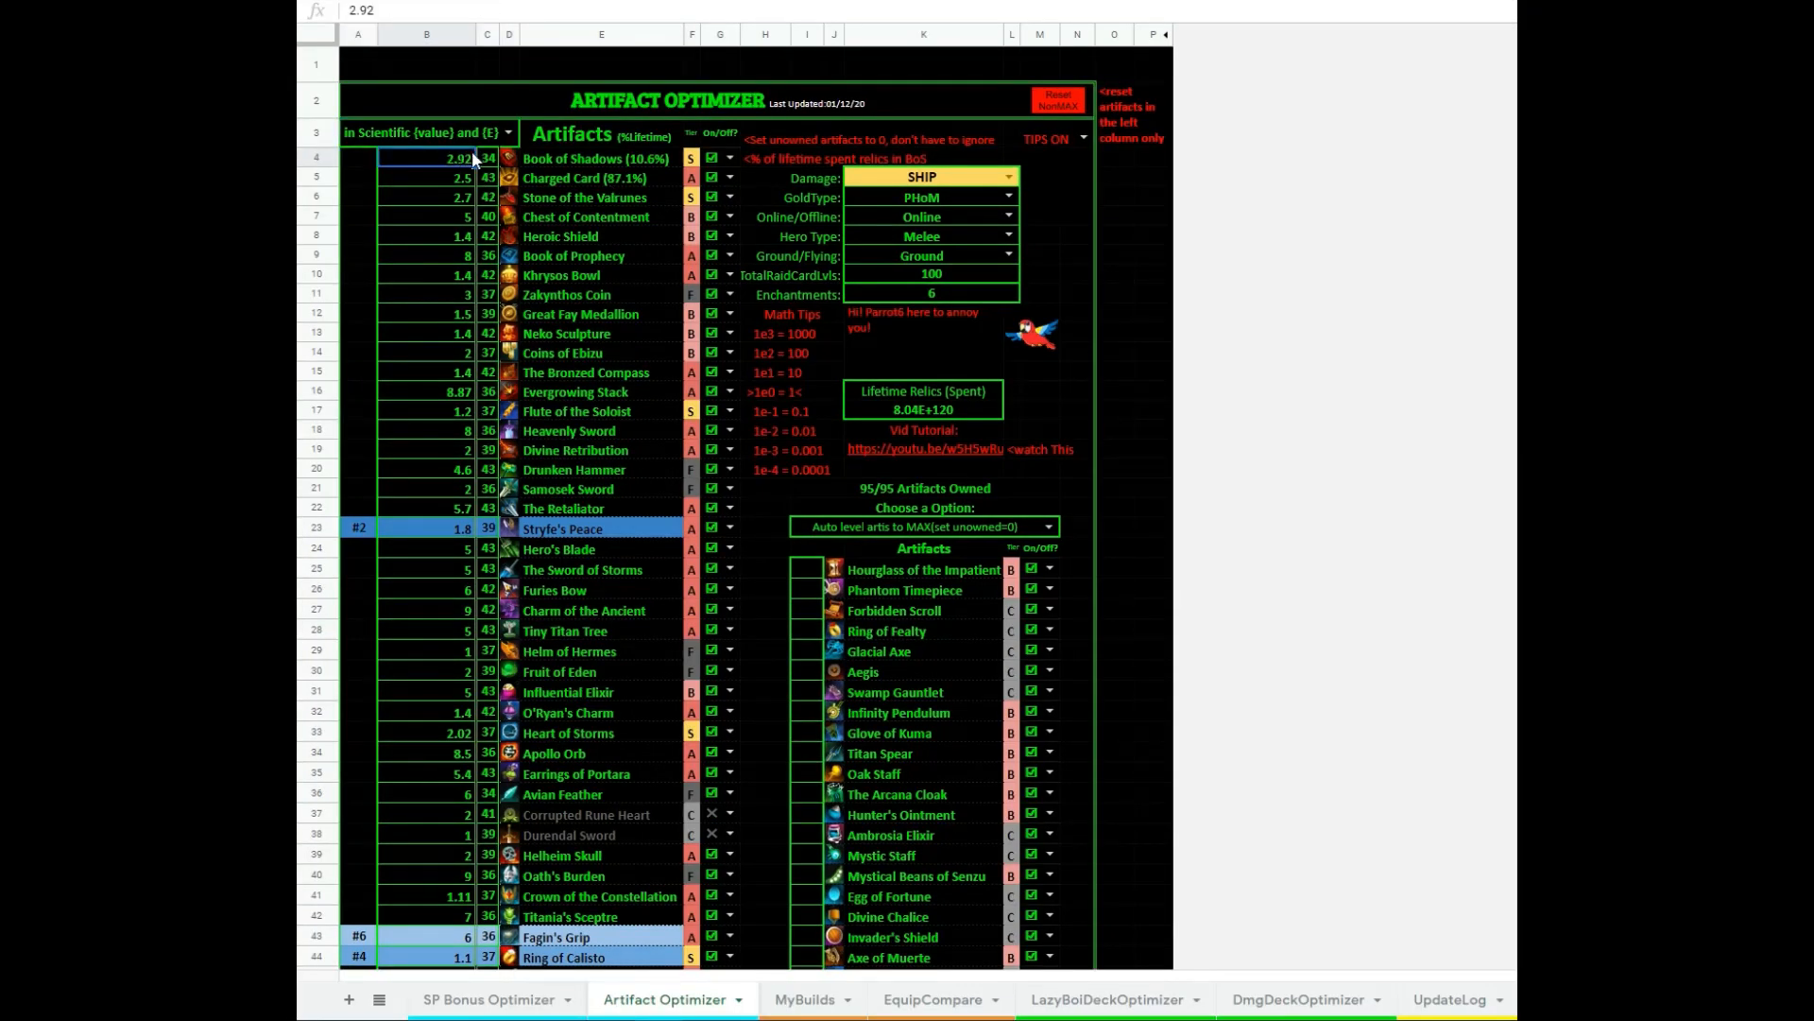
Set Charged Card's level to 0 and check the Artifacts Owned count reads 94/95
click(488, 159)
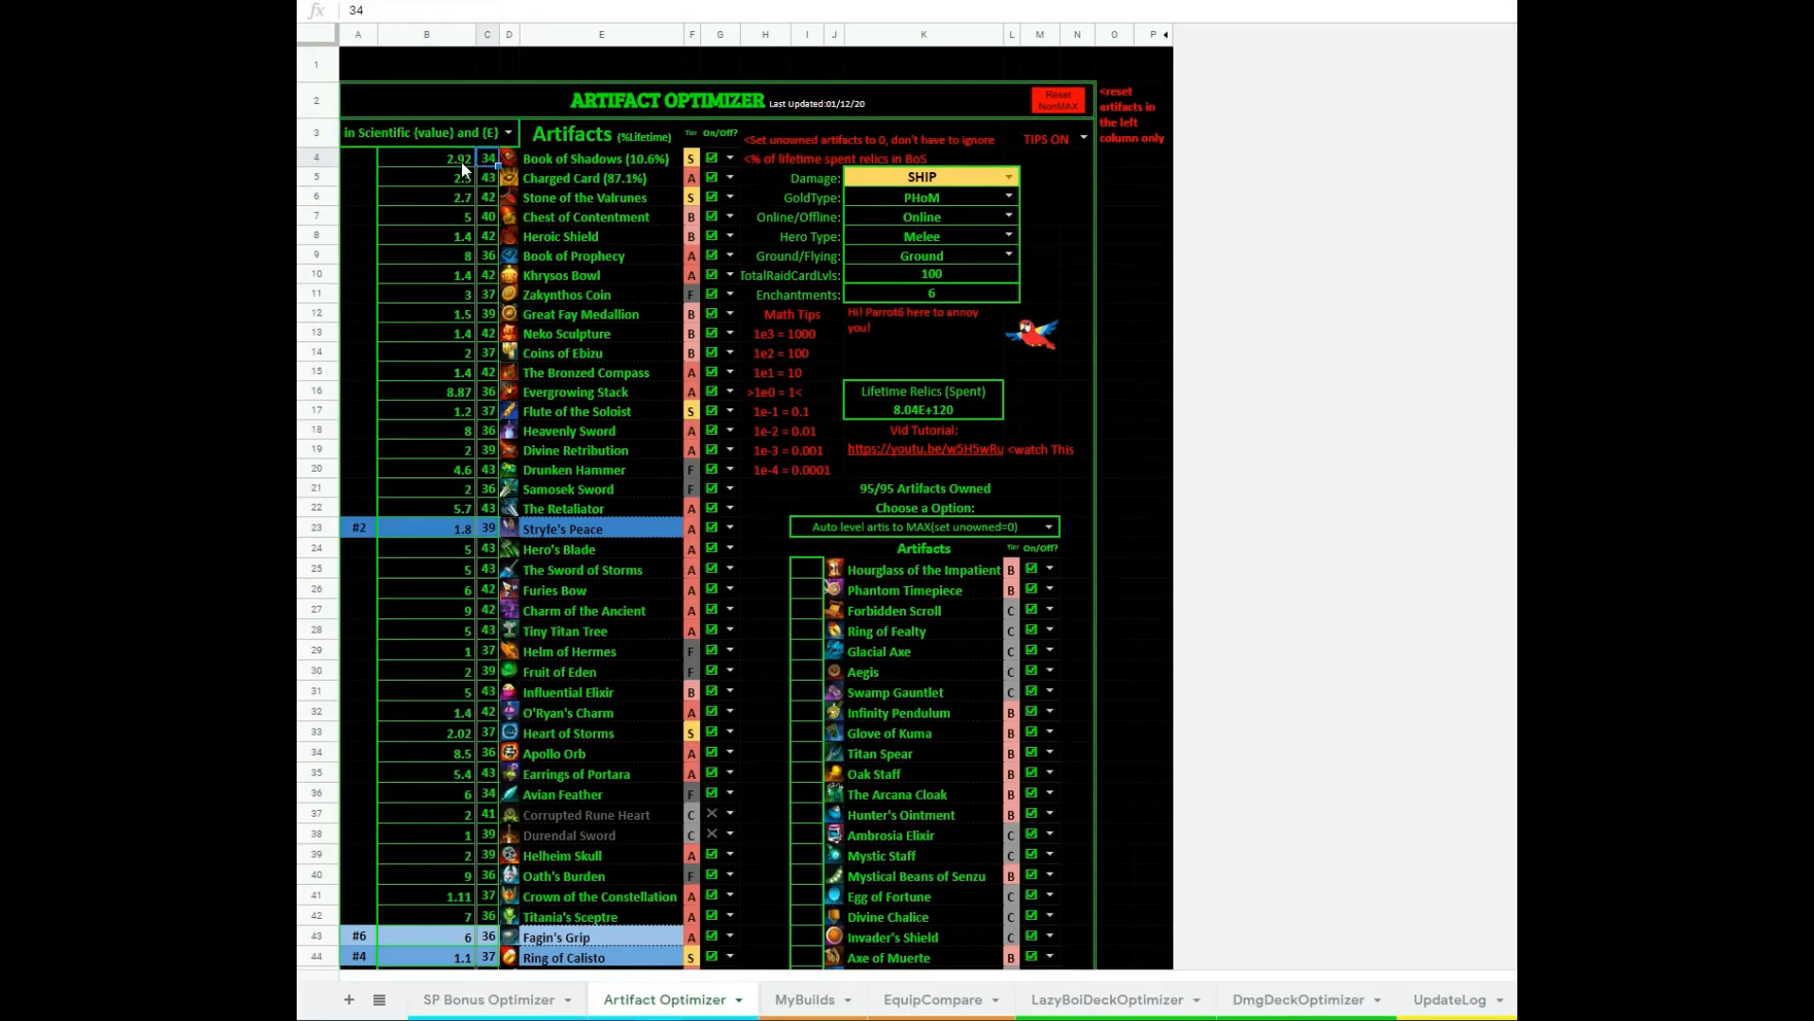
click(427, 159)
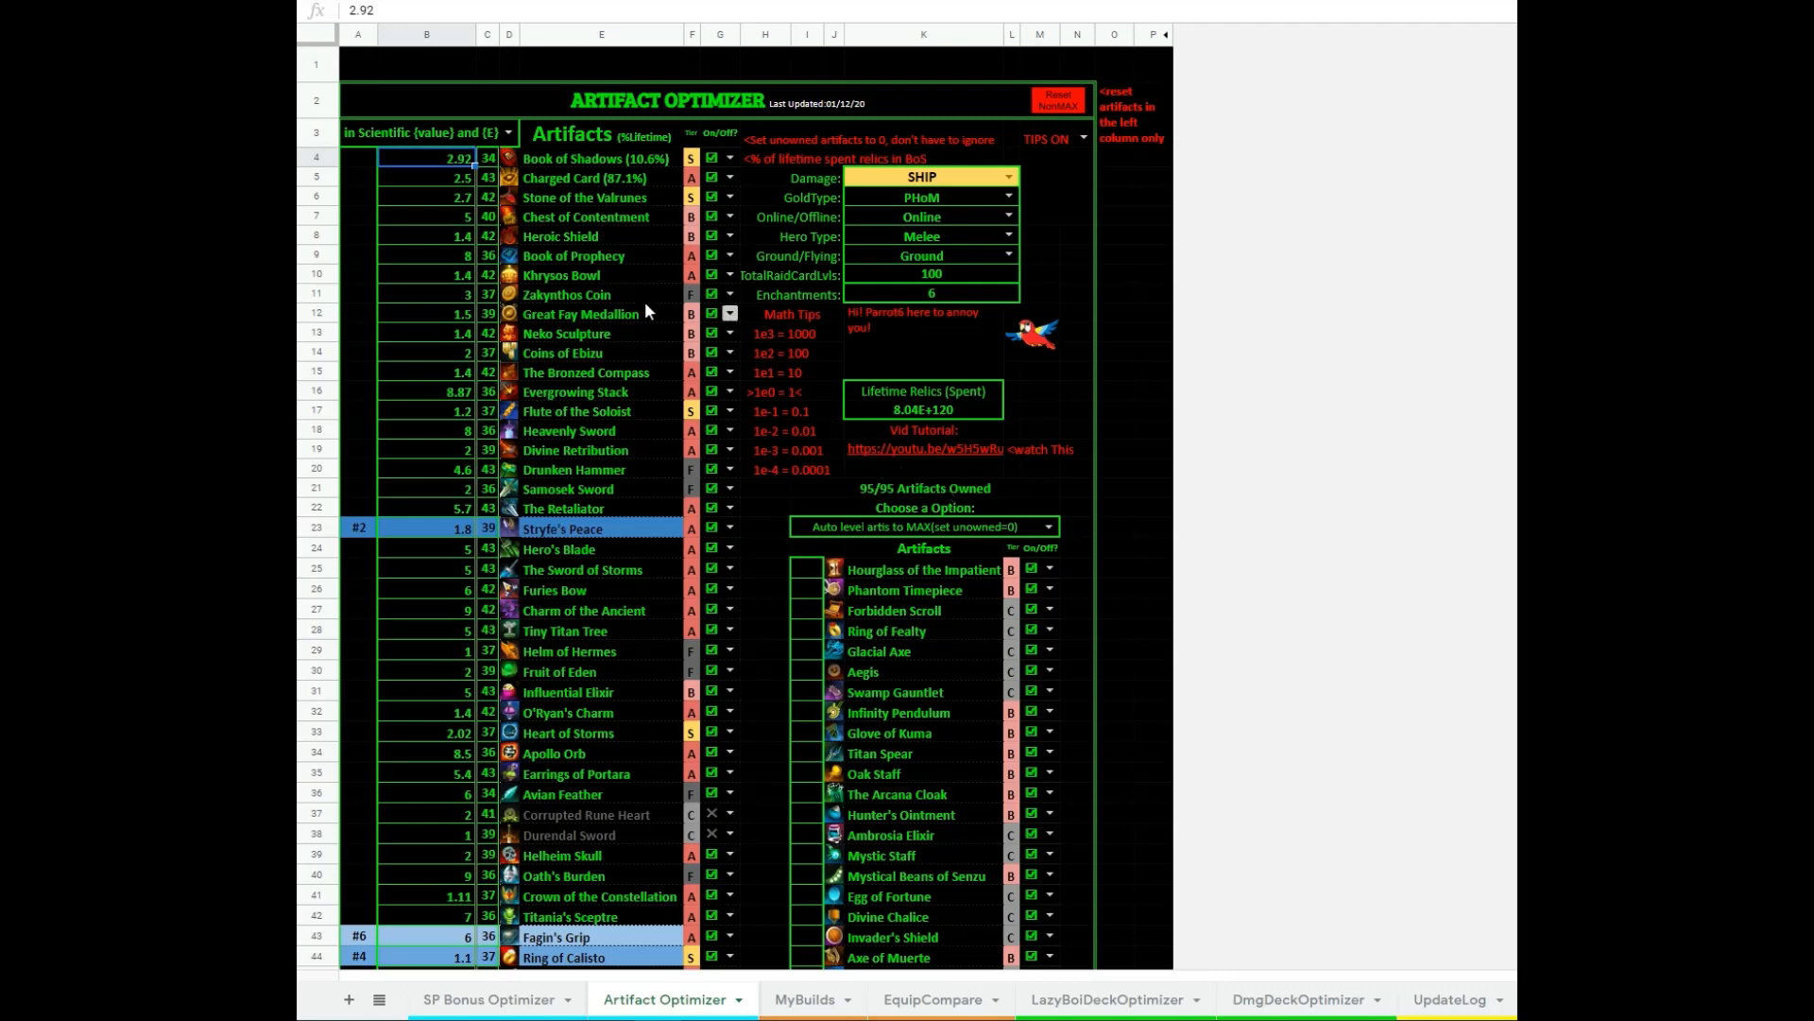
click(425, 178)
text(0)
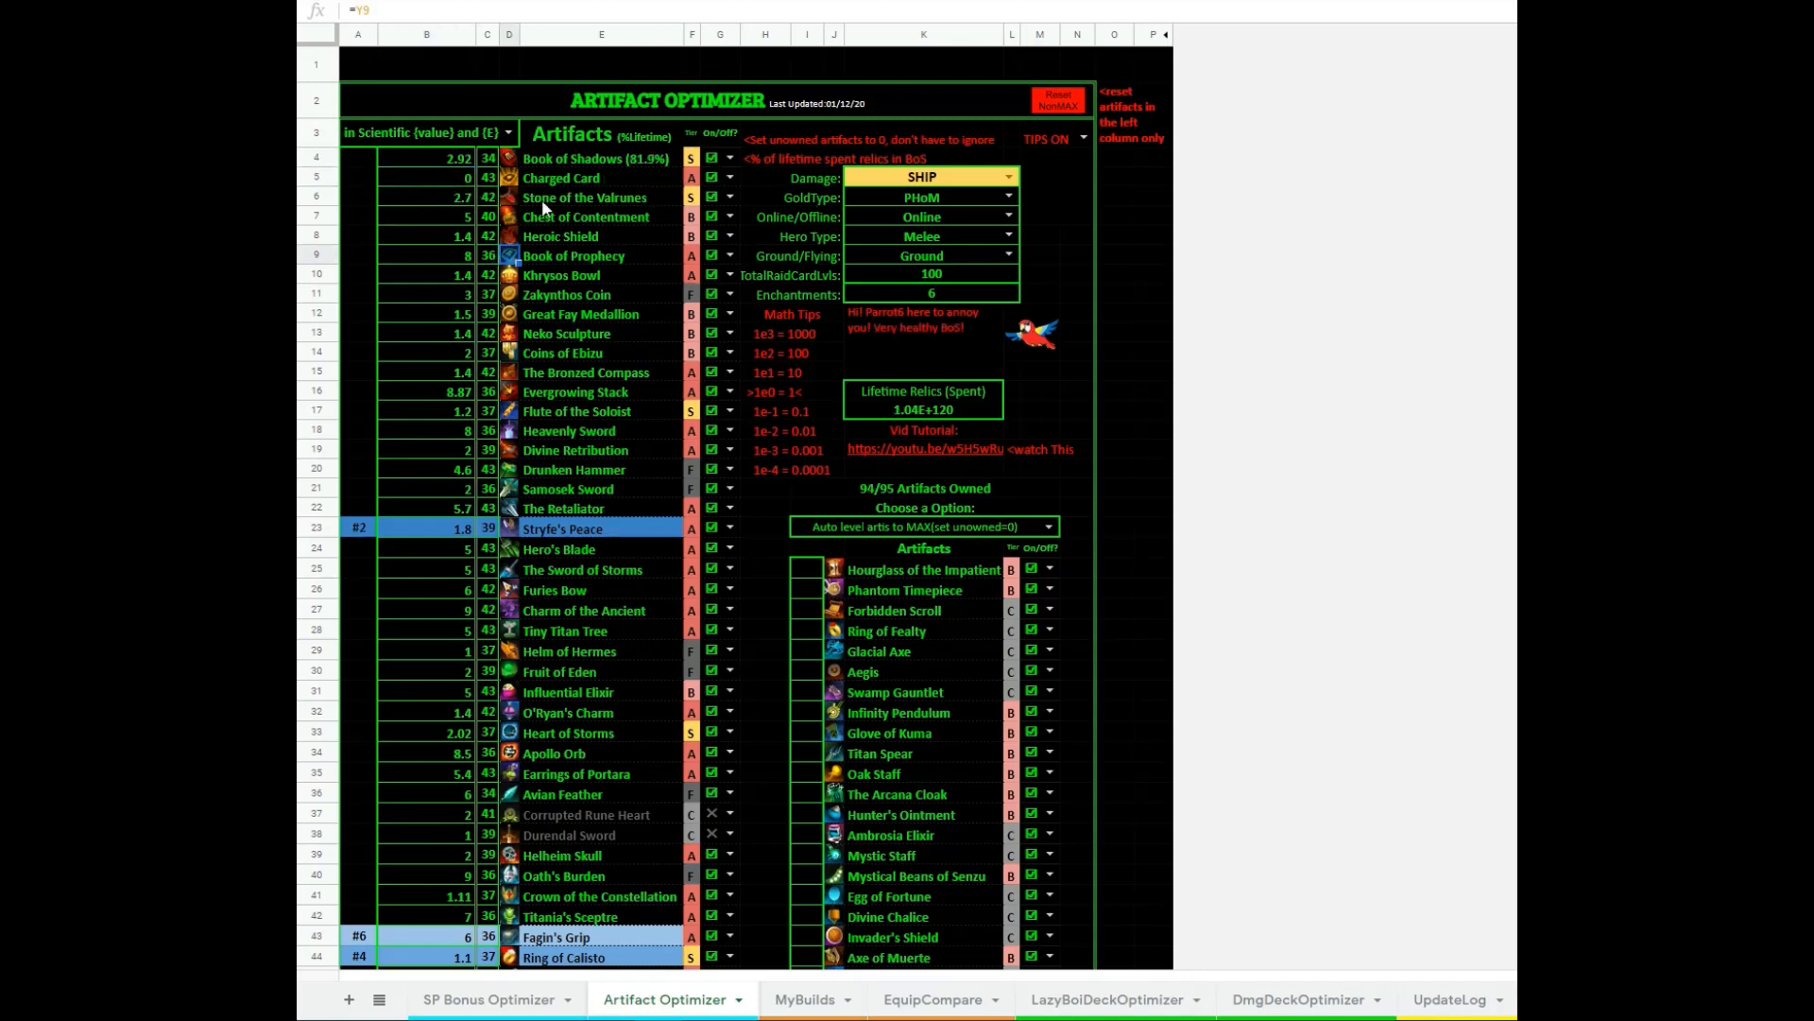
click(924, 487)
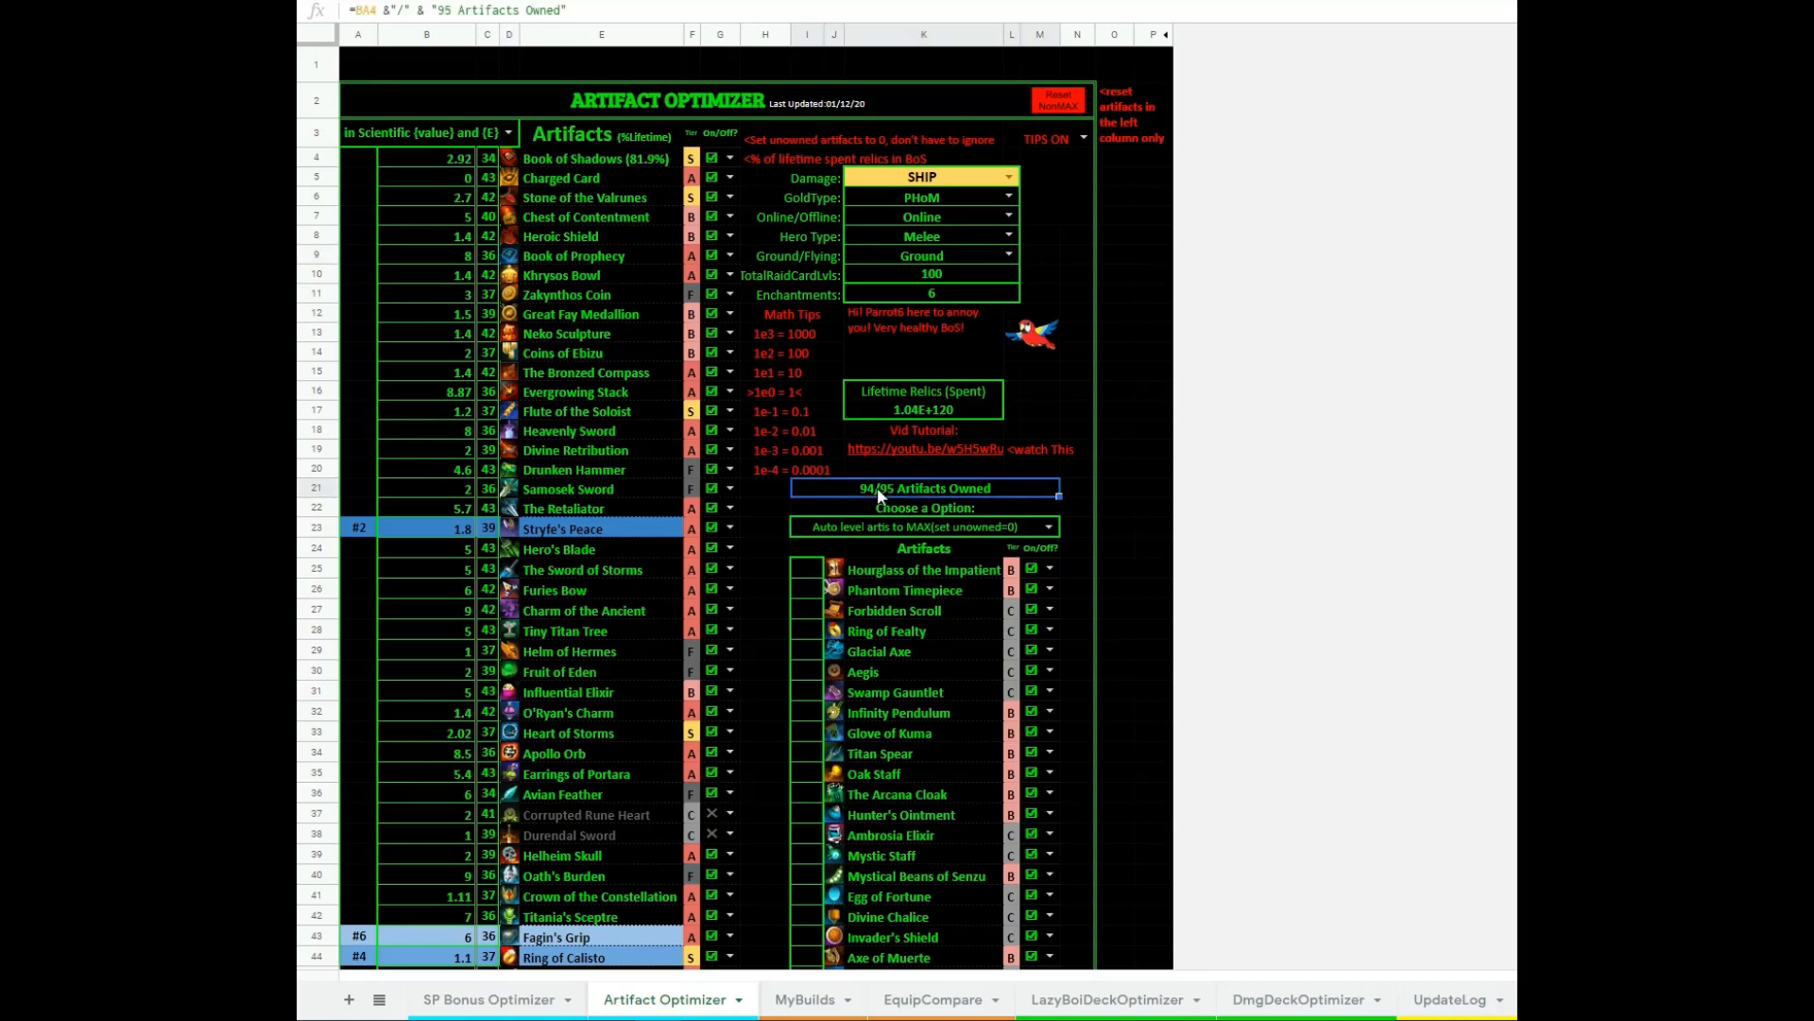
mouse_move(431, 185)
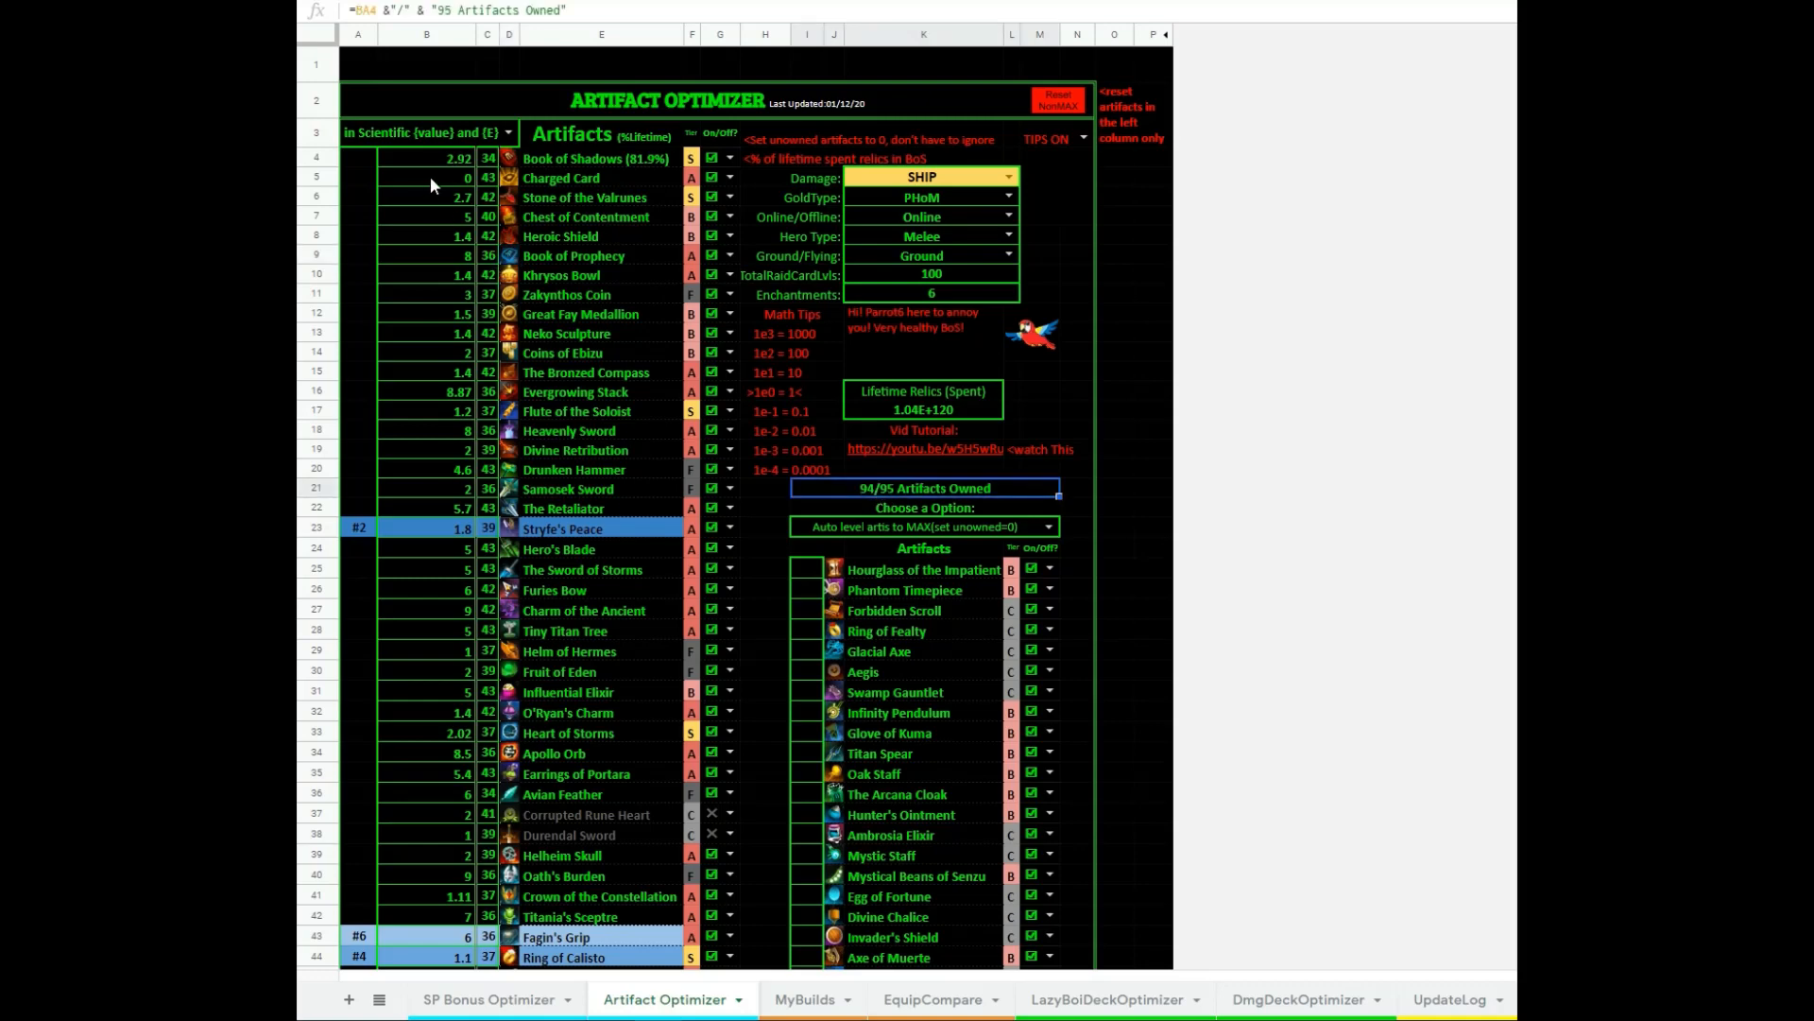
mouse_move(901, 501)
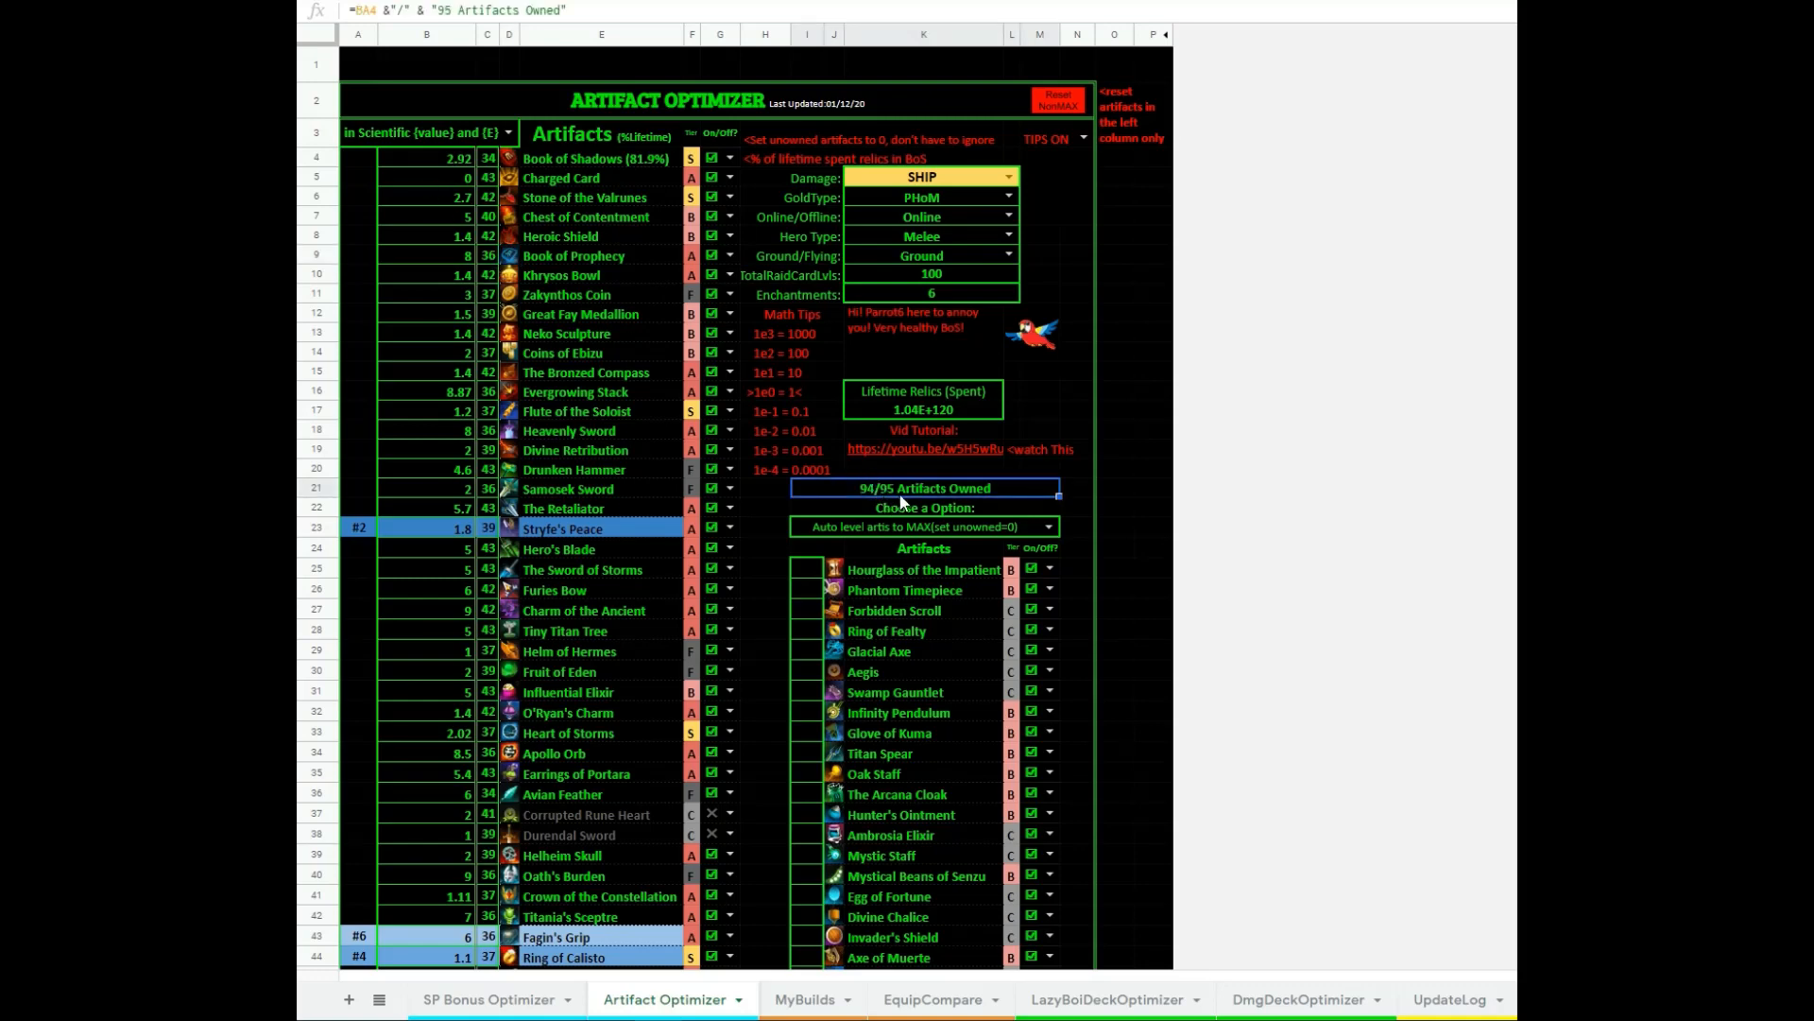
scroll(down, 3)
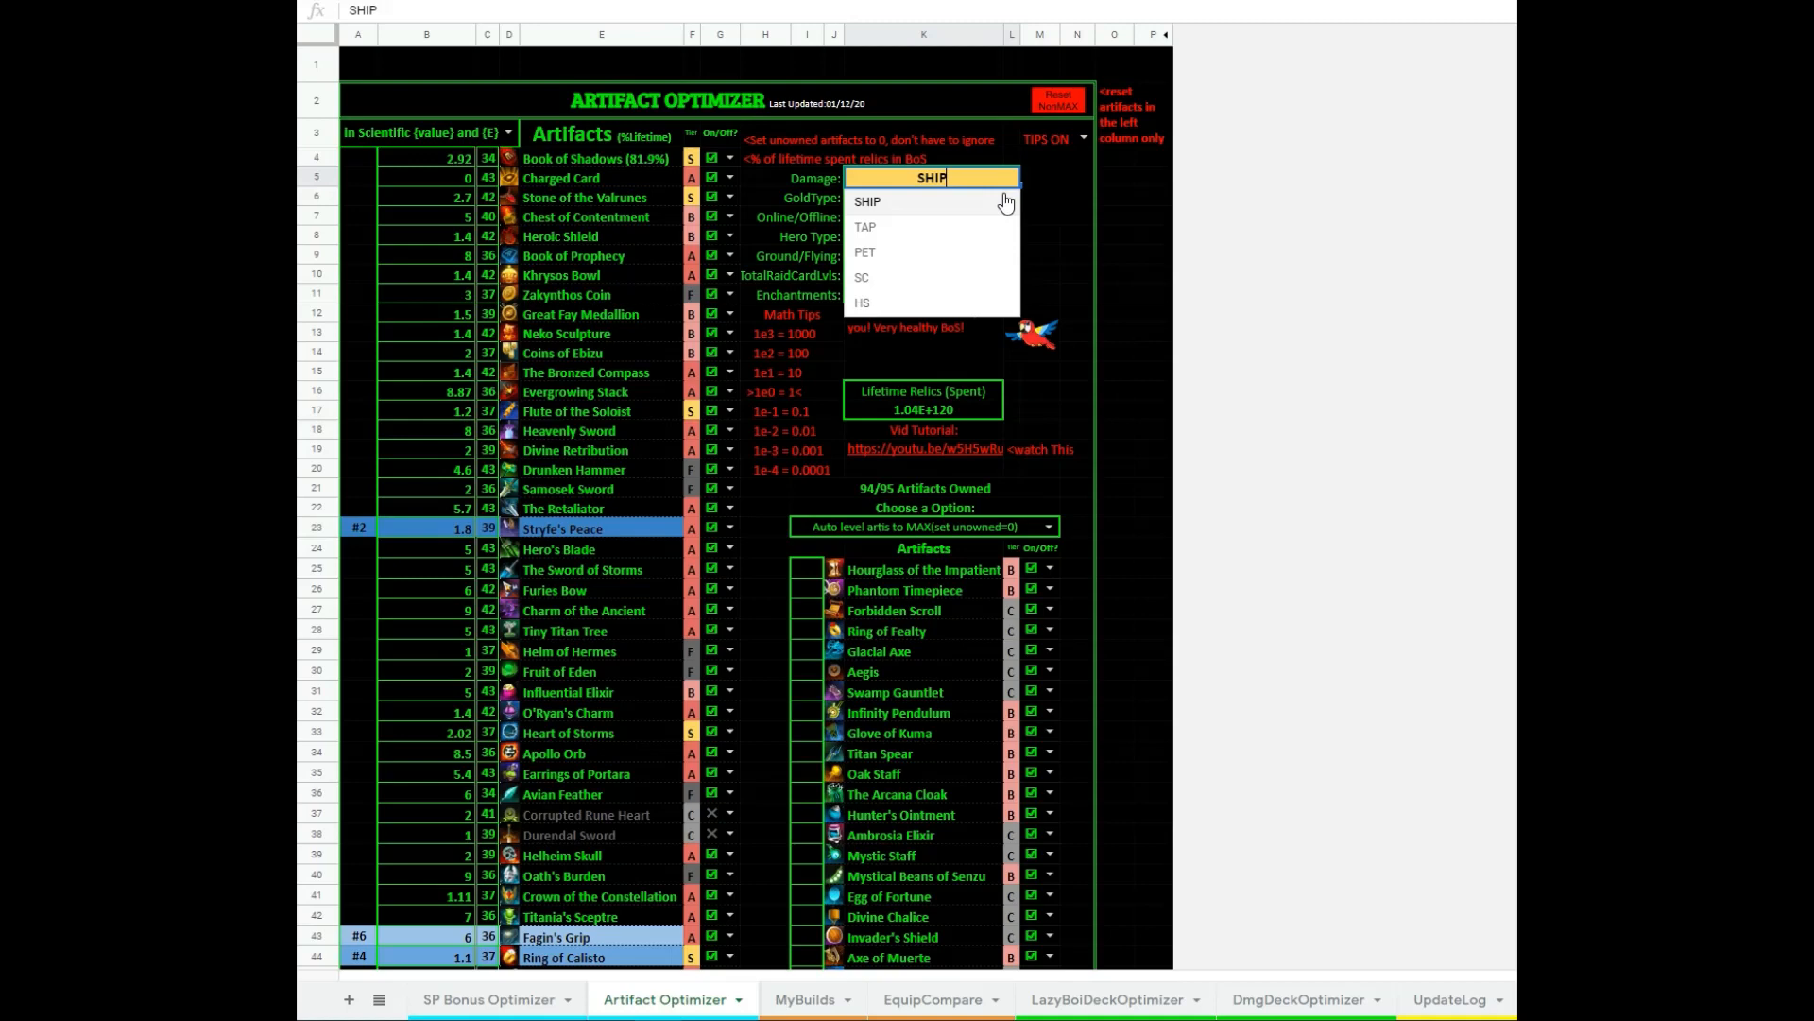
click(867, 200)
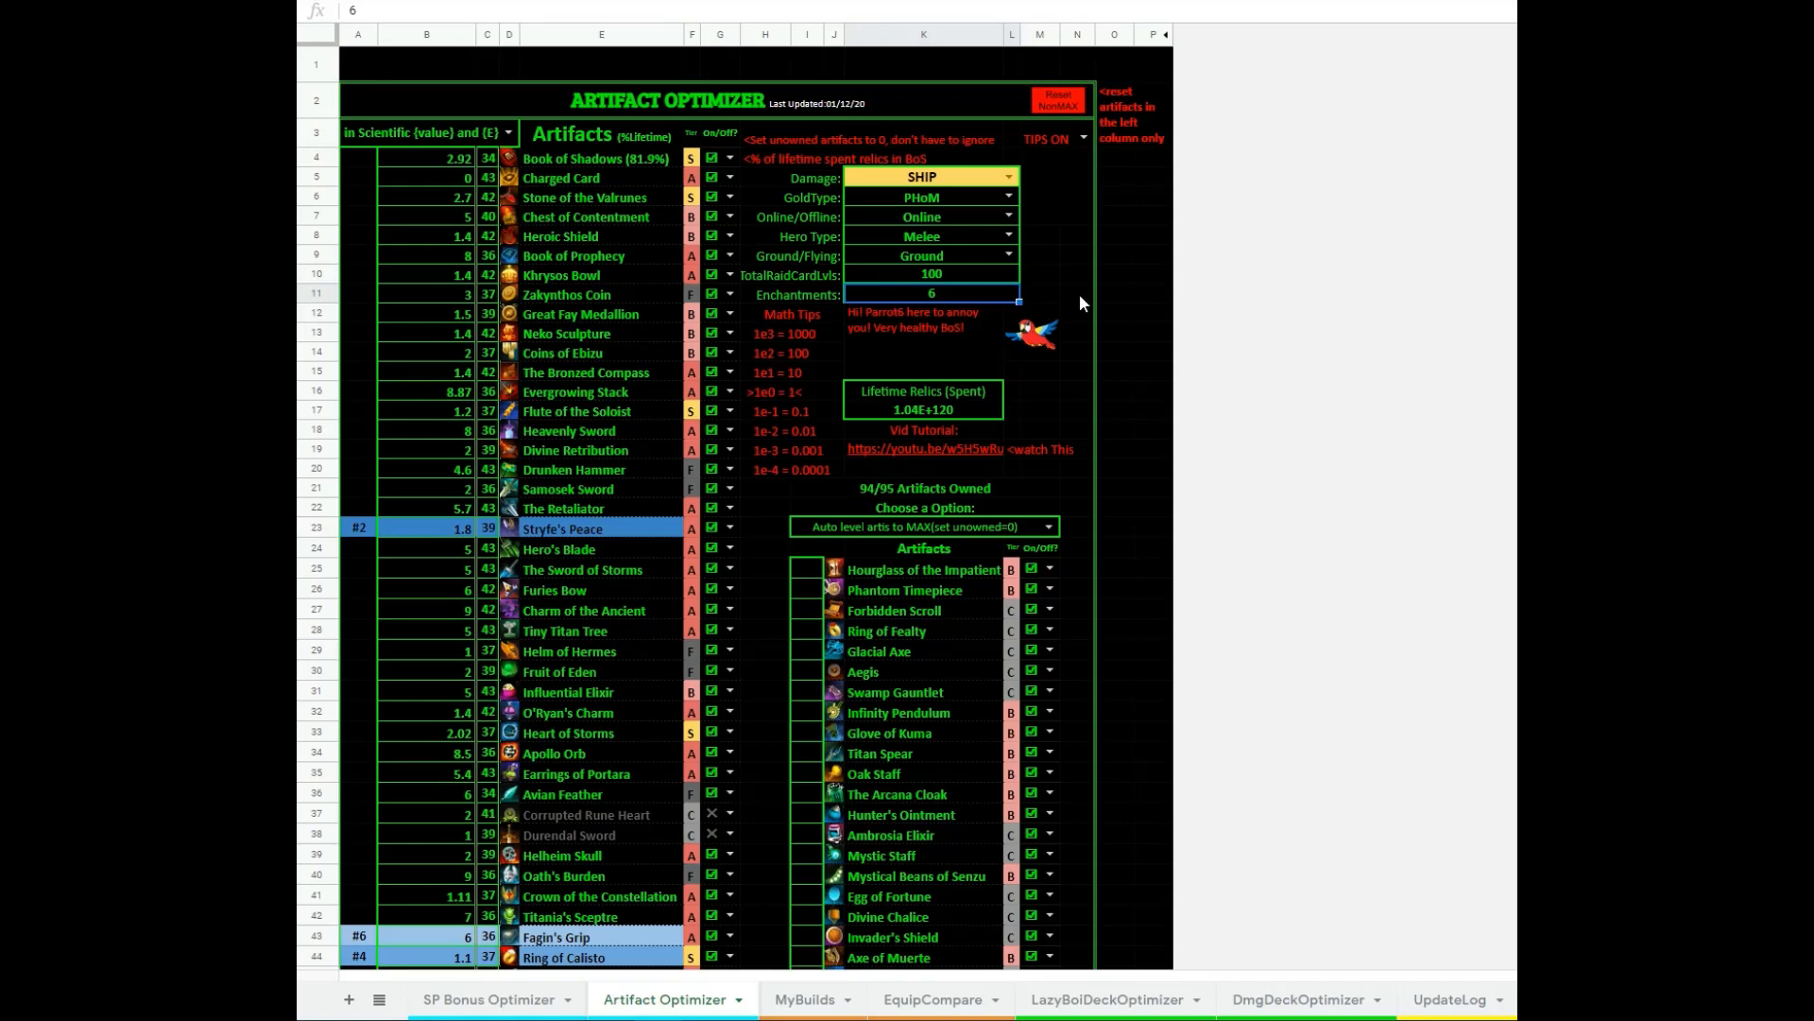
mouse_move(1105, 318)
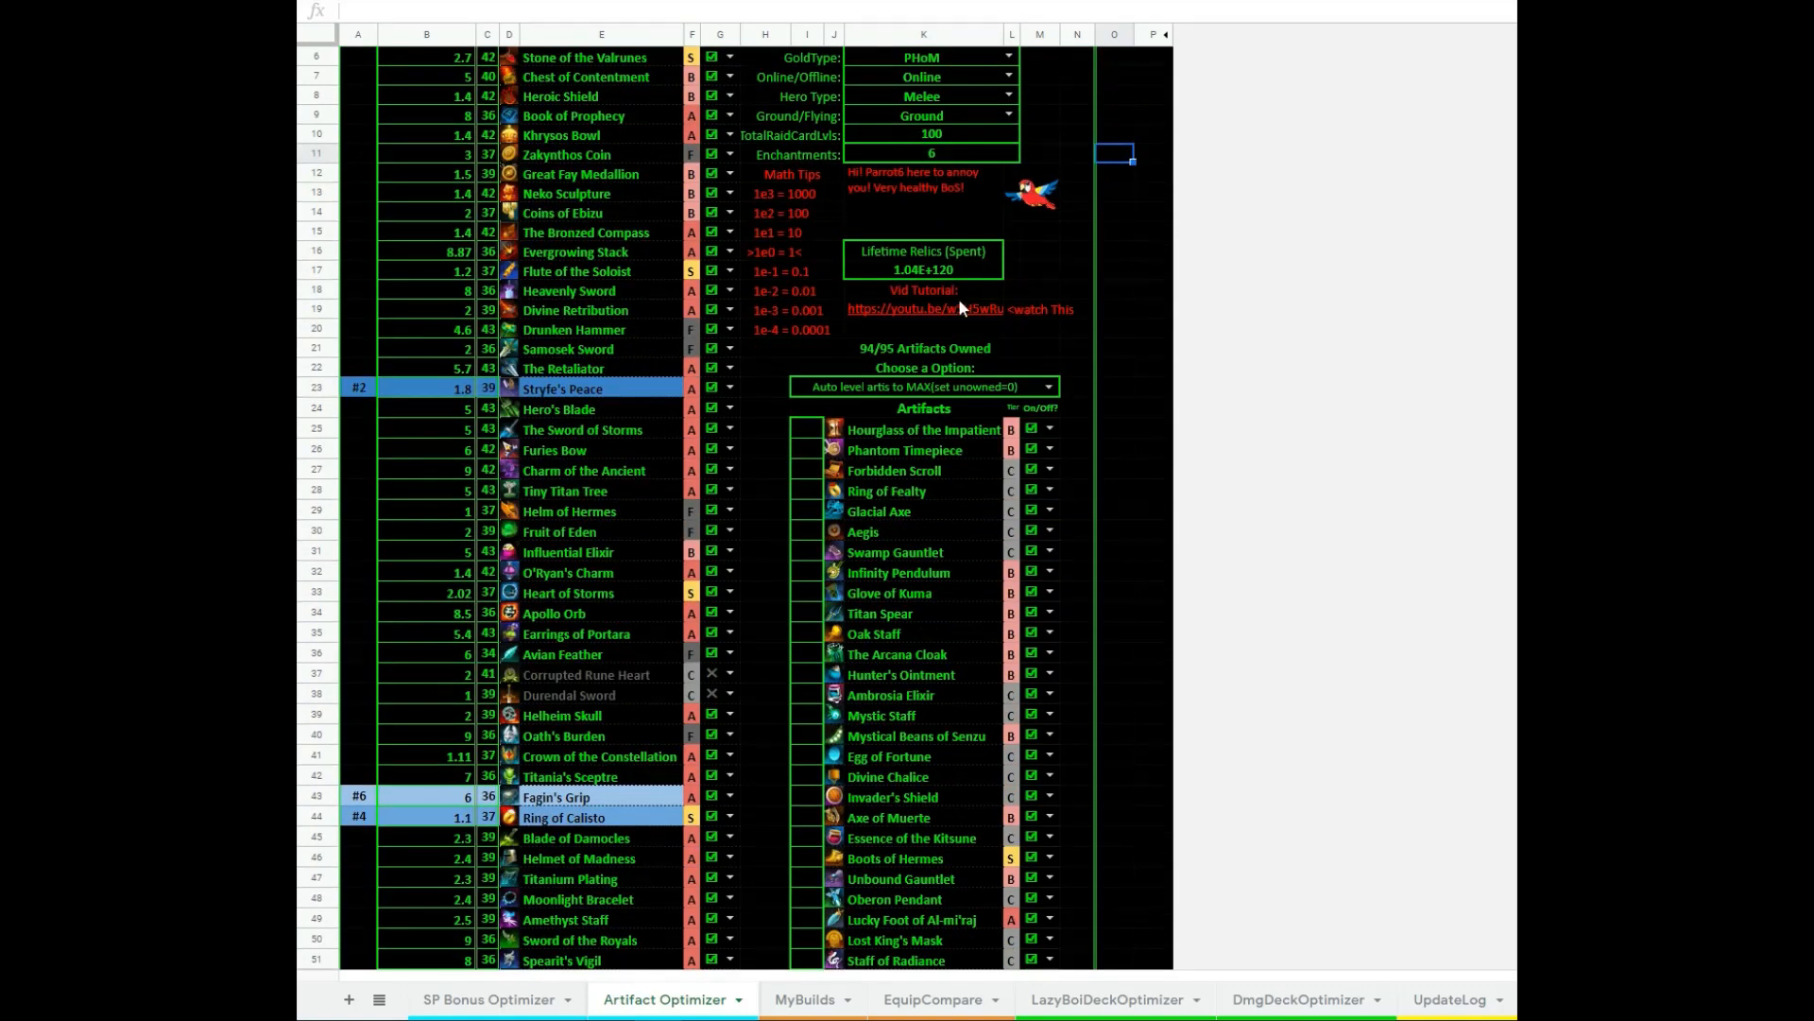
Review the auto-levelling options with Charged Card at 0 and 94/95 artifacts owned
scroll(down, 3)
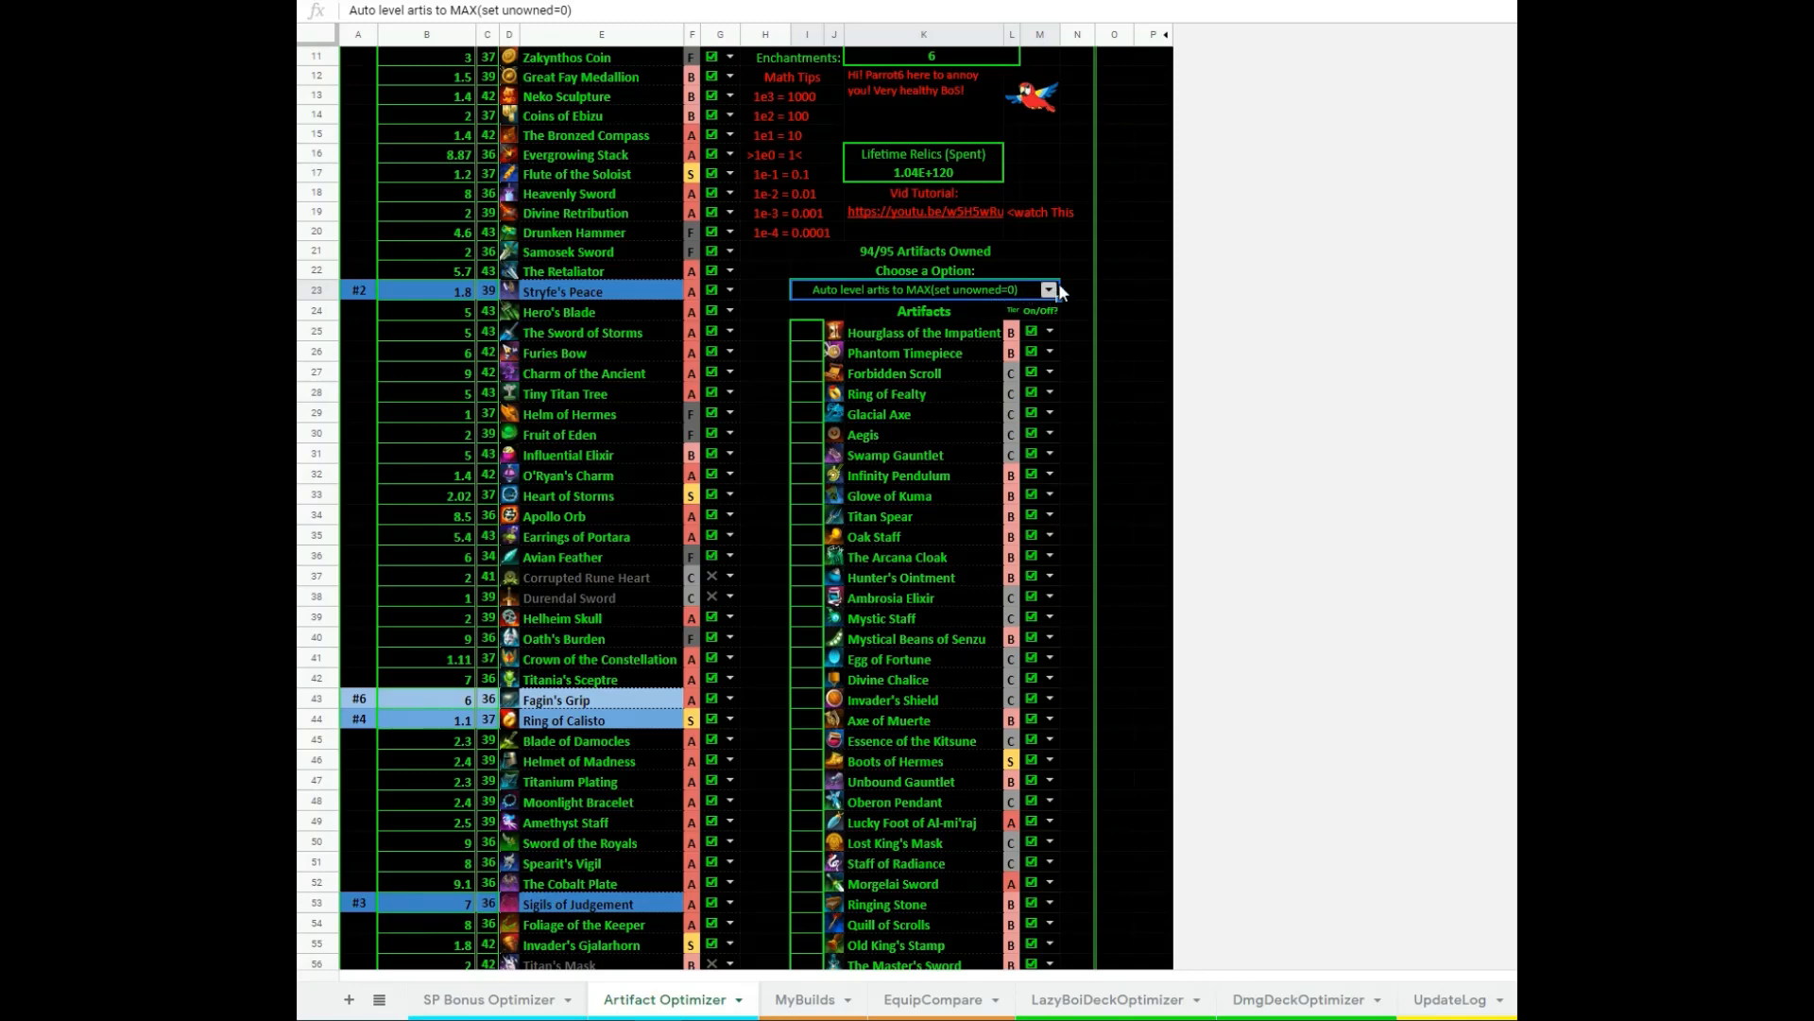
click(1049, 289)
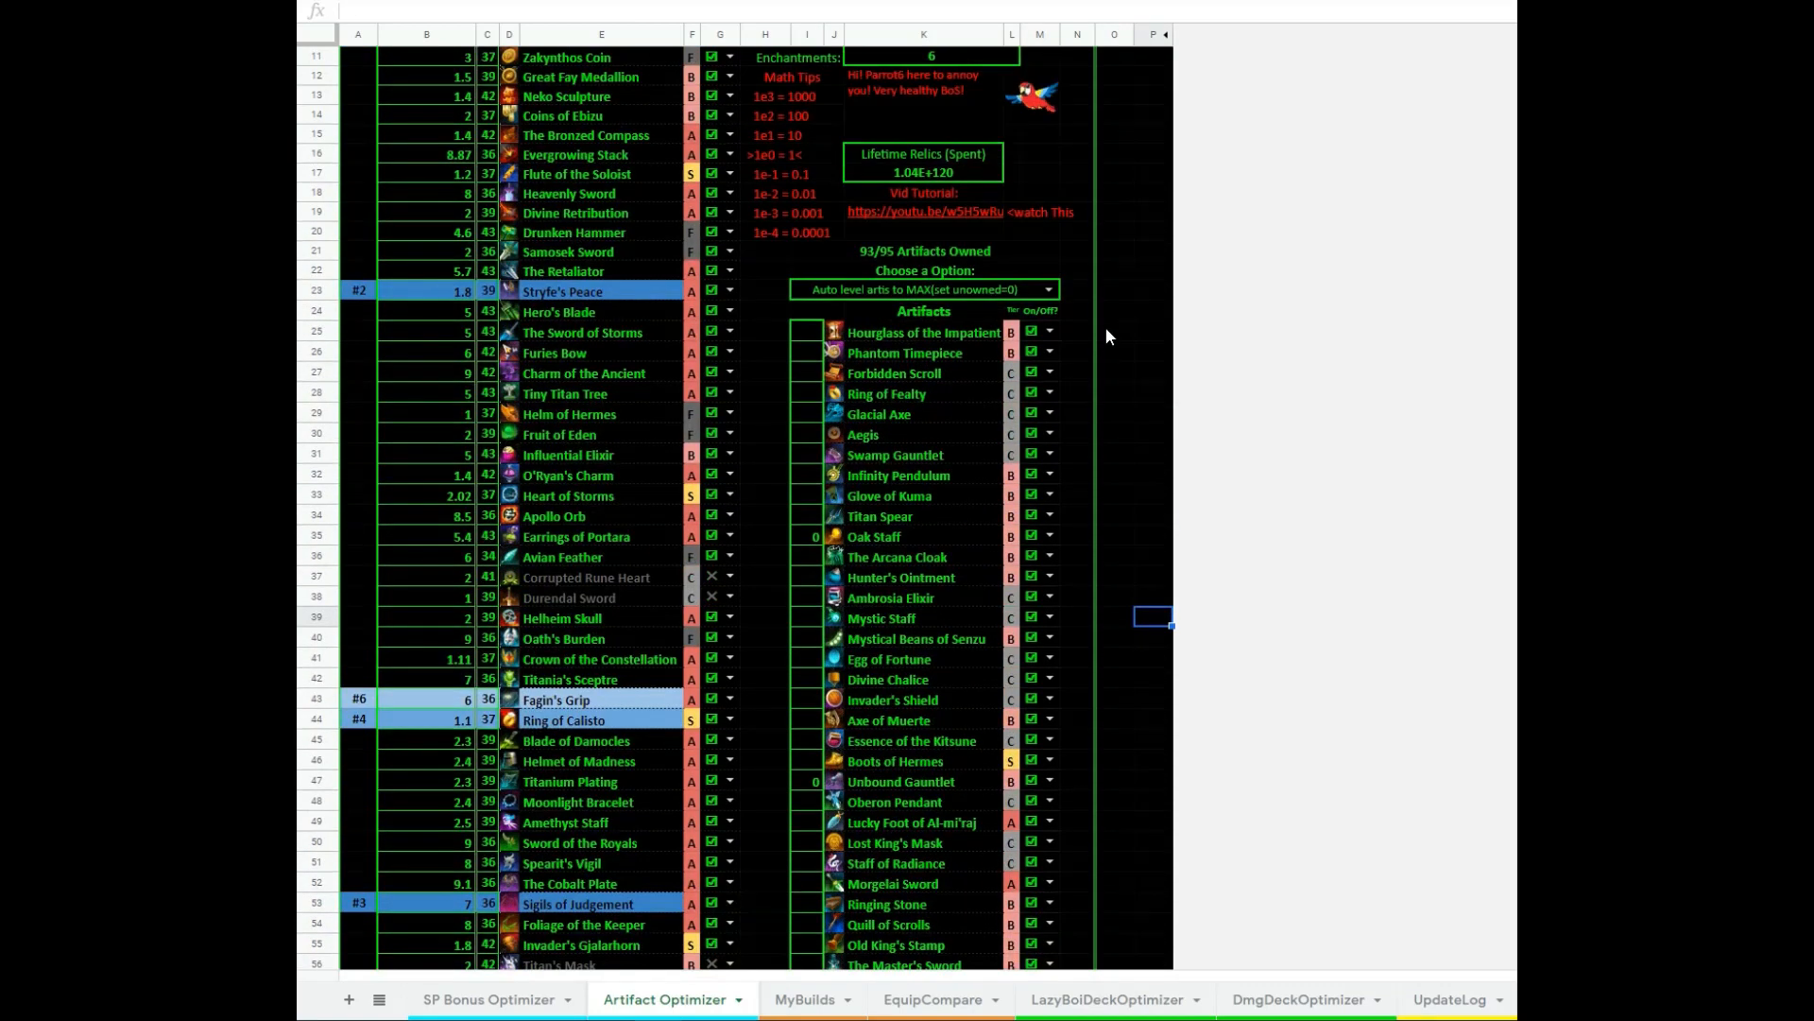
click(926, 249)
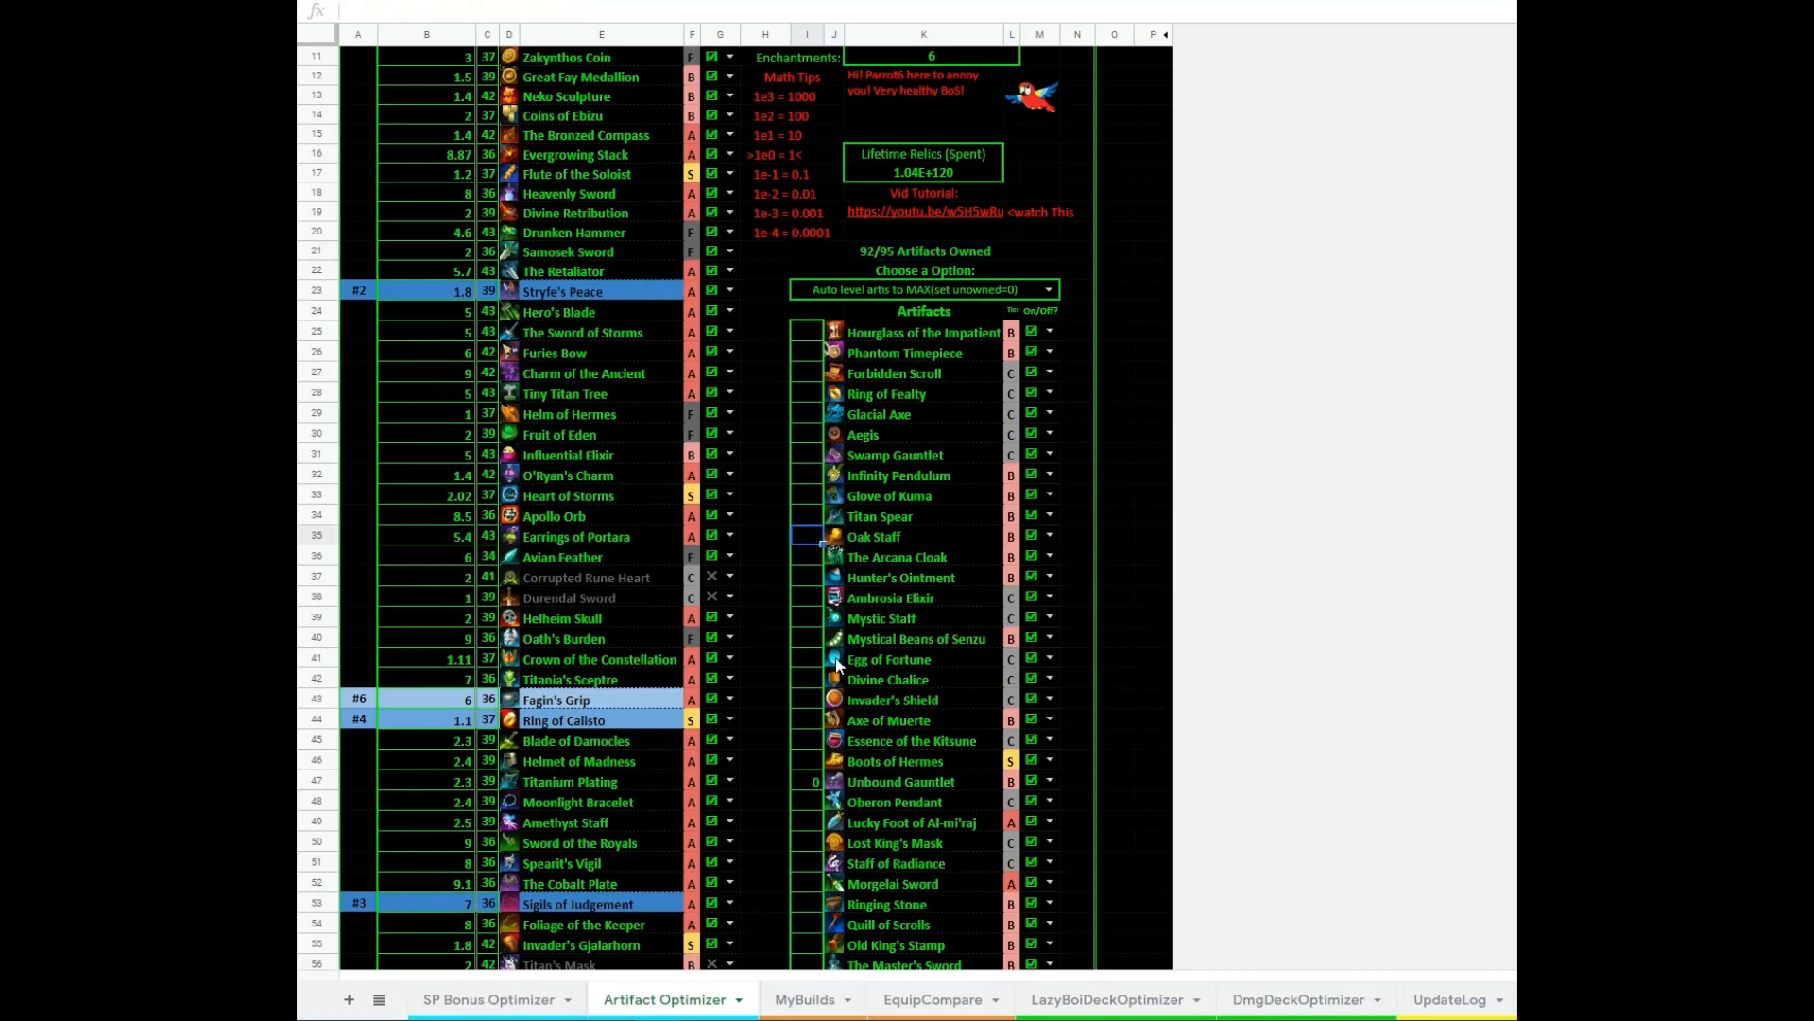
scroll(down, 3)
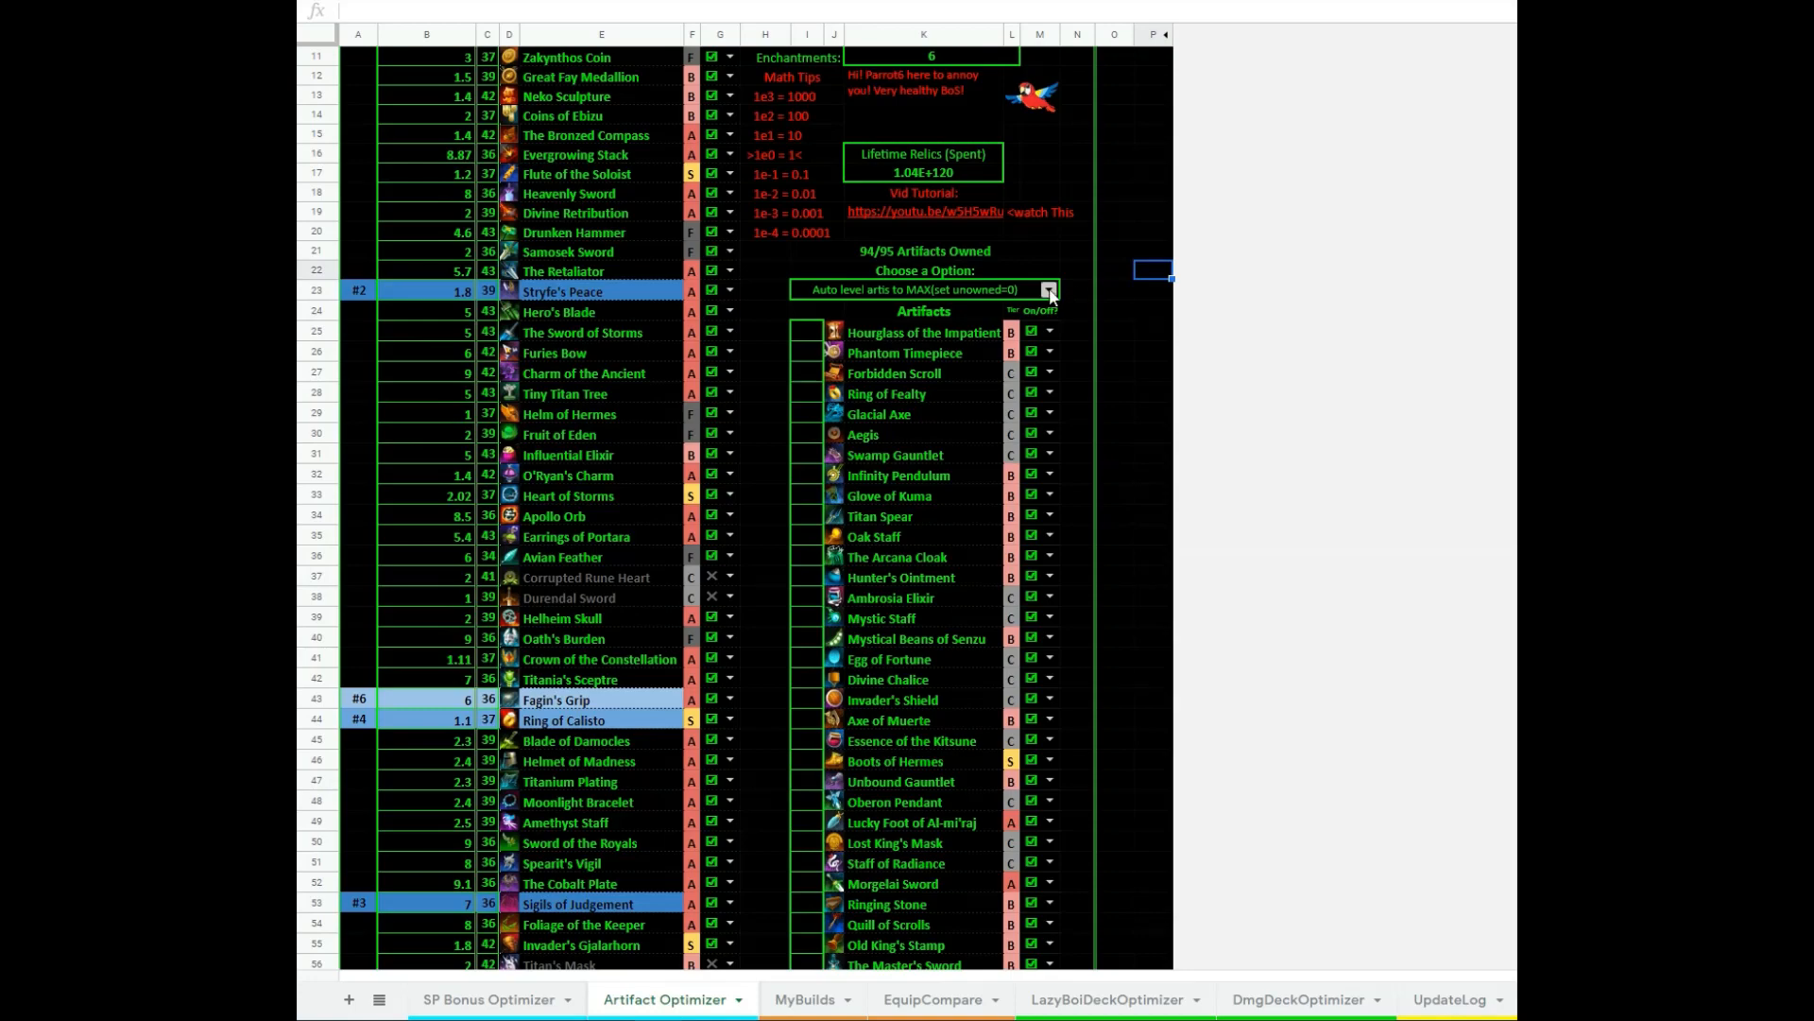
scroll(down, 3)
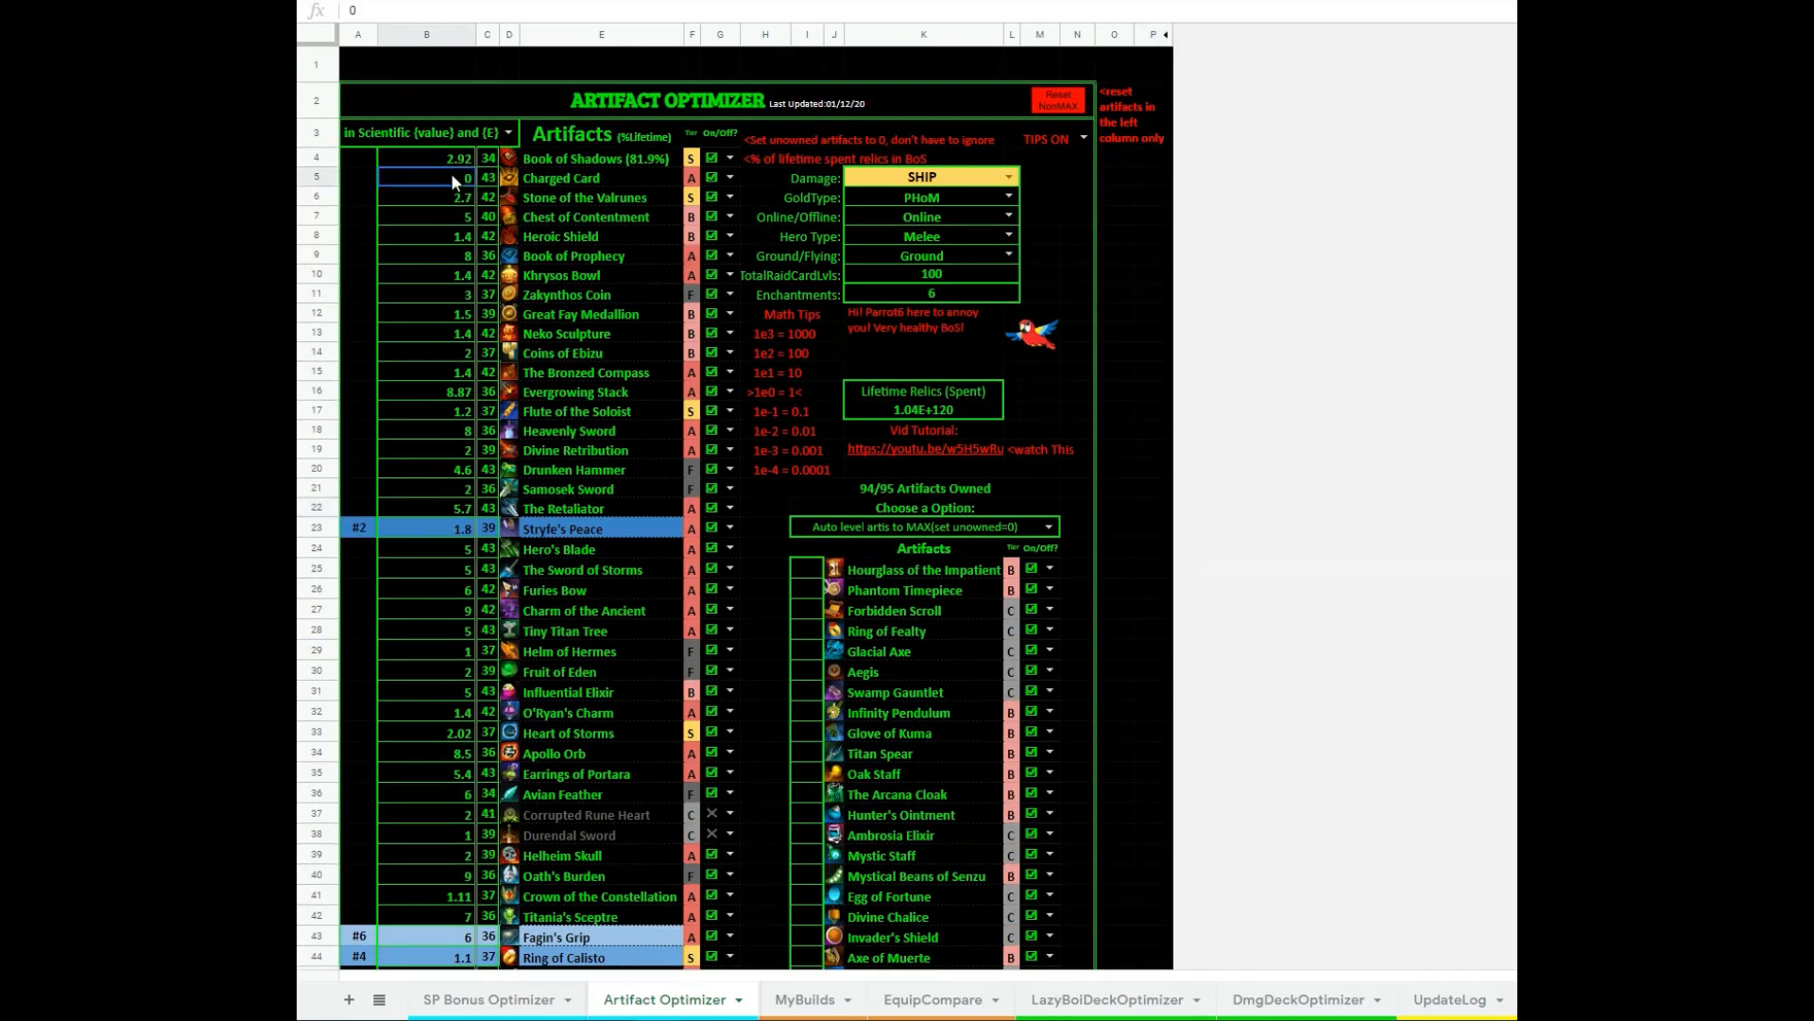
Set Charged Card's level back to 1.7 so 95/95 artifacts are owned
text(1.7)
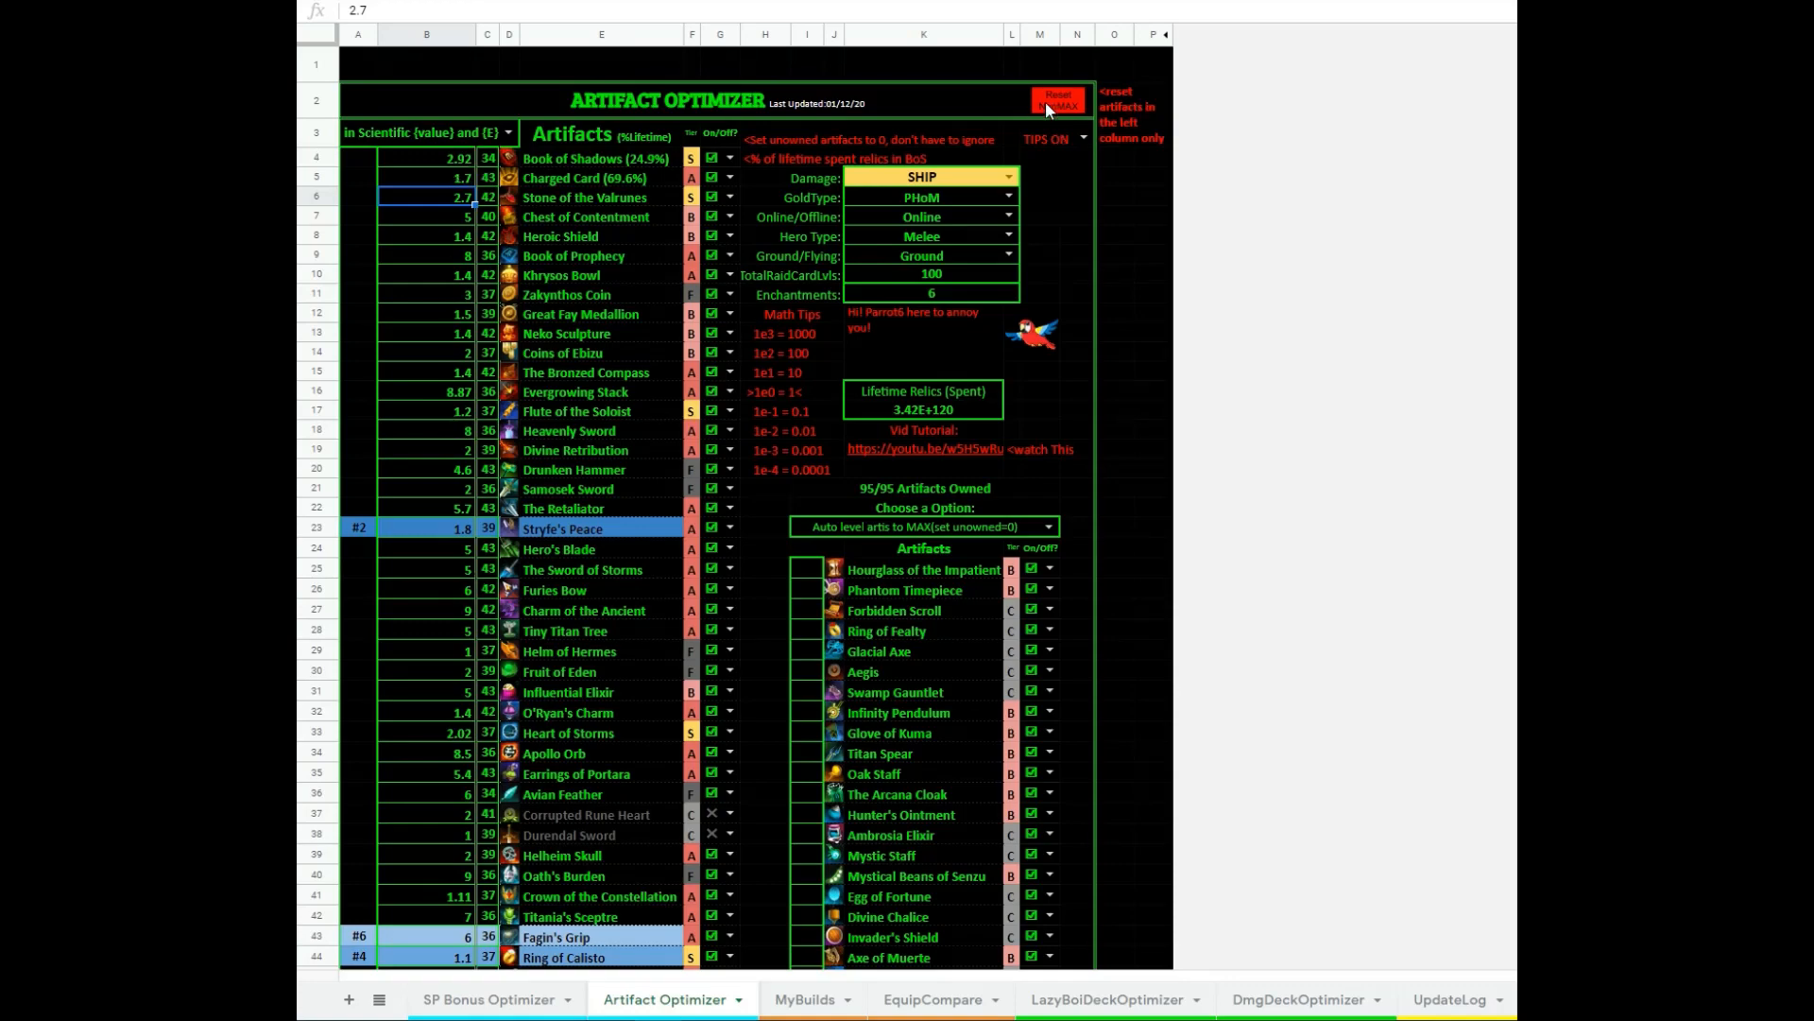
Scroll down to the Additional Info/Options section with the e29 conversion helper
scroll(down, 3)
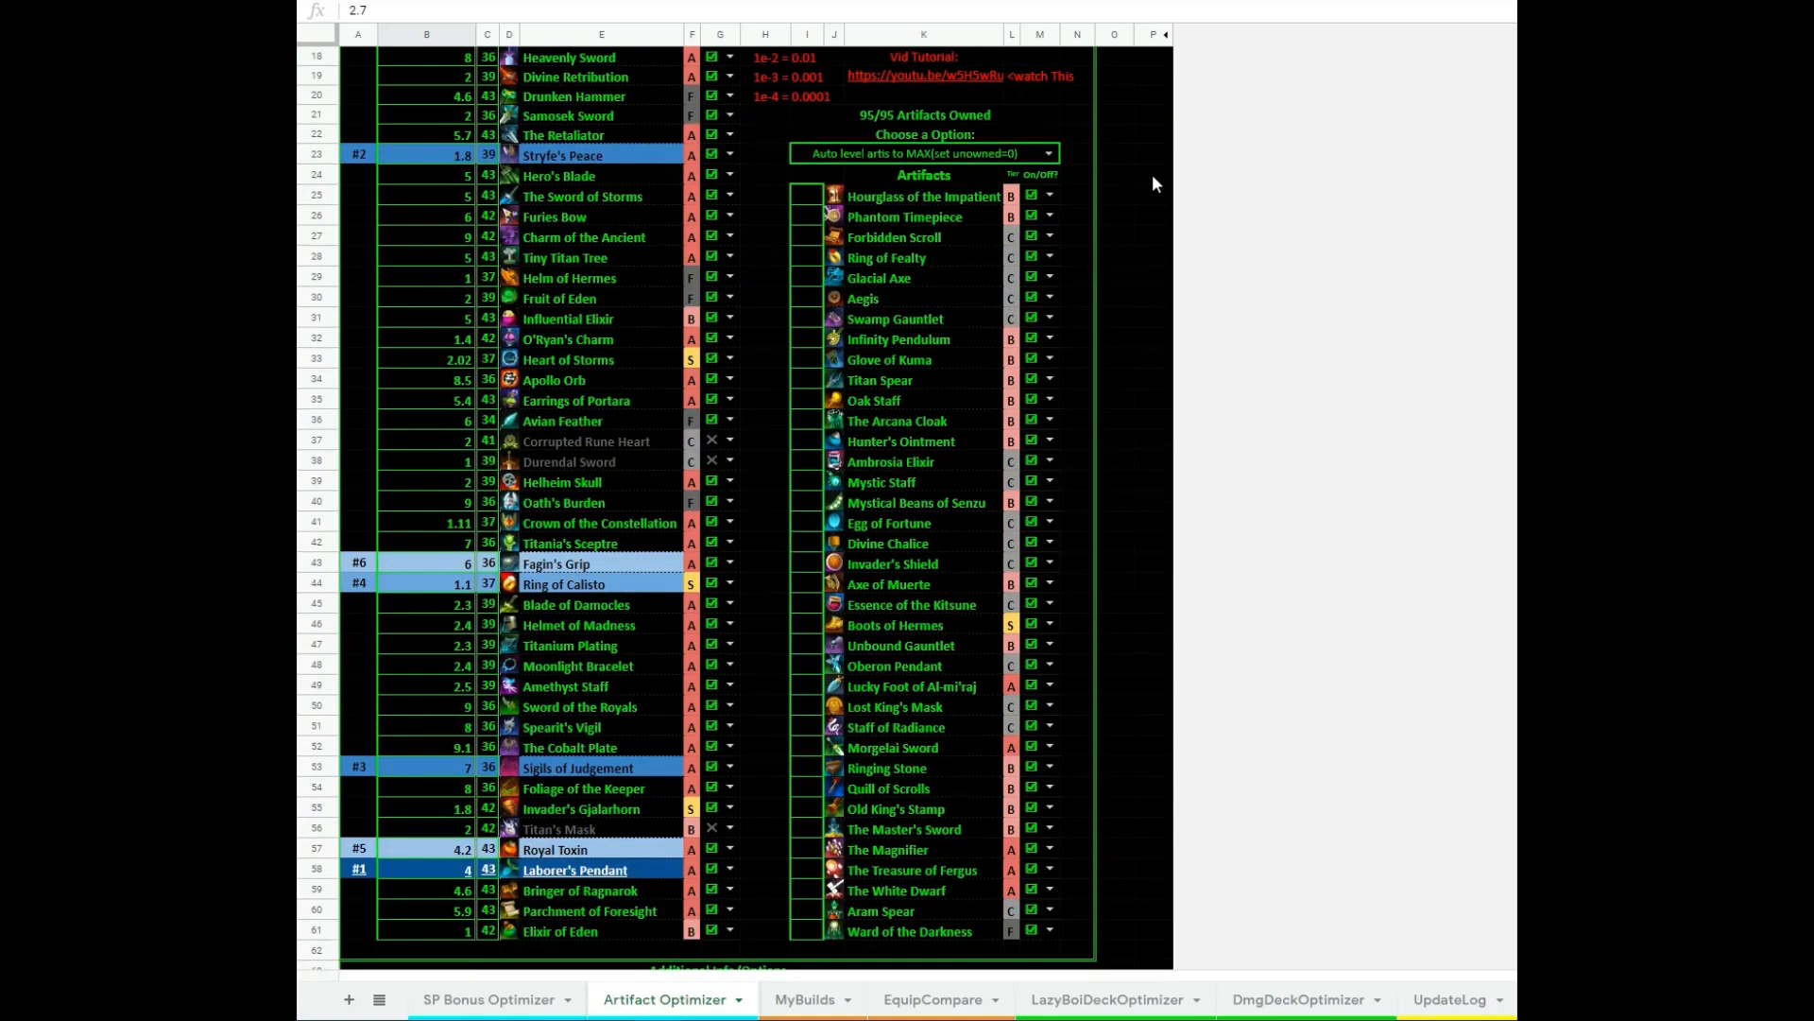
scroll(down, 3)
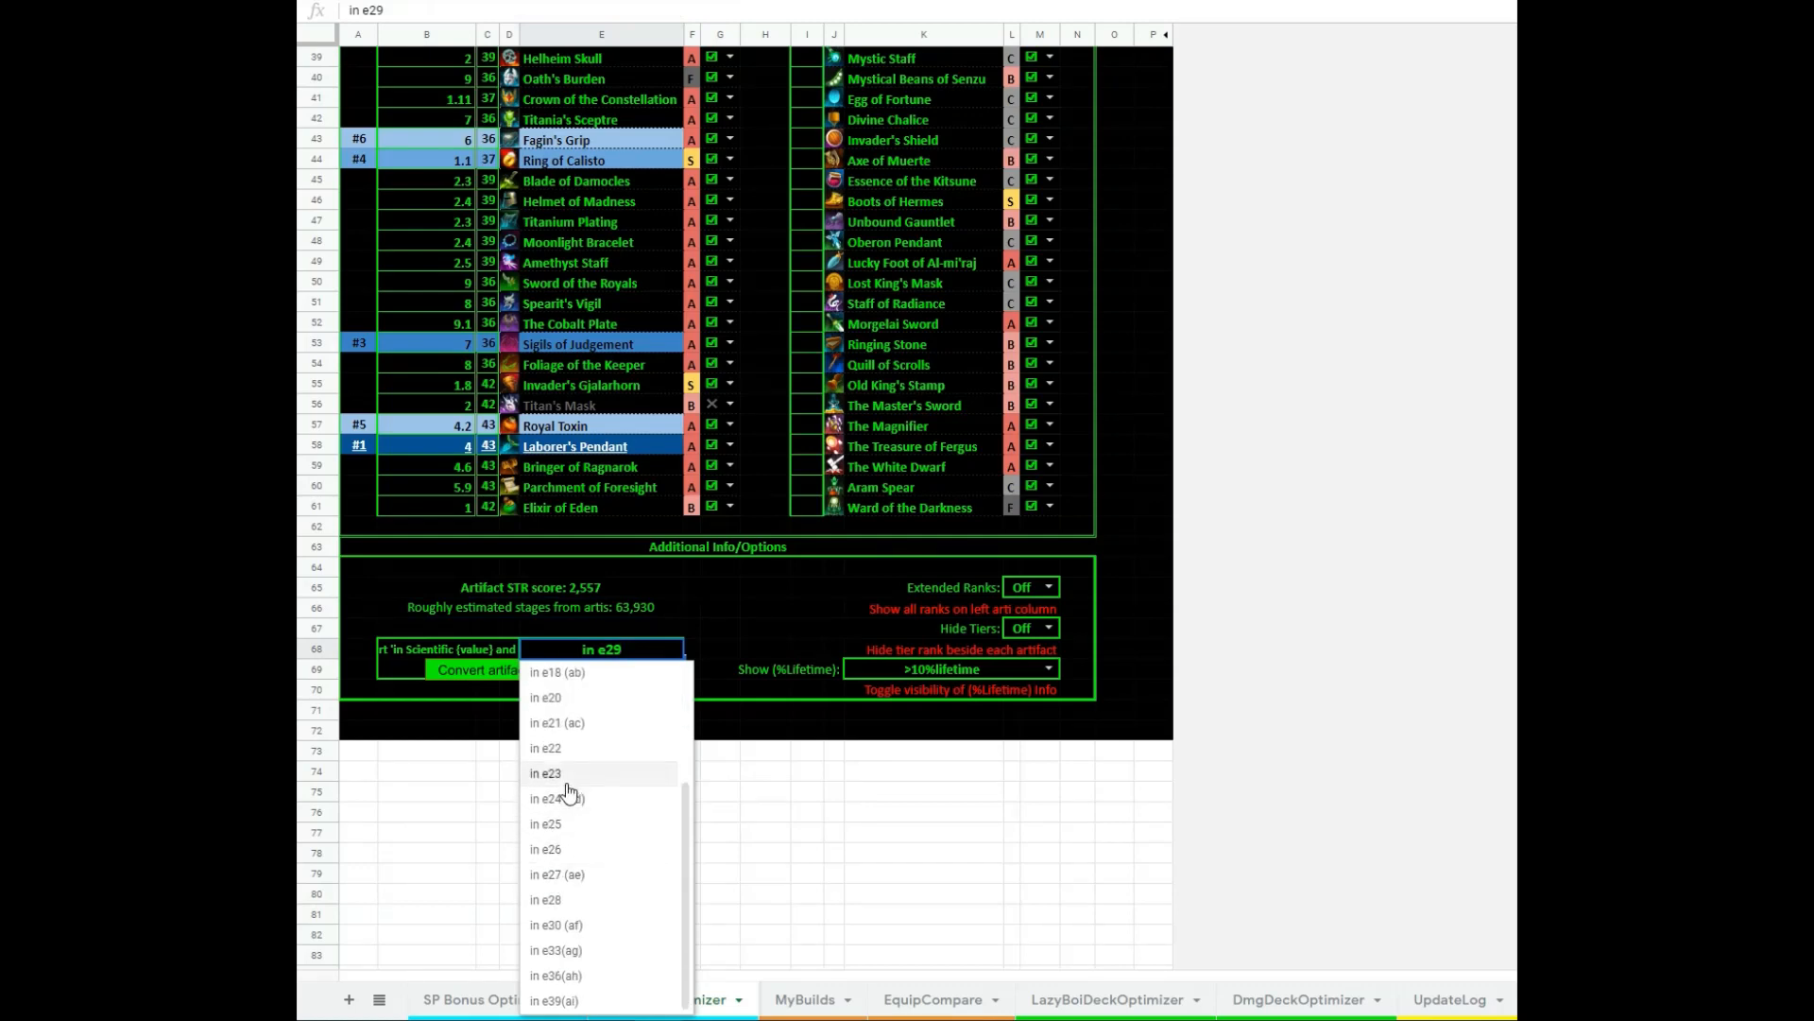
mouse_move(574, 733)
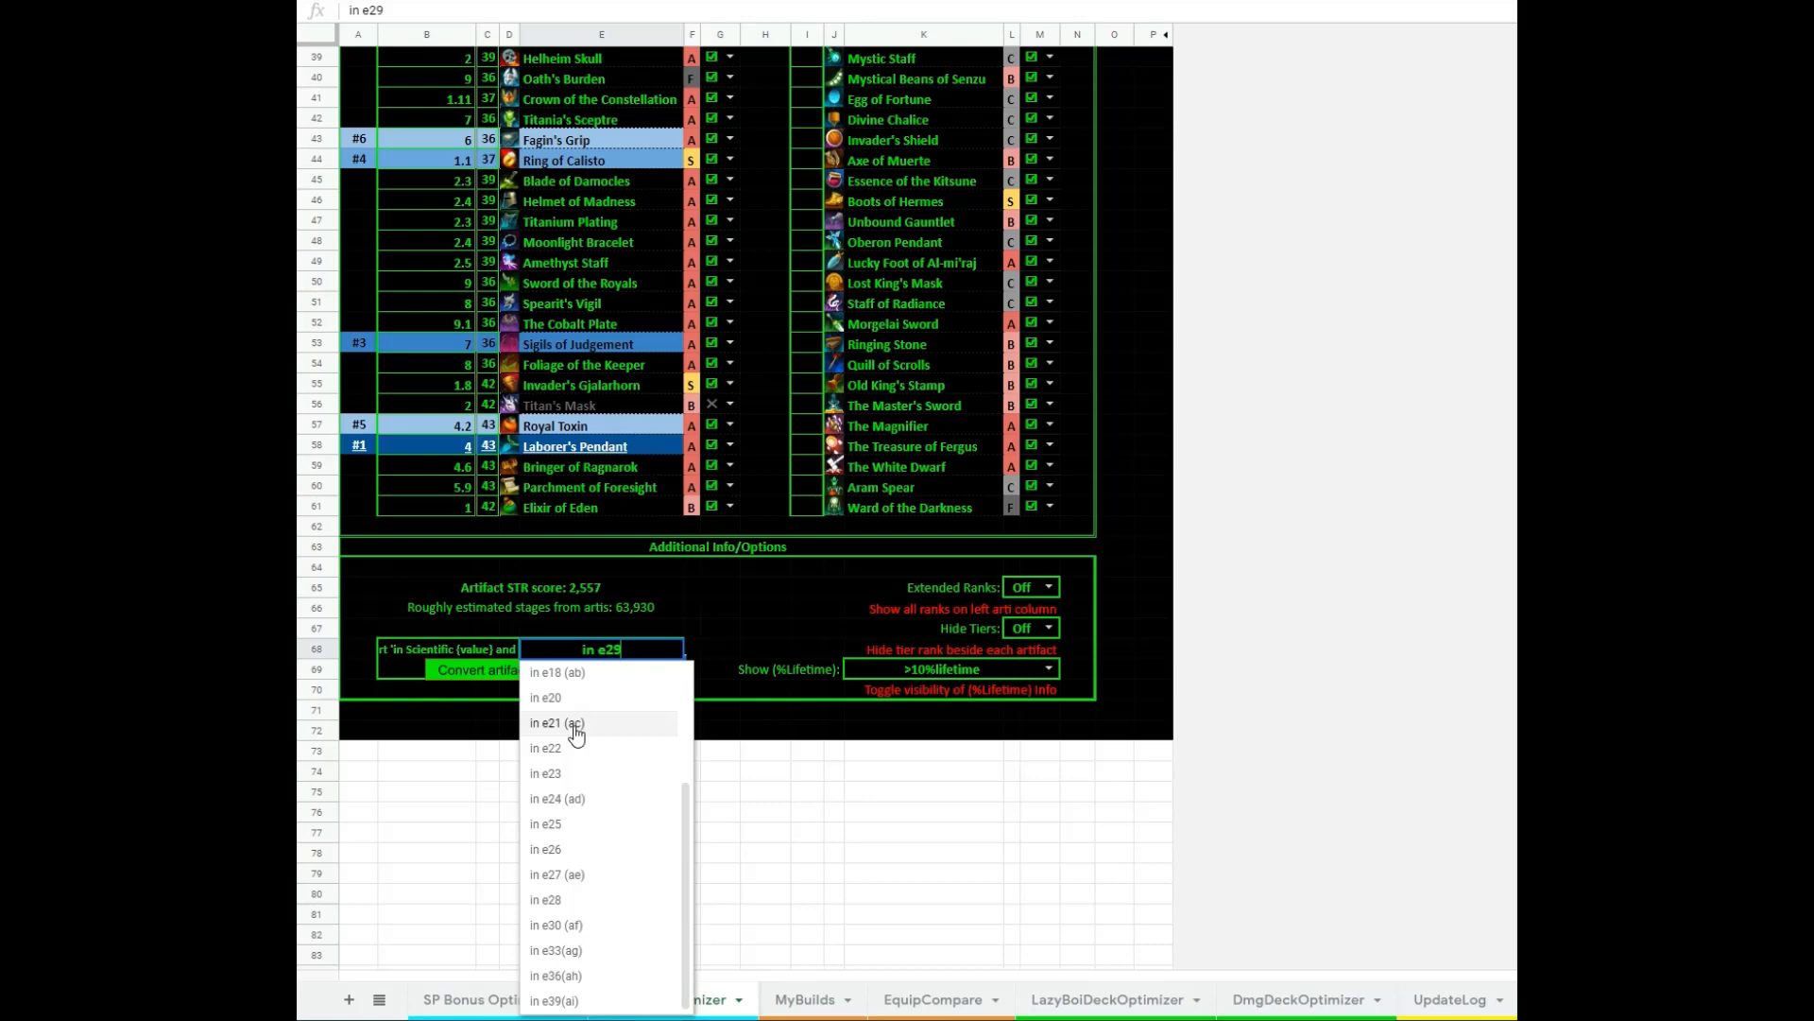
mouse_move(548, 749)
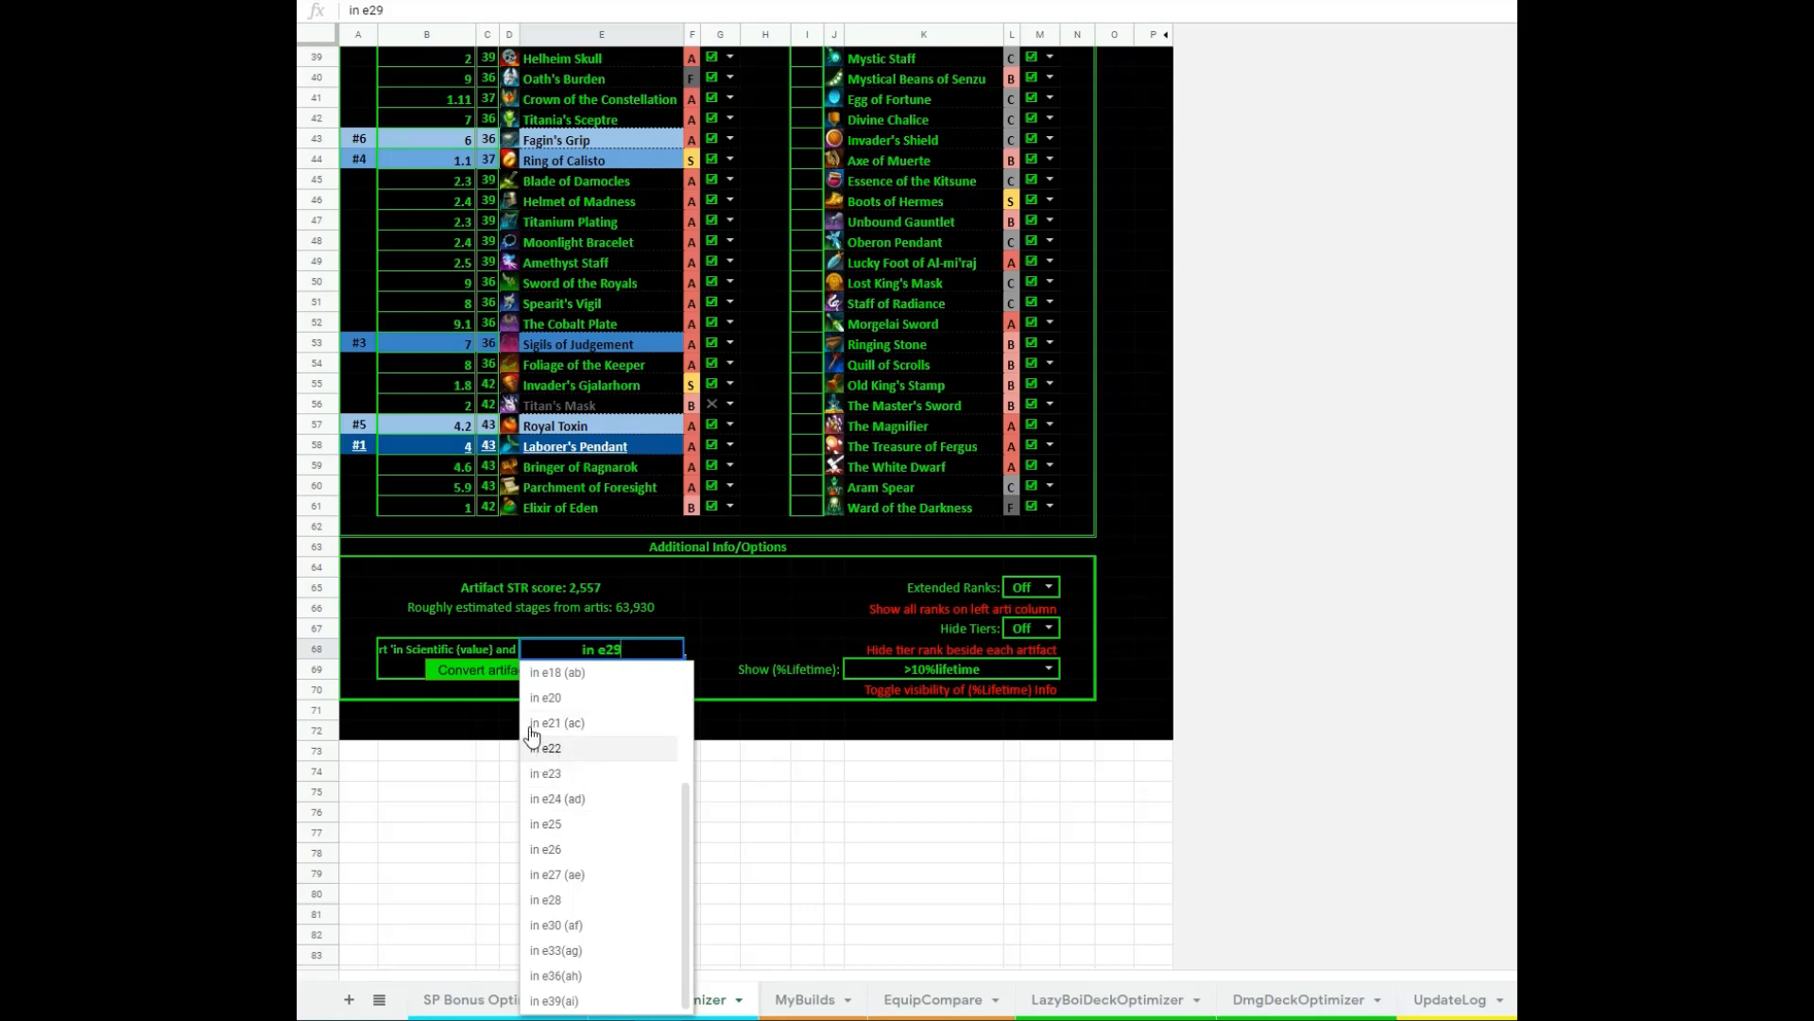
mouse_move(572, 778)
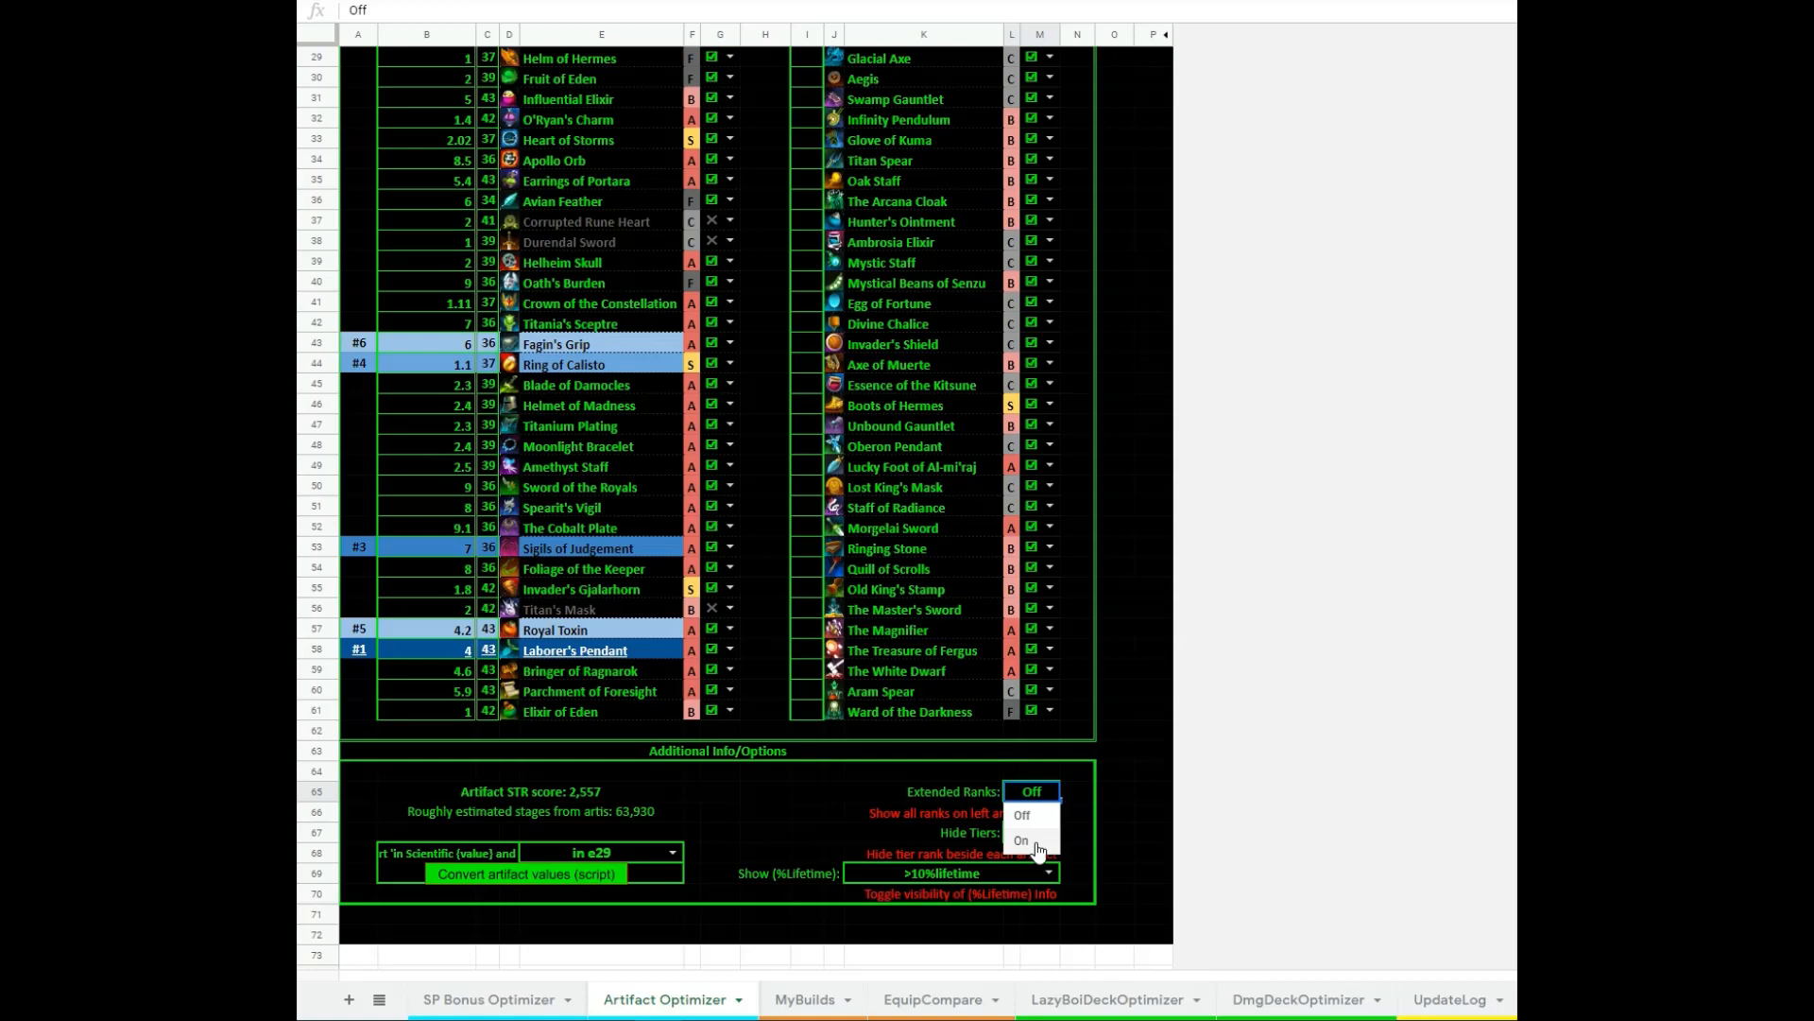
Turn Extended Ranks On and check the rank numbers shown for artifacts like Laborer's Pendant
click(1020, 839)
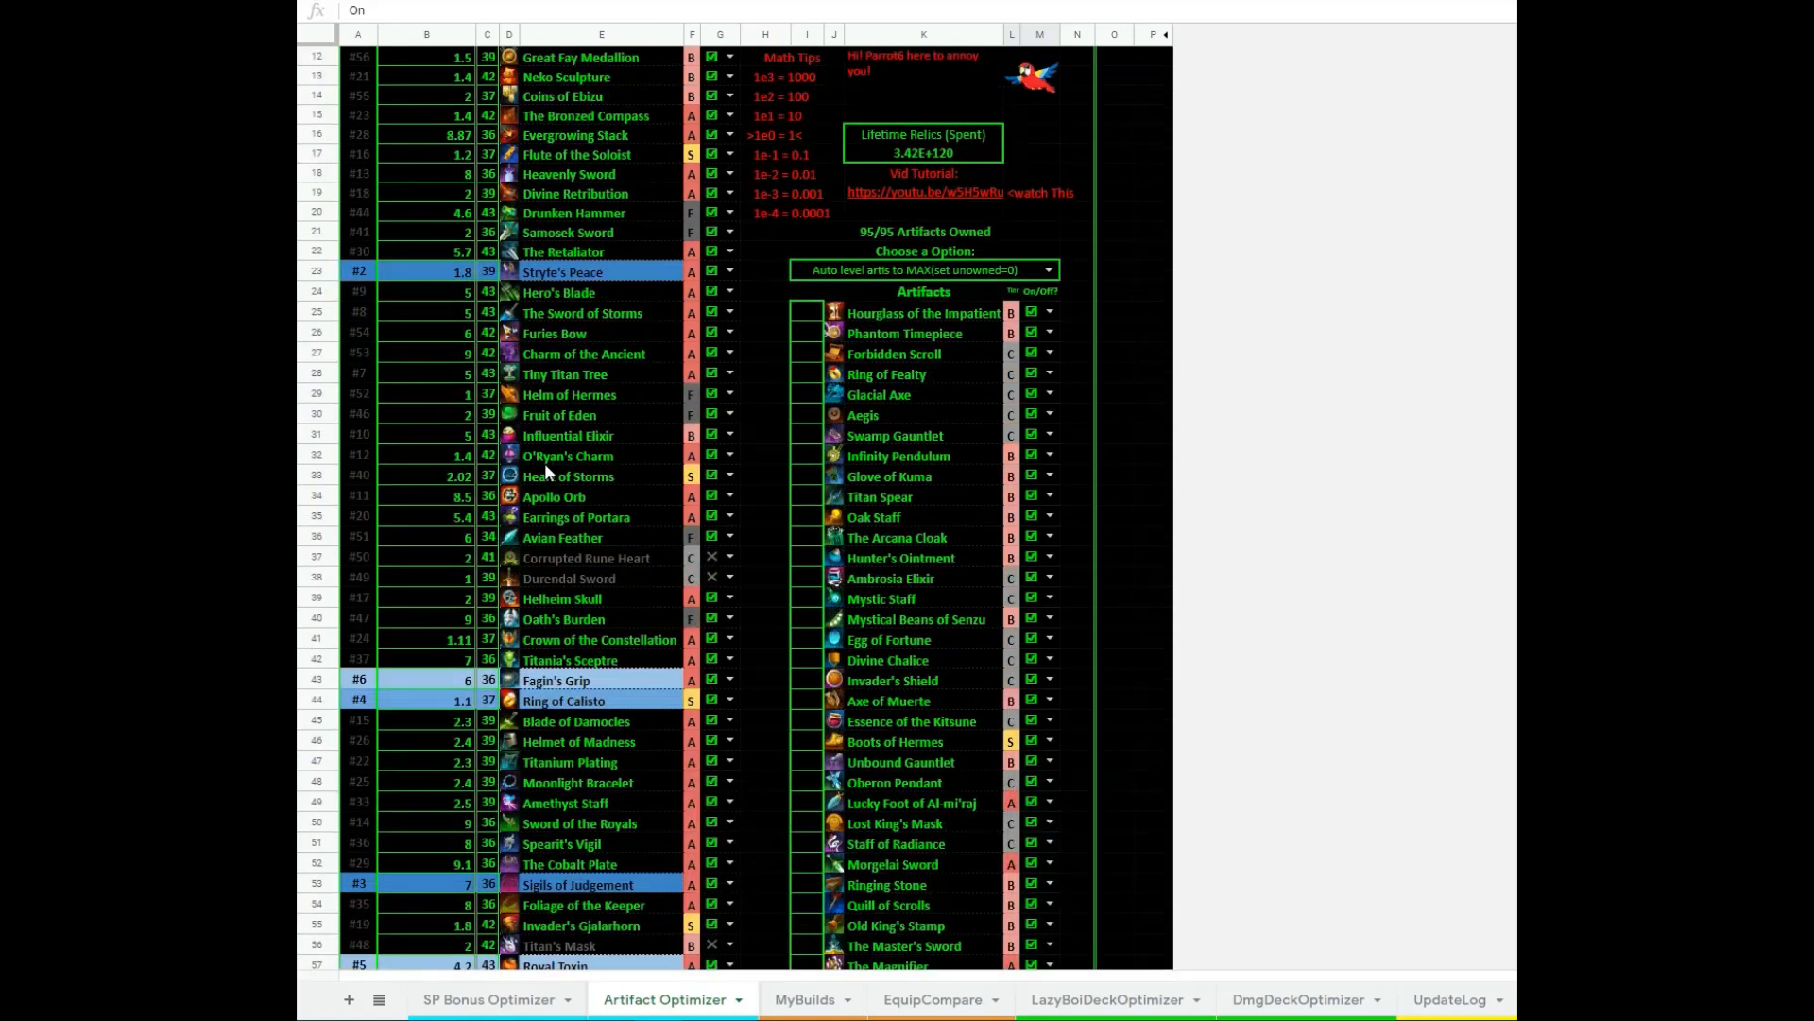
scroll(down, 3)
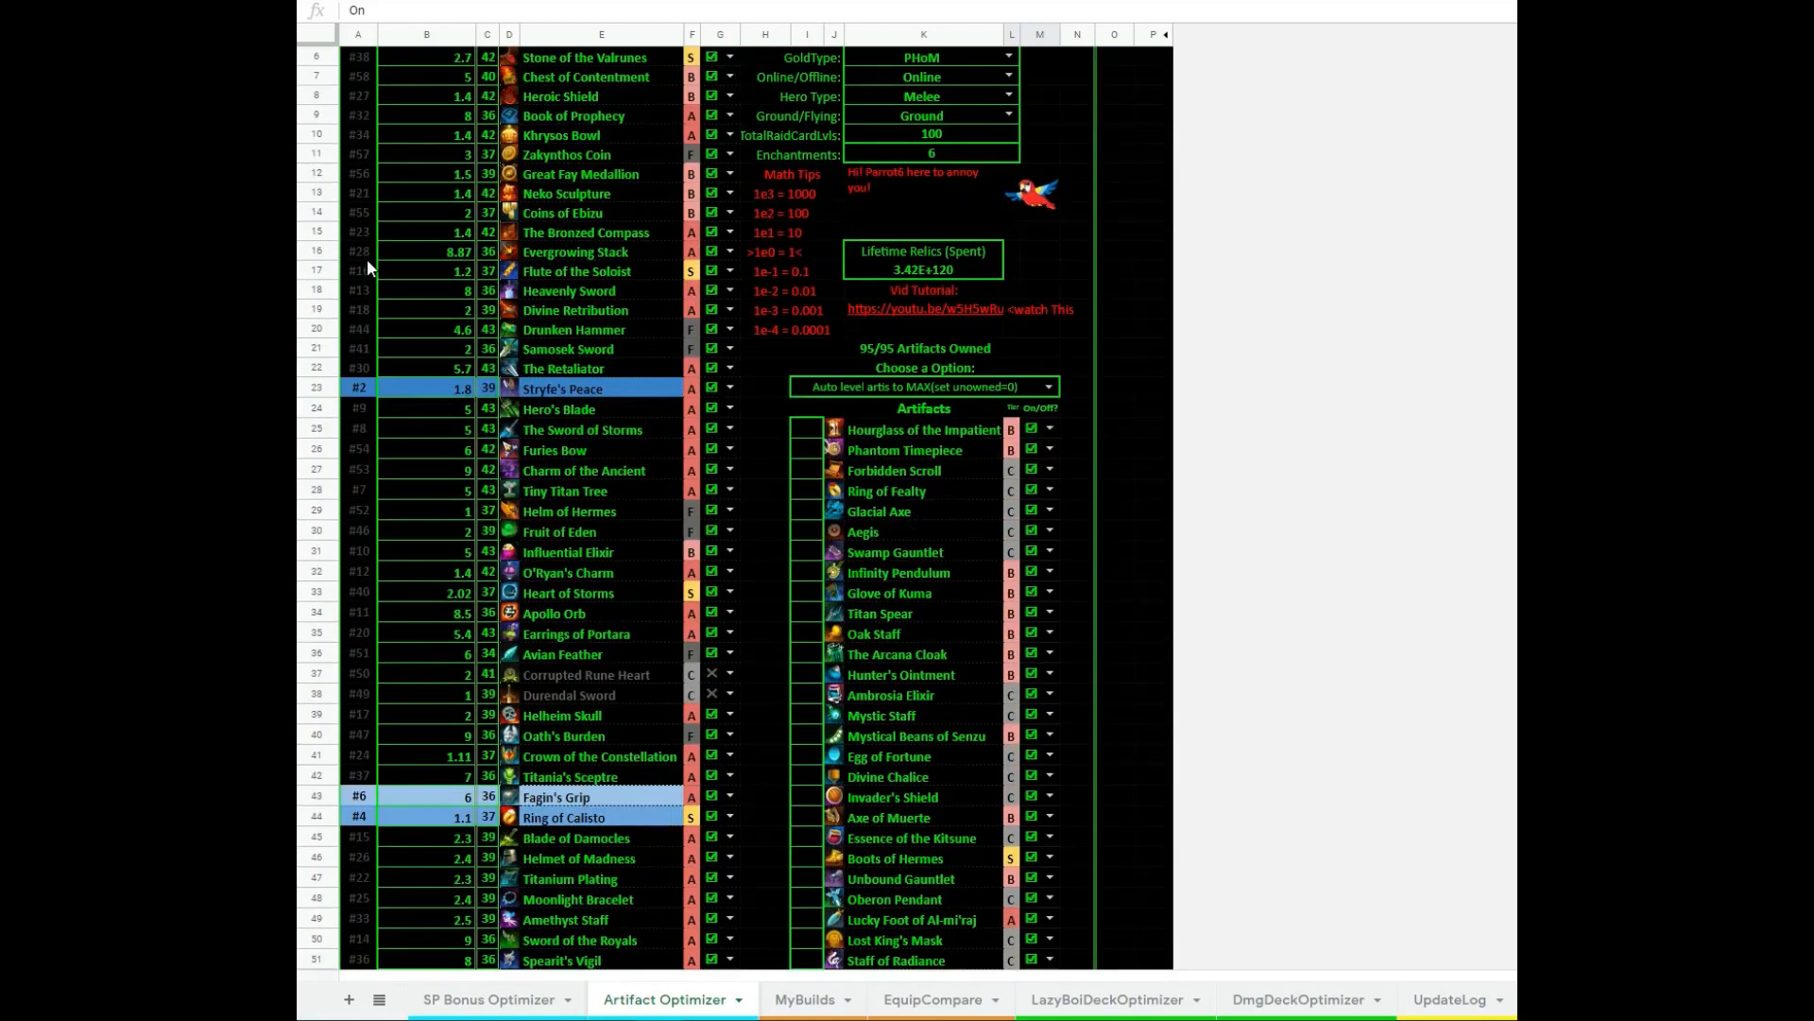
scroll(down, 3)
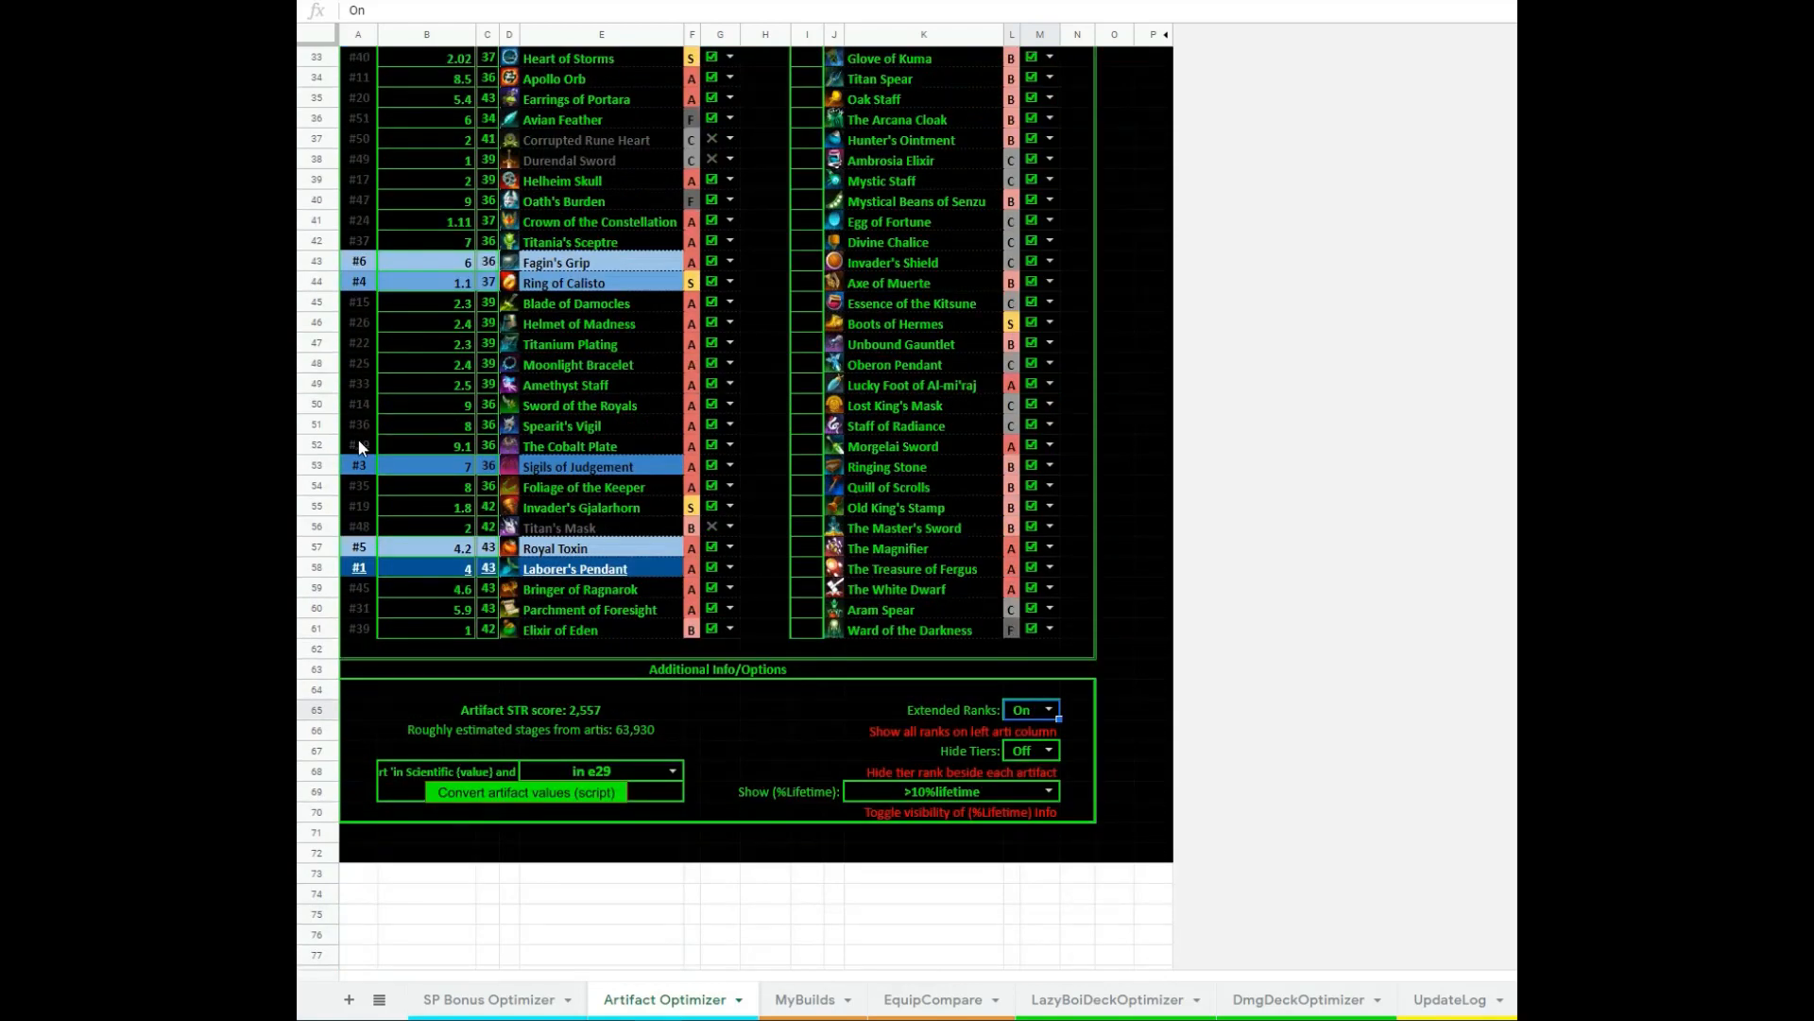
click(359, 567)
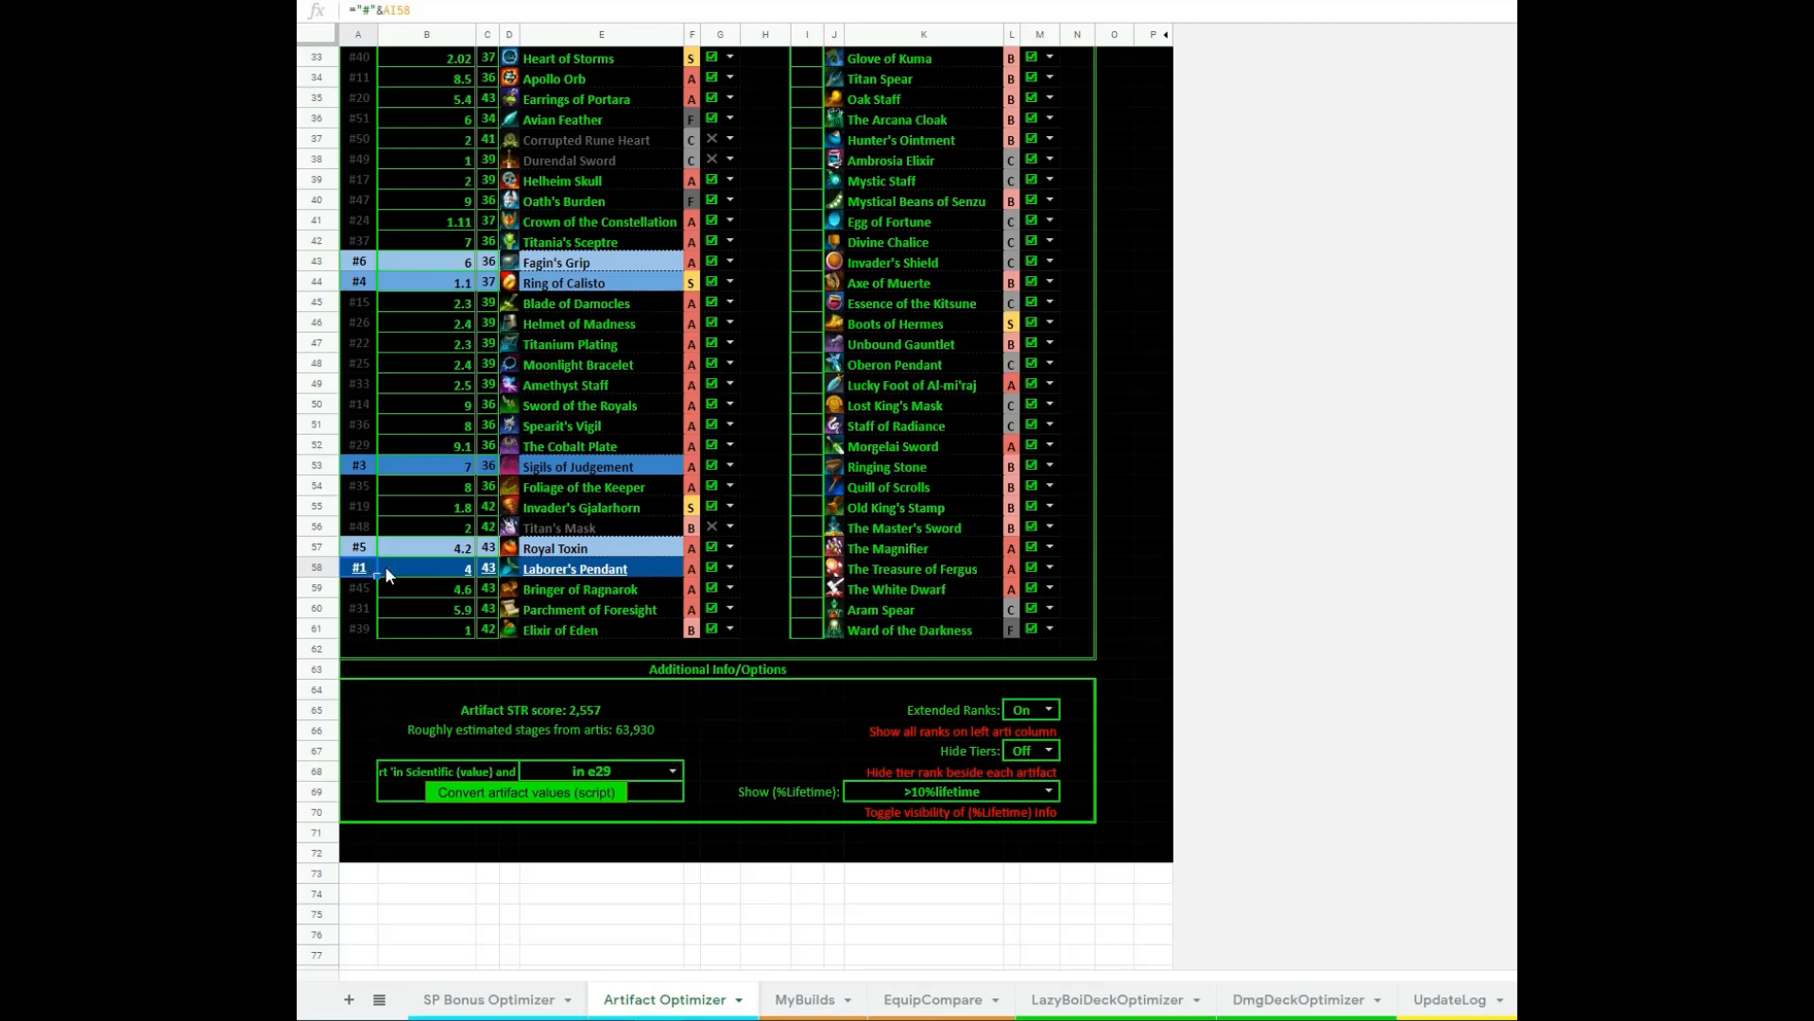
click(435, 609)
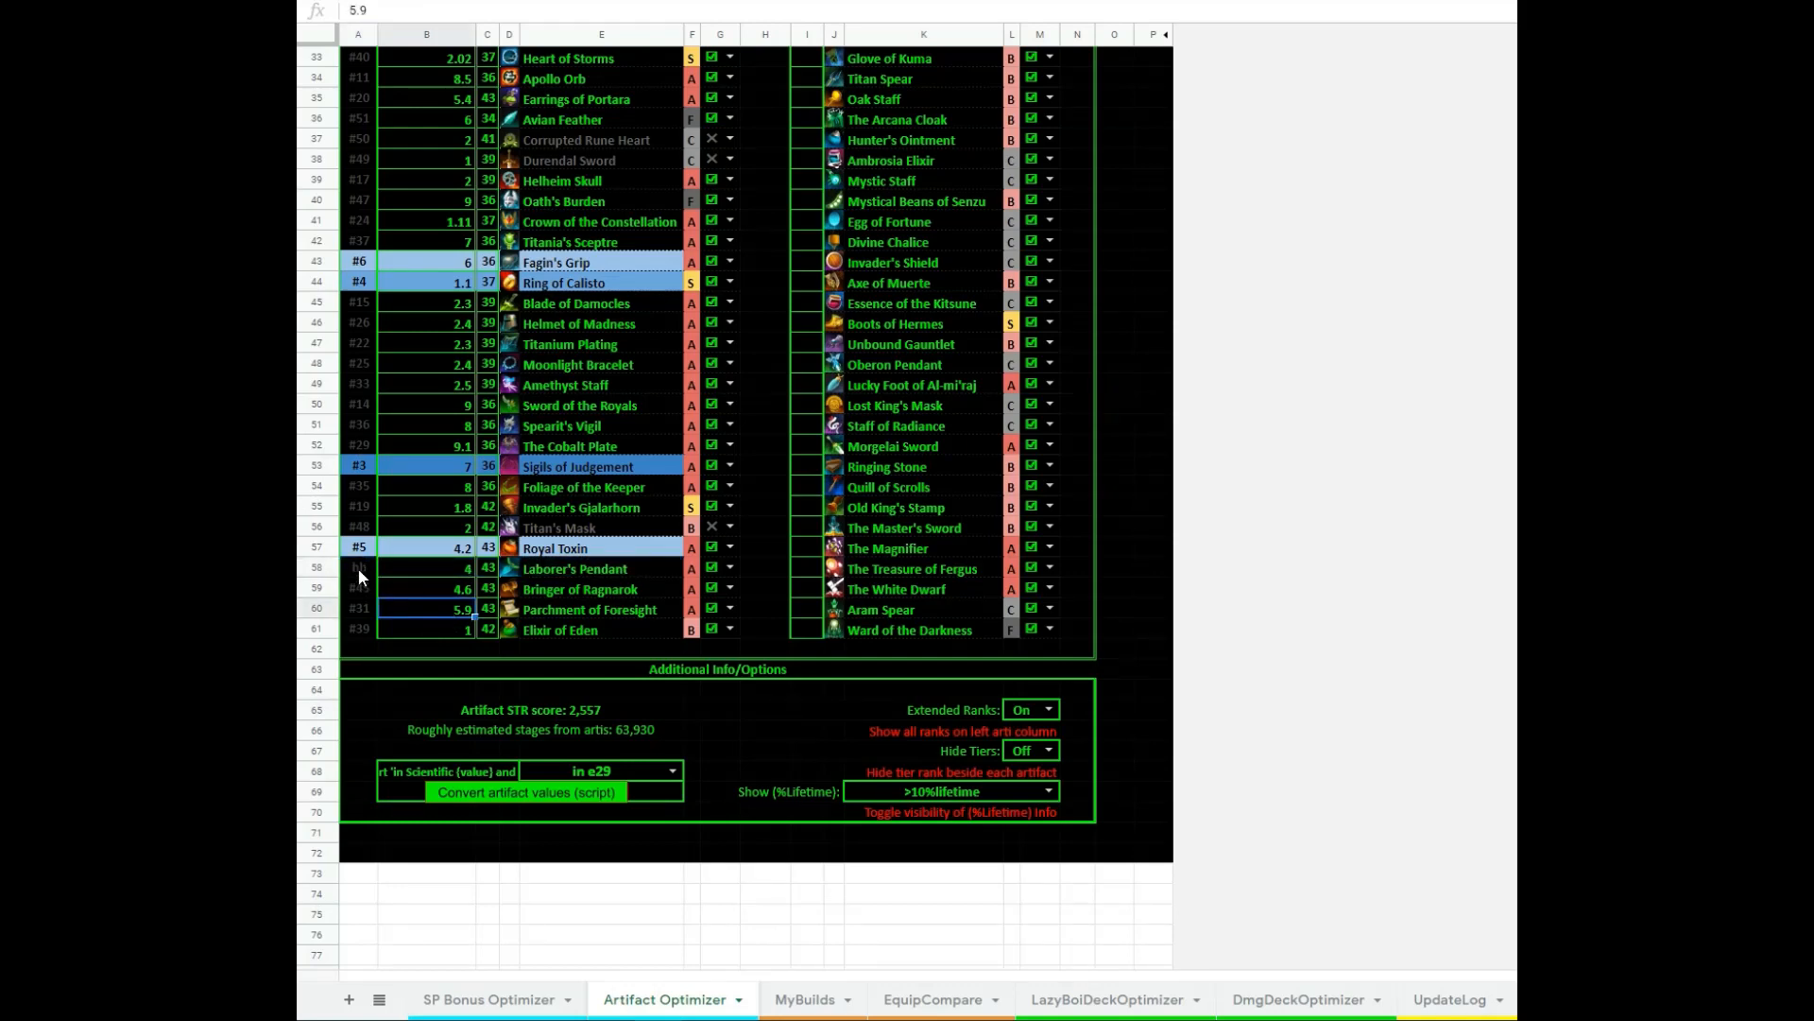
text(hh)
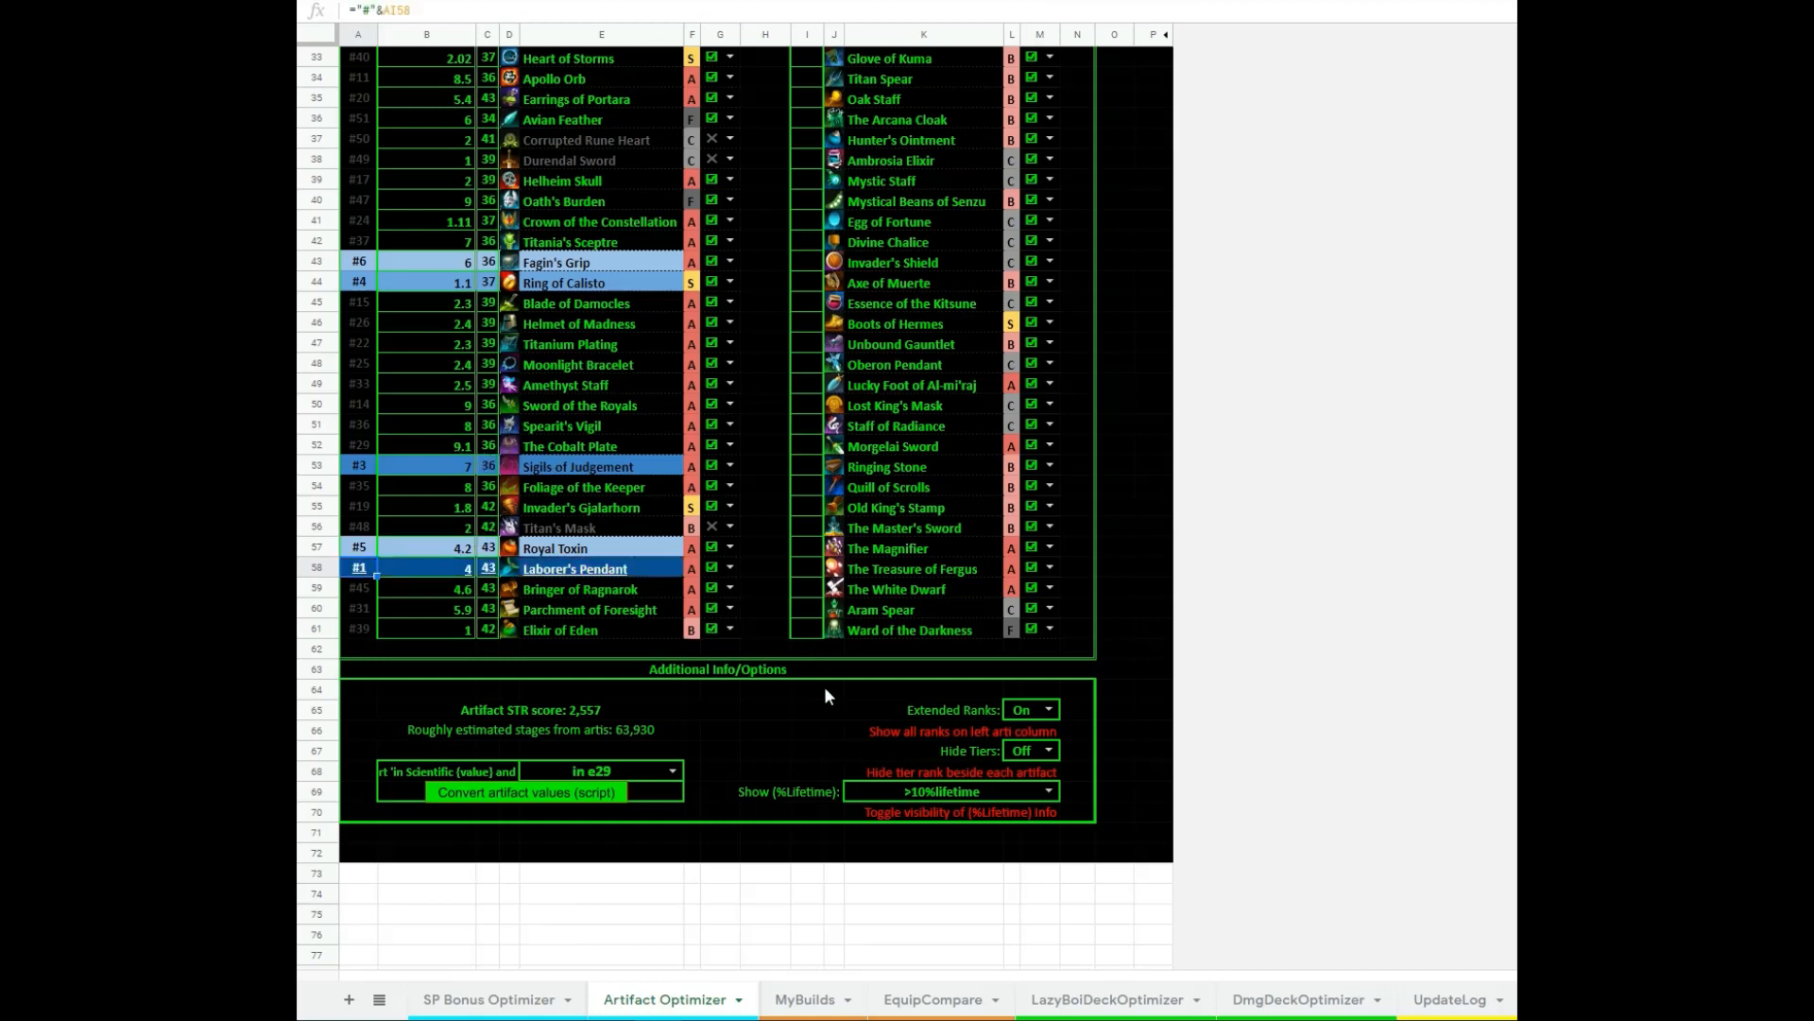
Set Extended Ranks back to Off
click(1030, 709)
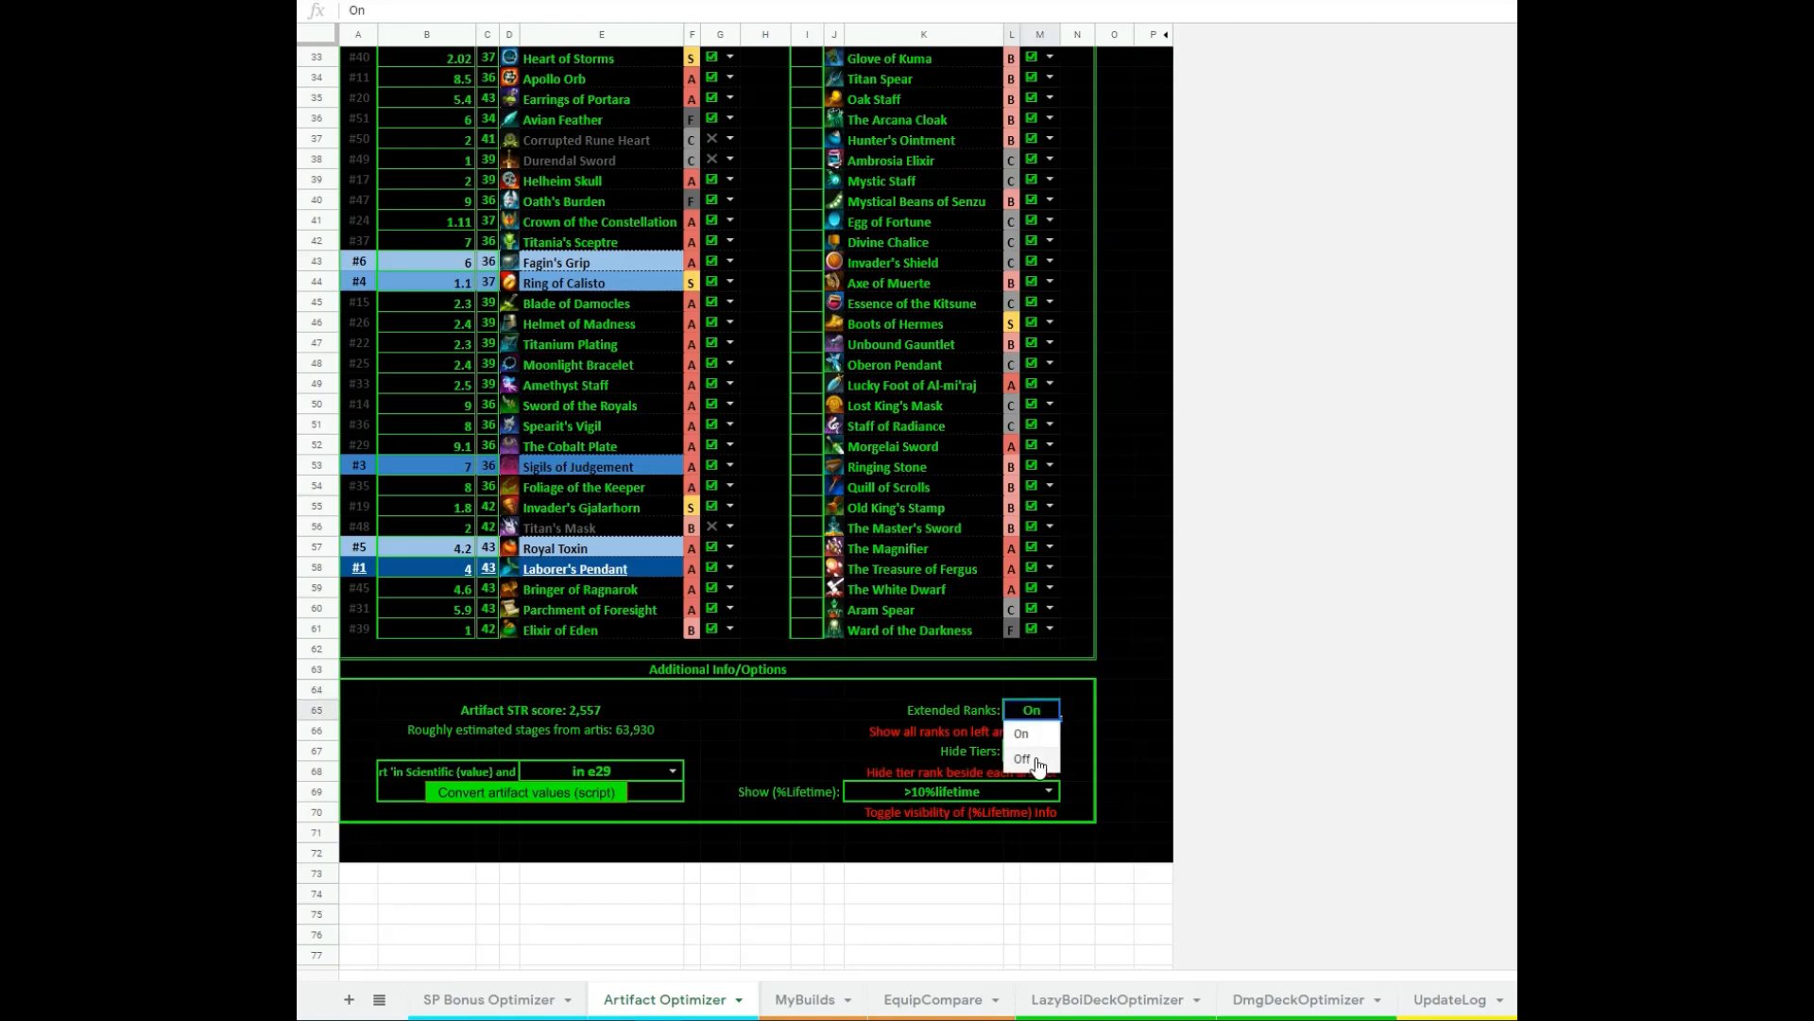
click(1023, 758)
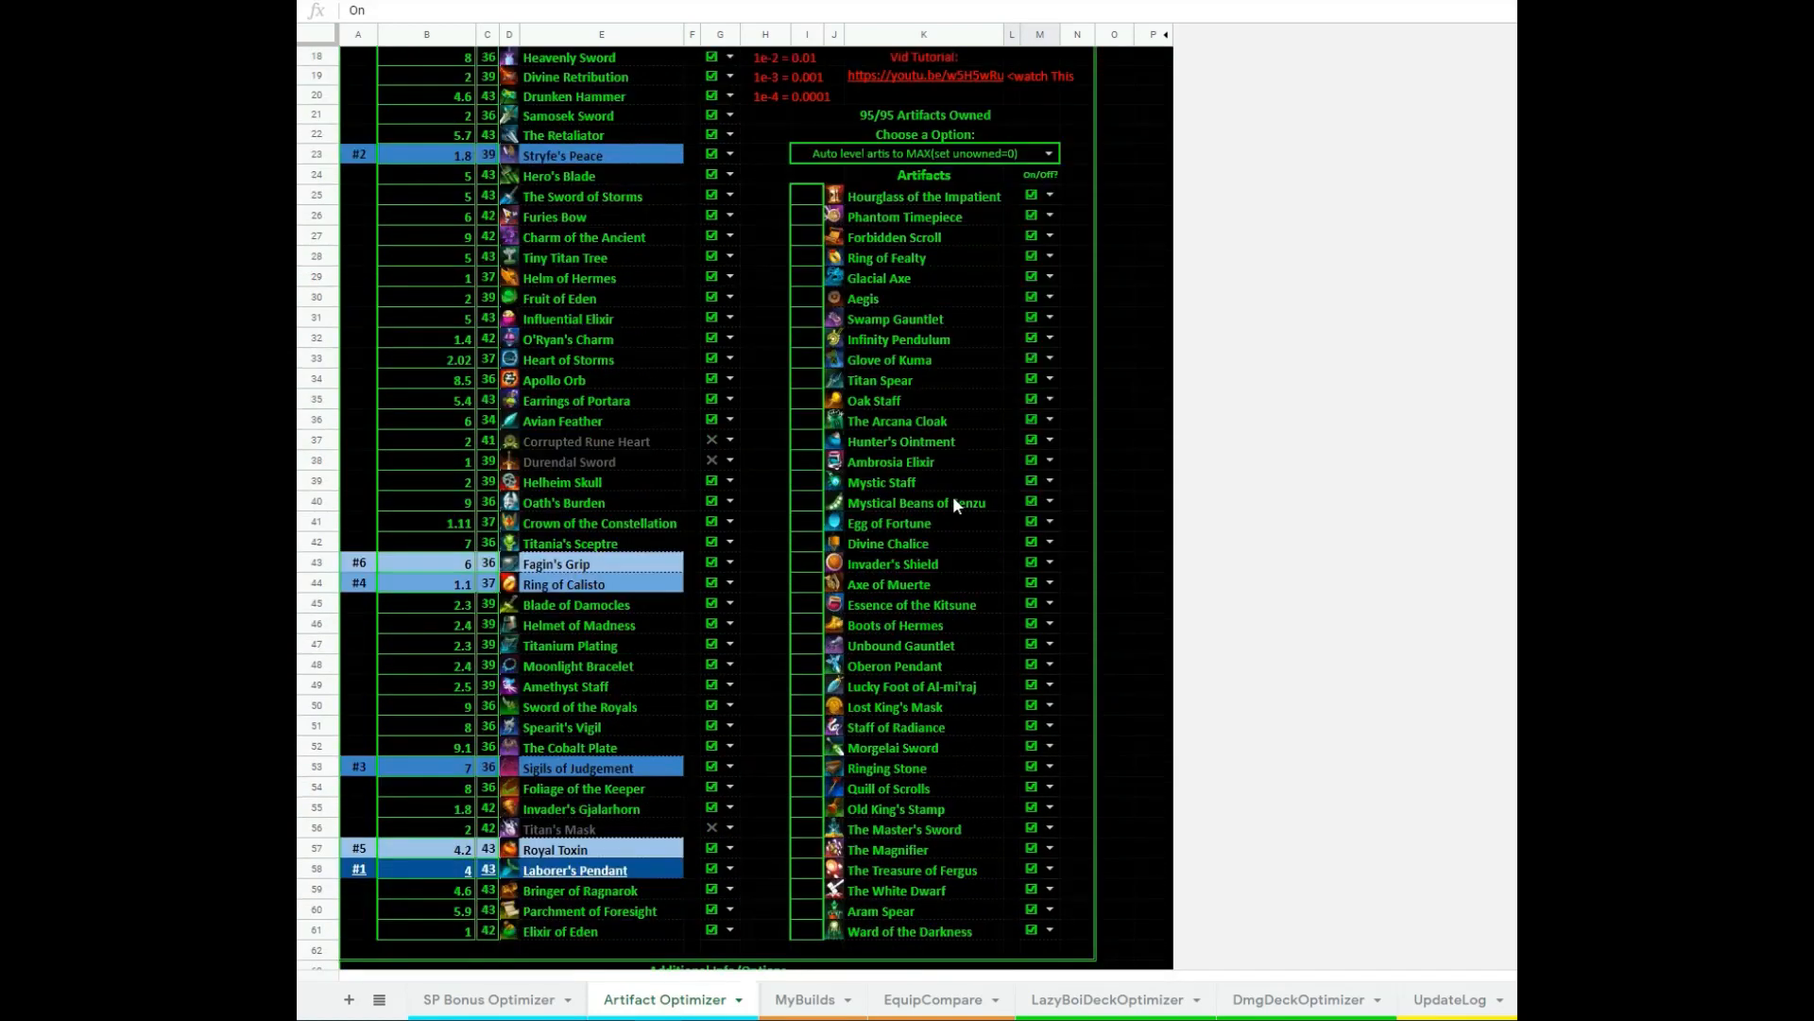
scroll(down, 3)
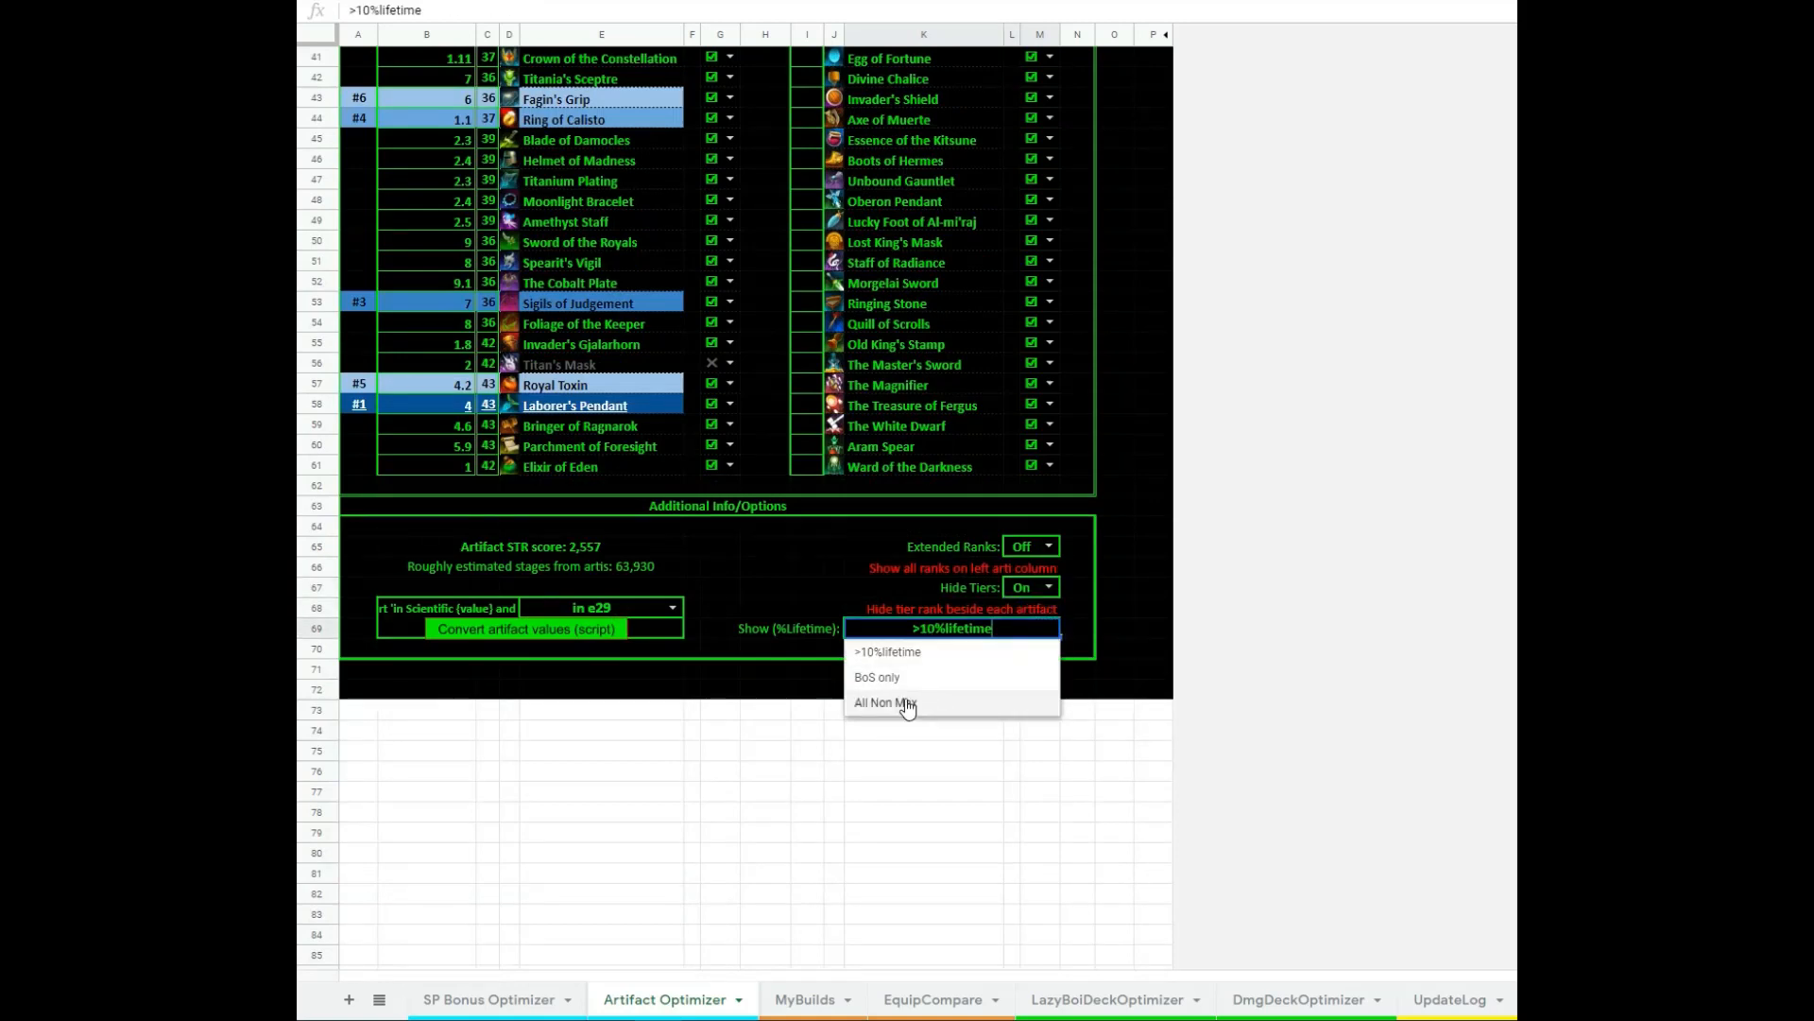
Show %lifetime for All Non Max, then settle on only artifacts above 10%
click(884, 701)
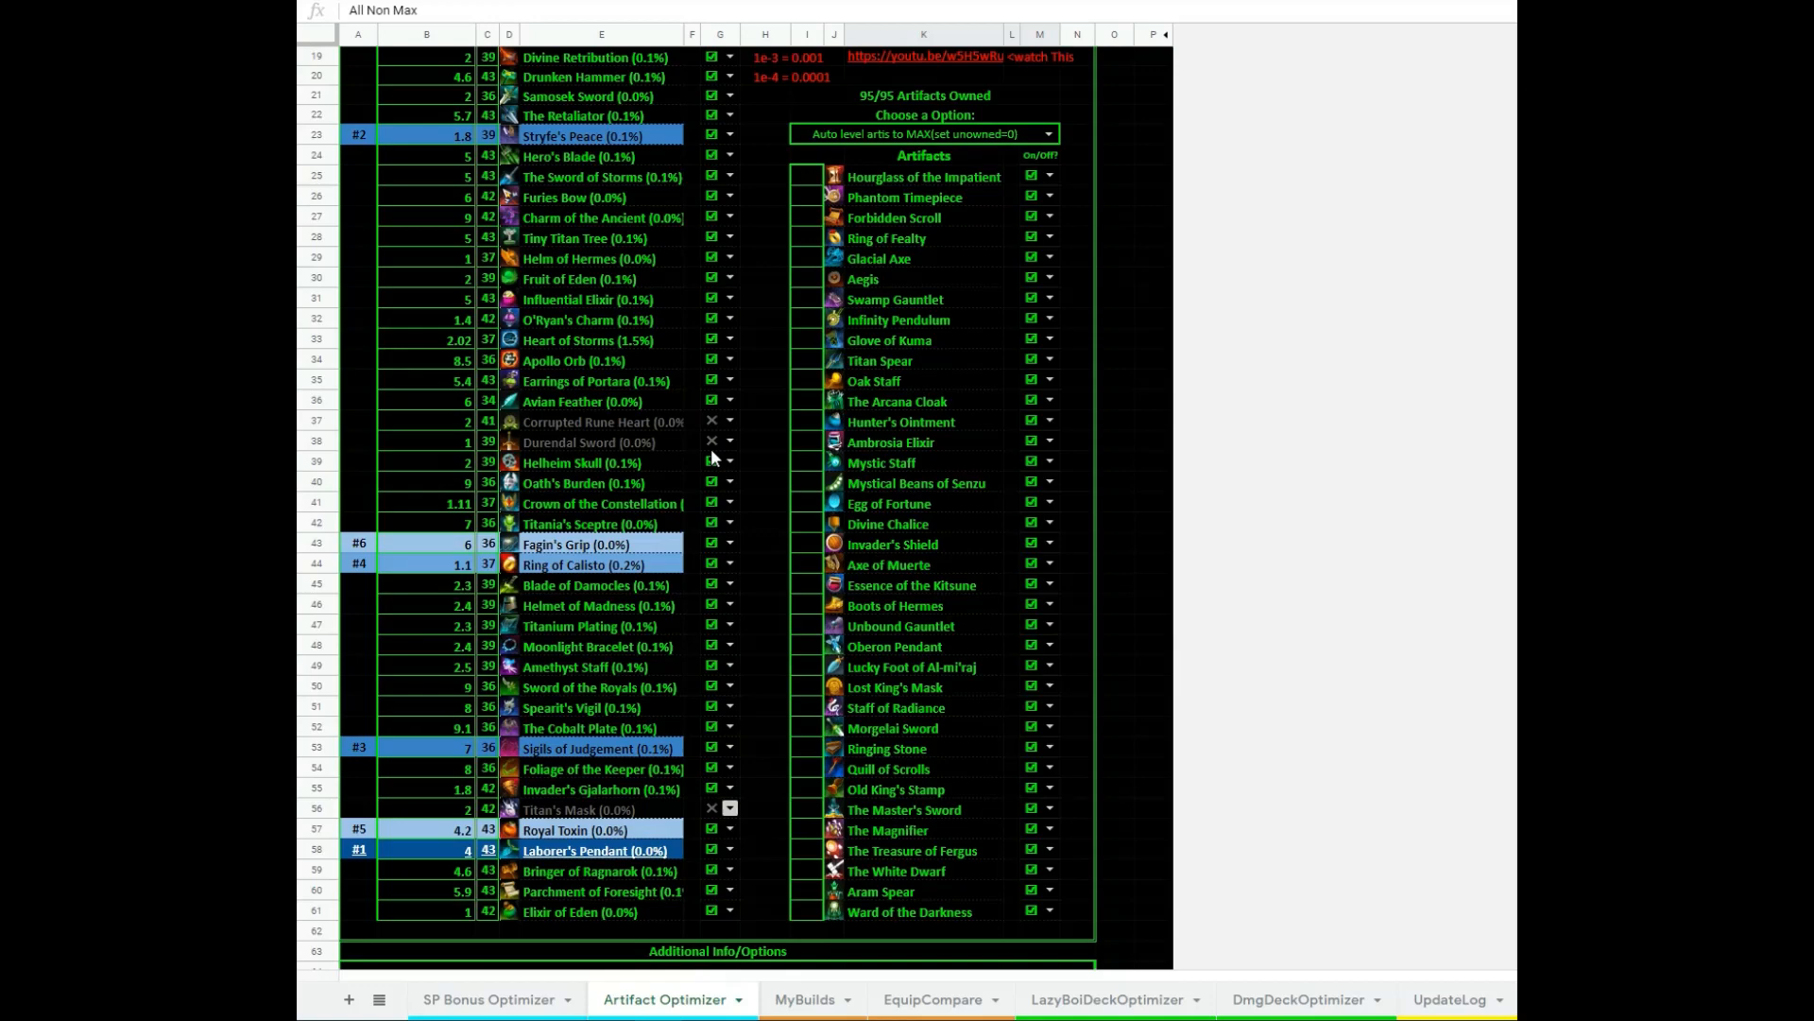
scroll(down, 3)
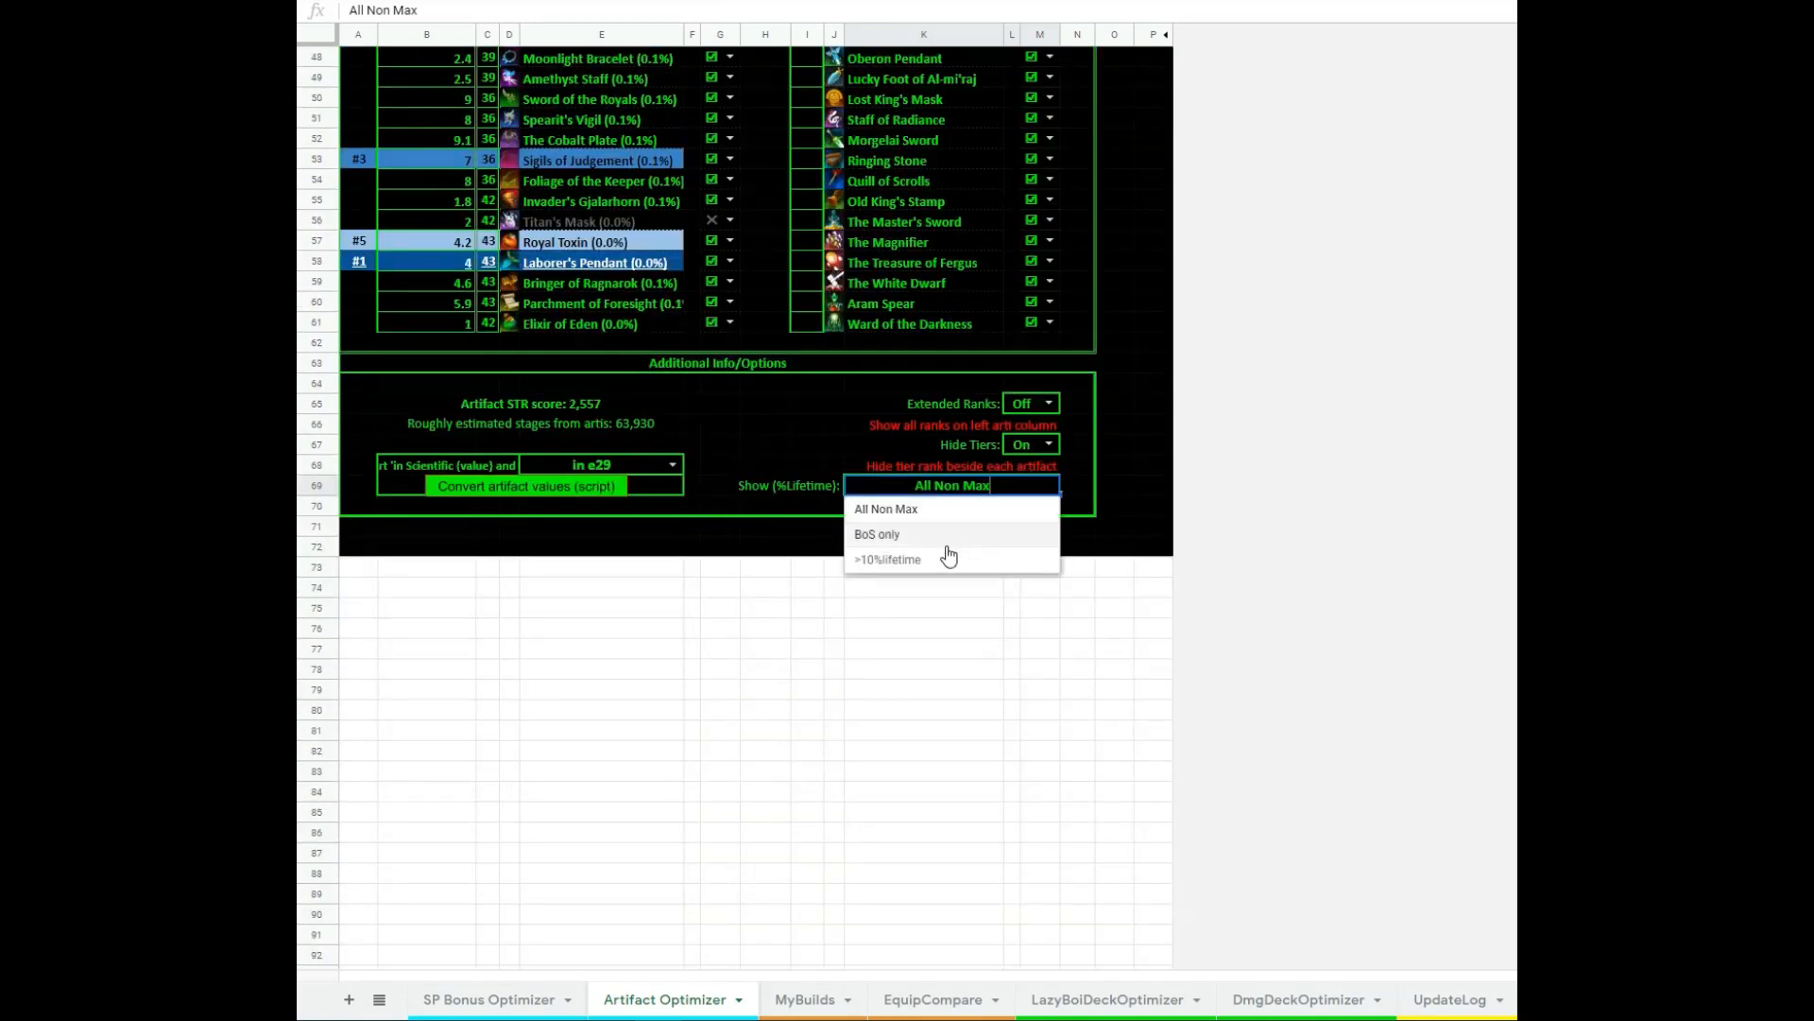
click(889, 559)
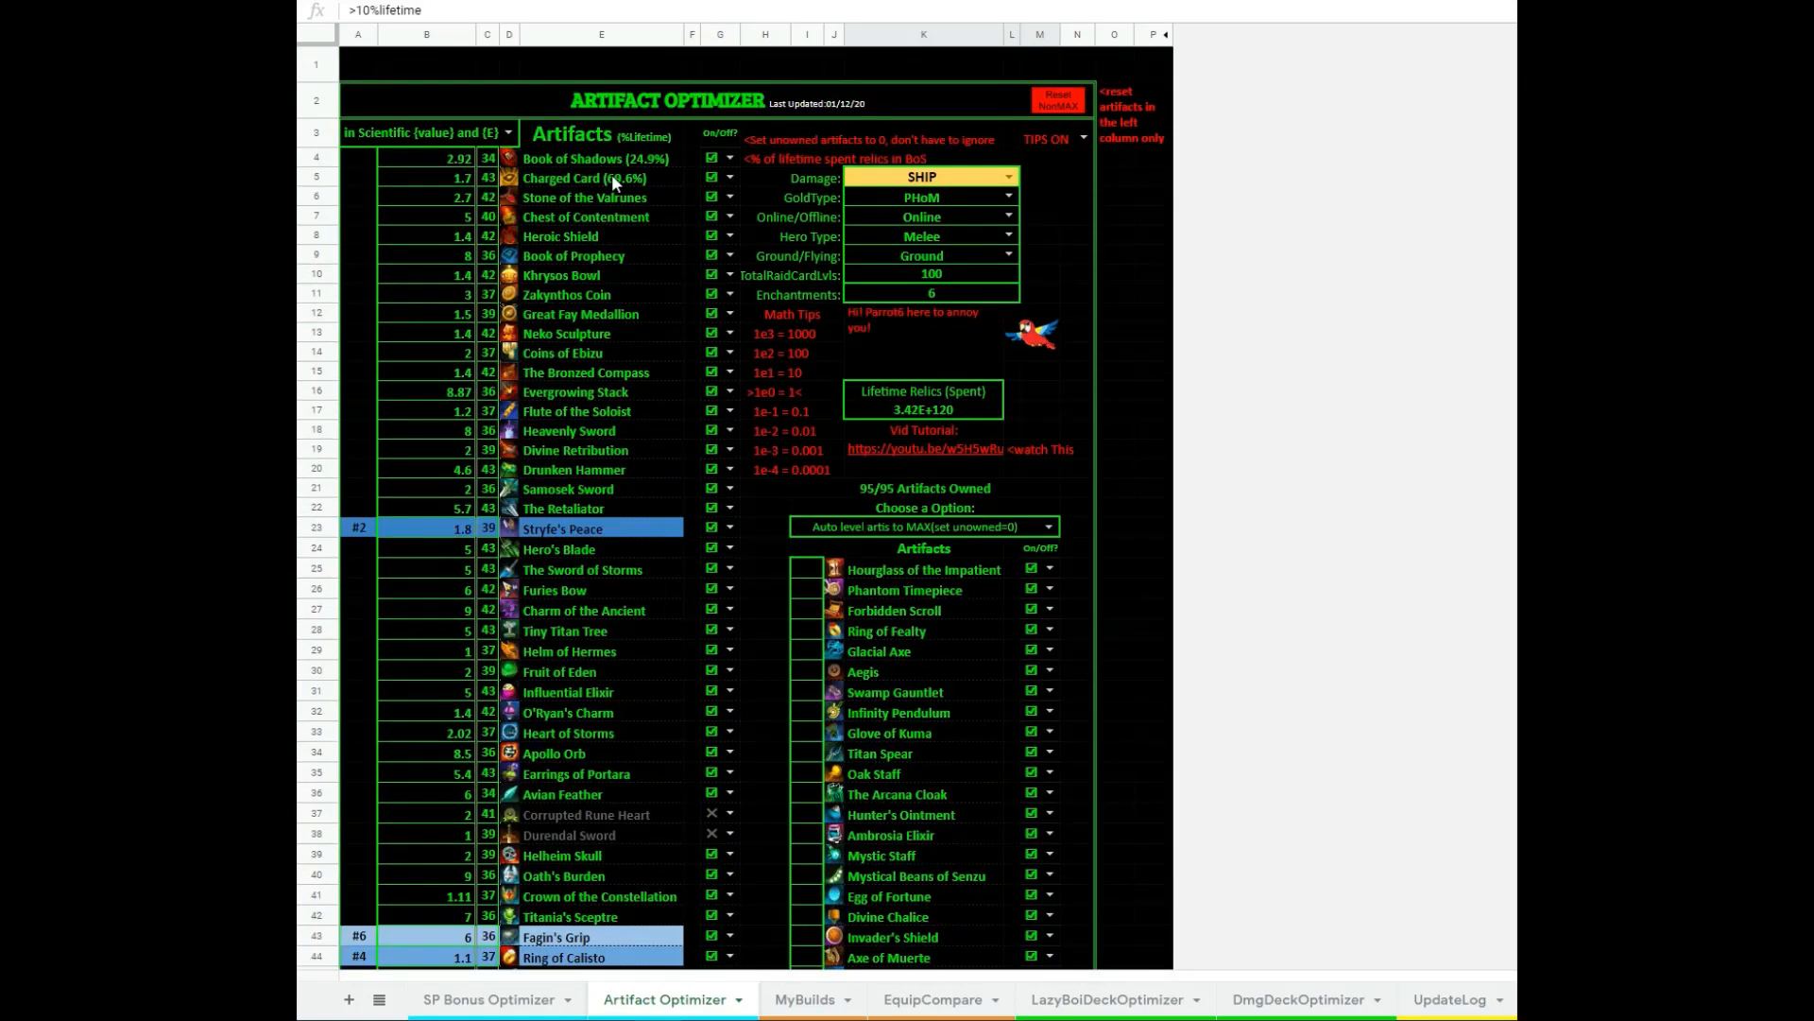
click(601, 177)
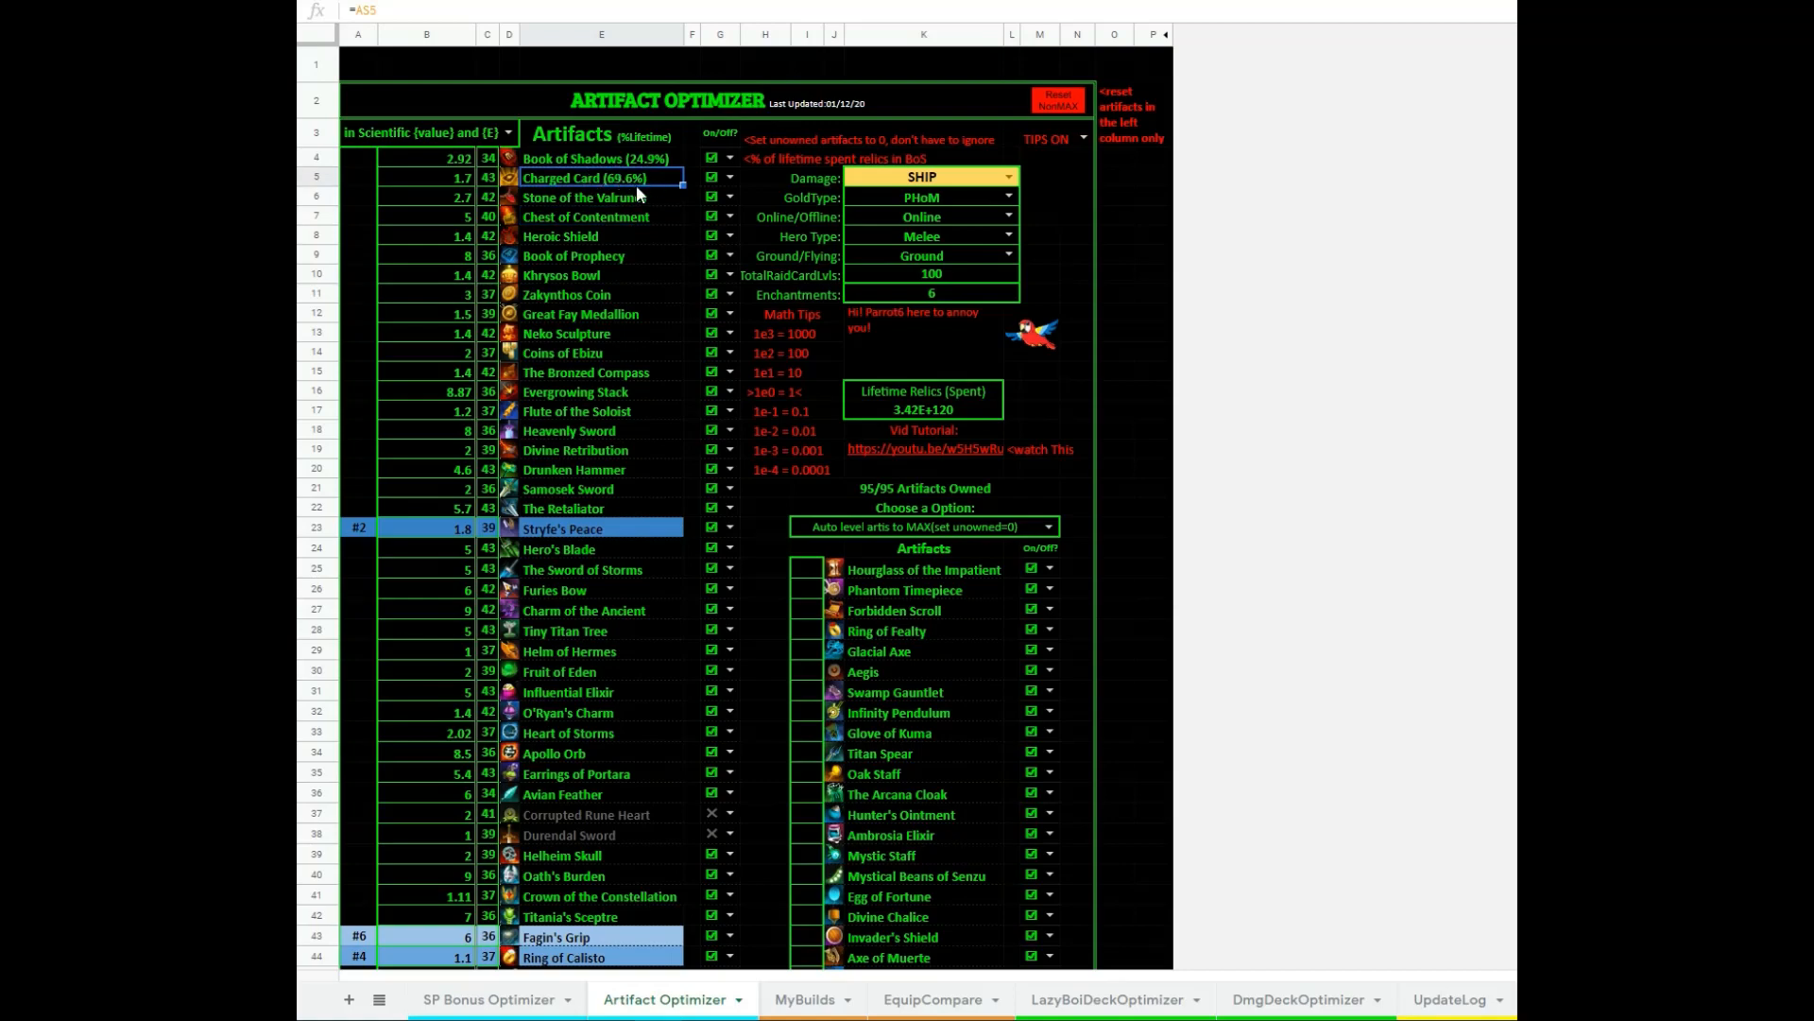
scroll(down, 3)
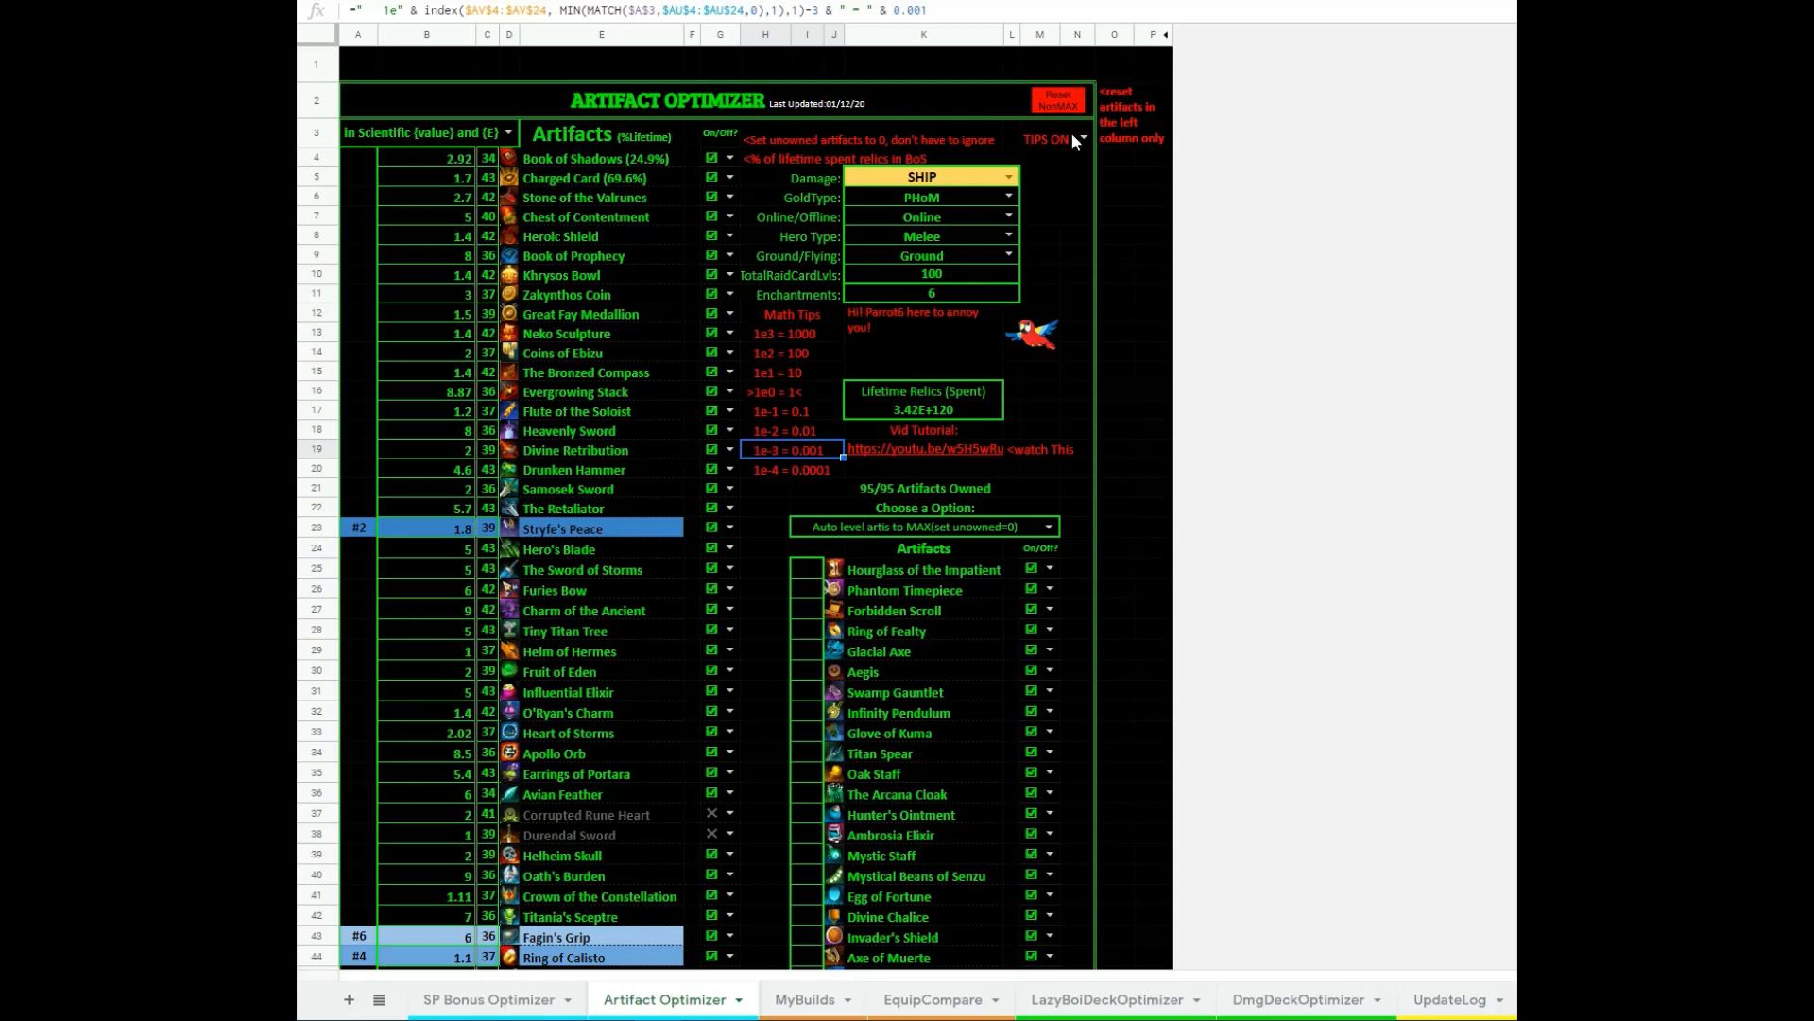
click(1047, 138)
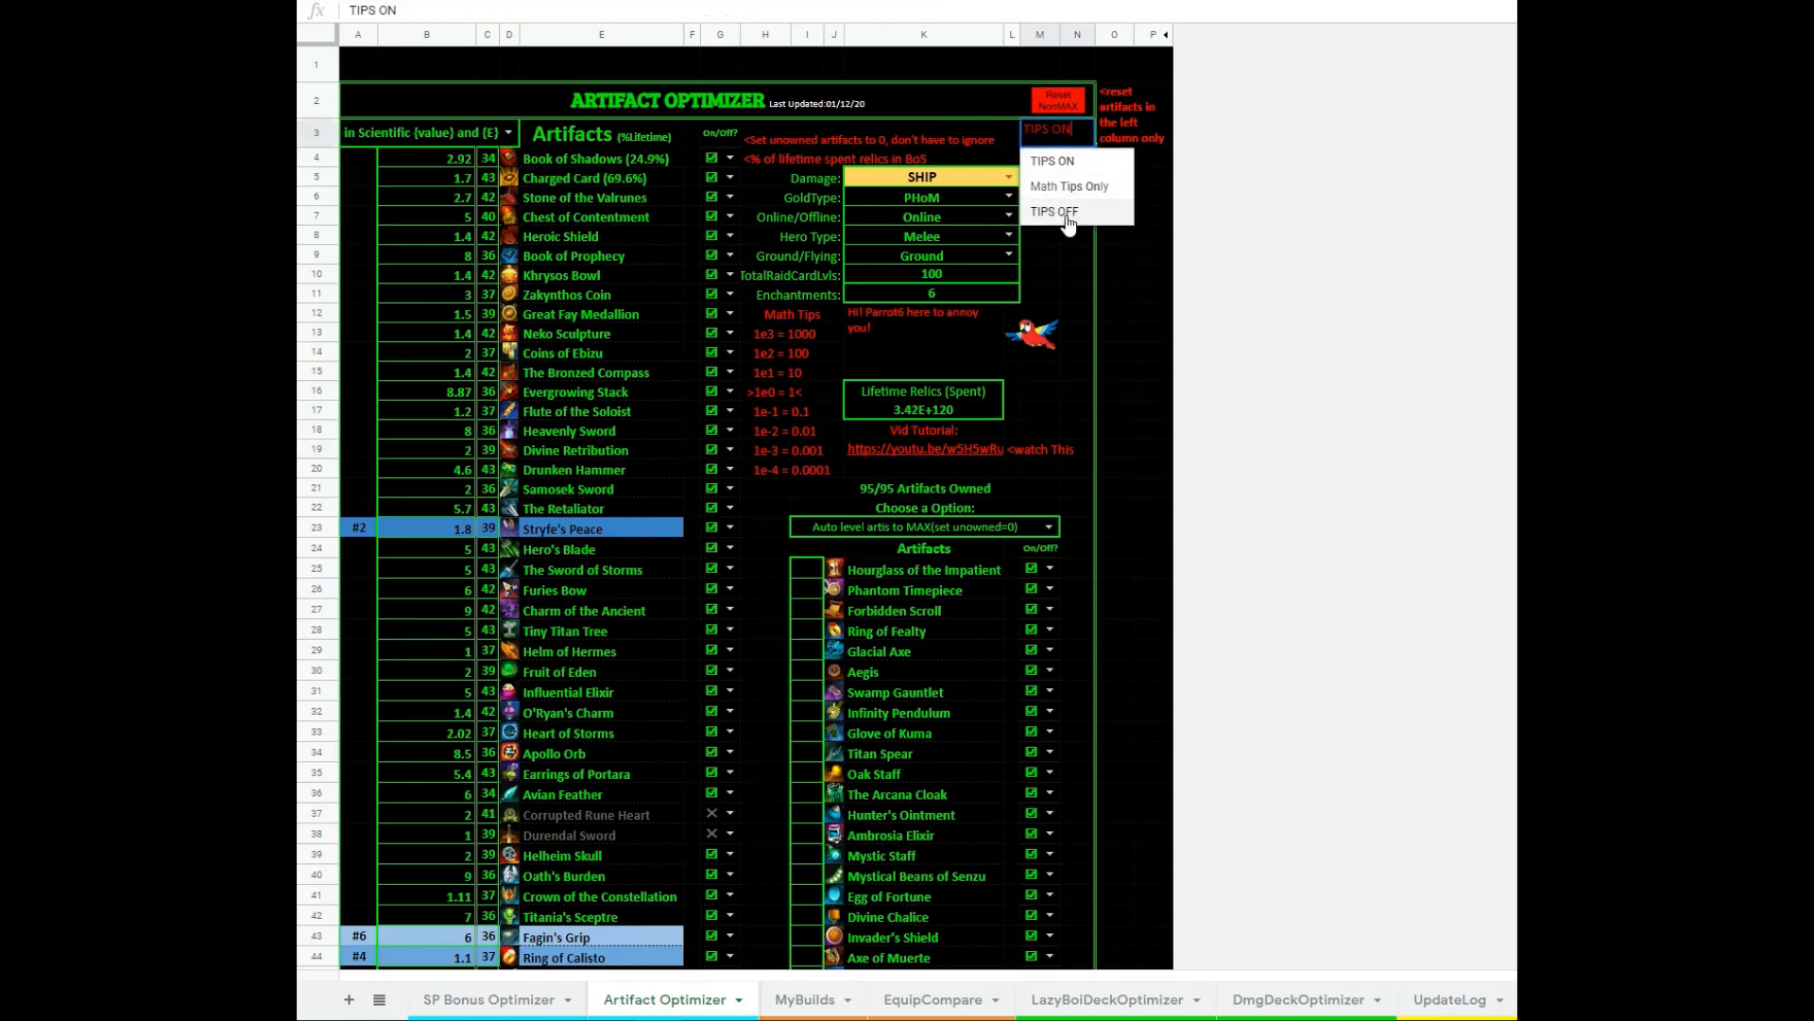
click(1055, 211)
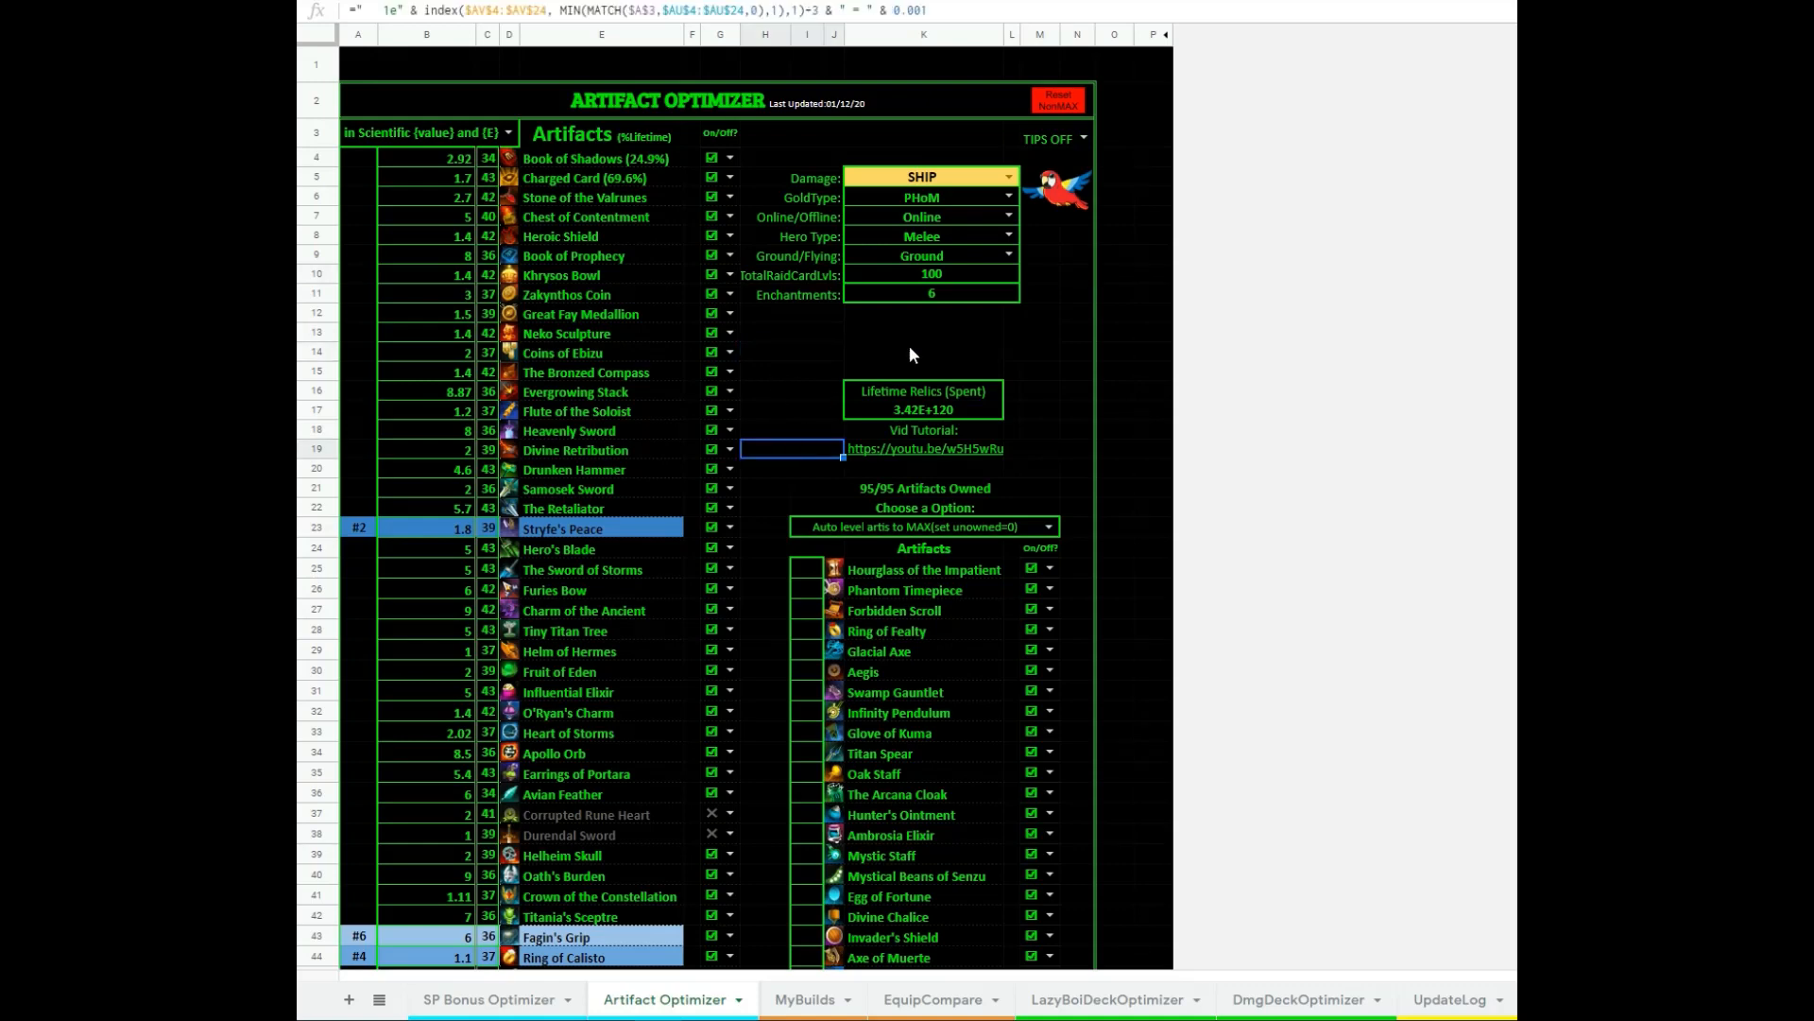
click(1039, 391)
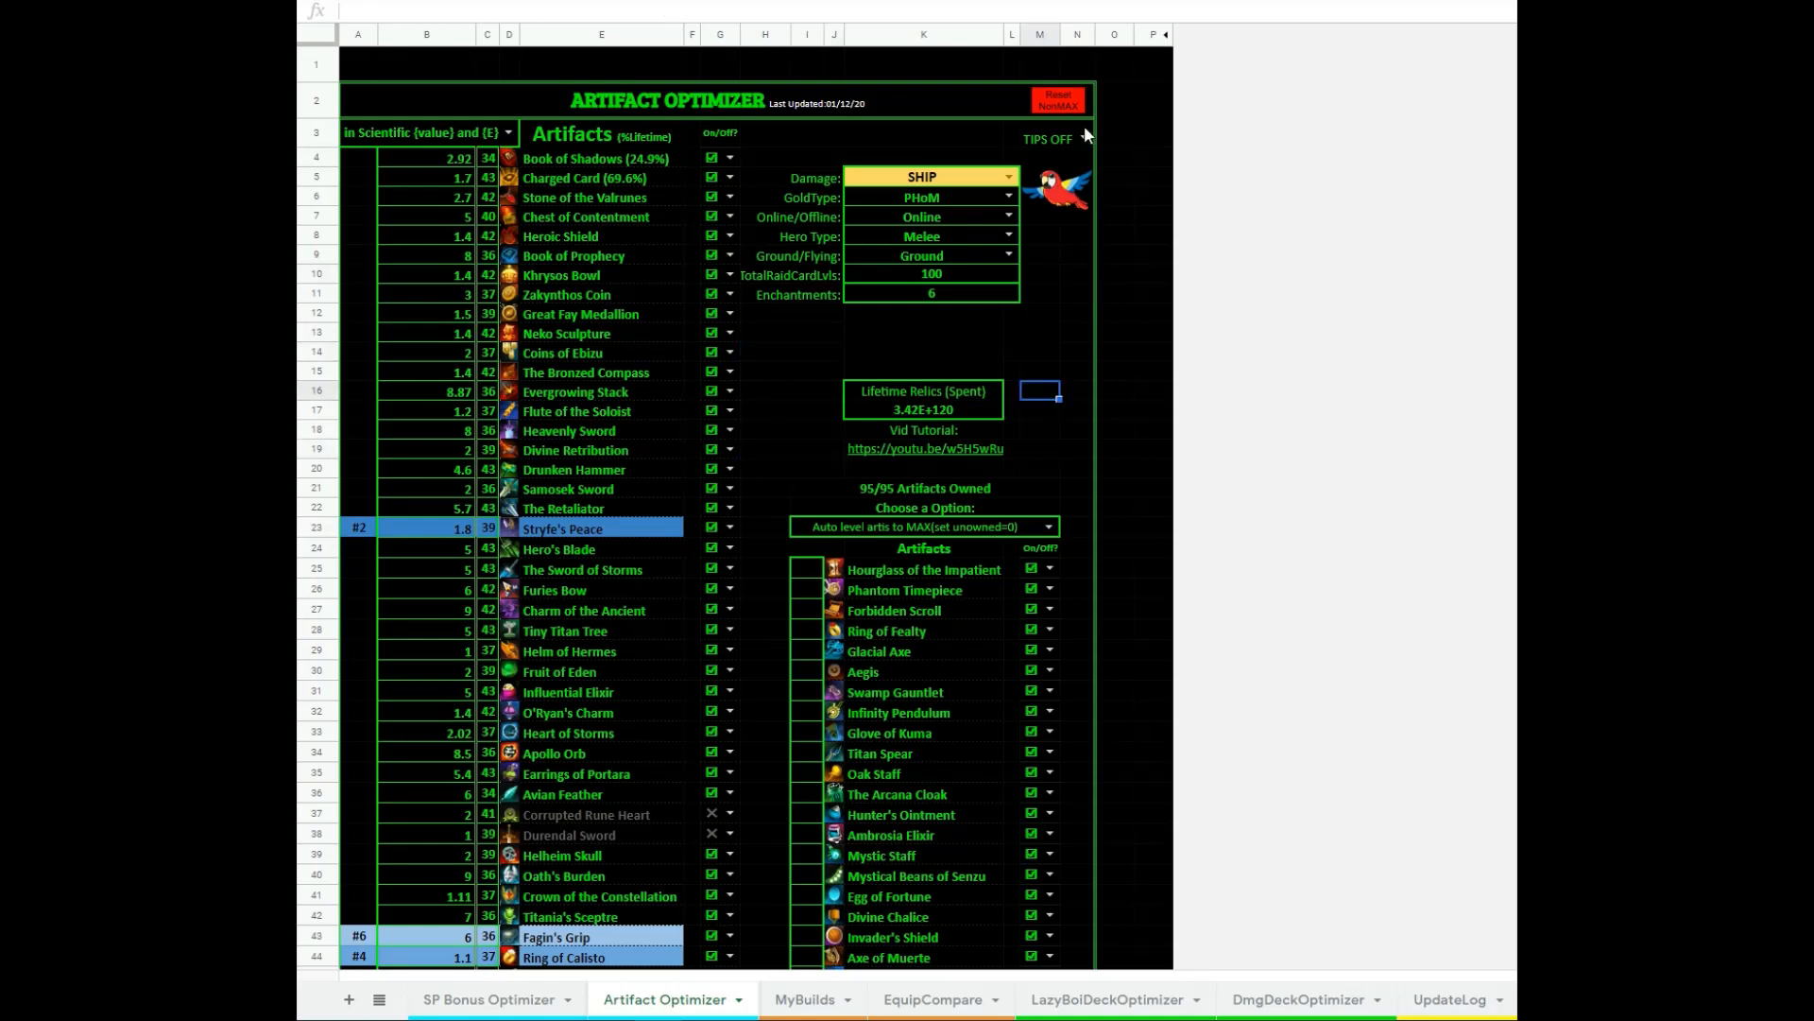
click(1057, 140)
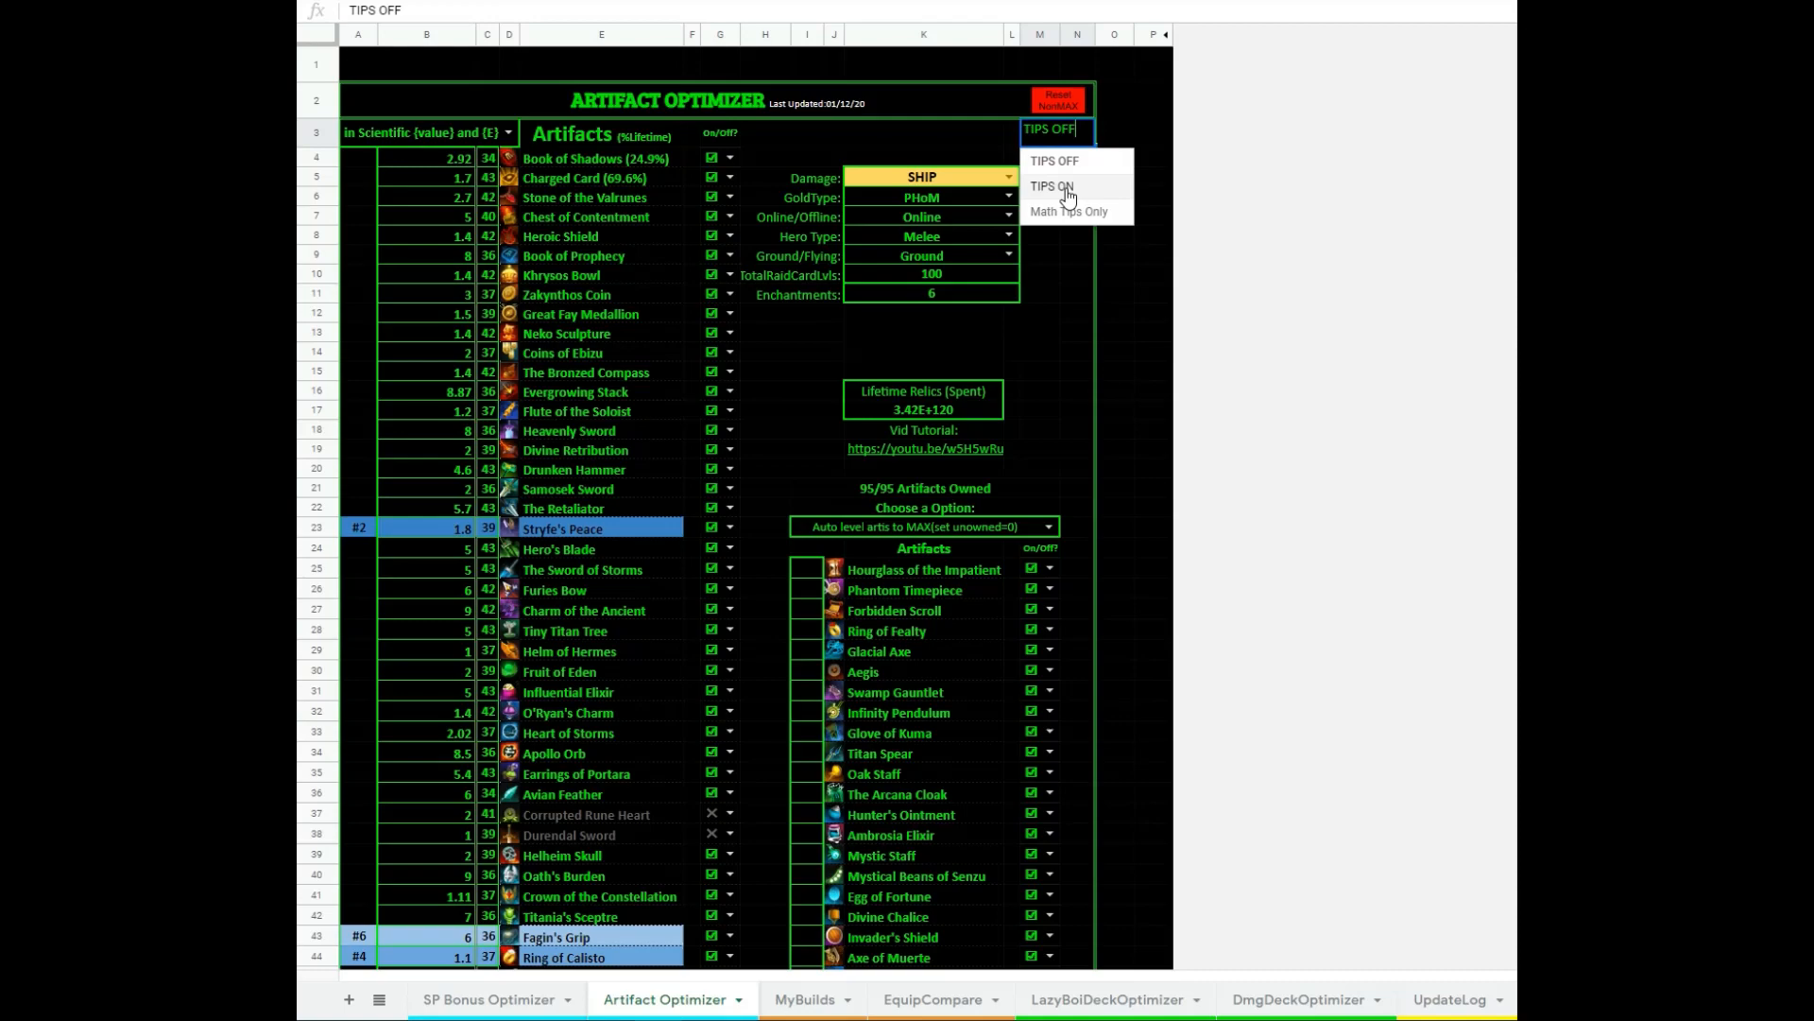
click(1050, 185)
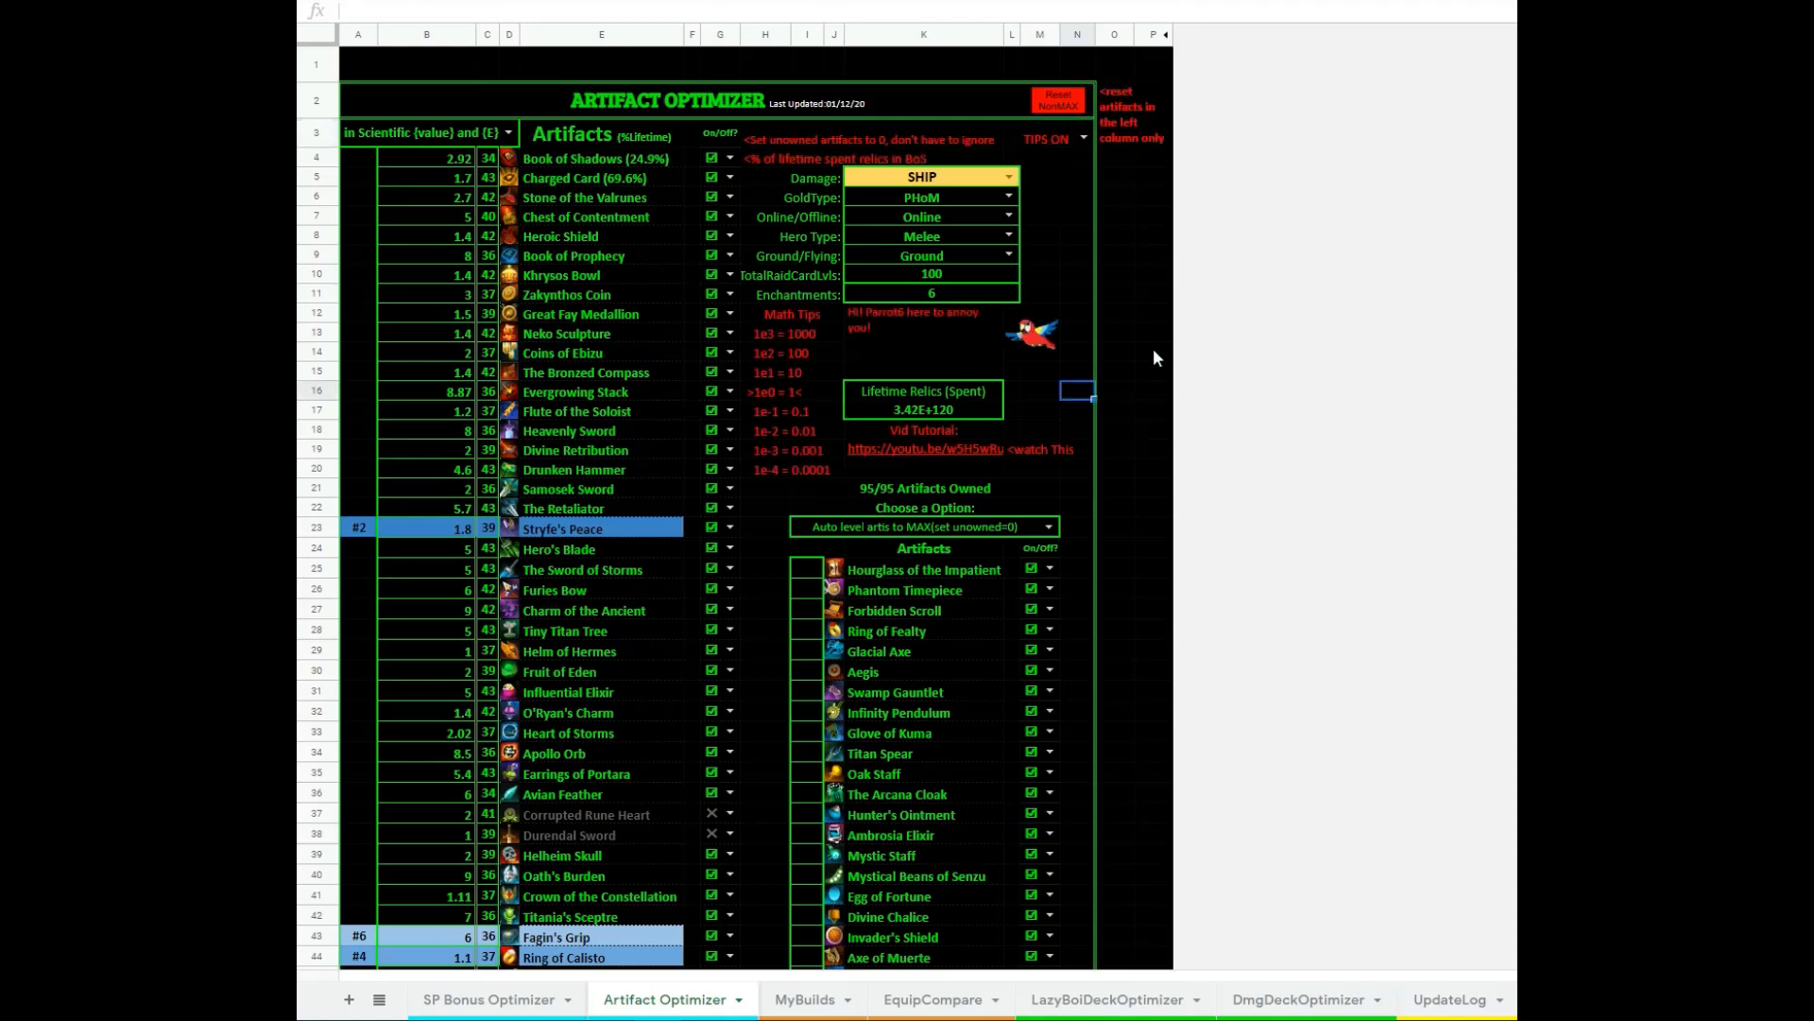